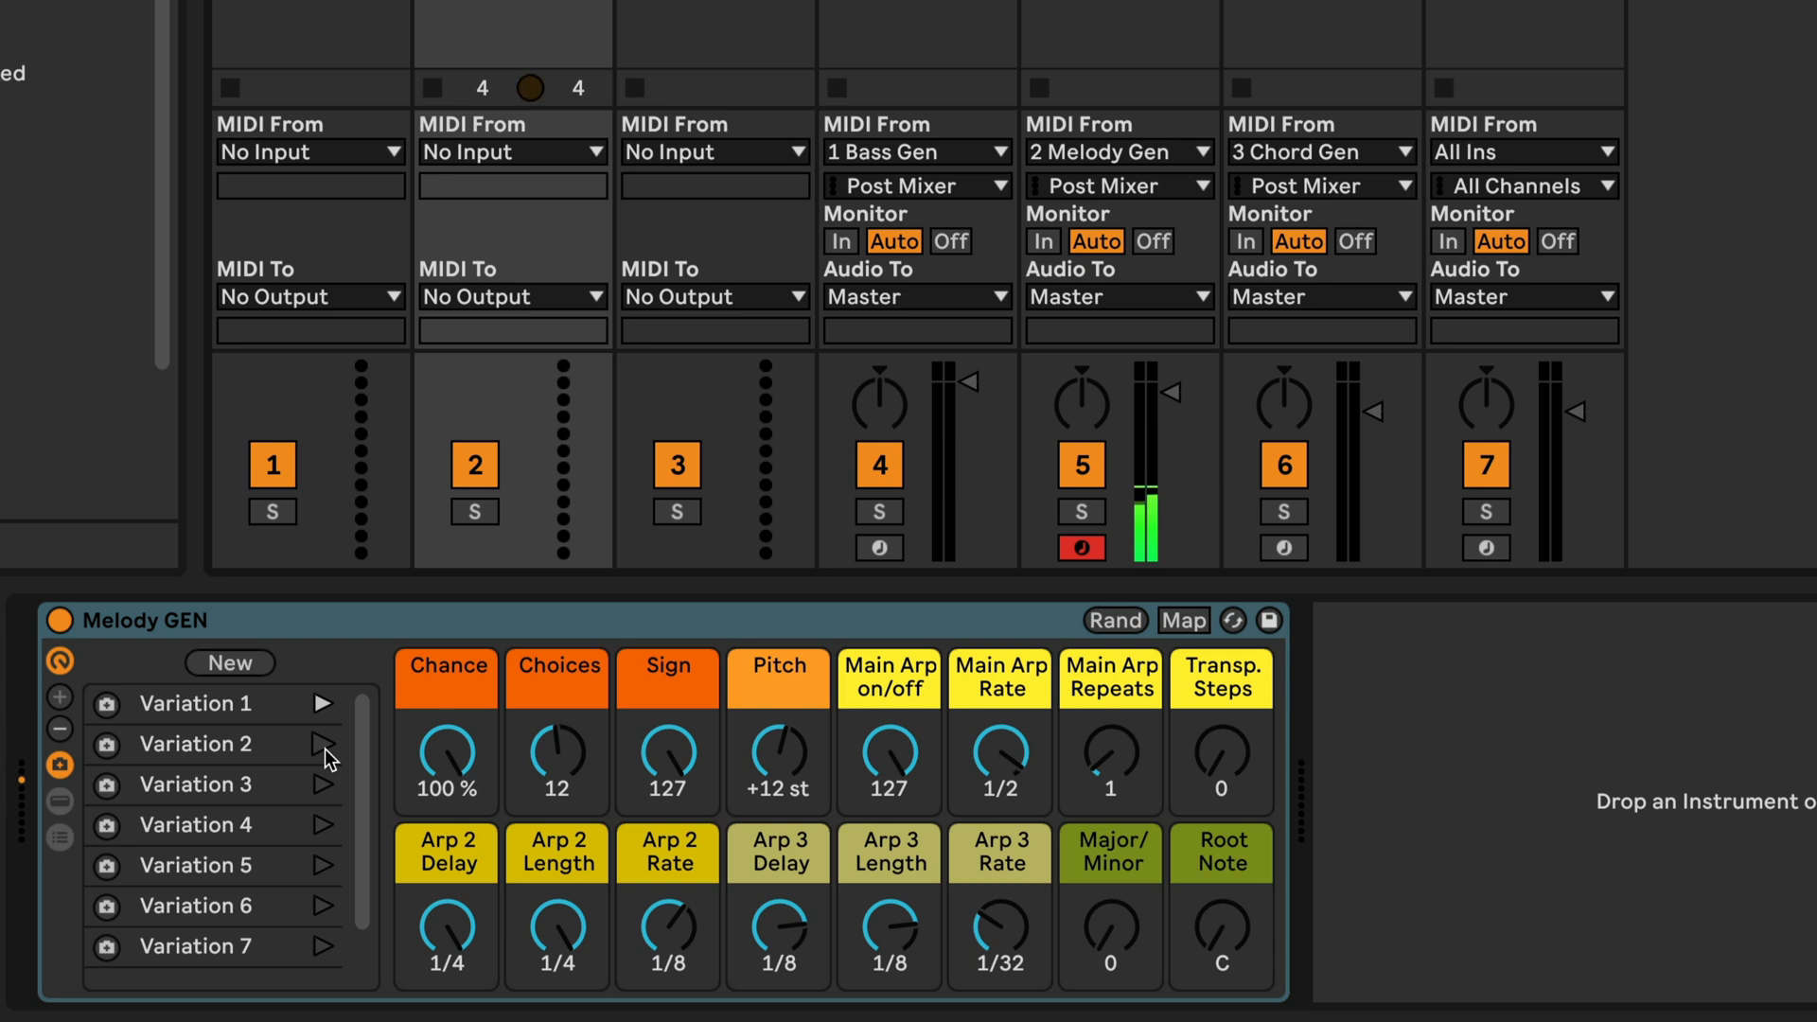
- Recall two stored Melody GEN variations to audition different melody settings
{"action": "left_click", "coordinate": [1113, 621]}
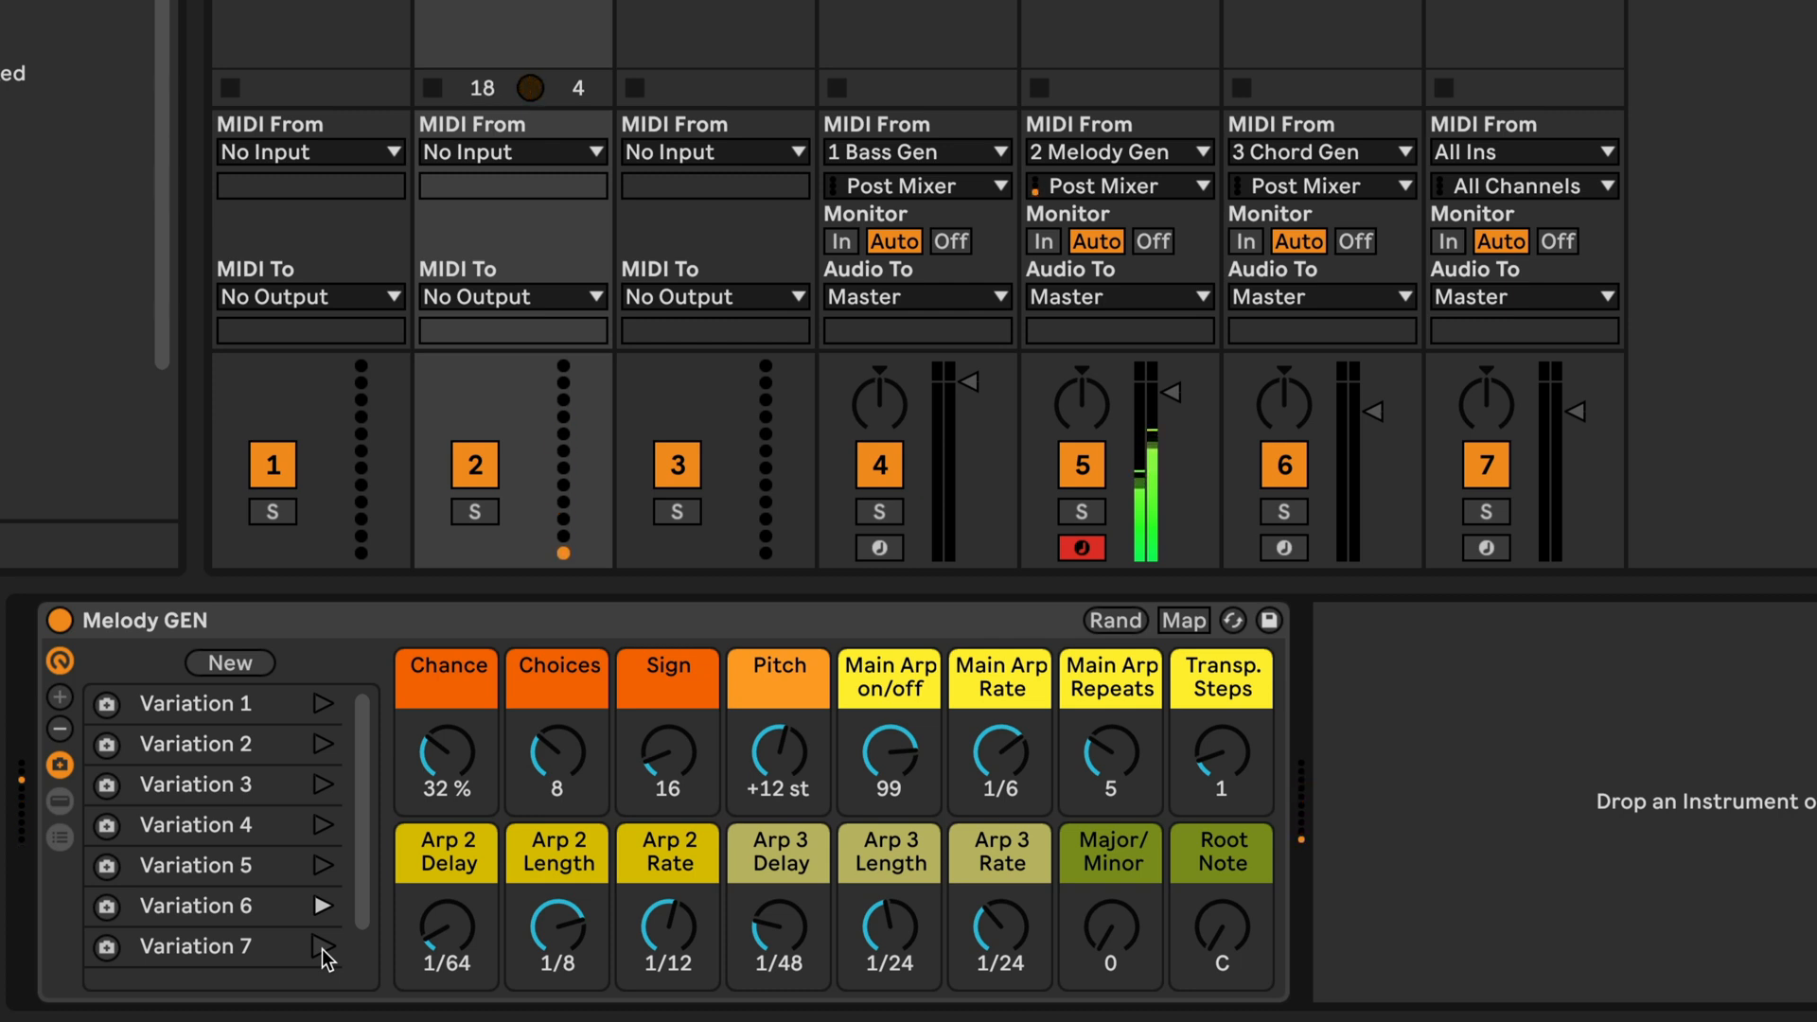
{"action": "left_click", "coordinate": [323, 947]}
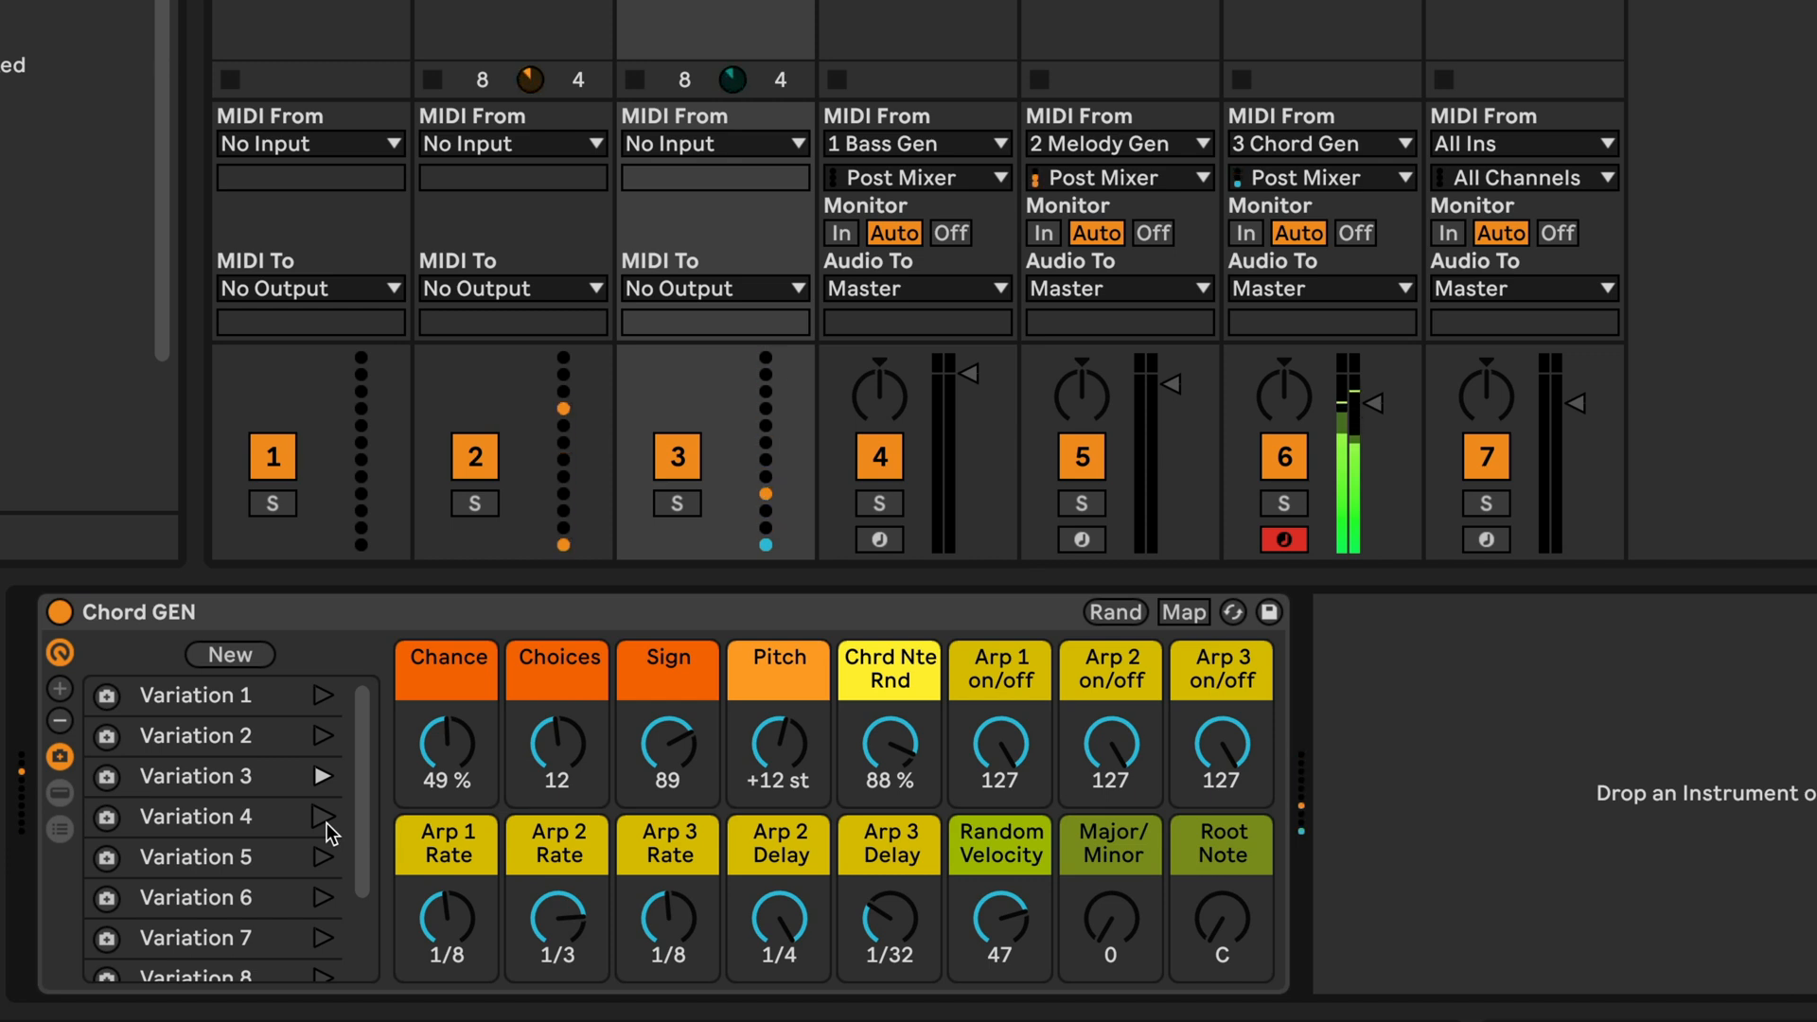
- Step through Chord GEN's stored variations until Variation 8 (Chance 63%, Arp 3 off) is active
{"action": "left_click", "coordinate": [1113, 611]}
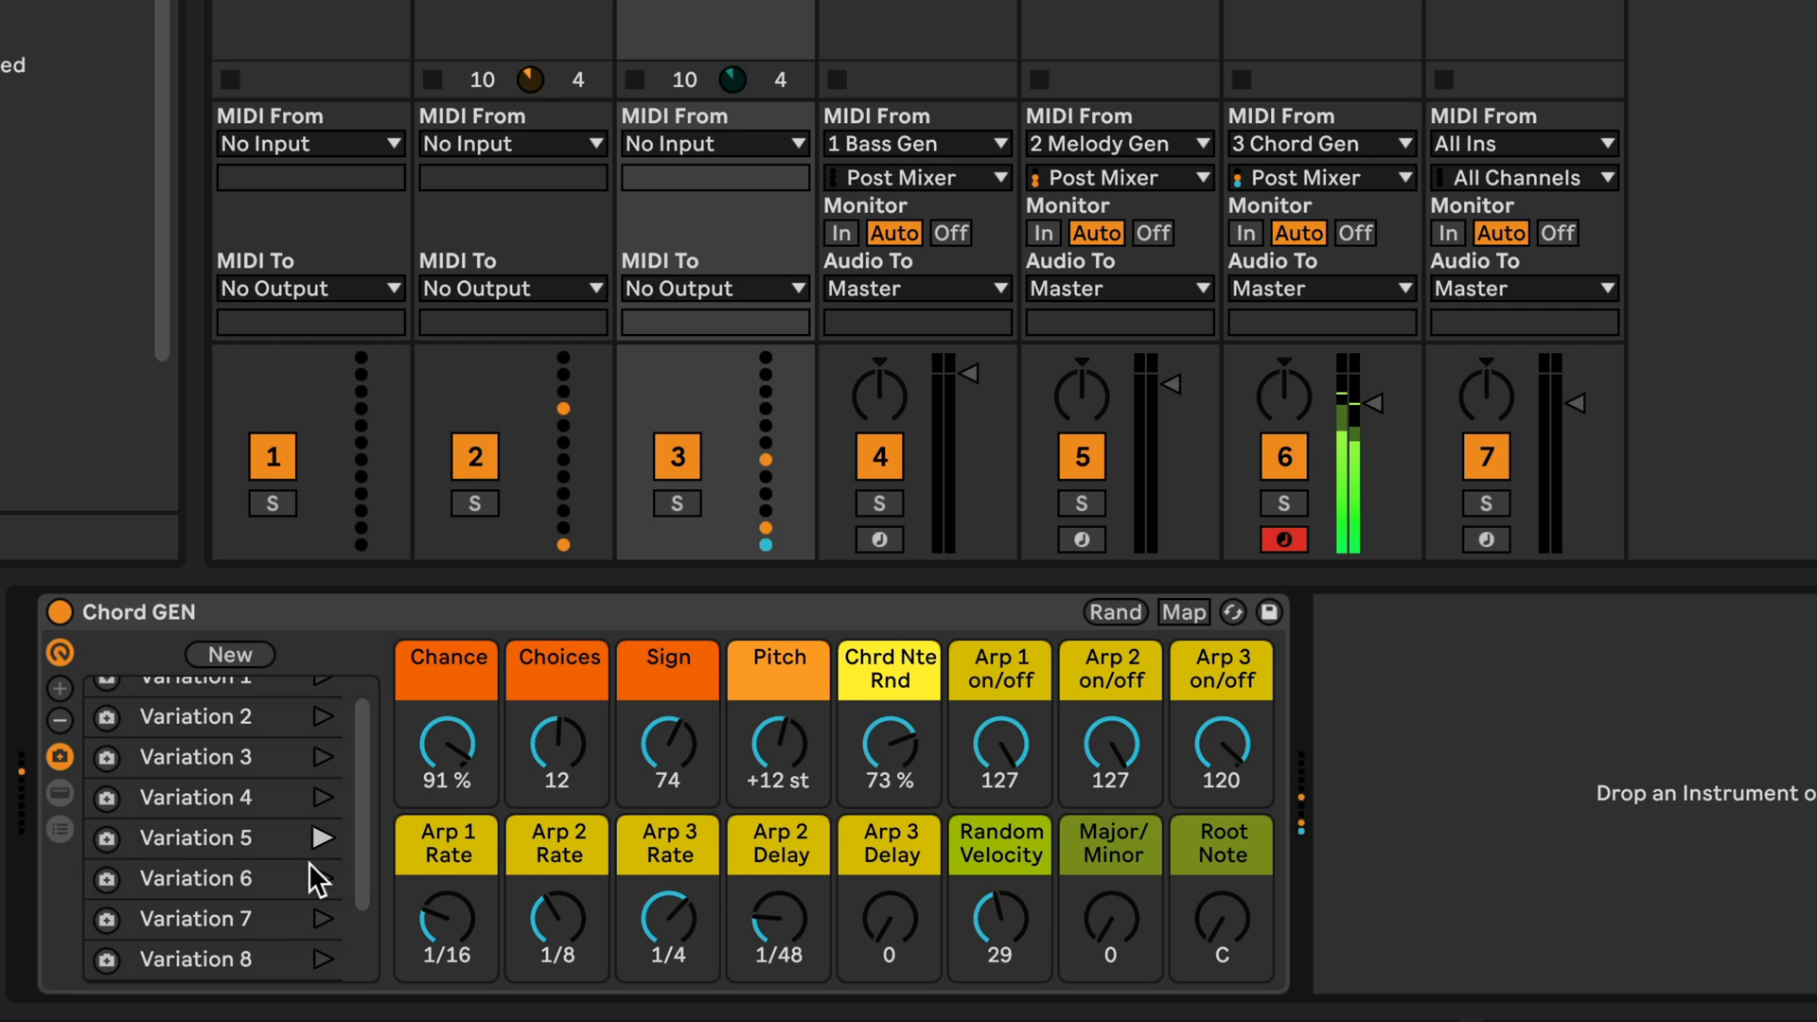
{"action": "left_click", "coordinate": [322, 814]}
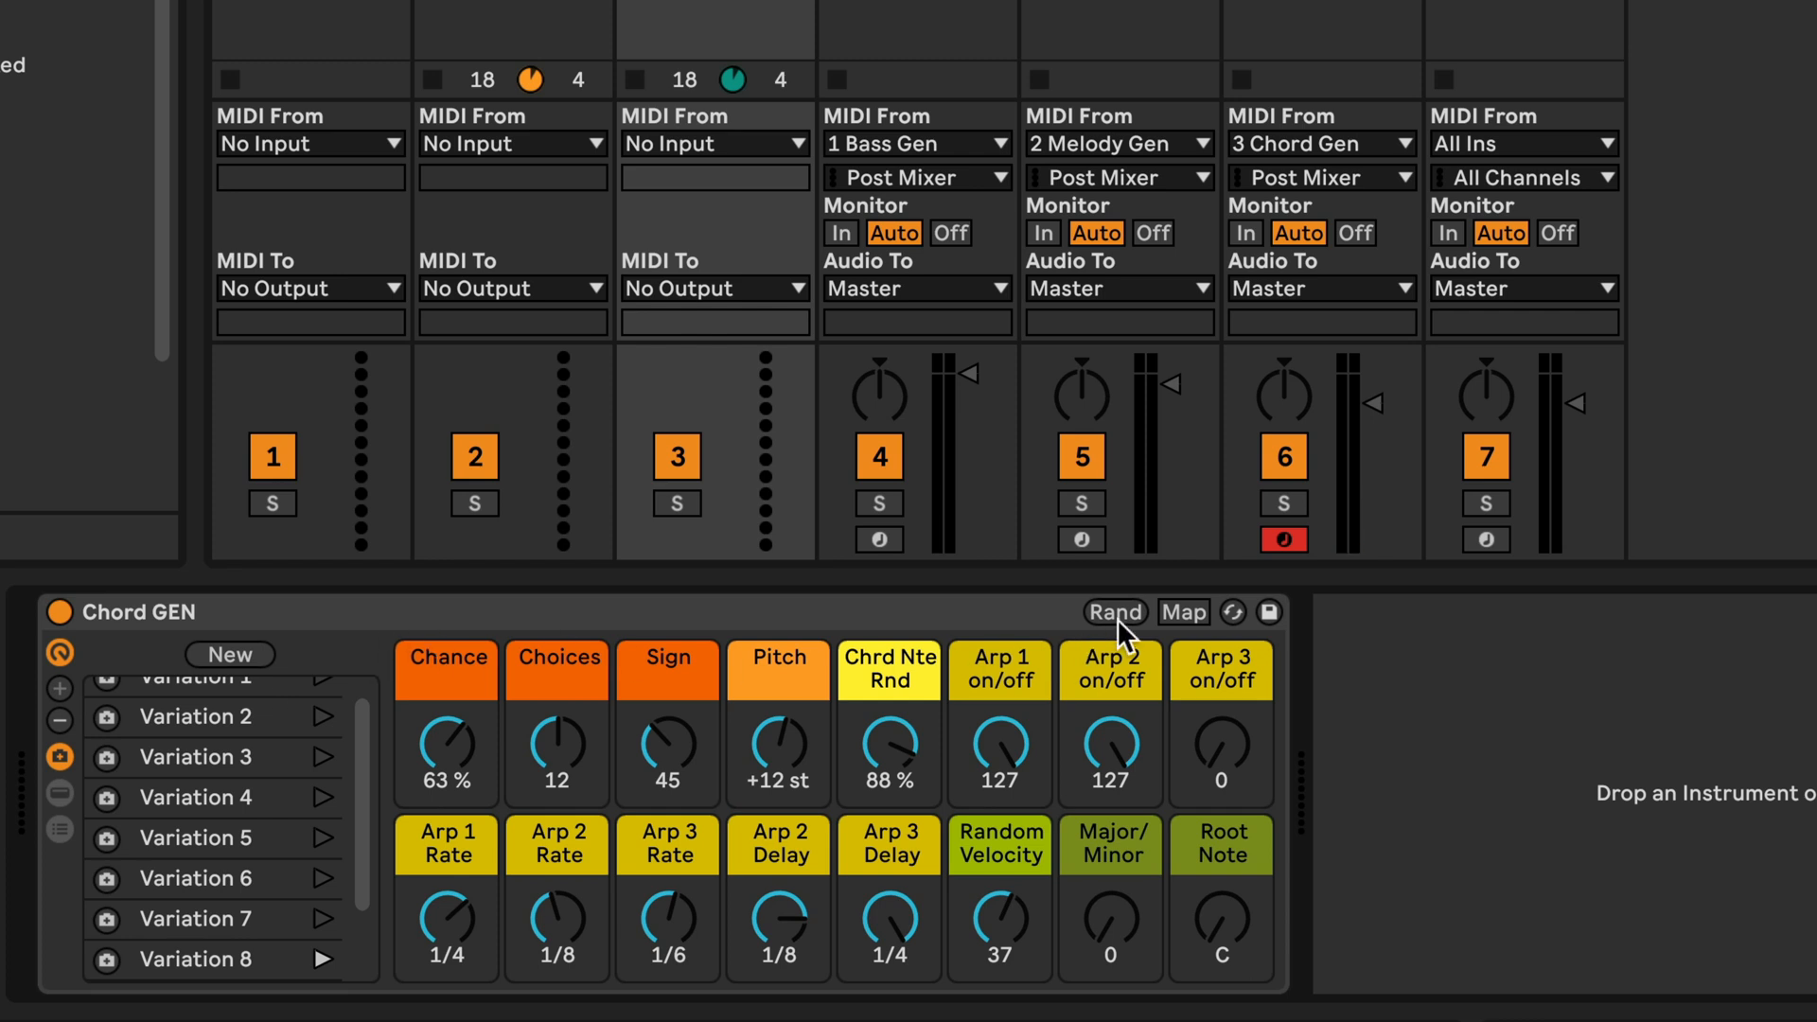
{"action": "mouse_move", "coordinate": [1122, 640]}
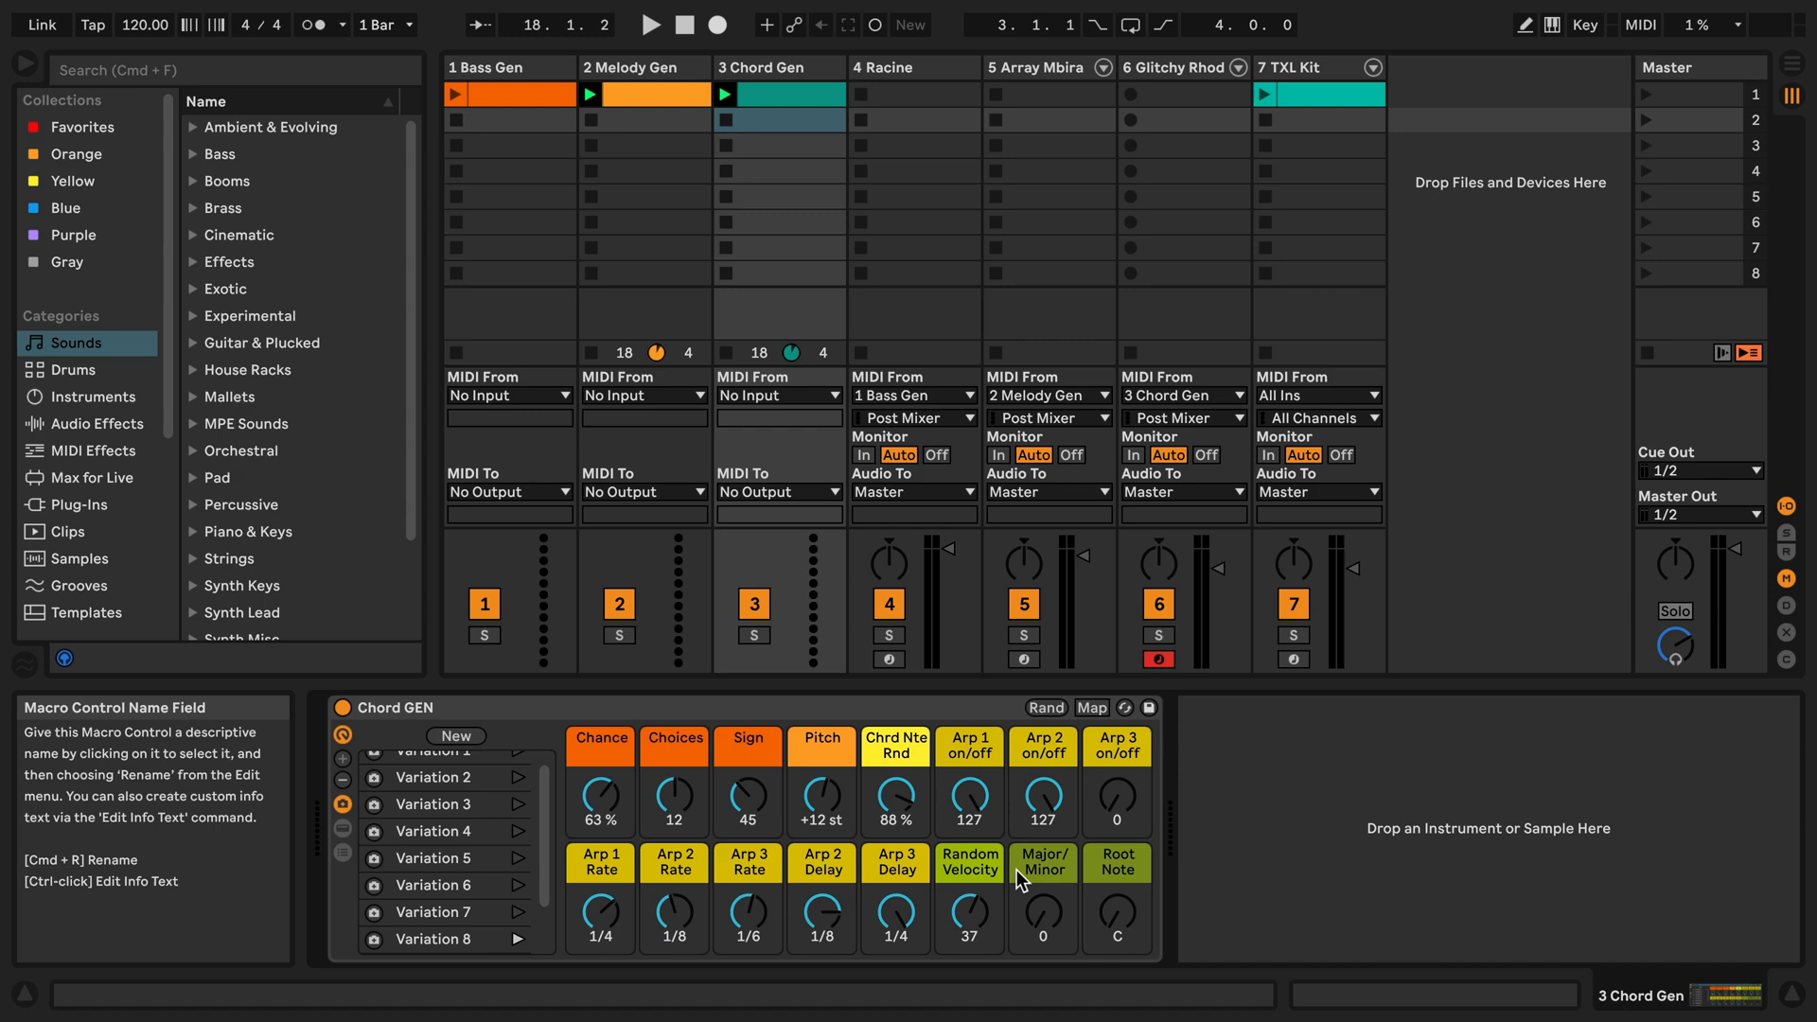
{"action": "mouse_move", "coordinate": [1051, 895]}
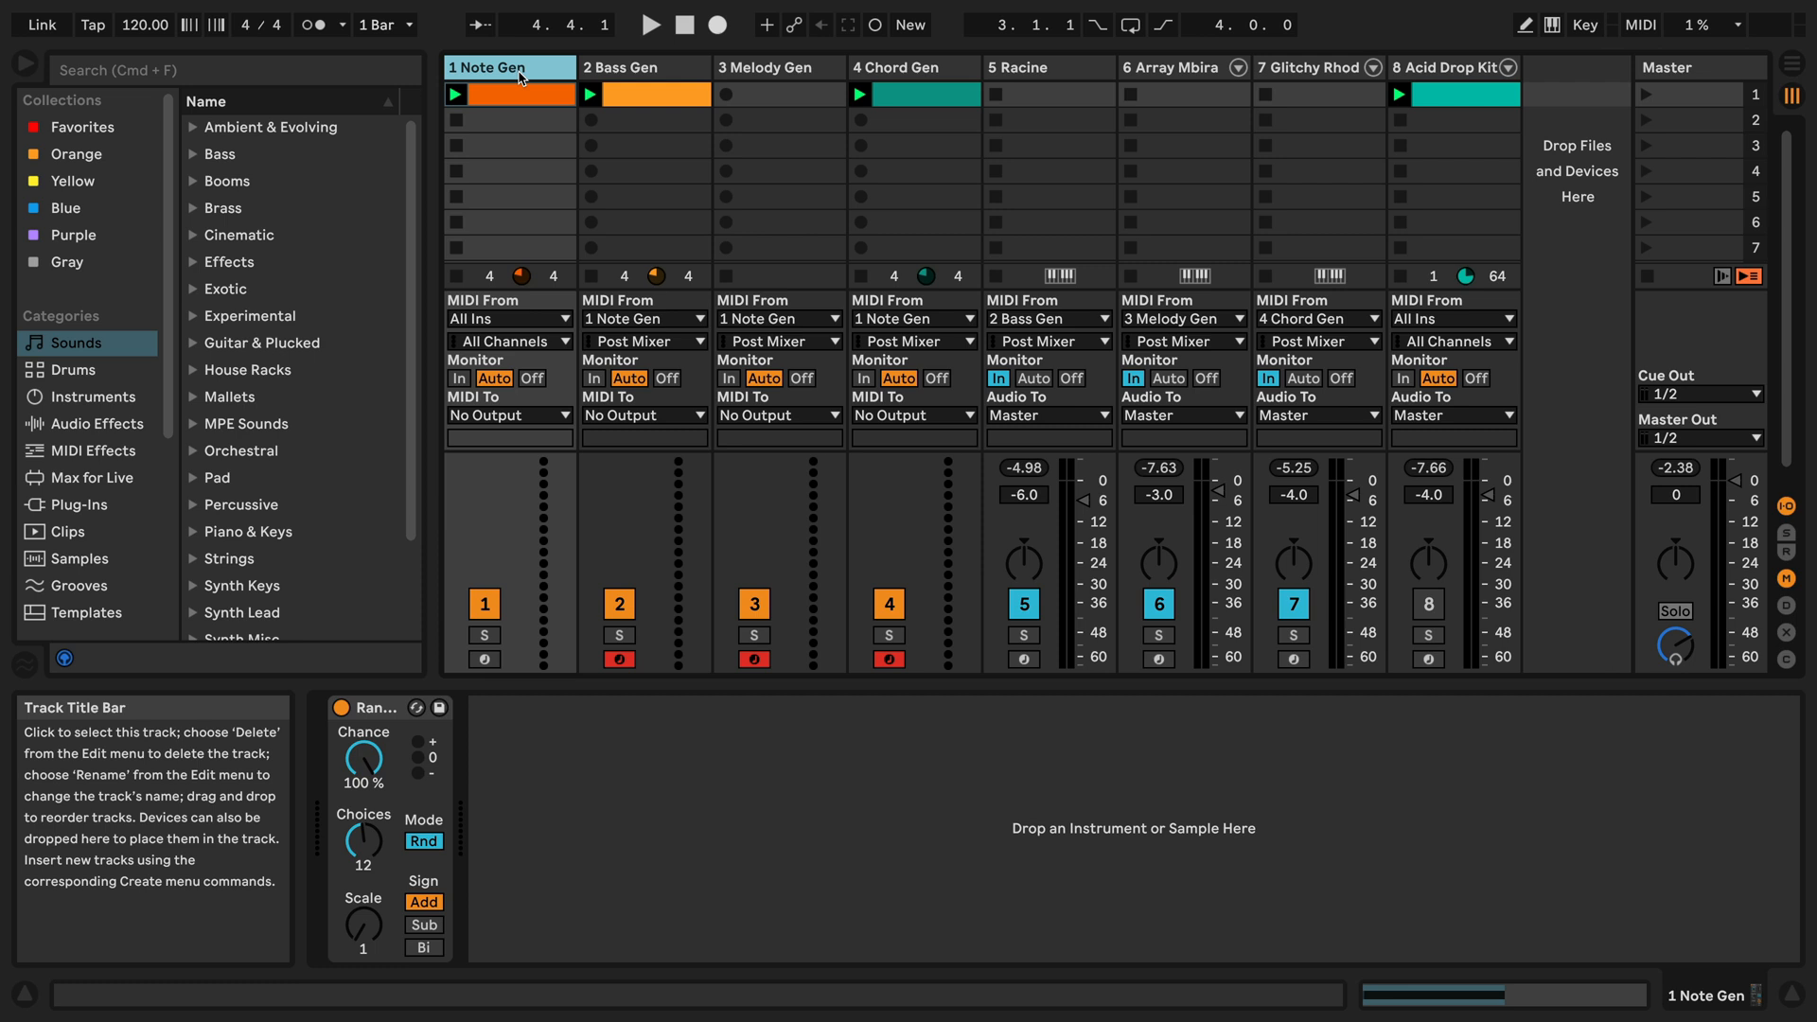
{"action": "mouse_move", "coordinate": [721, 103]}
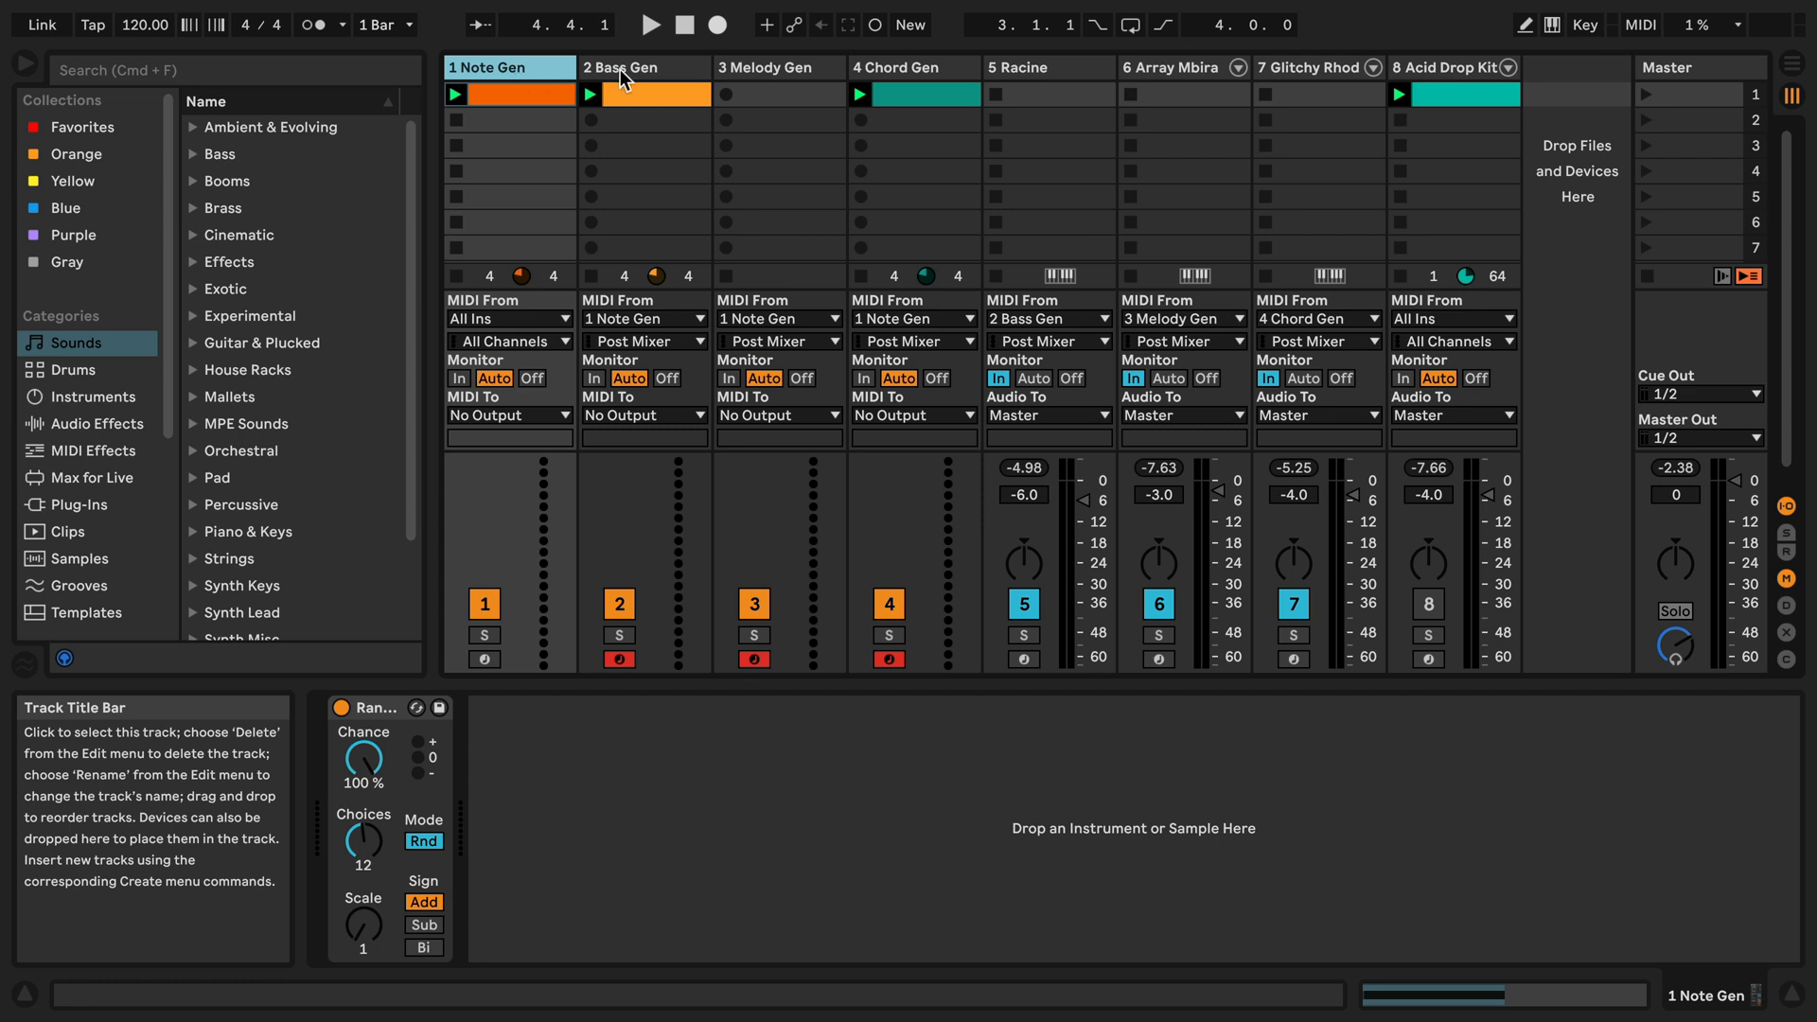
{"action": "mouse_move", "coordinate": [622, 79]}
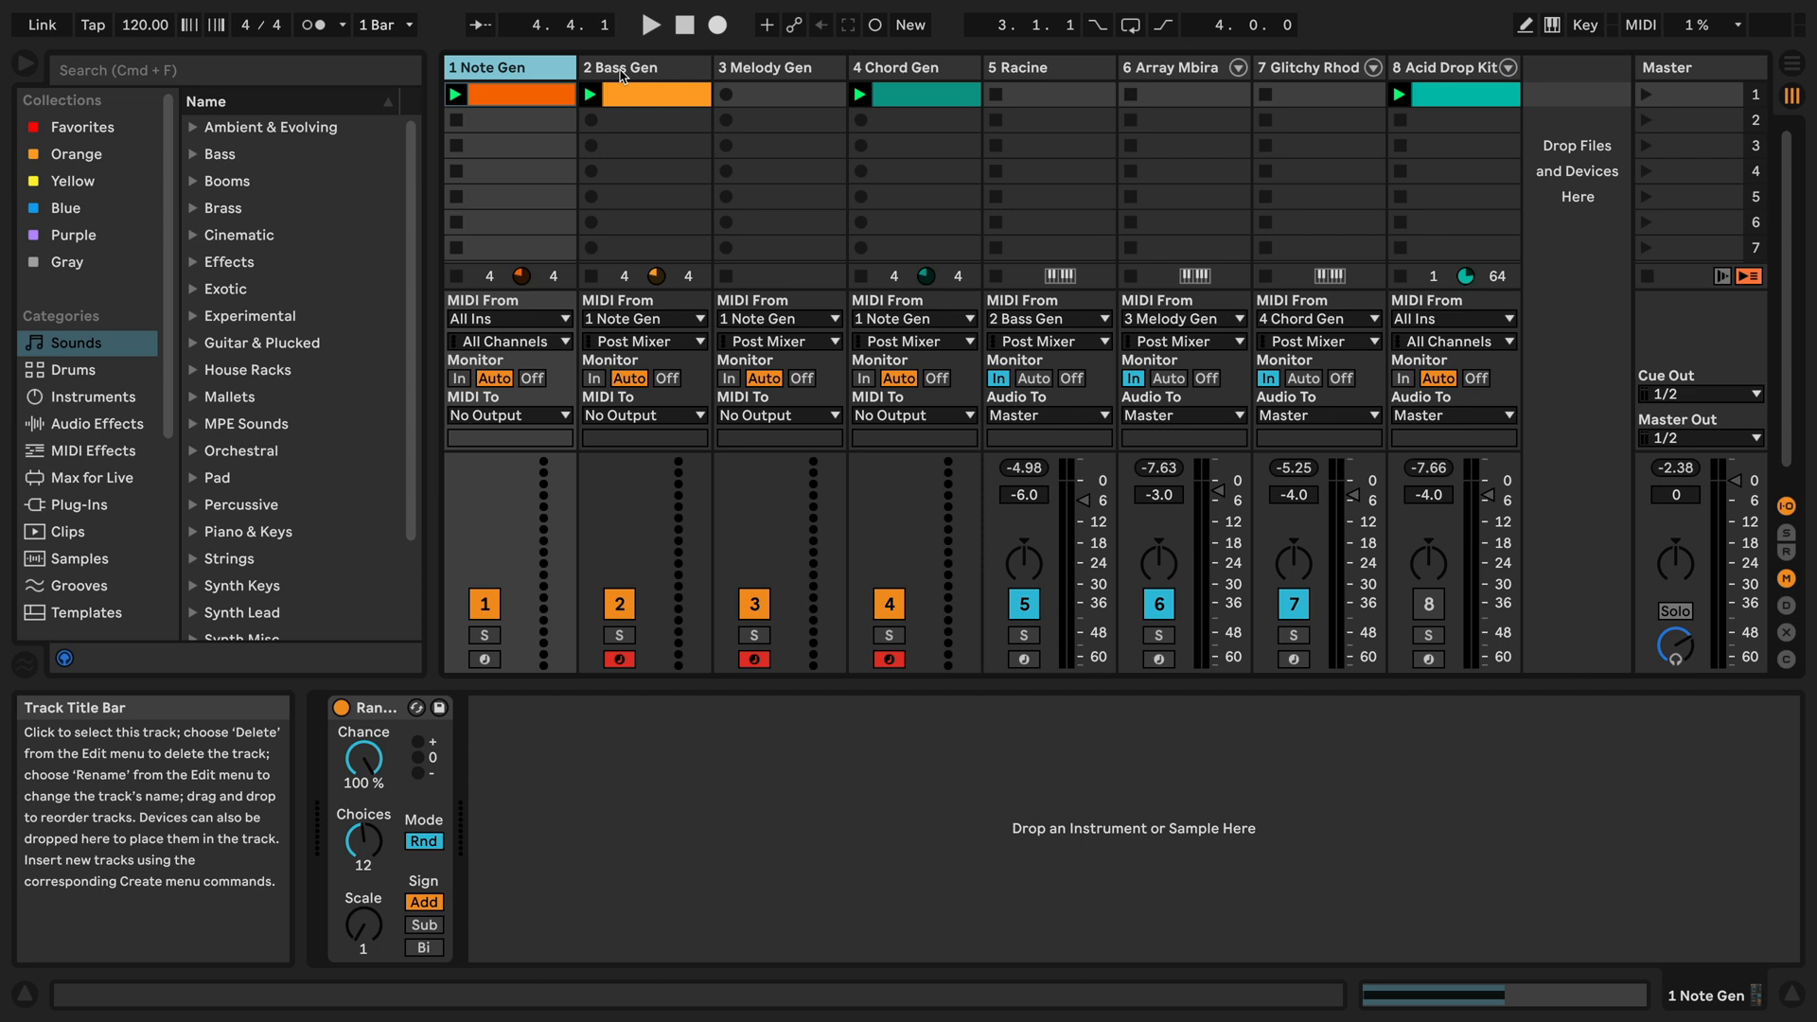
- Review the Bass Gen, Note Gen and Melody Gen device chains, then show the Note Gen clip's single C2 note
{"action": "left_click", "coordinate": [636, 68]}
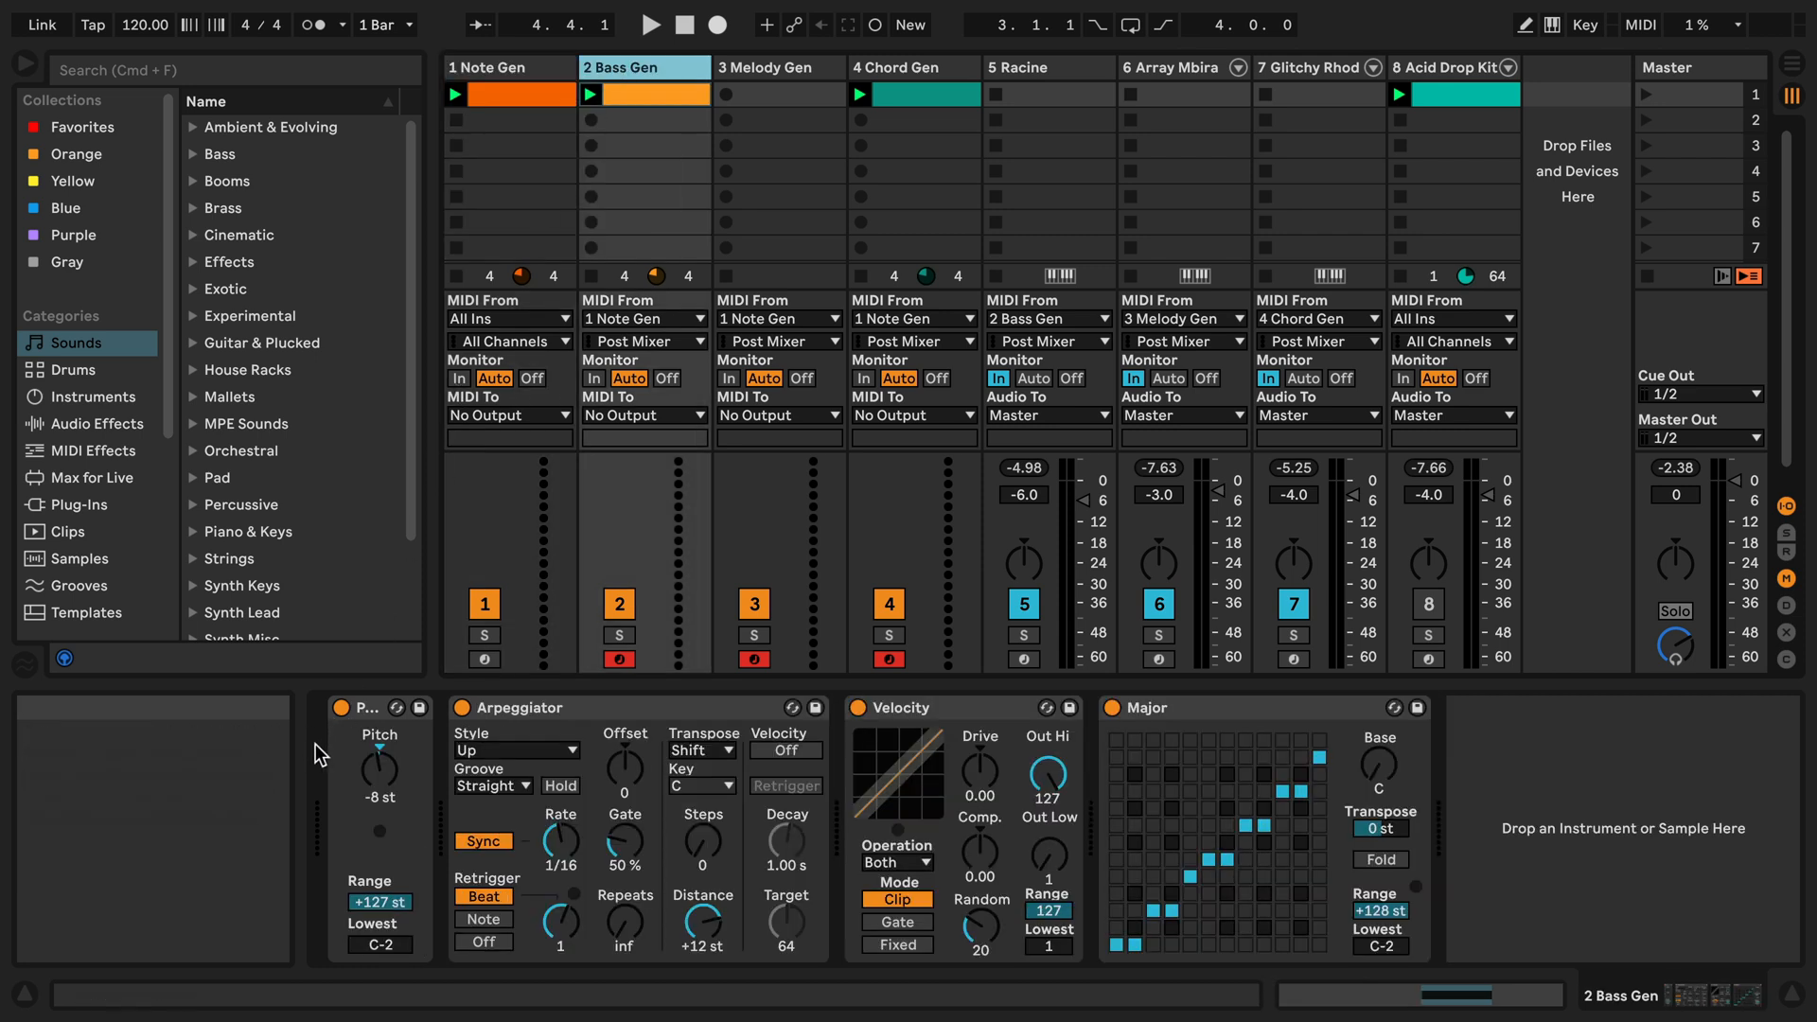
{"action": "mouse_move", "coordinate": [504, 130]}
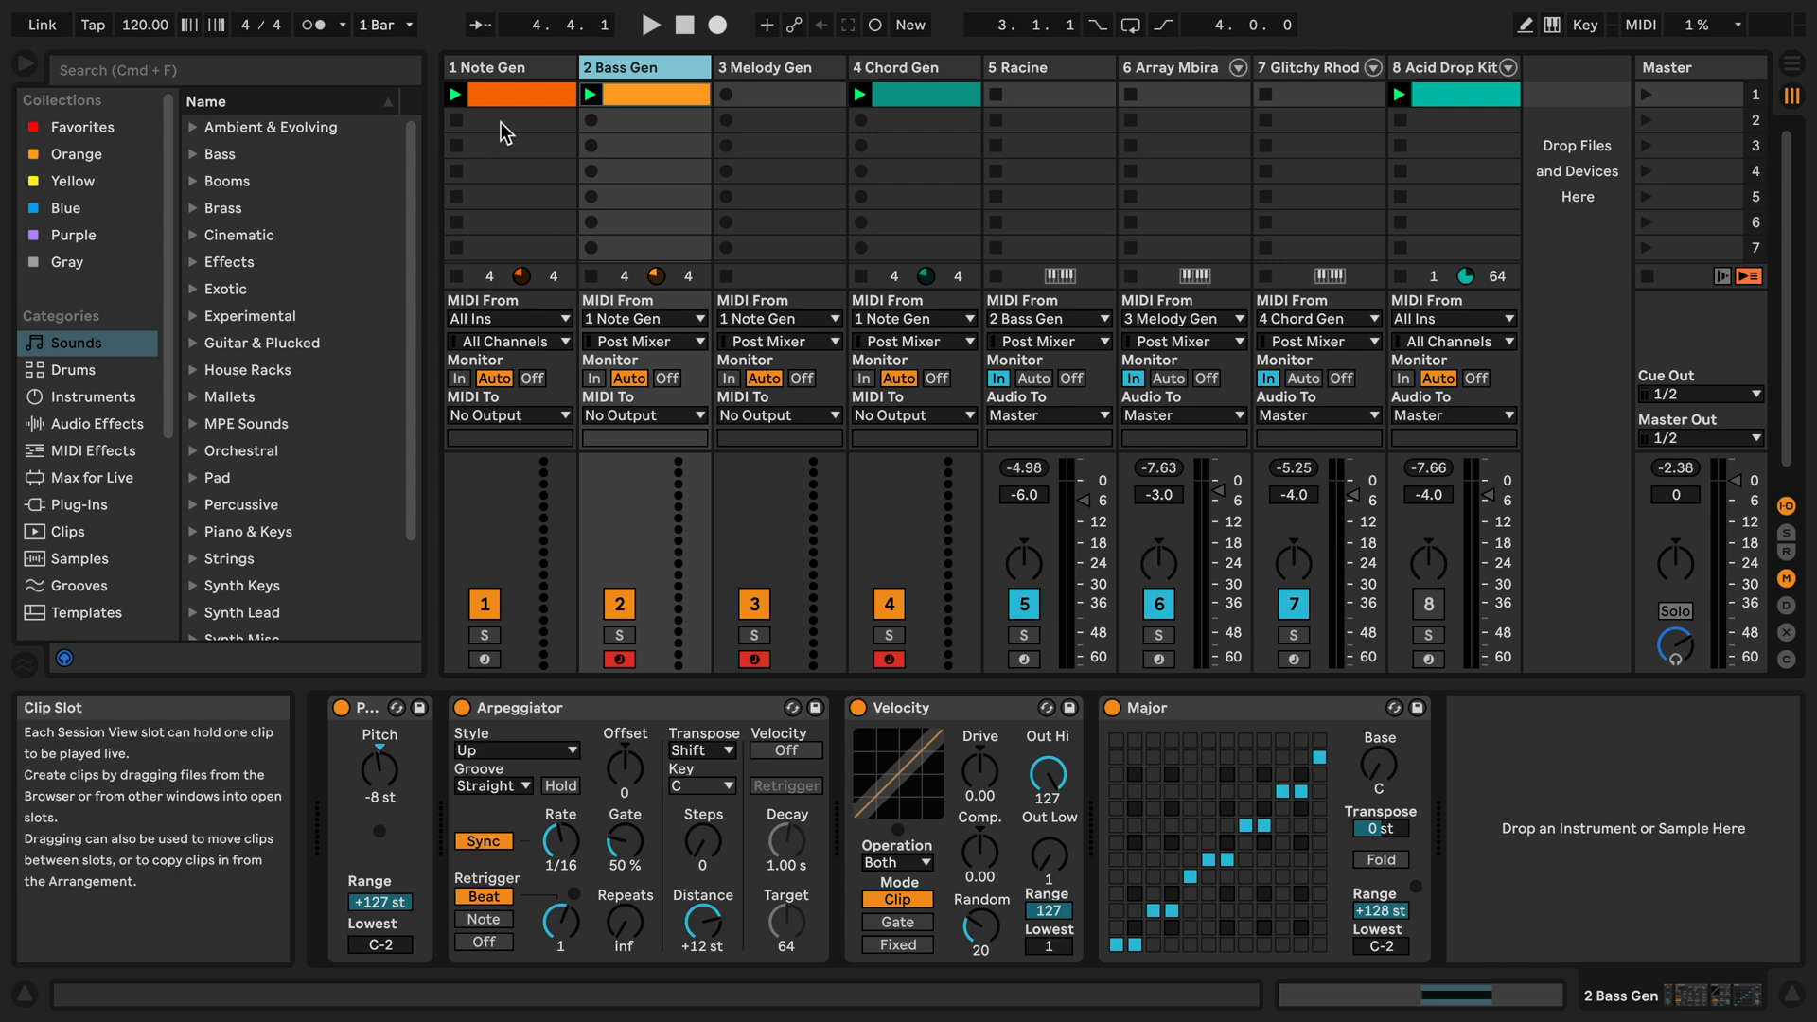
{"action": "left_click", "coordinate": [507, 66]}
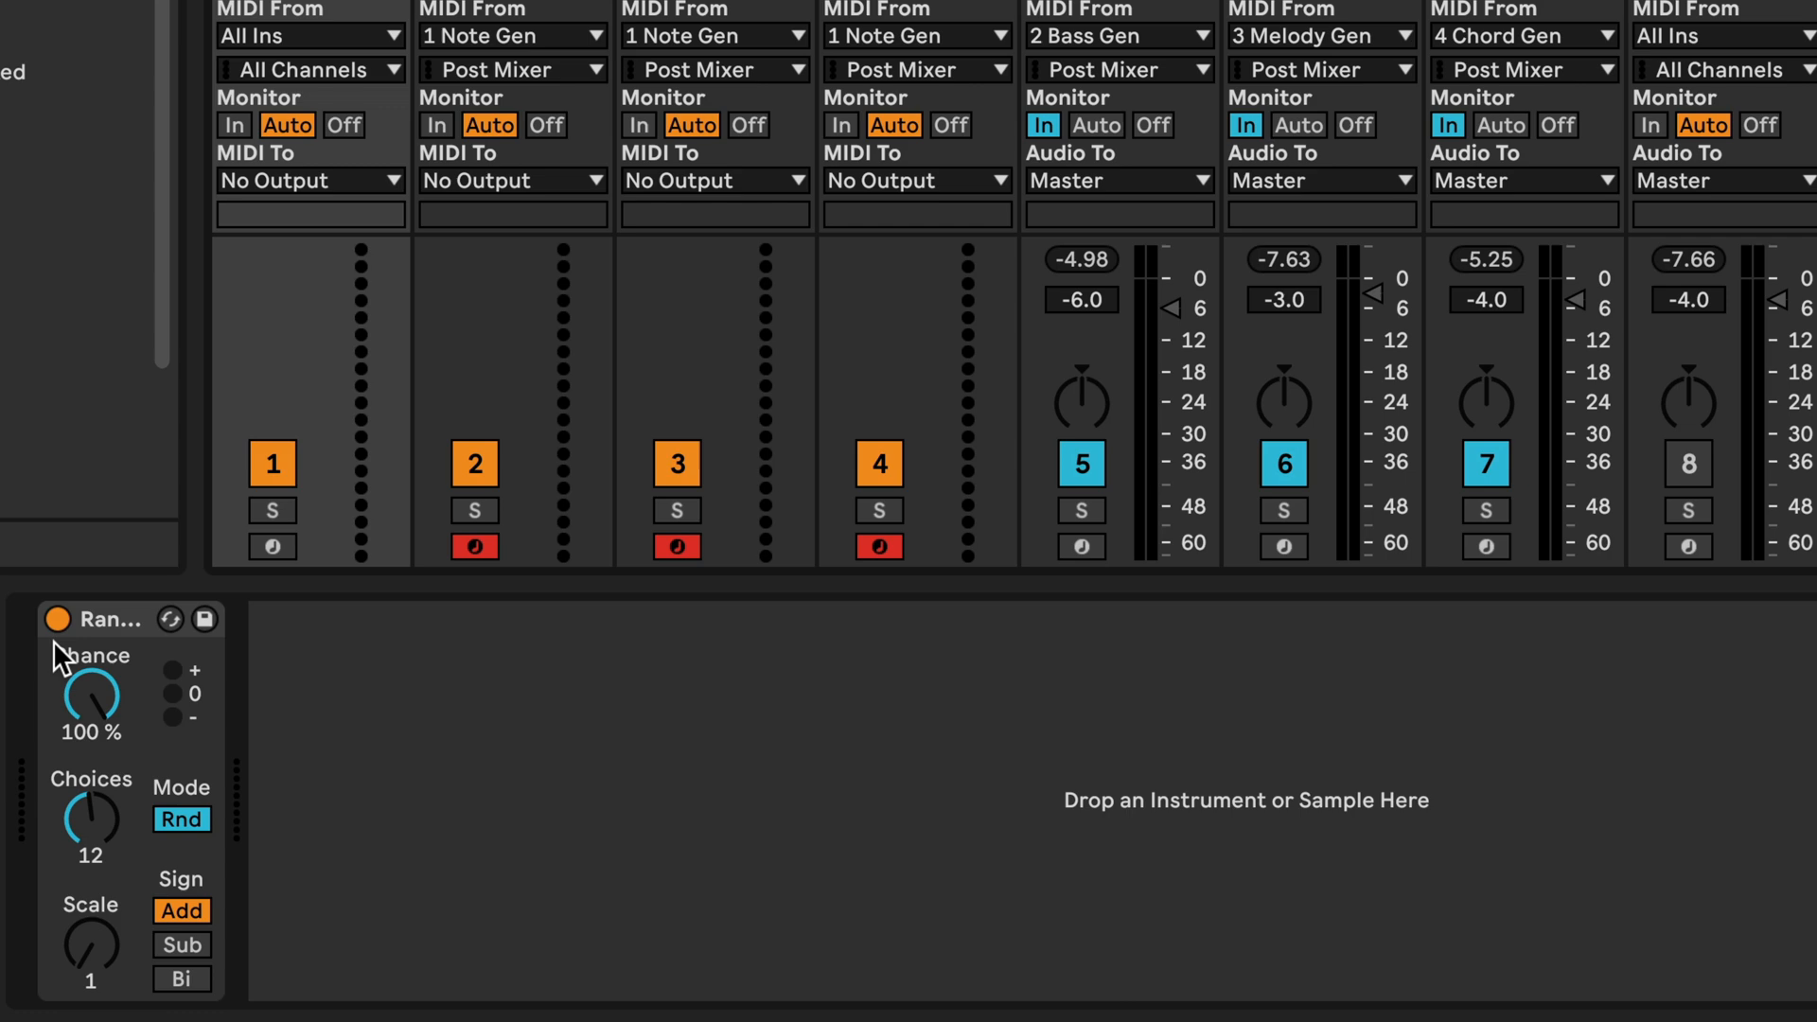
{"action": "scroll", "scroll_direction": "down", "scroll_amount": 3}
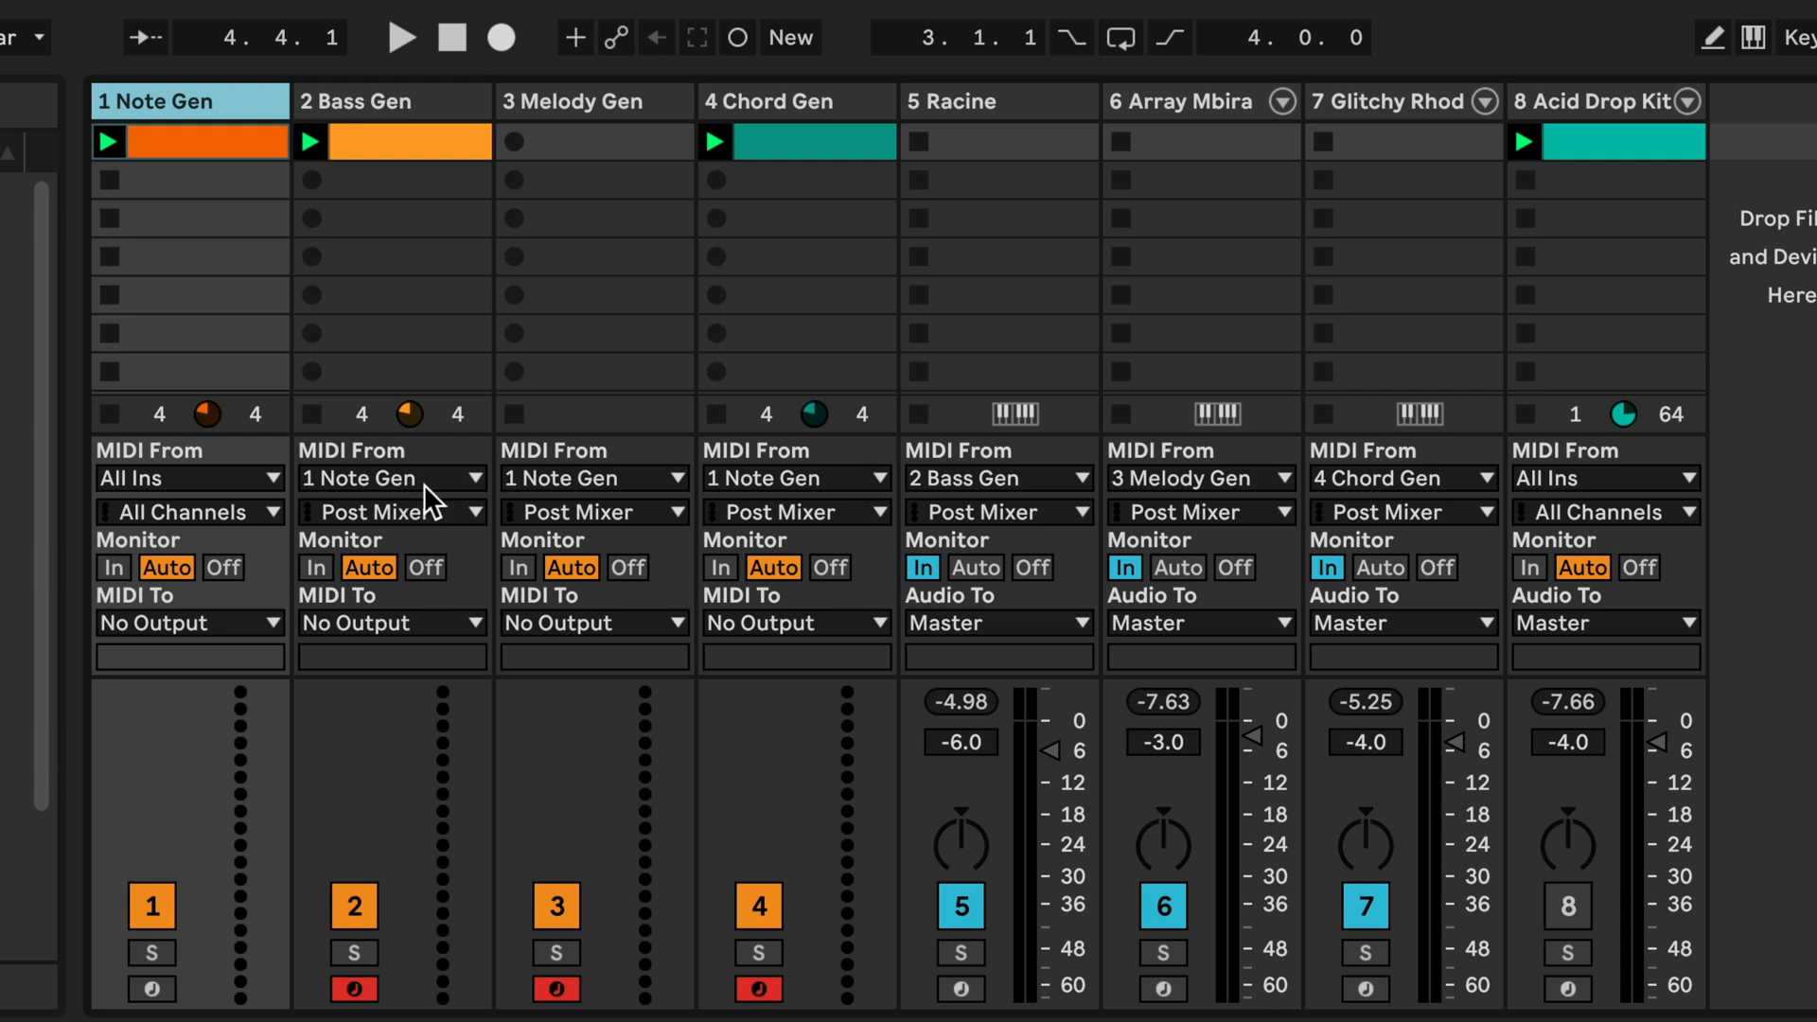
{"action": "mouse_move", "coordinate": [452, 509]}
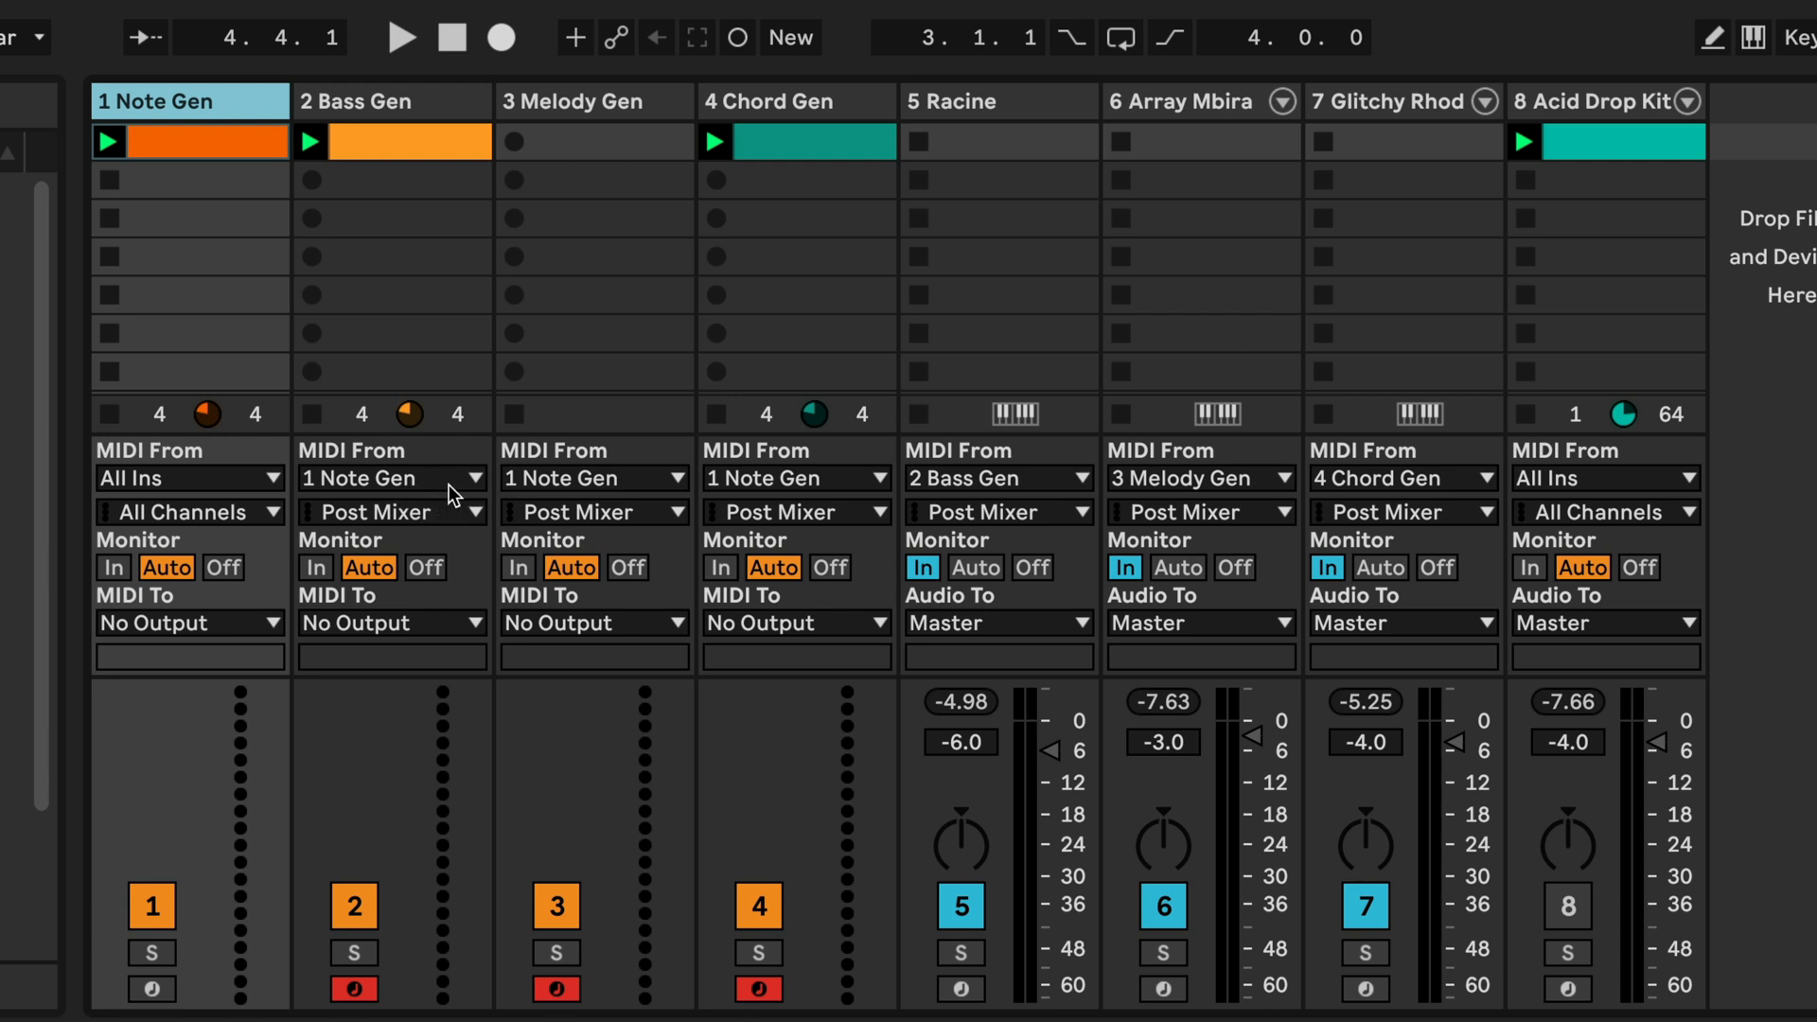
{"action": "mouse_move", "coordinate": [450, 496]}
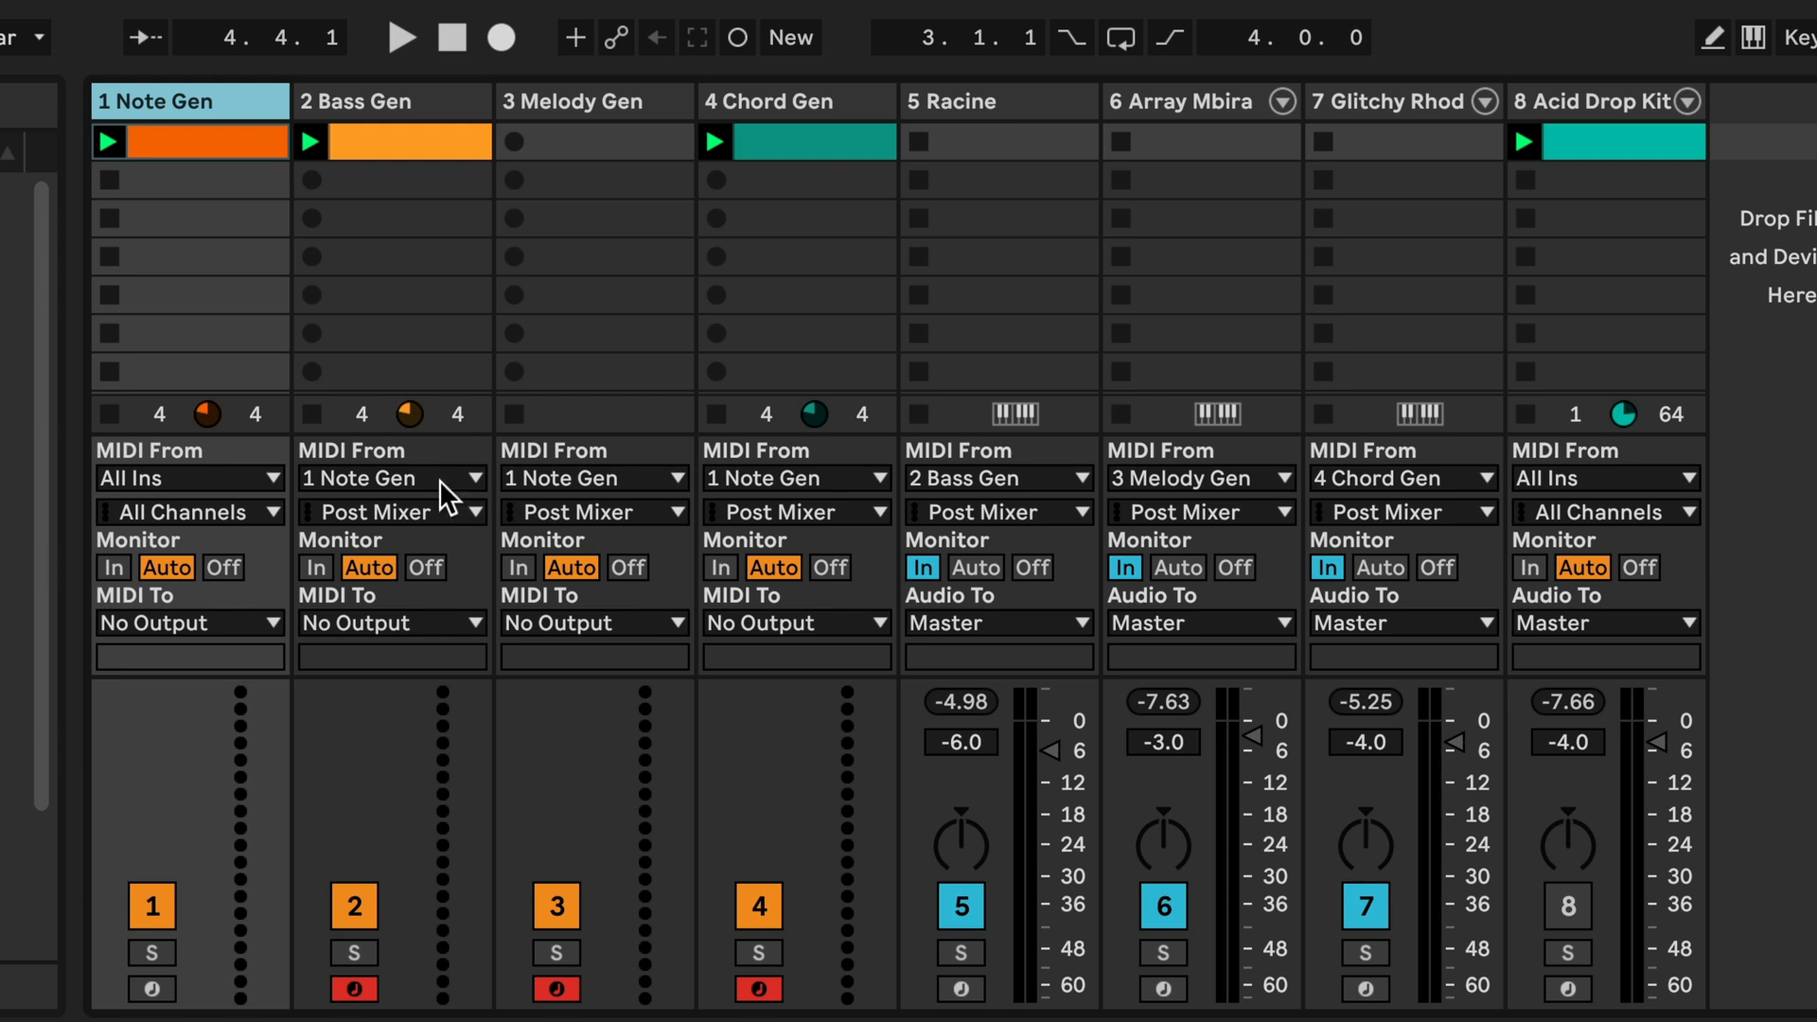
{"action": "mouse_move", "coordinate": [589, 492]}
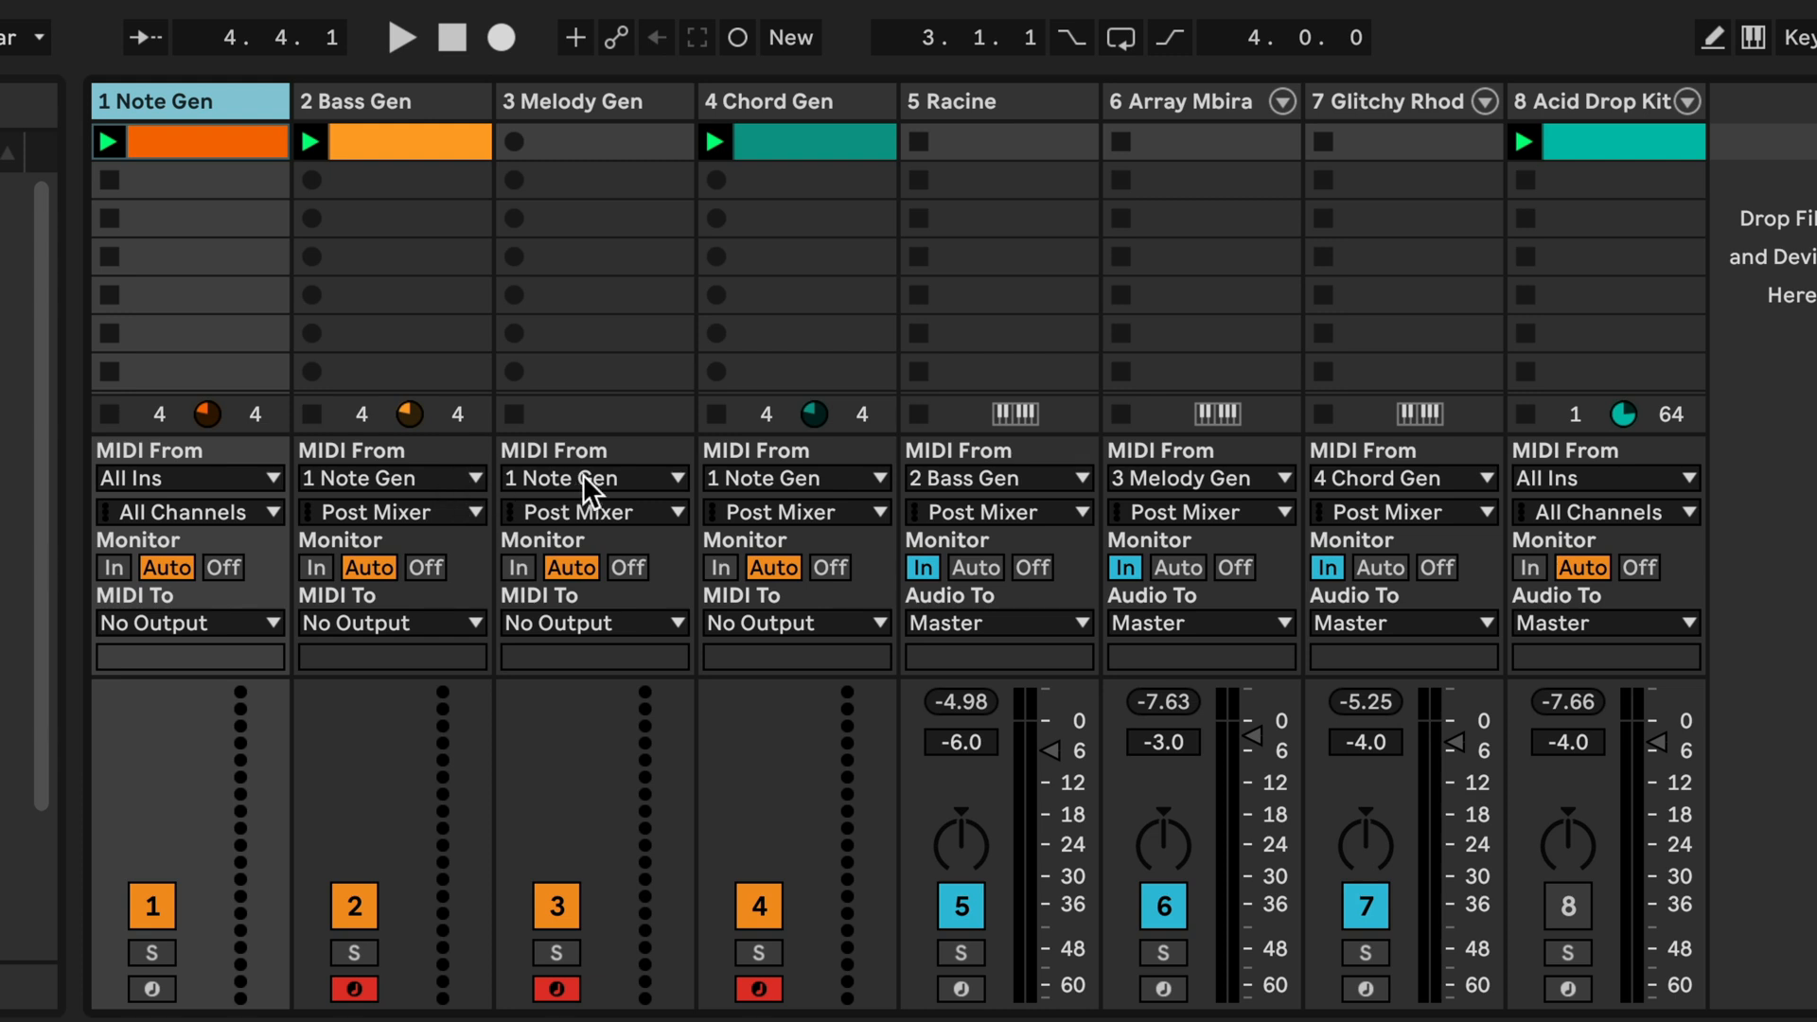
{"action": "mouse_move", "coordinate": [825, 488]}
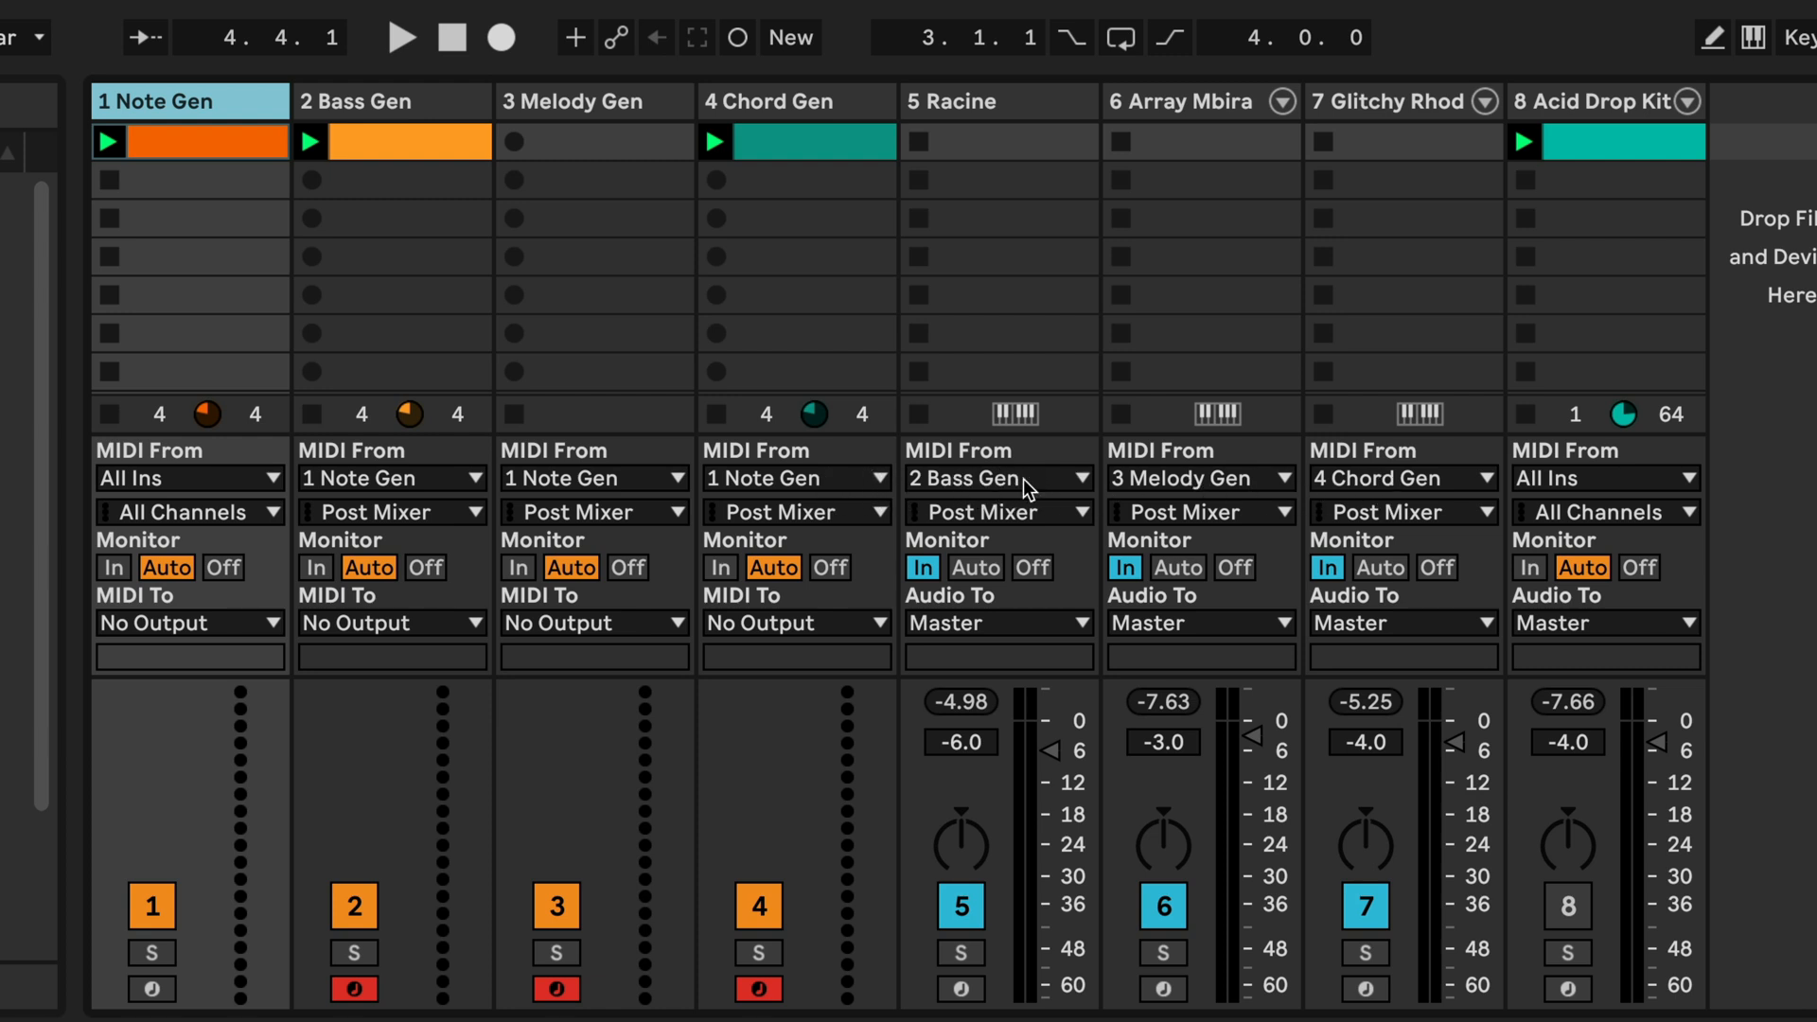
{"action": "mouse_move", "coordinate": [1049, 496]}
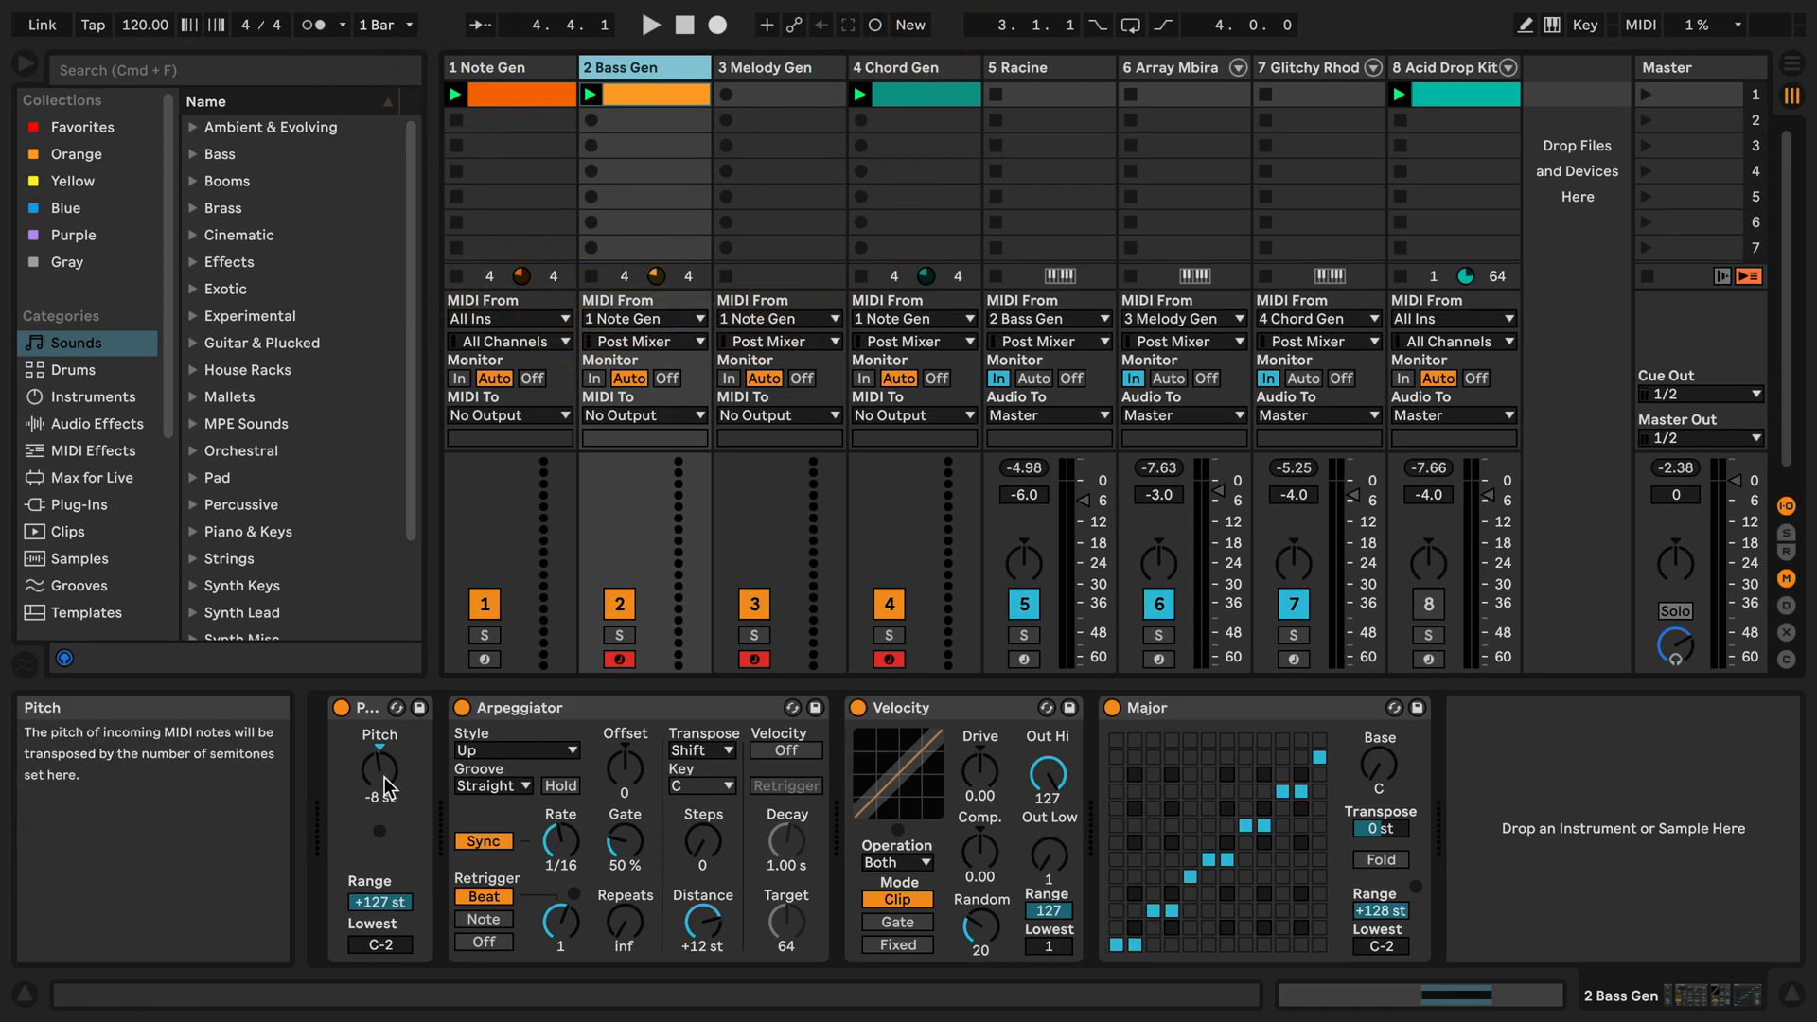
{"action": "left_click", "coordinate": [777, 66]}
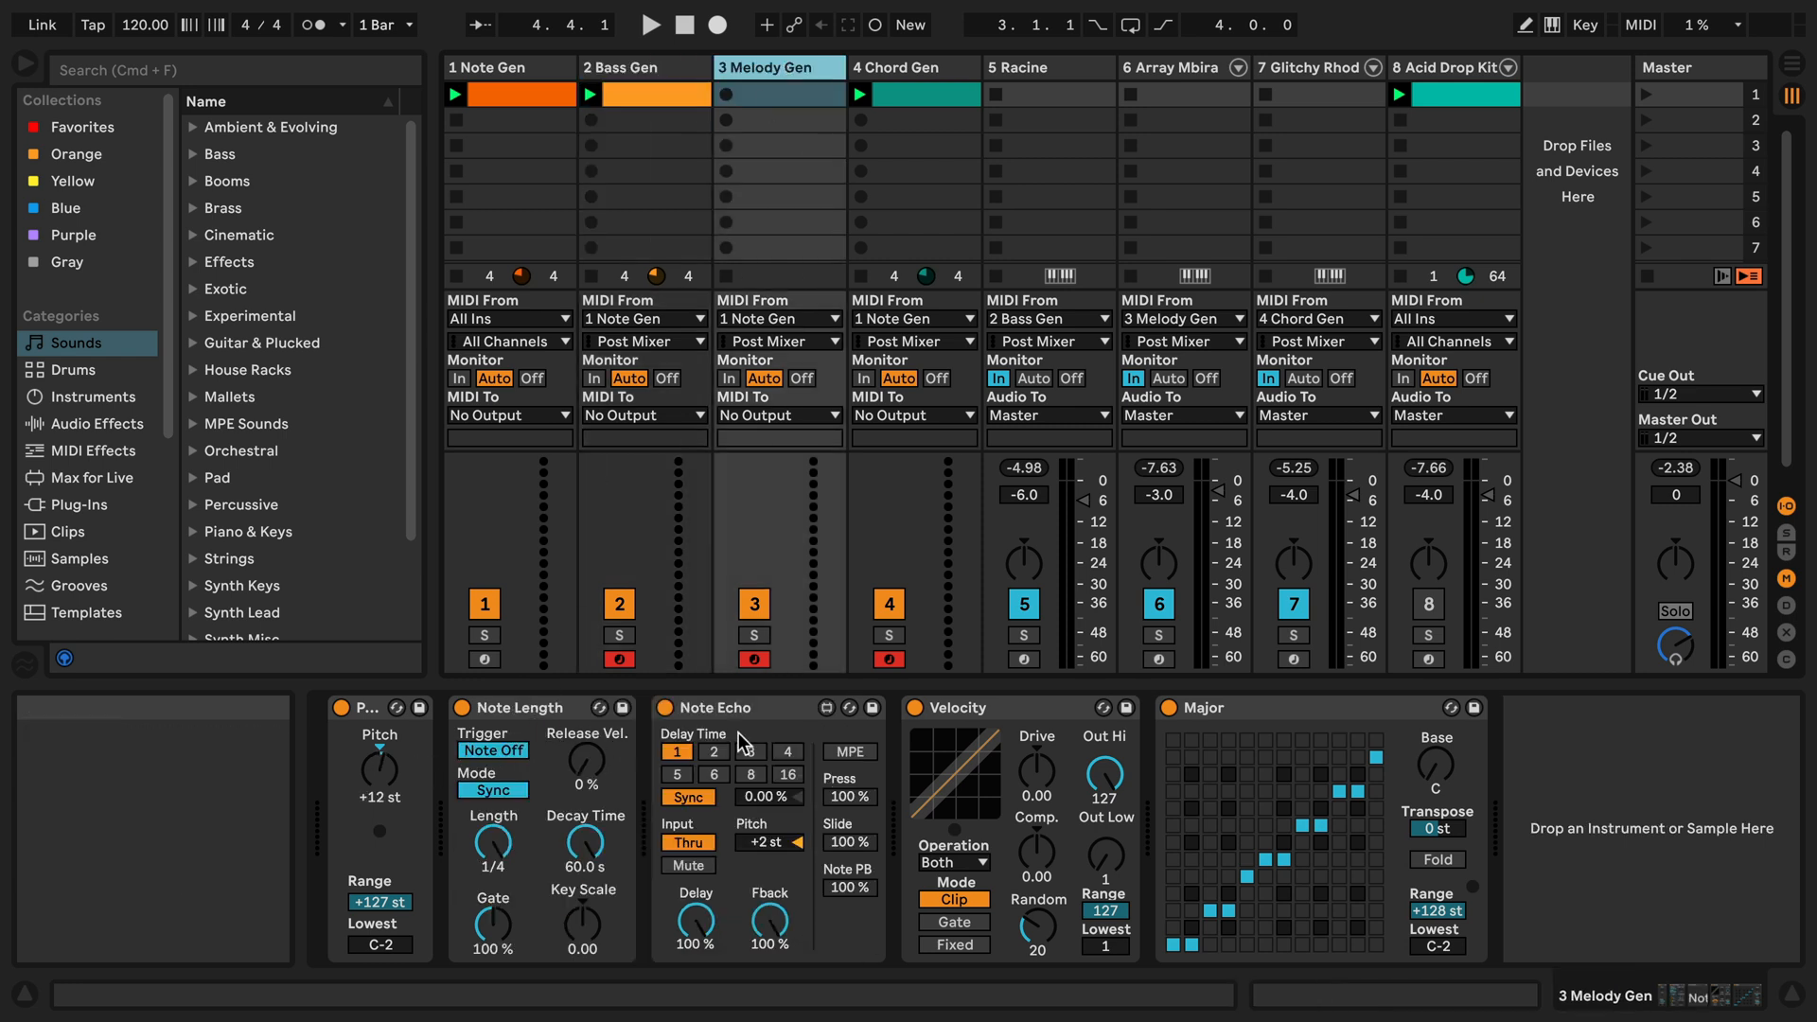
{"action": "mouse_move", "coordinate": [861, 95]}
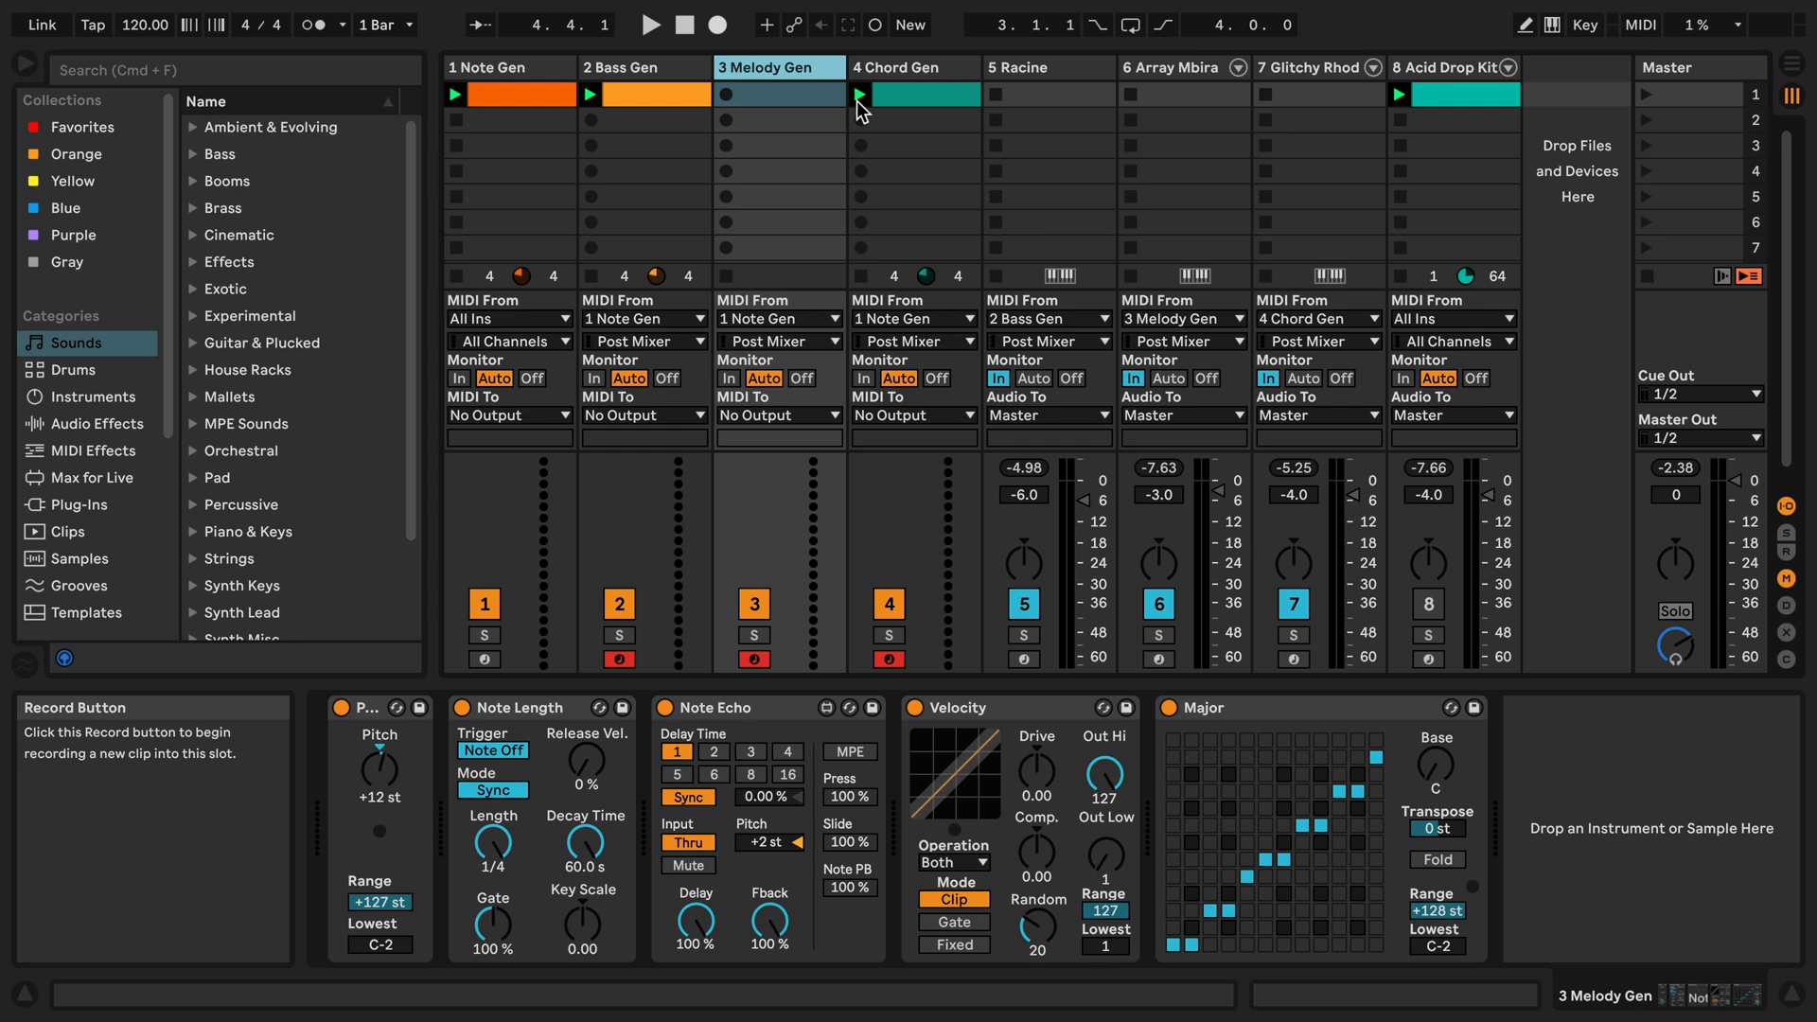
{"action": "left_click", "coordinate": [911, 95]}
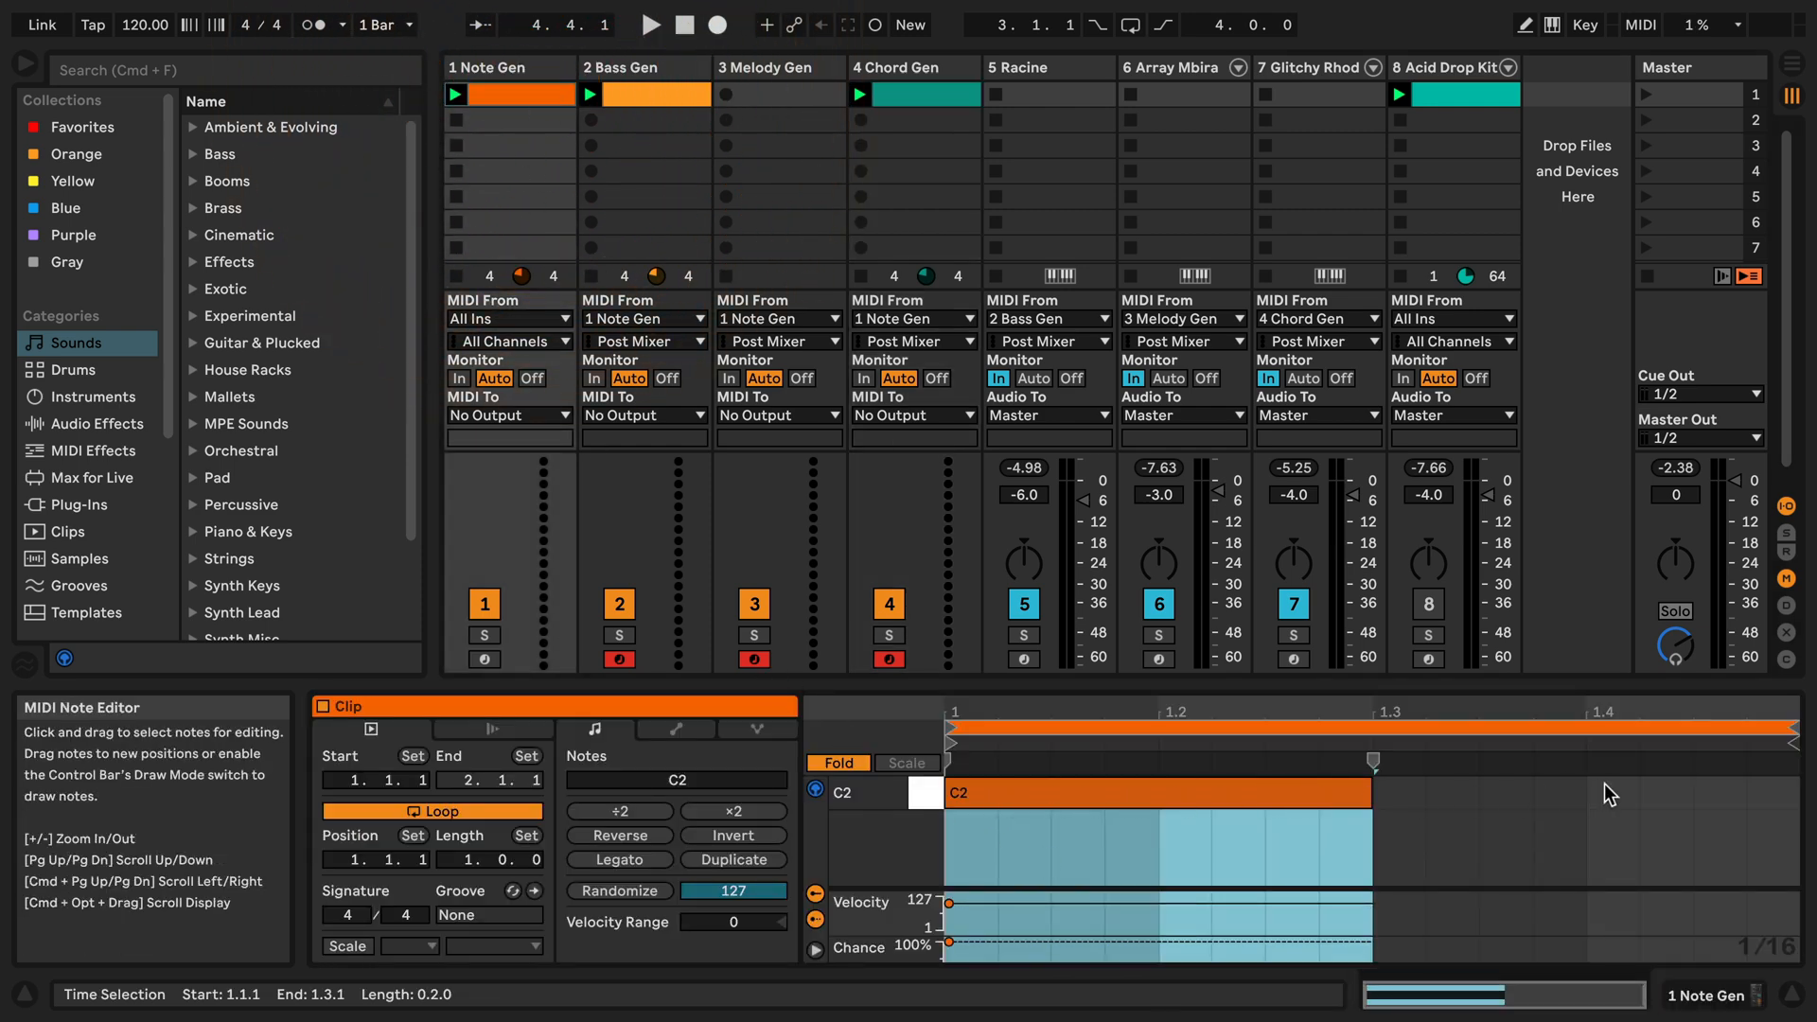
{"action": "mouse_move", "coordinate": [698, 154]}
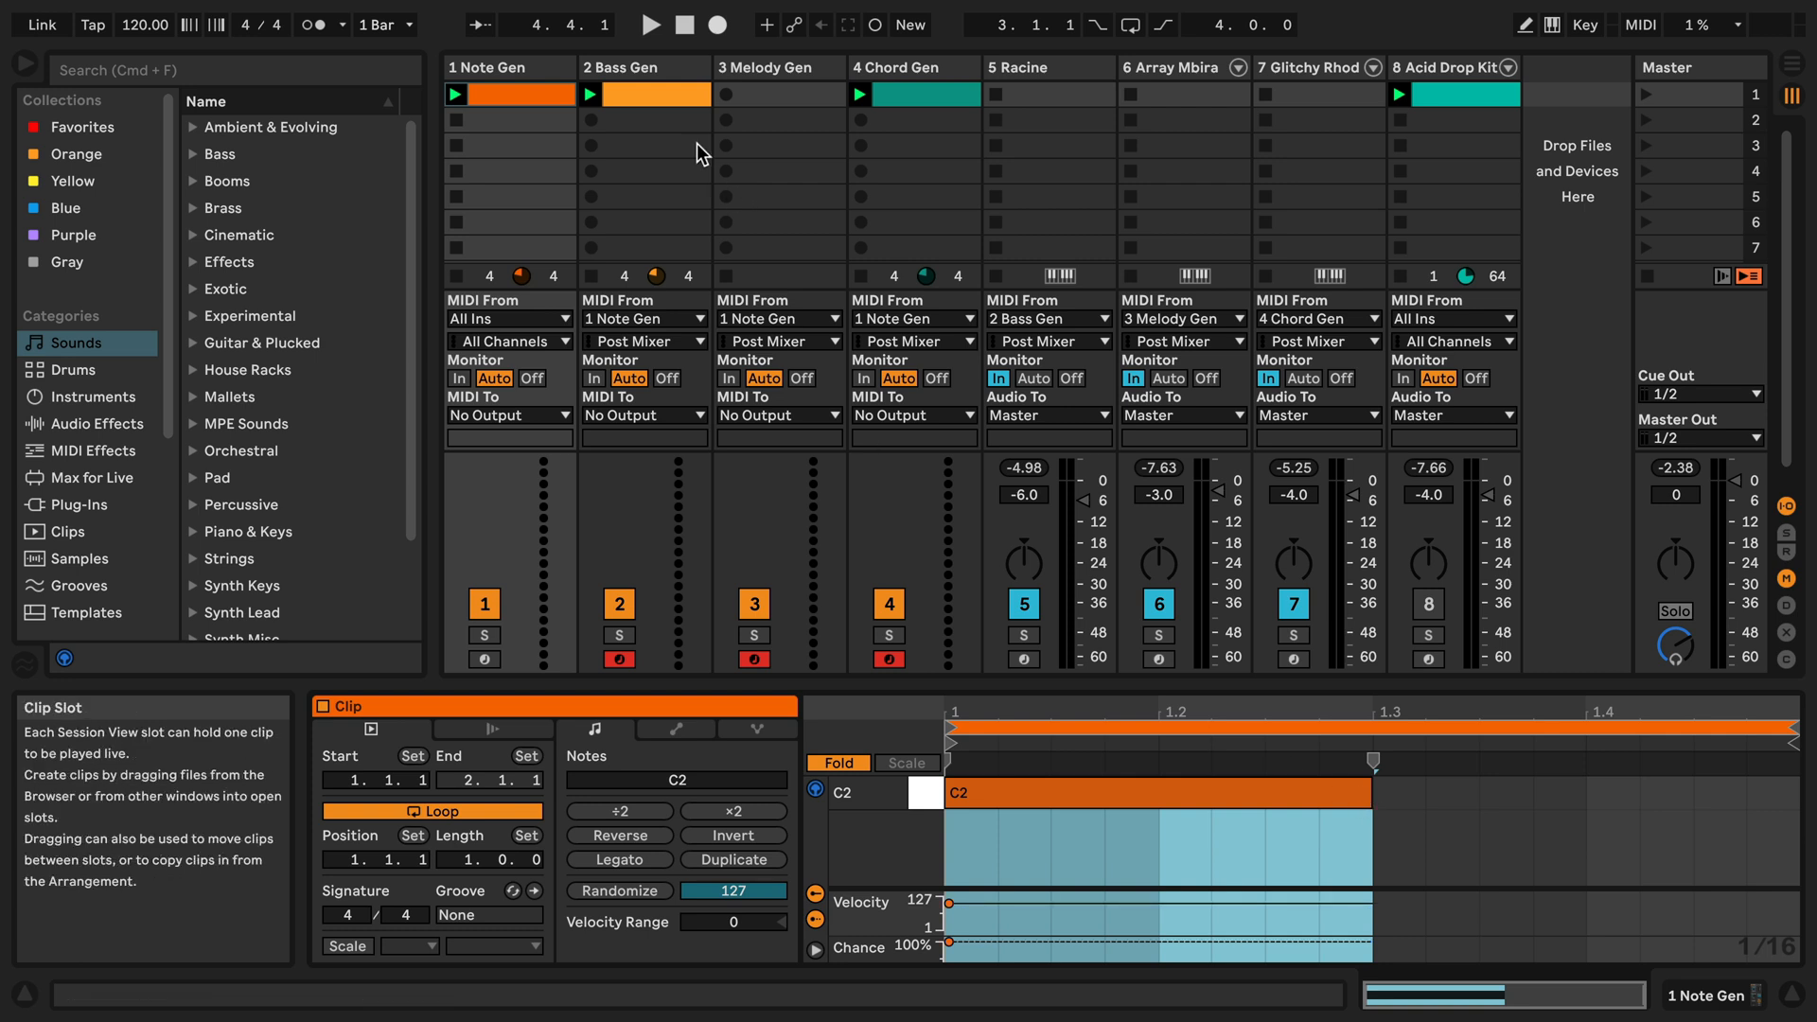
- Show the Bass Gen clip's notes and select its offset C2 note
{"action": "left_click", "coordinate": [654, 95]}
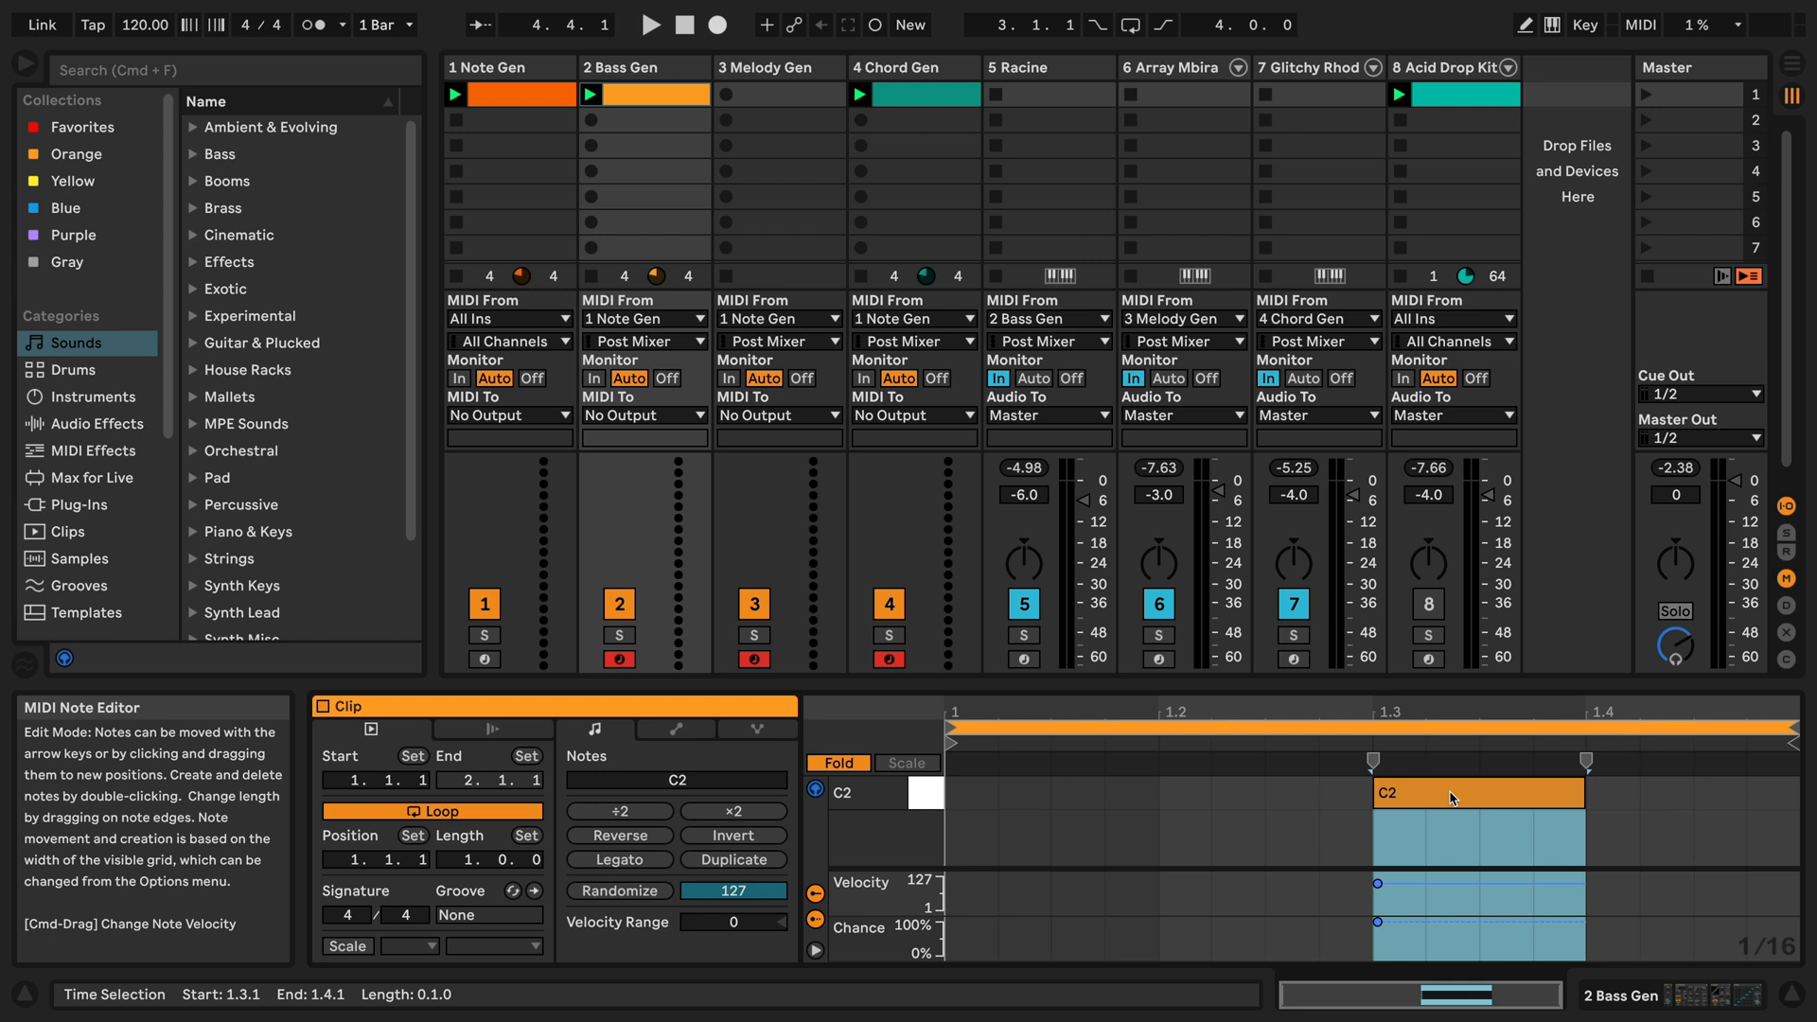
{"action": "left_click", "coordinate": [912, 95]}
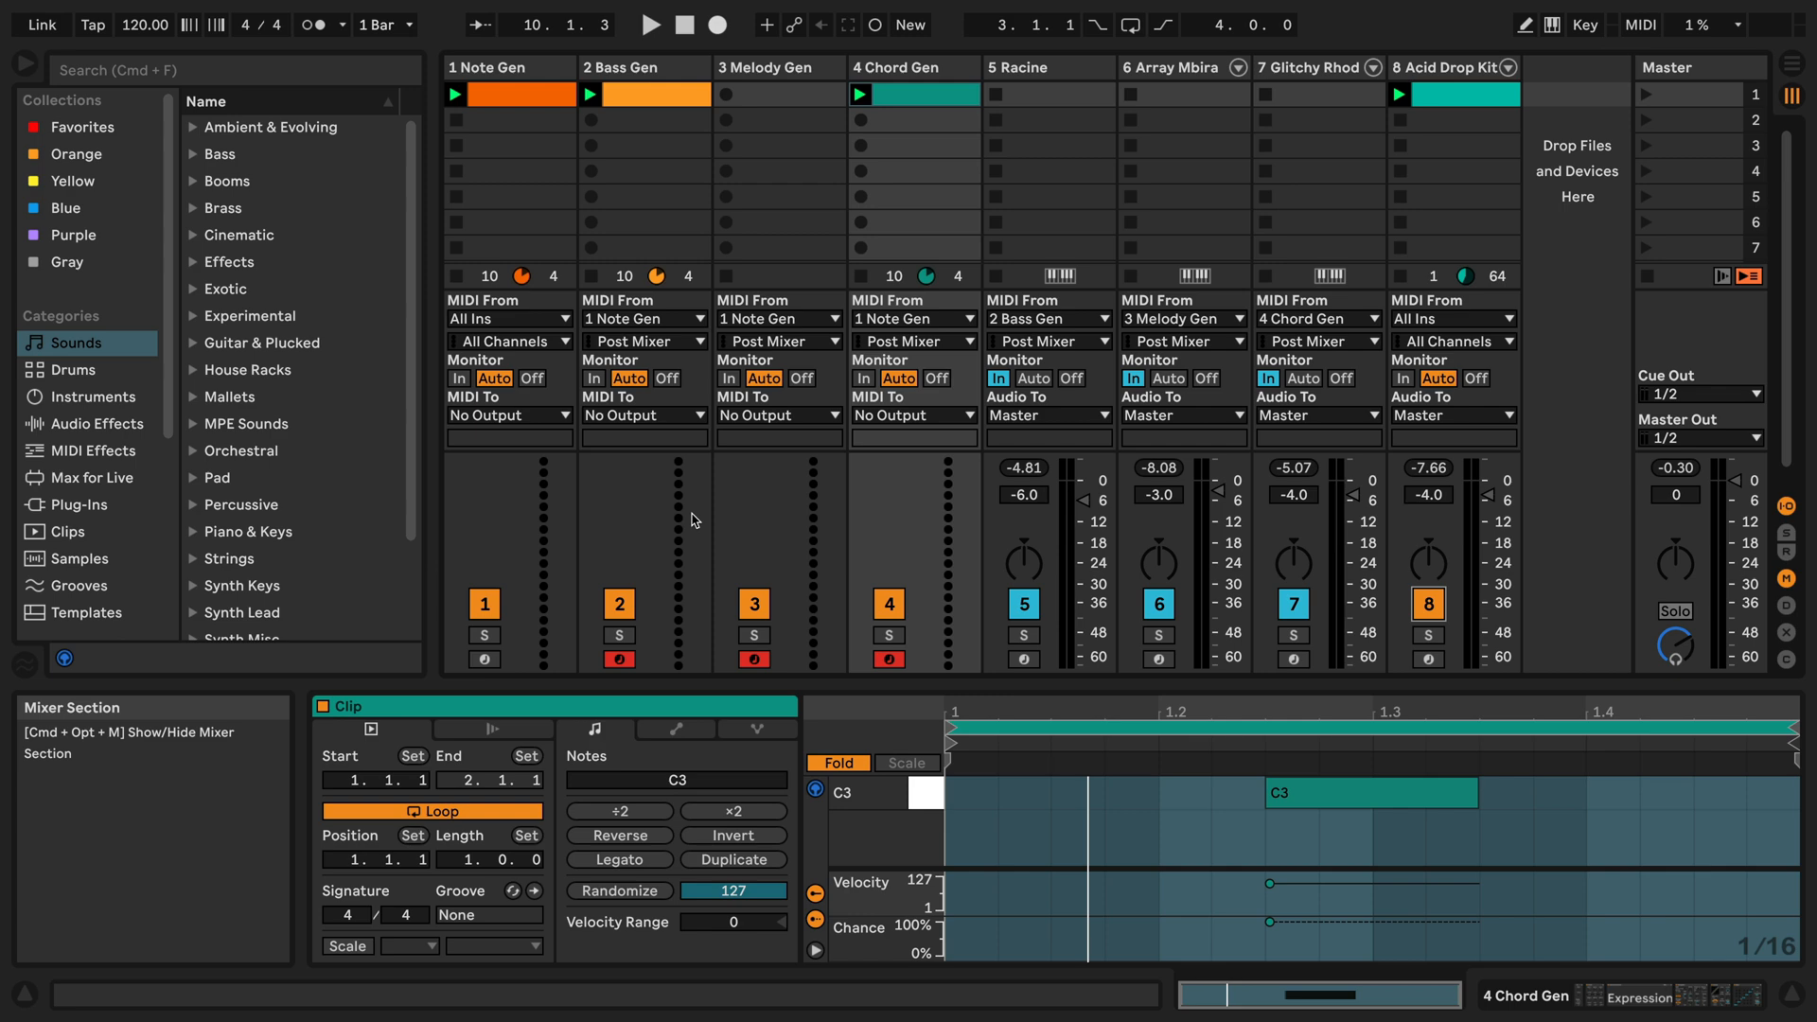
{"action": "mouse_move", "coordinate": [657, 76]}
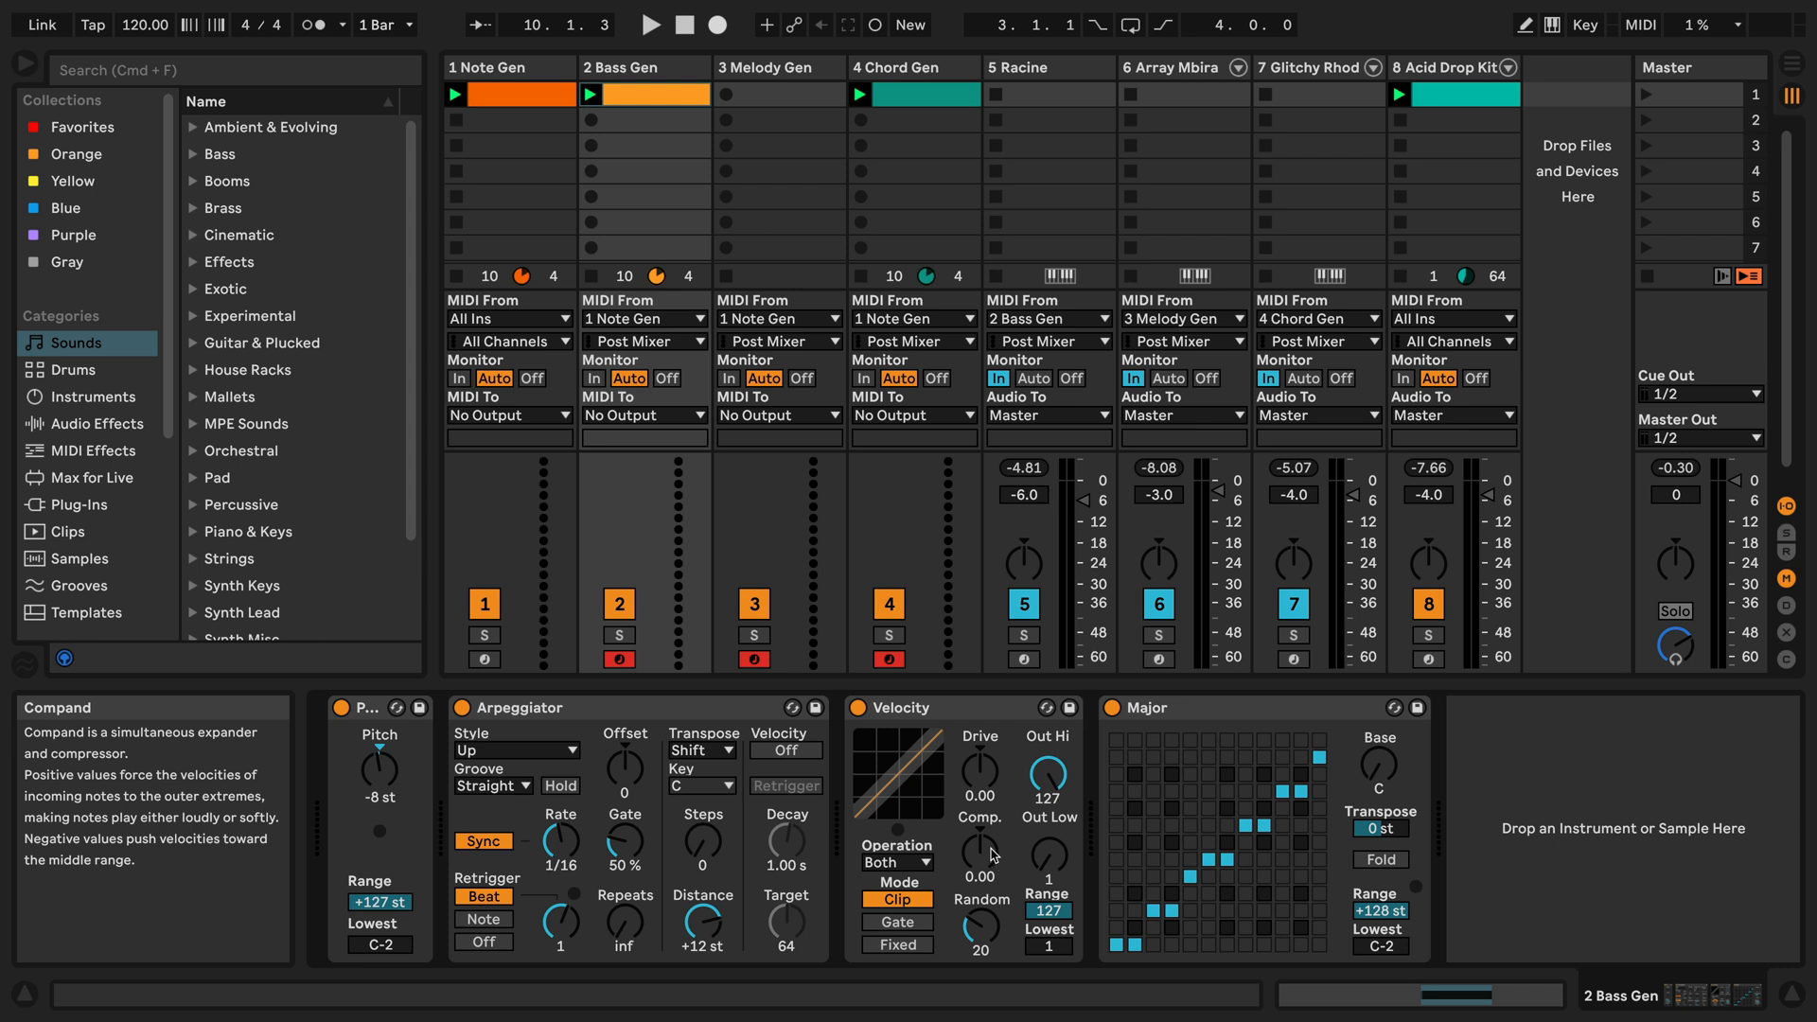
- Show the Chord Gen devices and shorten its clip loop to end at beat 1.4
{"action": "left_click", "coordinate": [778, 68]}
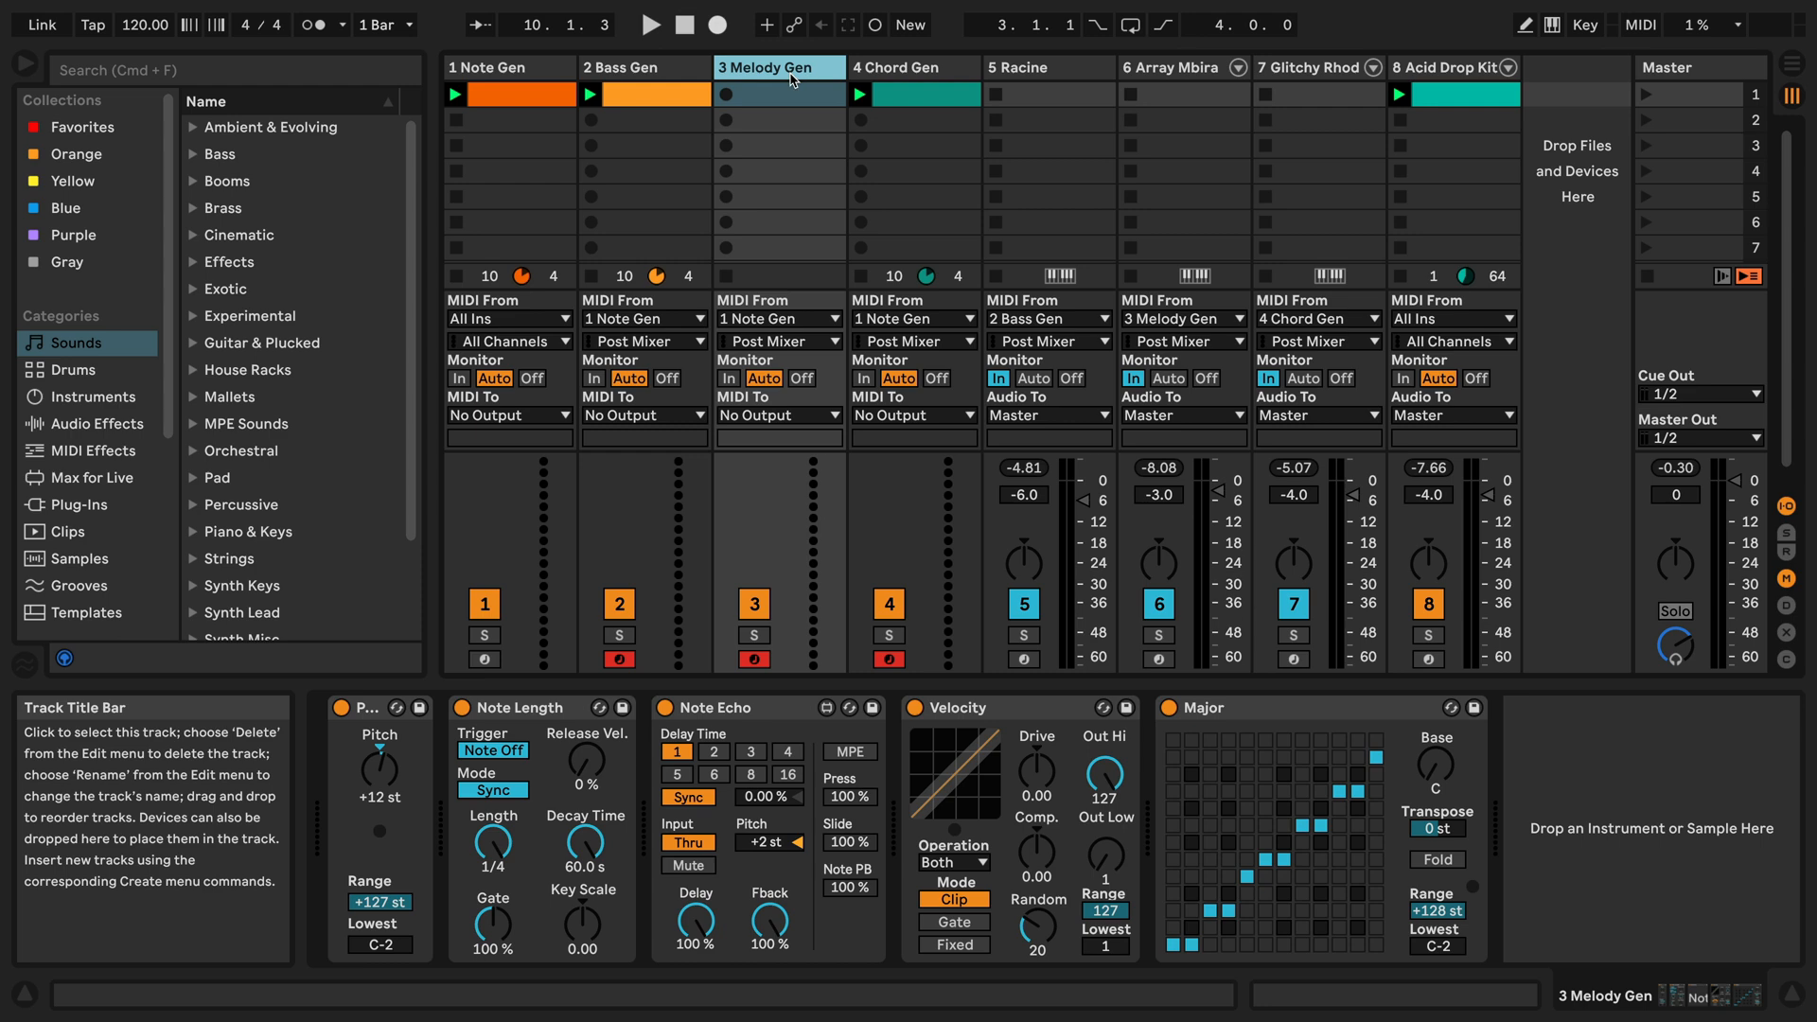
{"action": "left_click", "coordinate": [910, 68]}
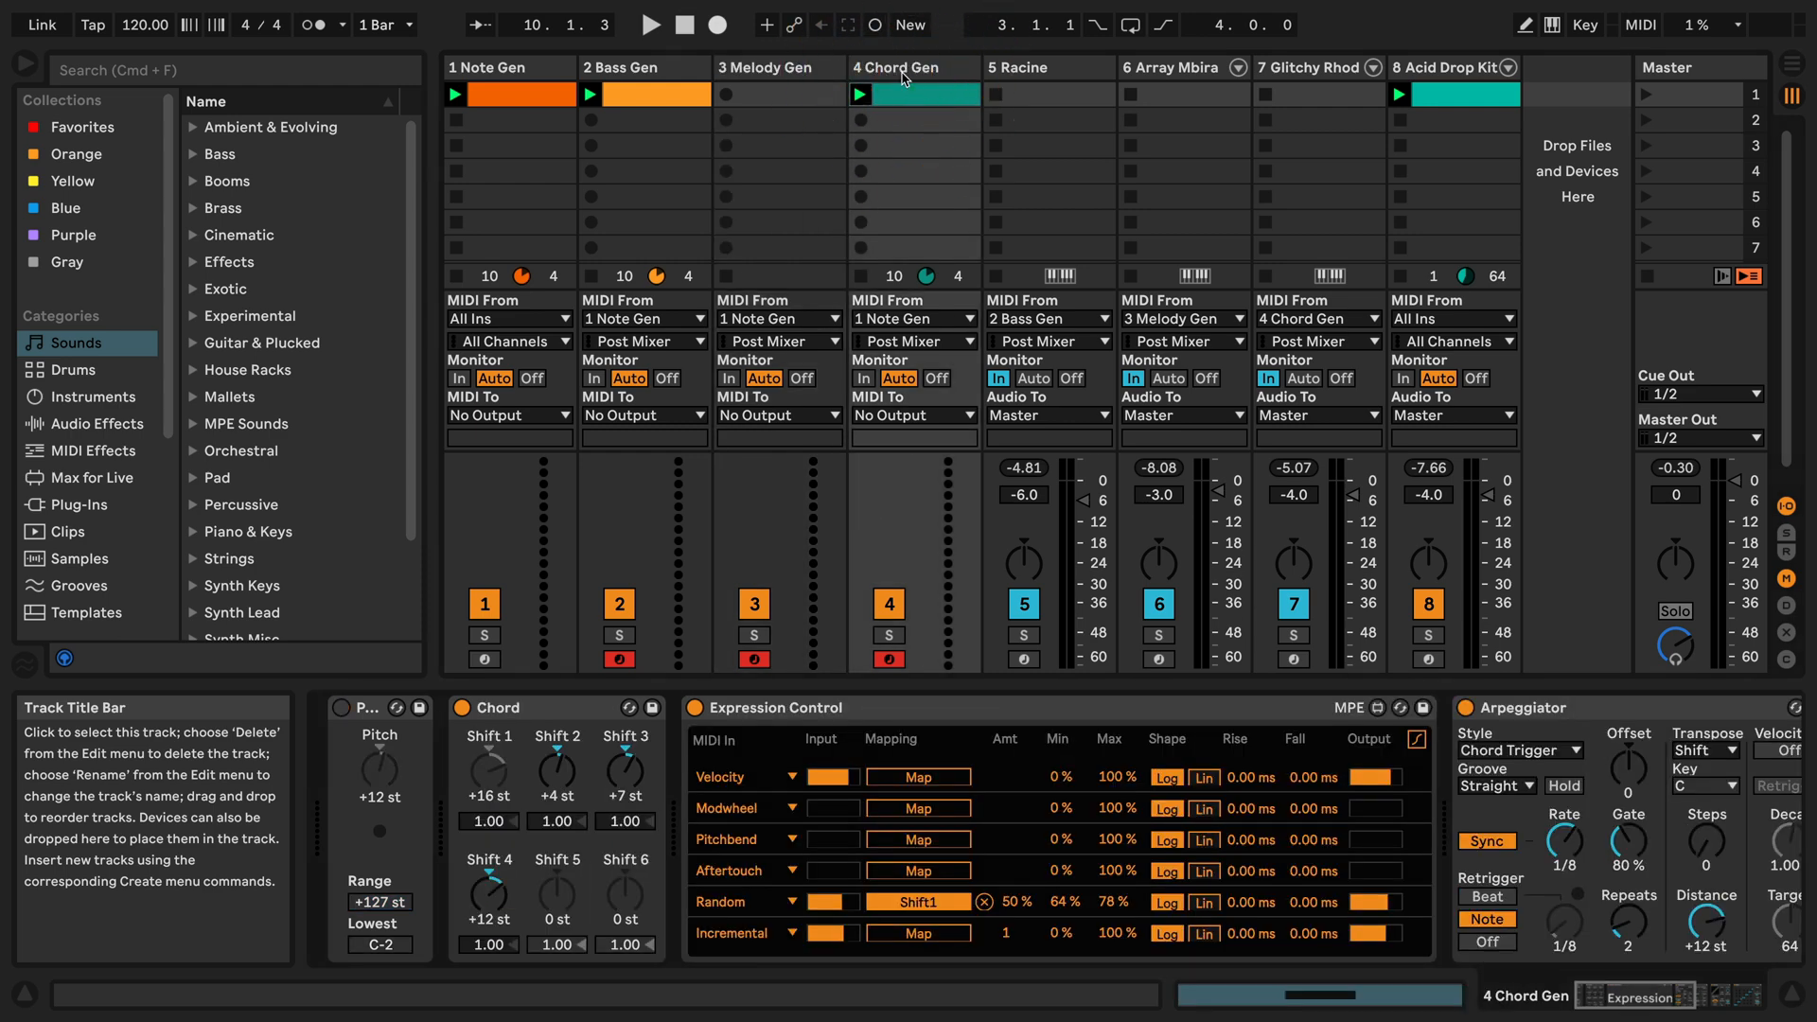
{"action": "mouse_move", "coordinate": [914, 110]}
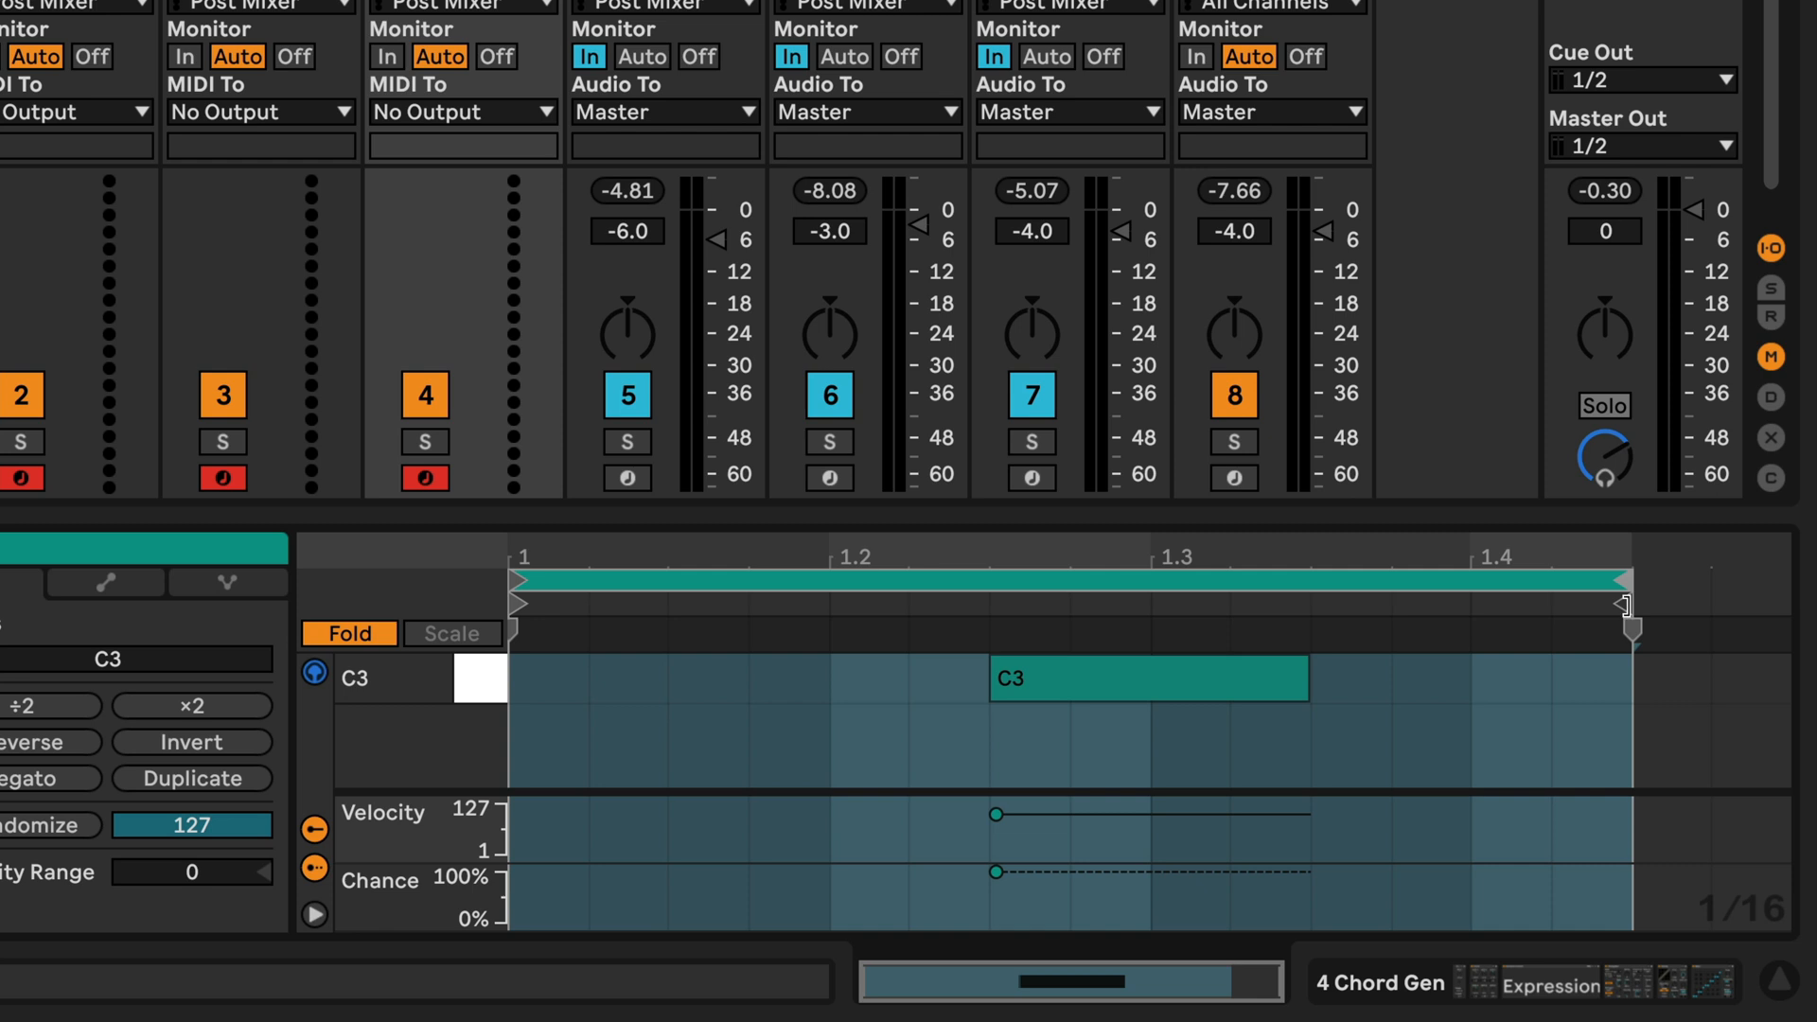
{"action": "left_click_drag", "start_coordinate": [1628, 604], "coordinate": [1463, 604]}
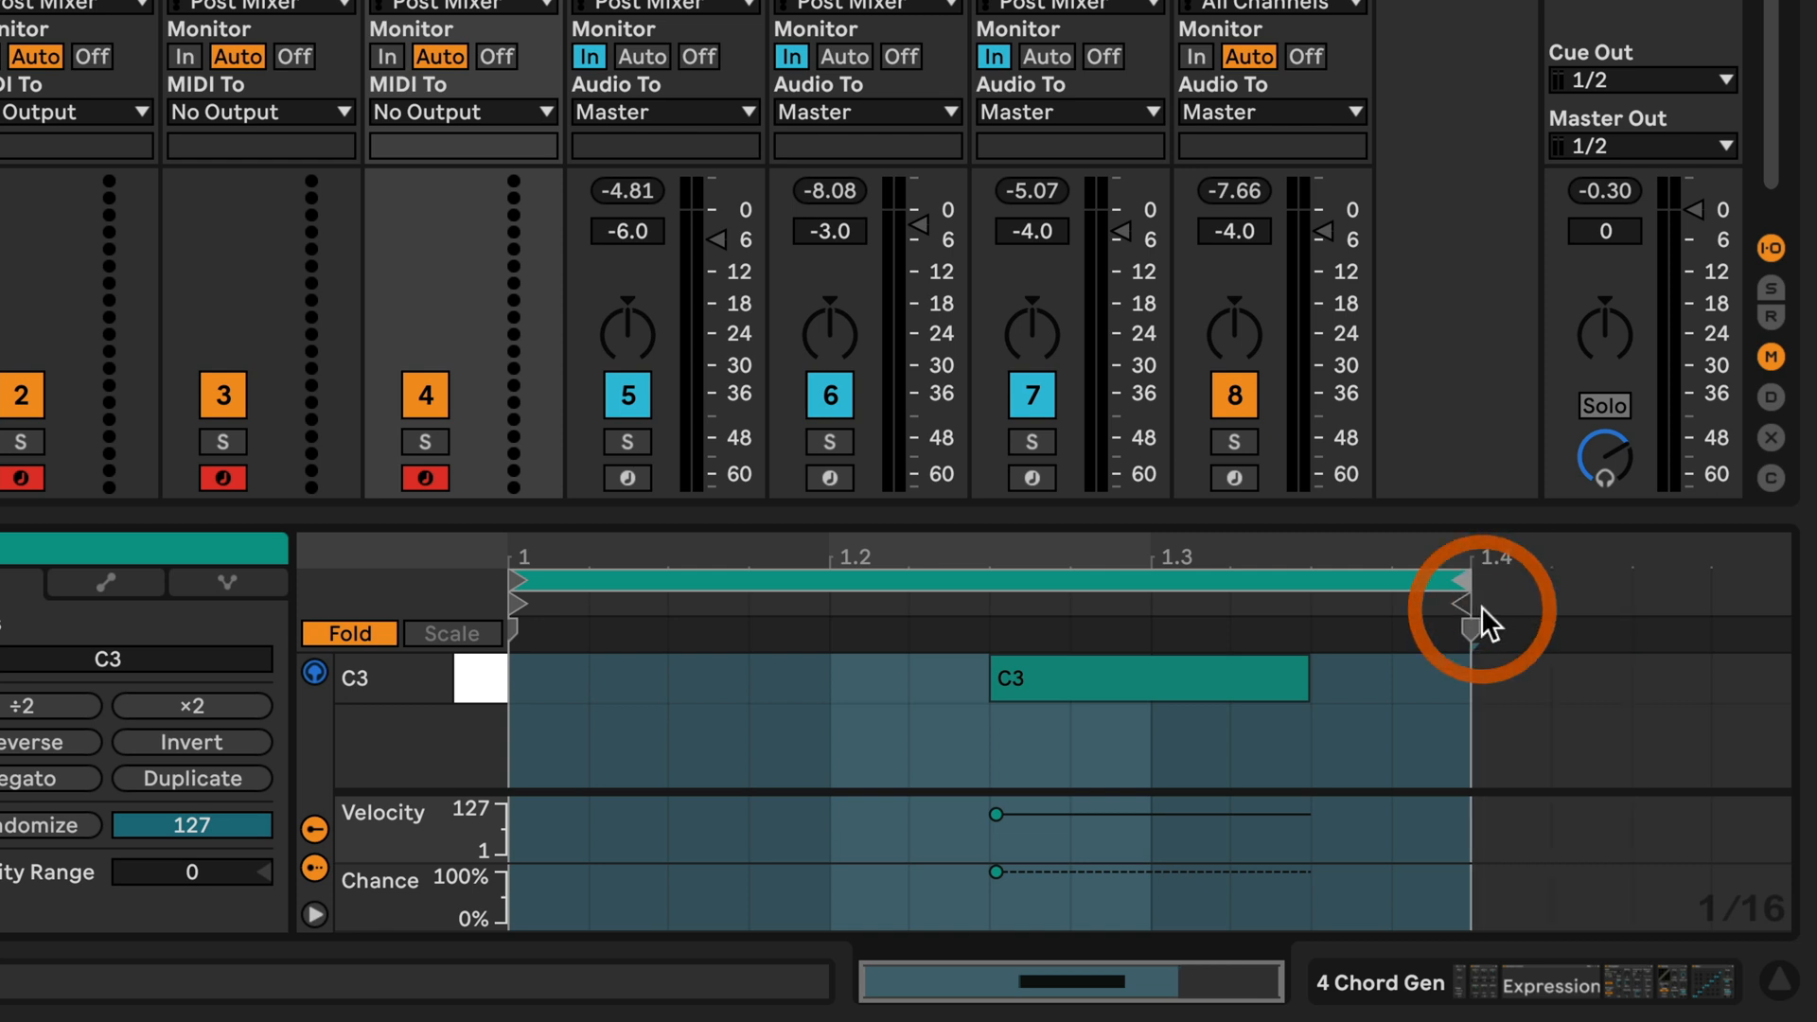
{"action": "left_click_drag", "start_coordinate": [1459, 607], "coordinate": [1475, 621]}
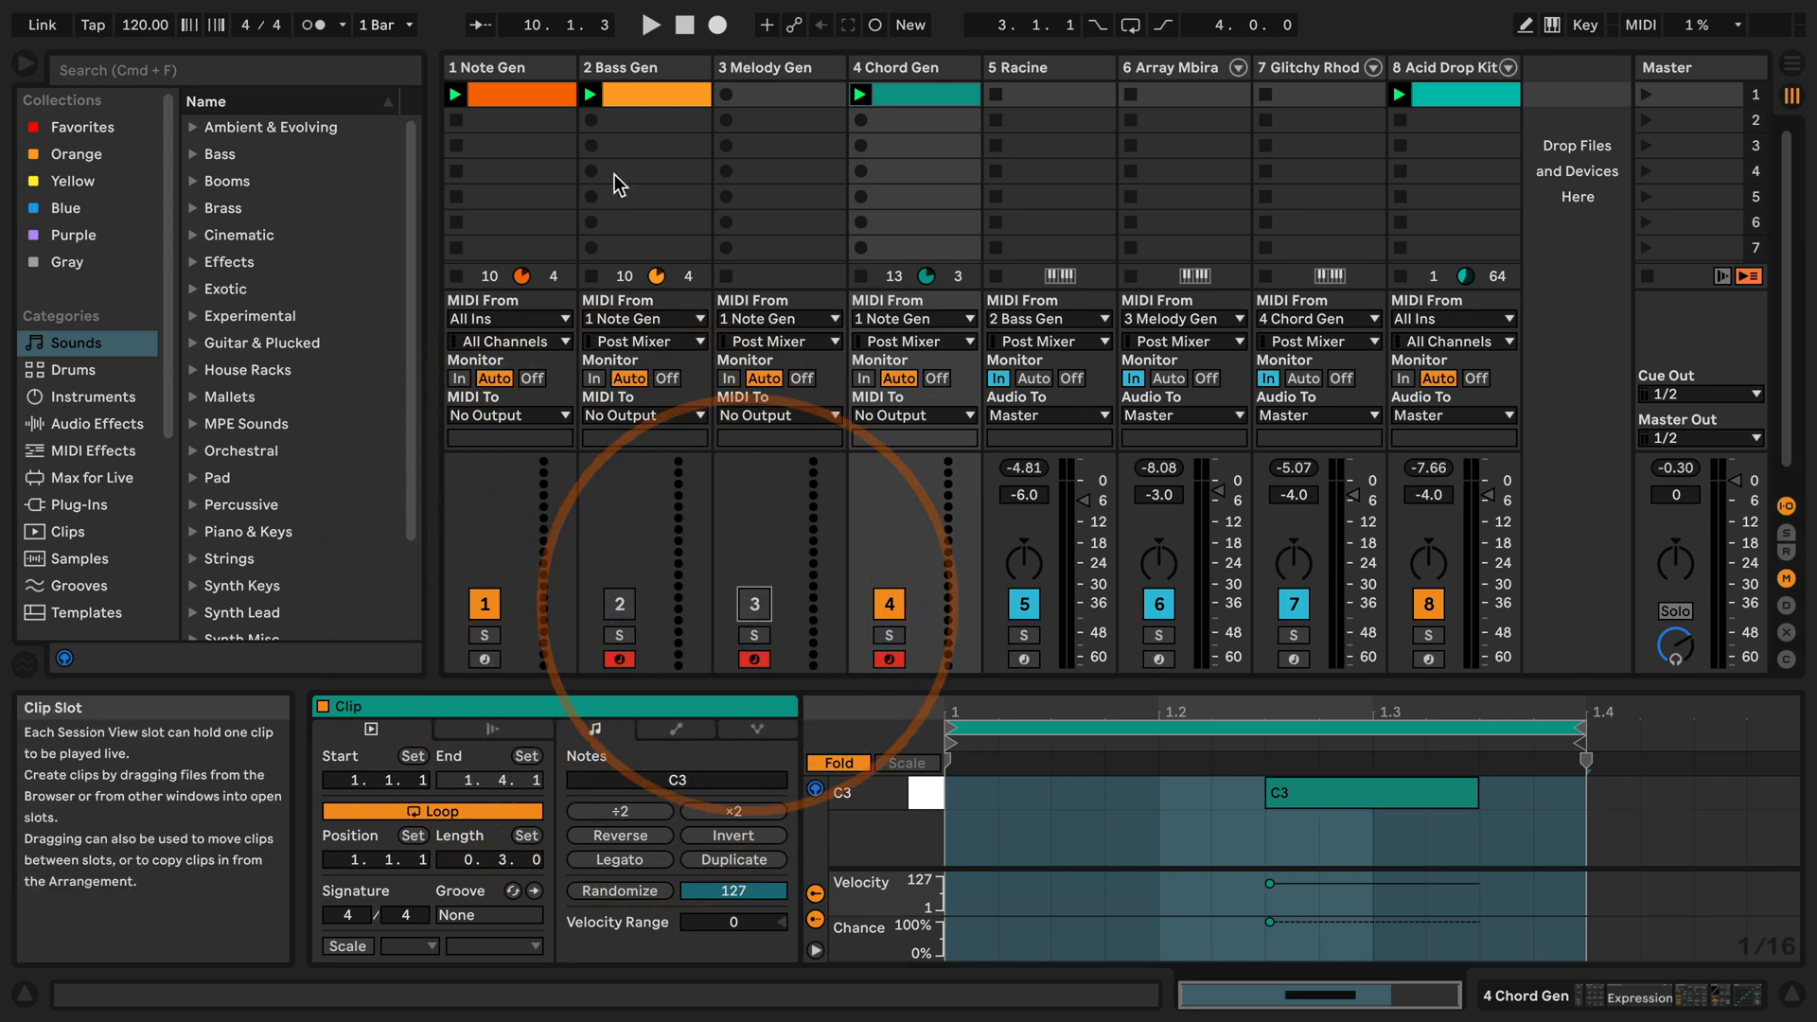
- Select the Chord Gen clip slot and relaunch it with the other tracks
{"action": "left_click", "coordinate": [914, 95]}
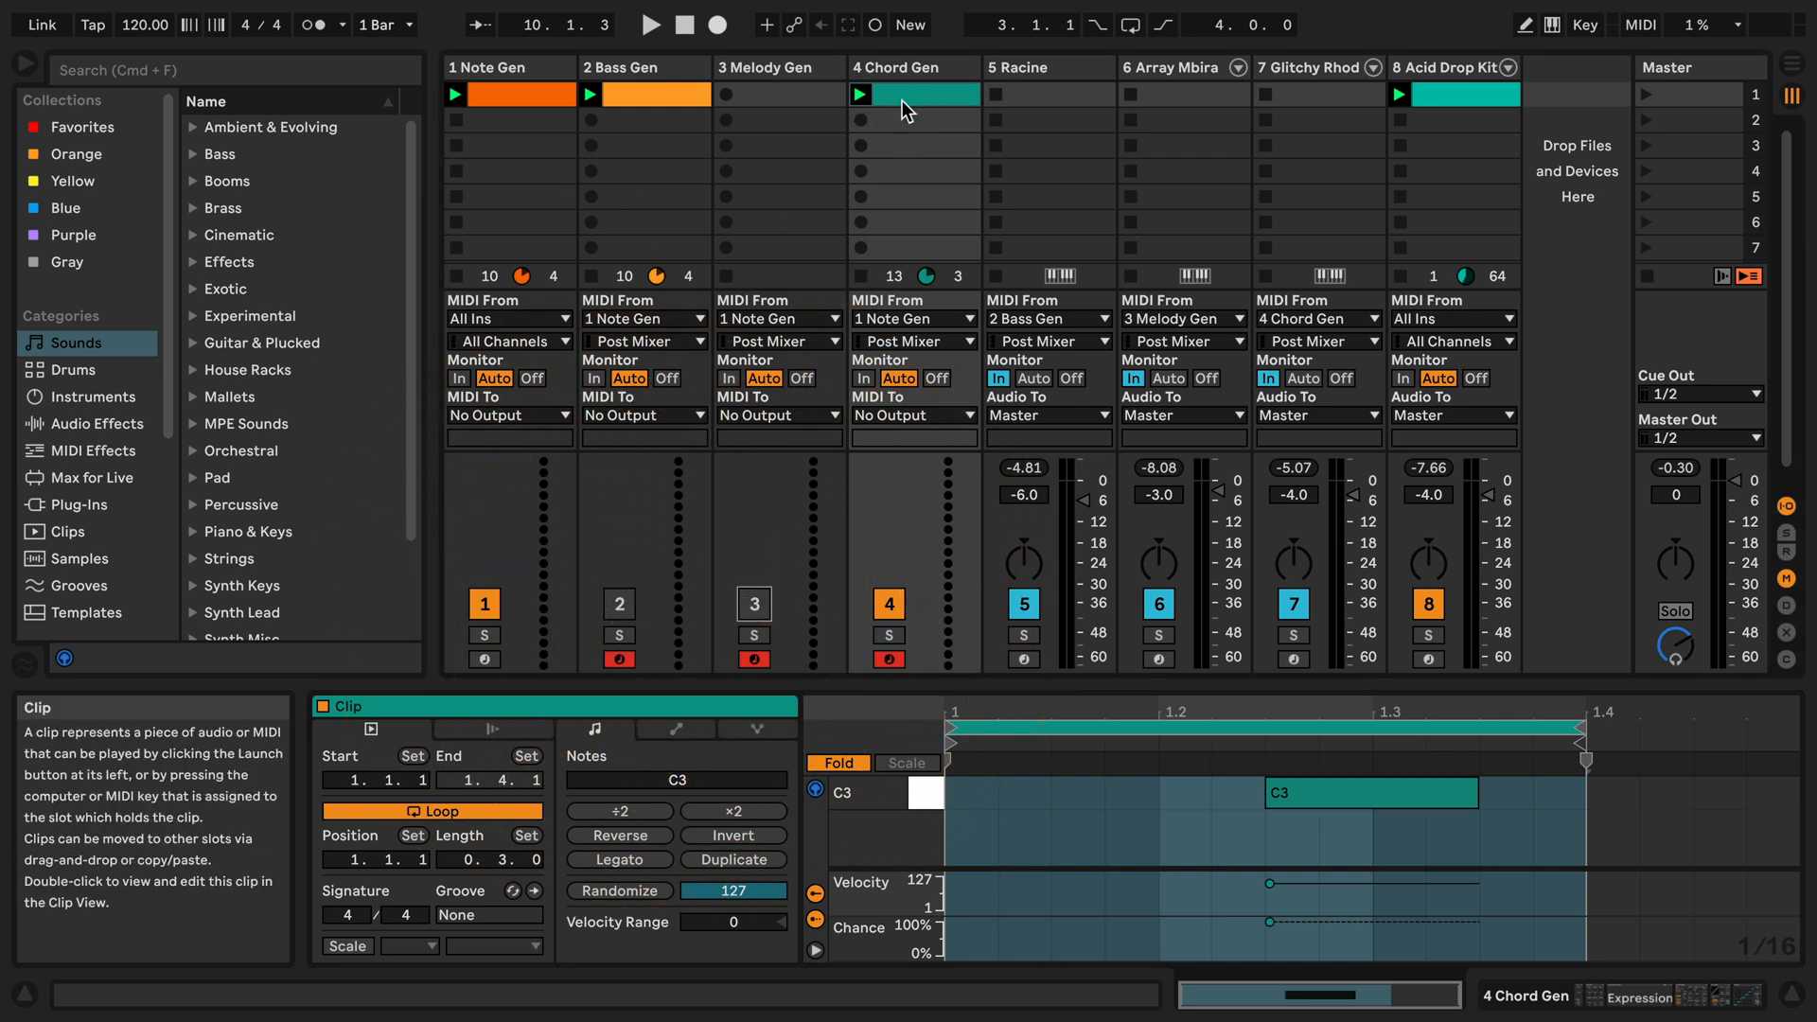
{"action": "left_click", "coordinate": [649, 24]}
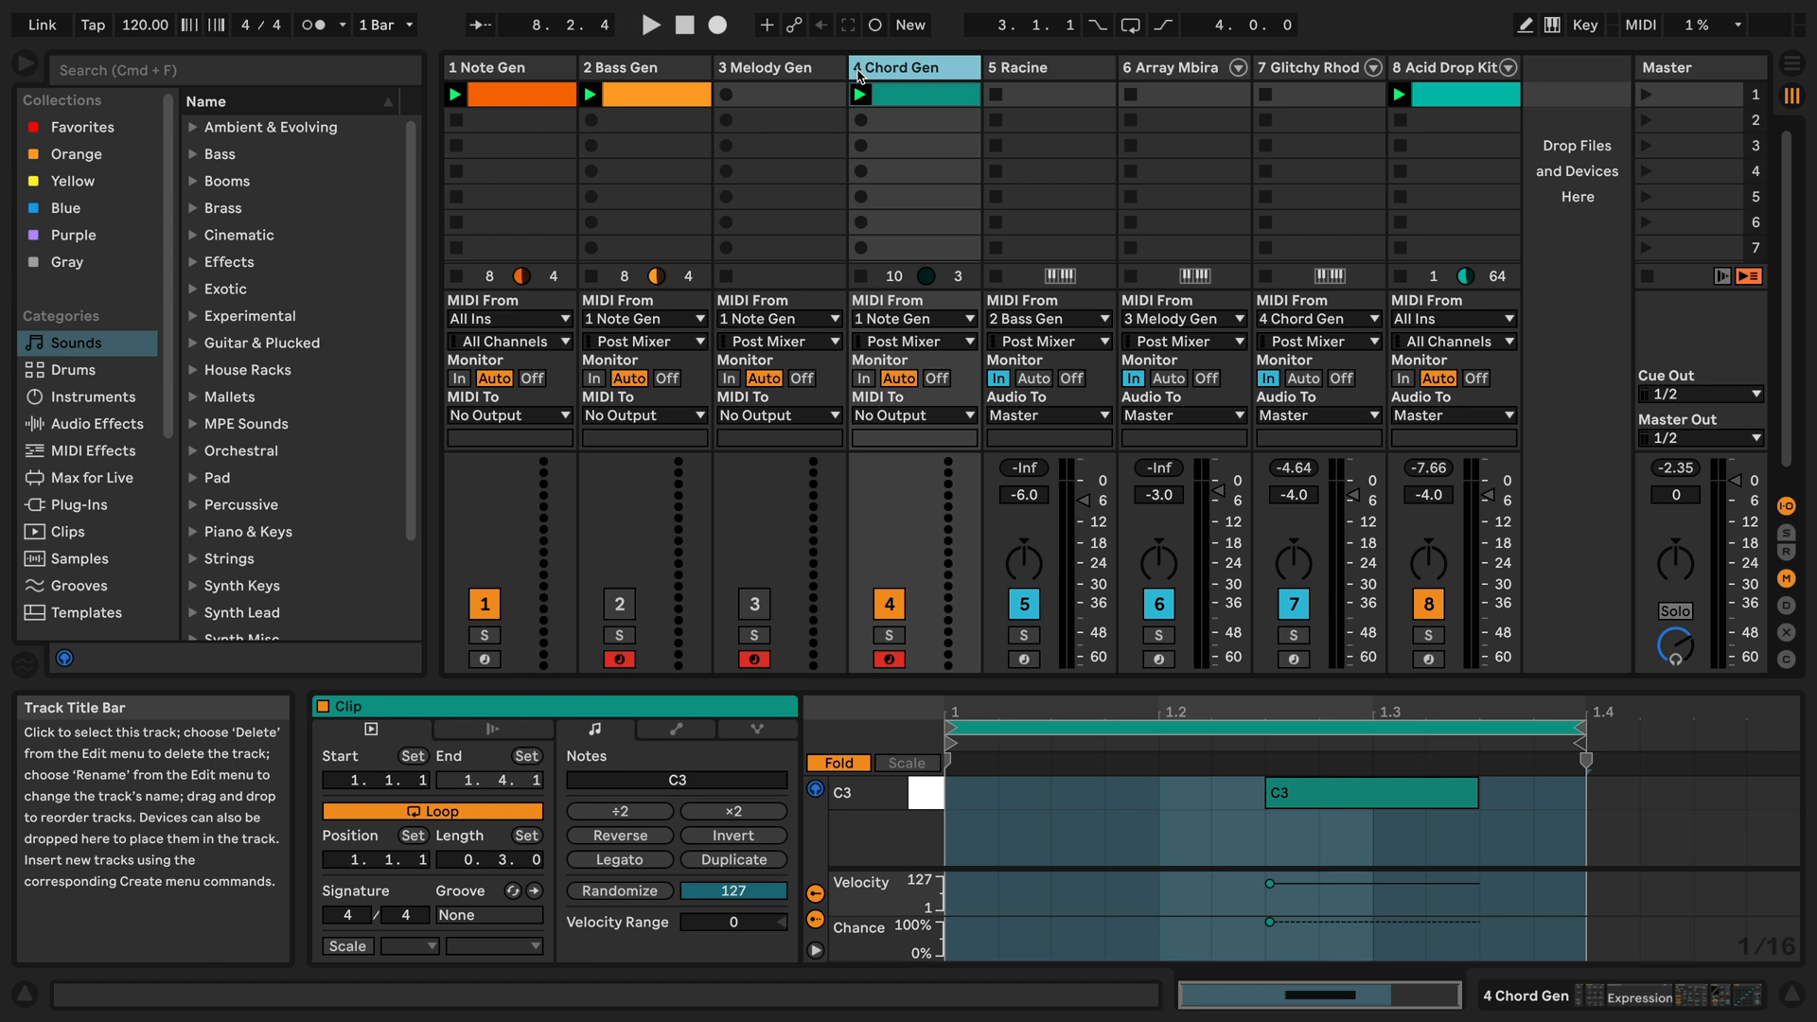
{"action": "mouse_move", "coordinate": [833, 76]}
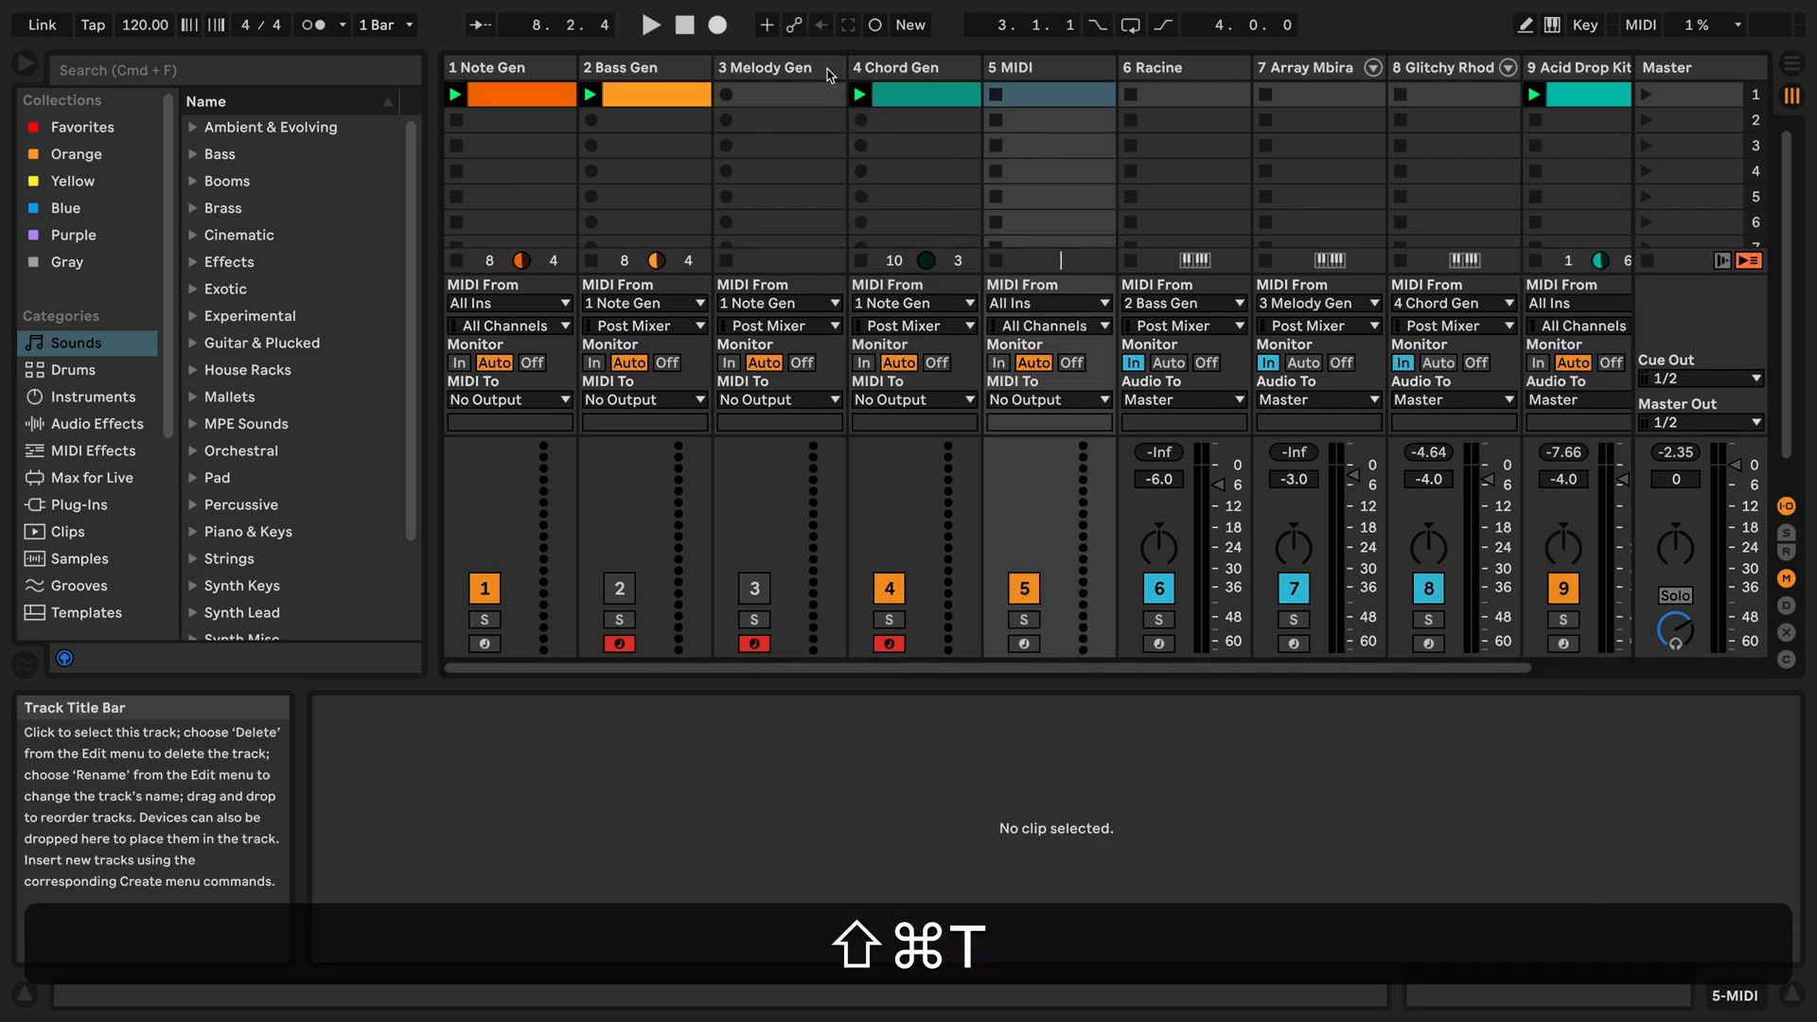
- Route 5 MIDI to take input from 1 Note Gen and send its MIDI to 4 Chord Gen
{"action": "left_click", "coordinate": [1046, 303]}
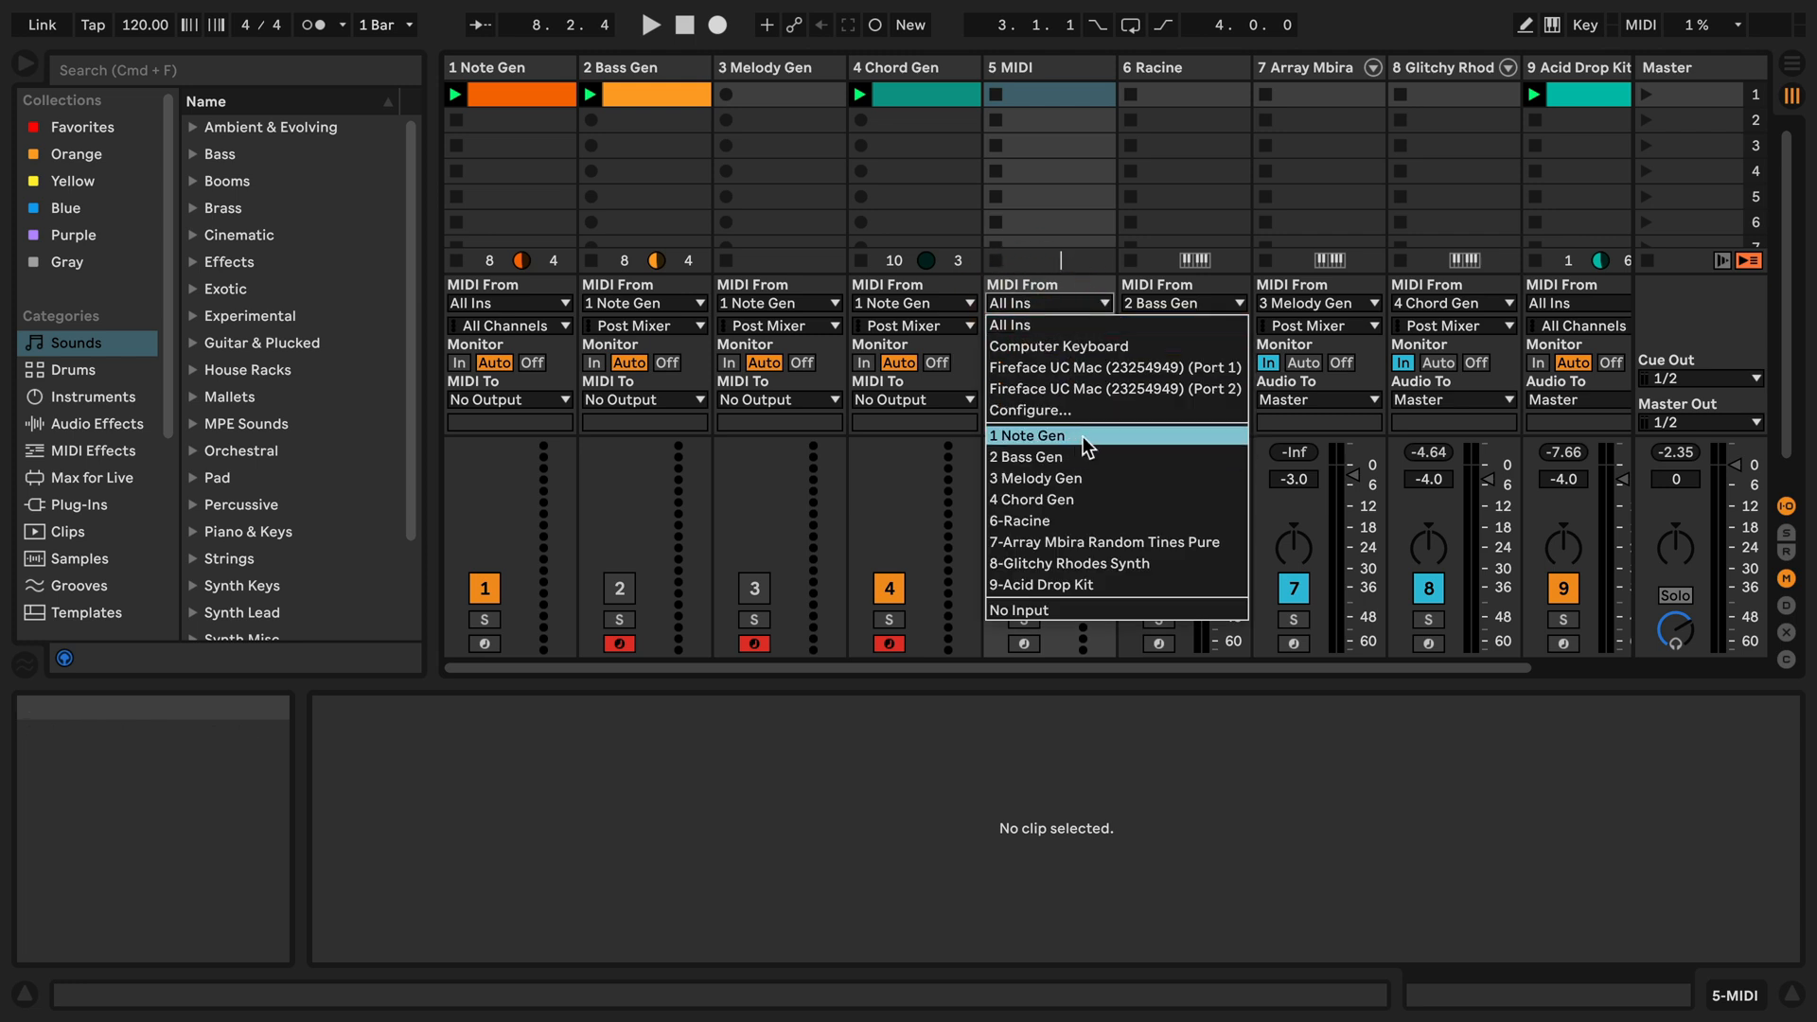
{"action": "left_click", "coordinate": [1025, 435]}
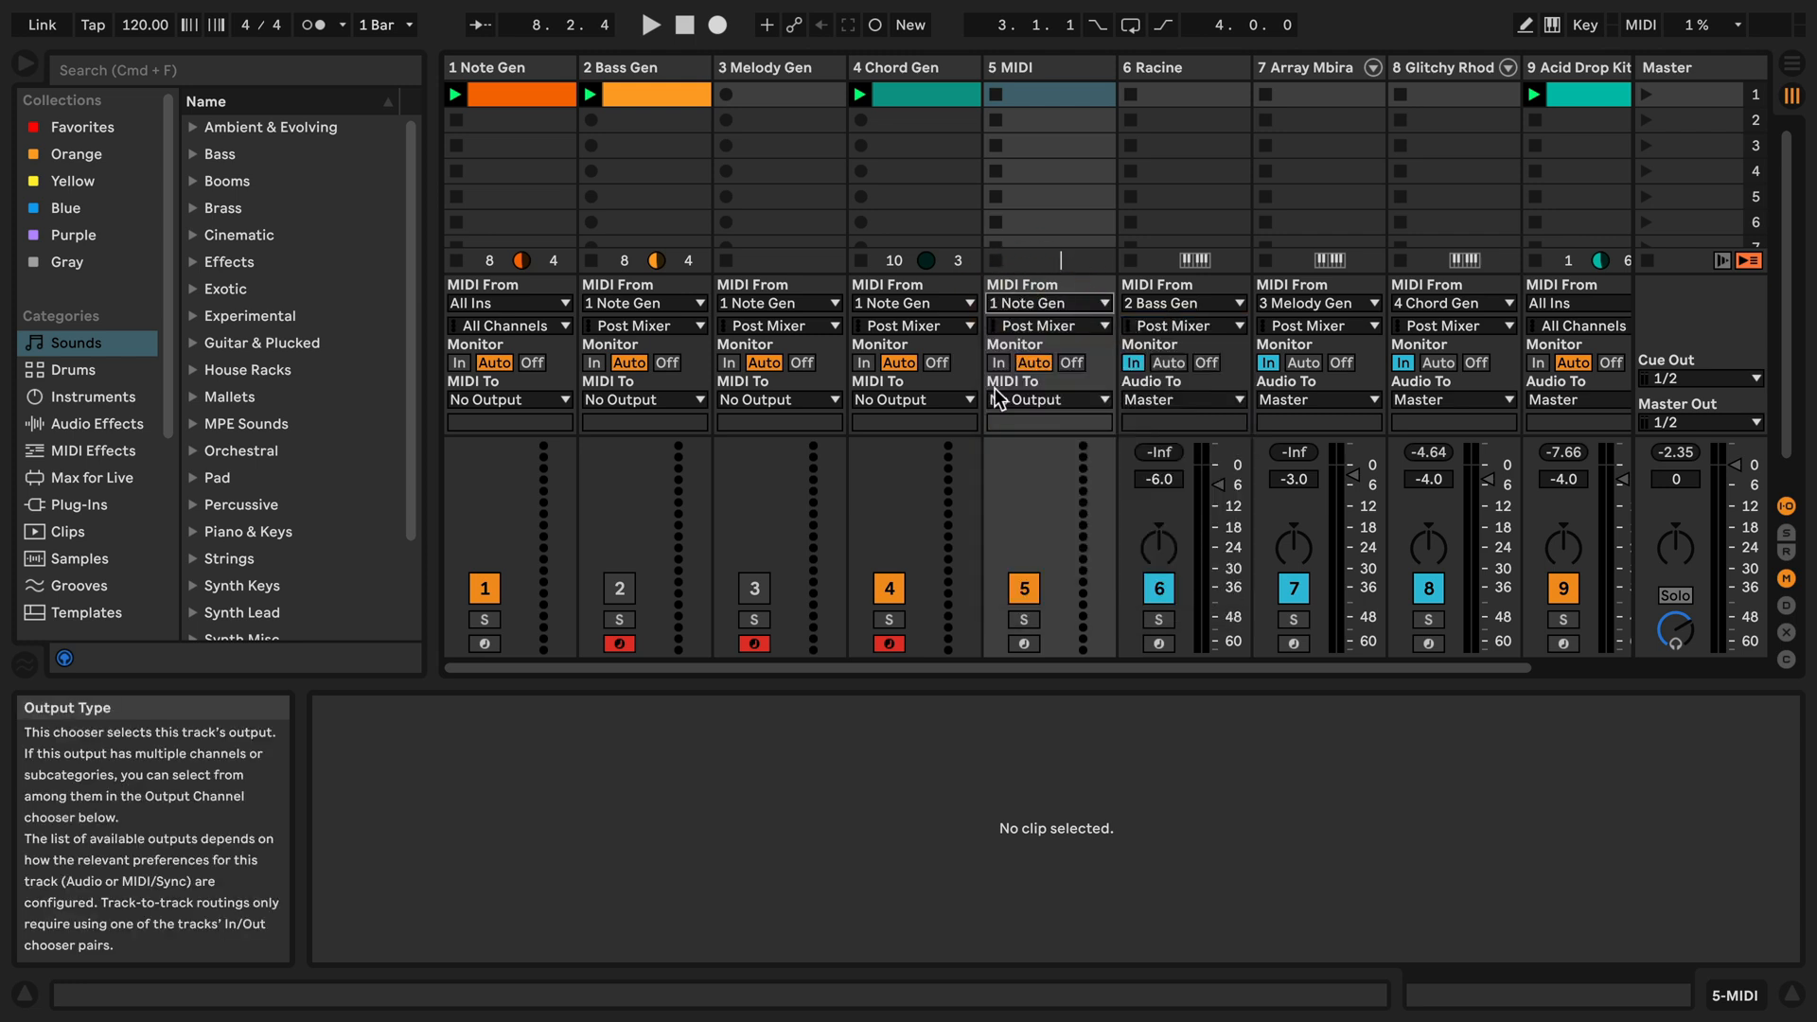
{"action": "left_click", "coordinate": [1047, 399]}
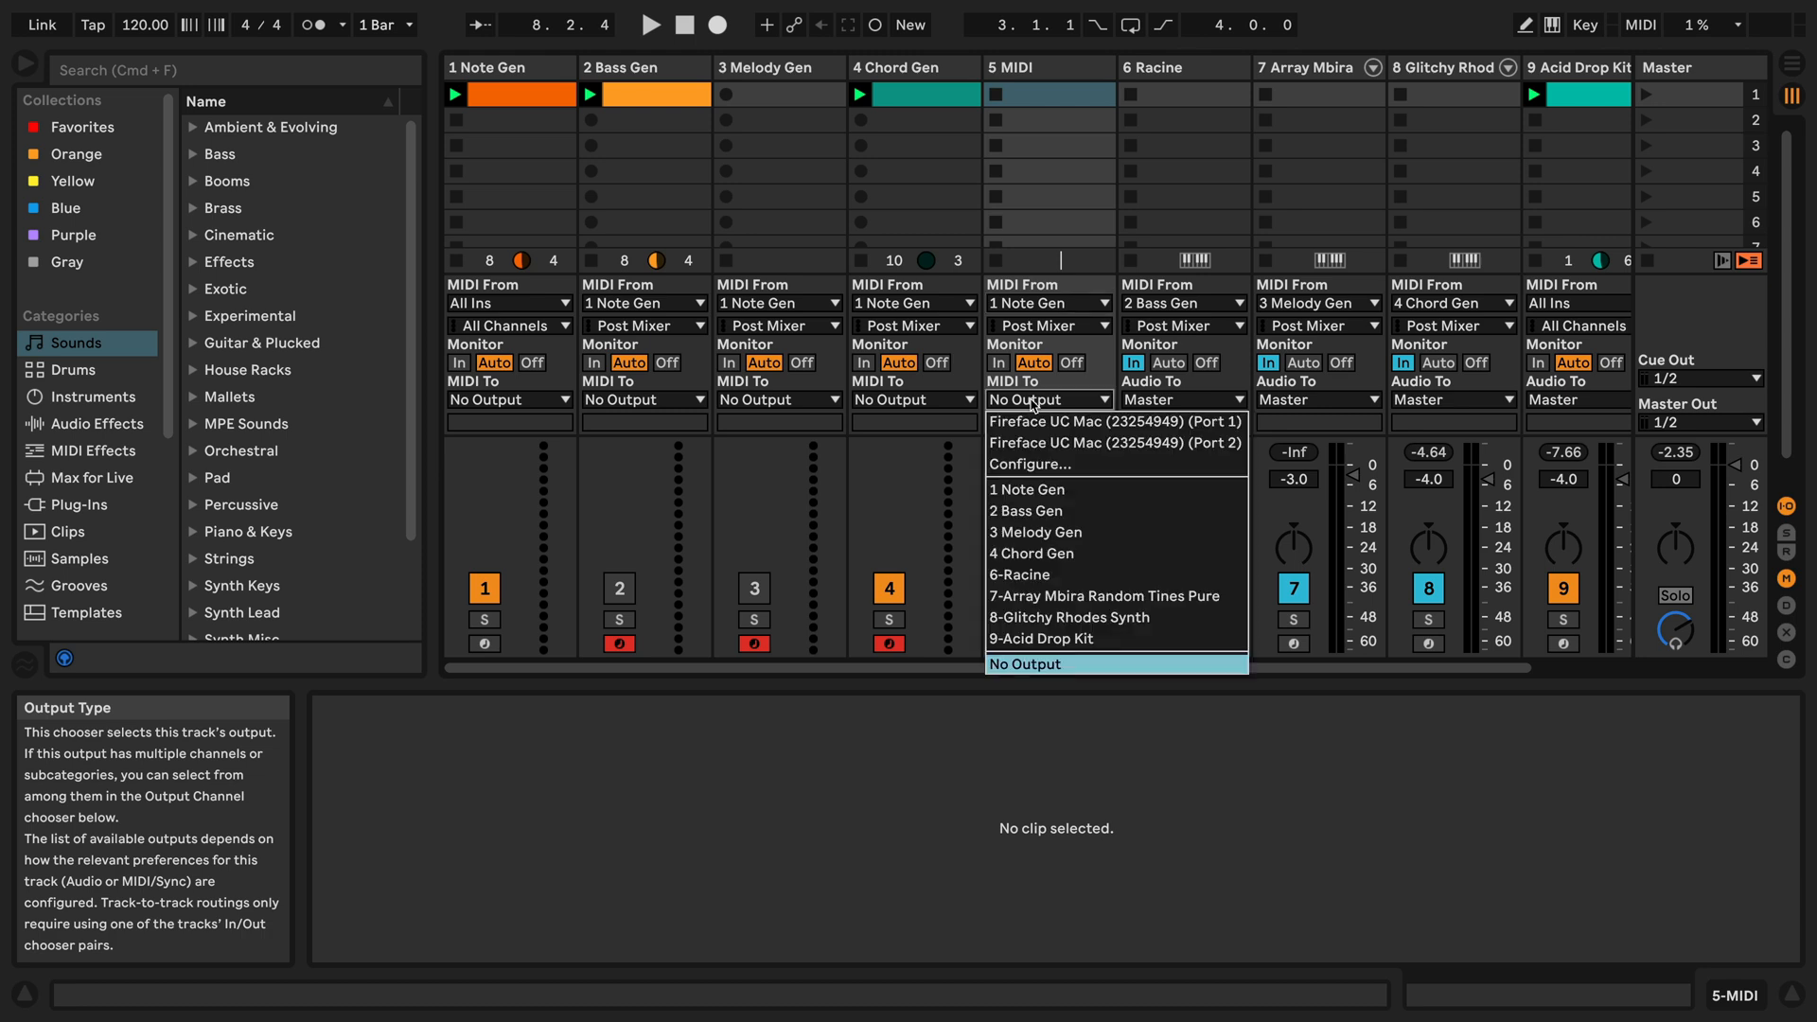
{"action": "mouse_move", "coordinate": [1029, 552]}
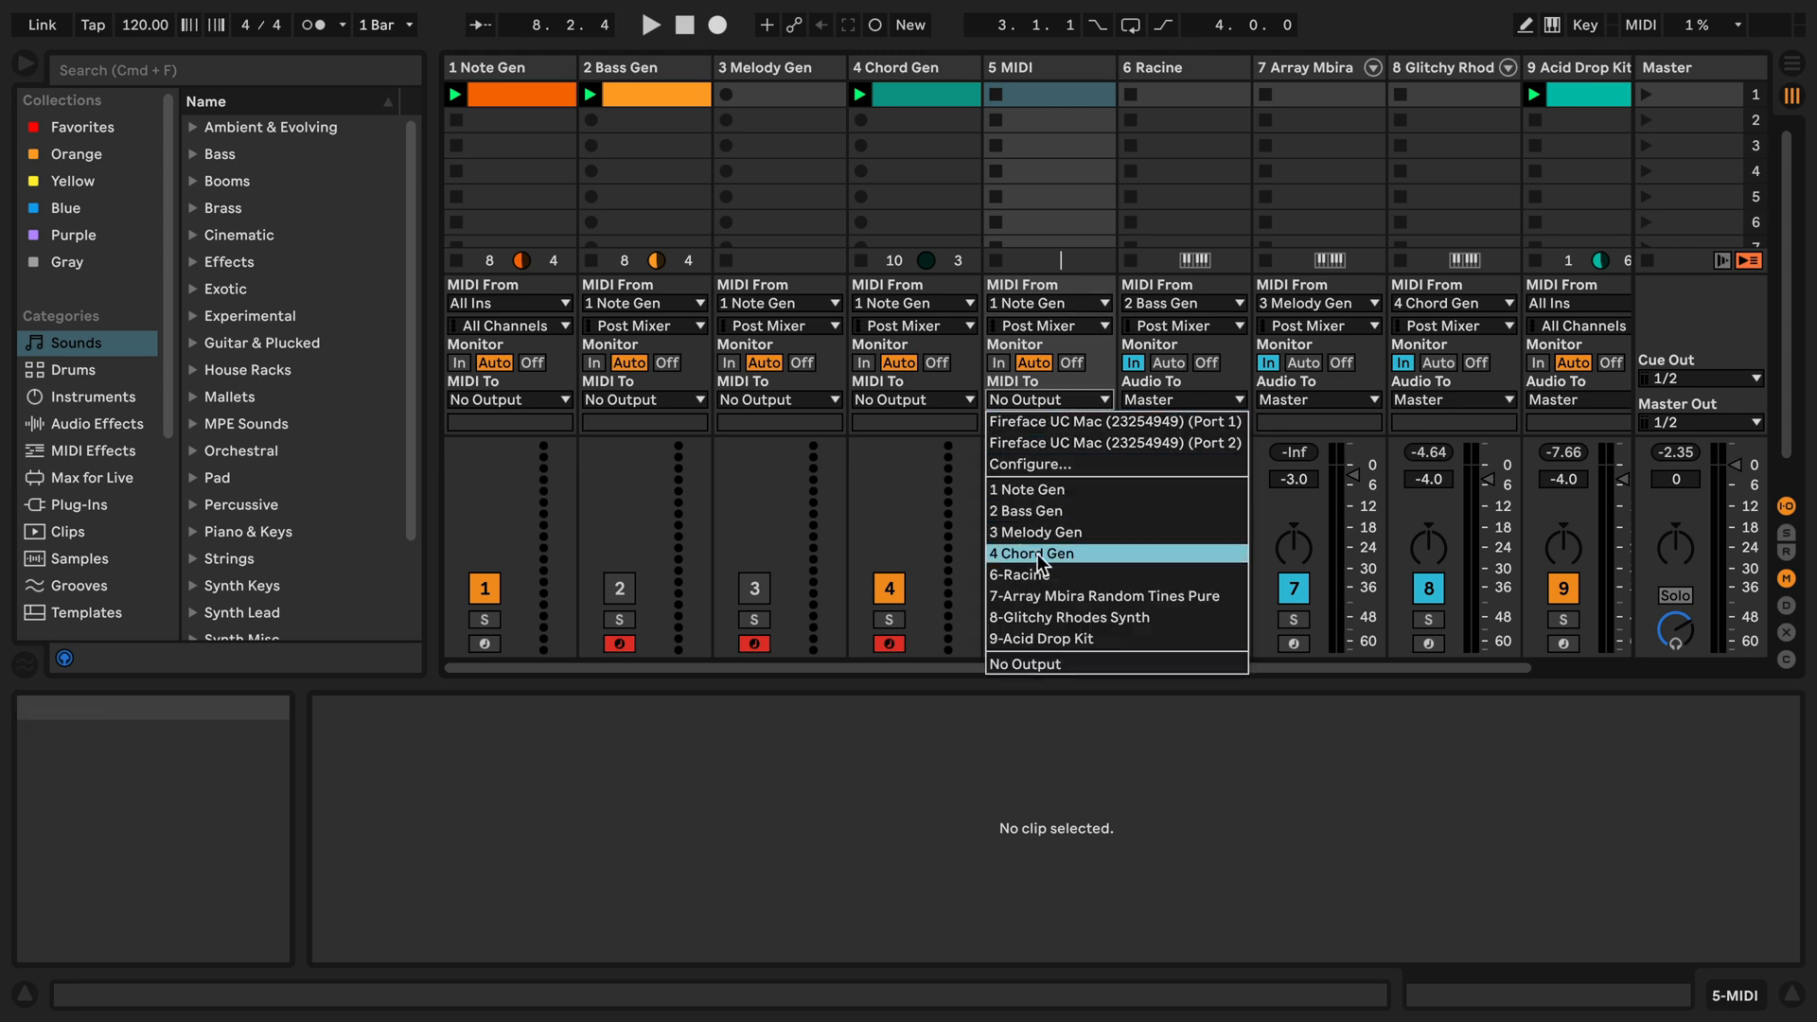
{"action": "left_click", "coordinate": [1030, 553]}
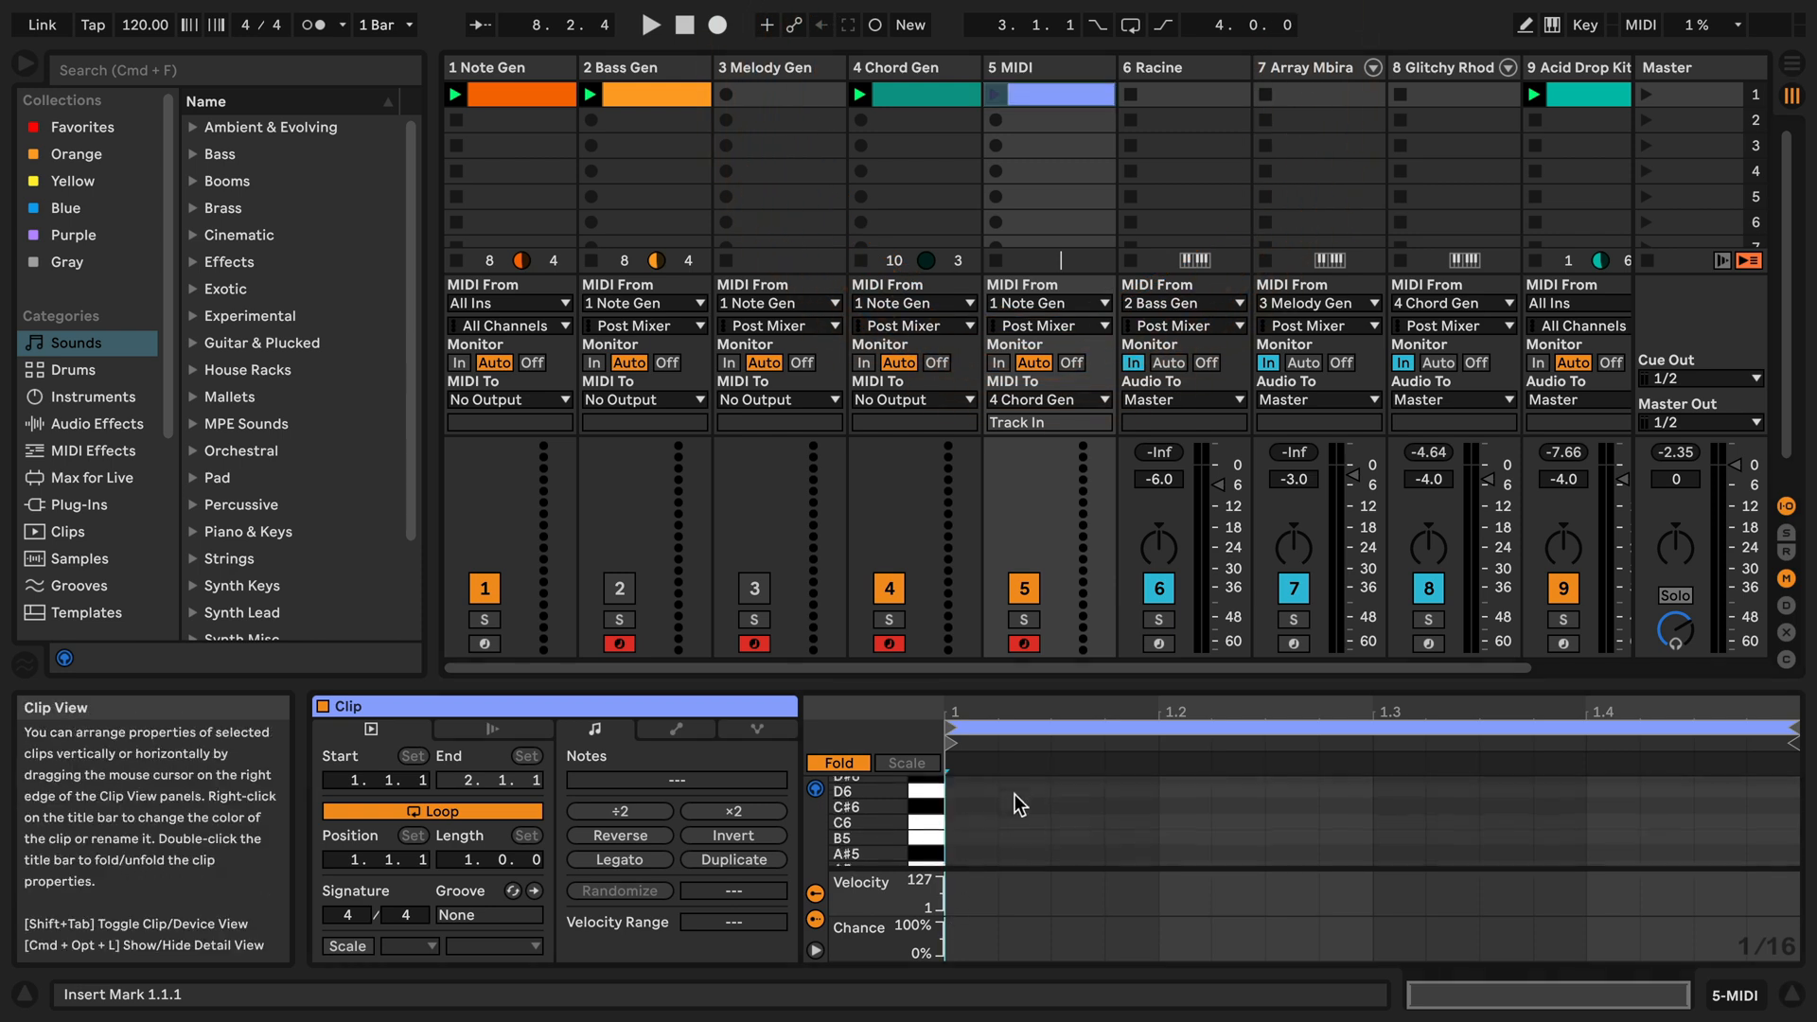
- Launch the 5 MIDI clip with its C4 note, retrigger it, then stop it
{"action": "scroll", "scroll_direction": "down", "scroll_amount": 3}
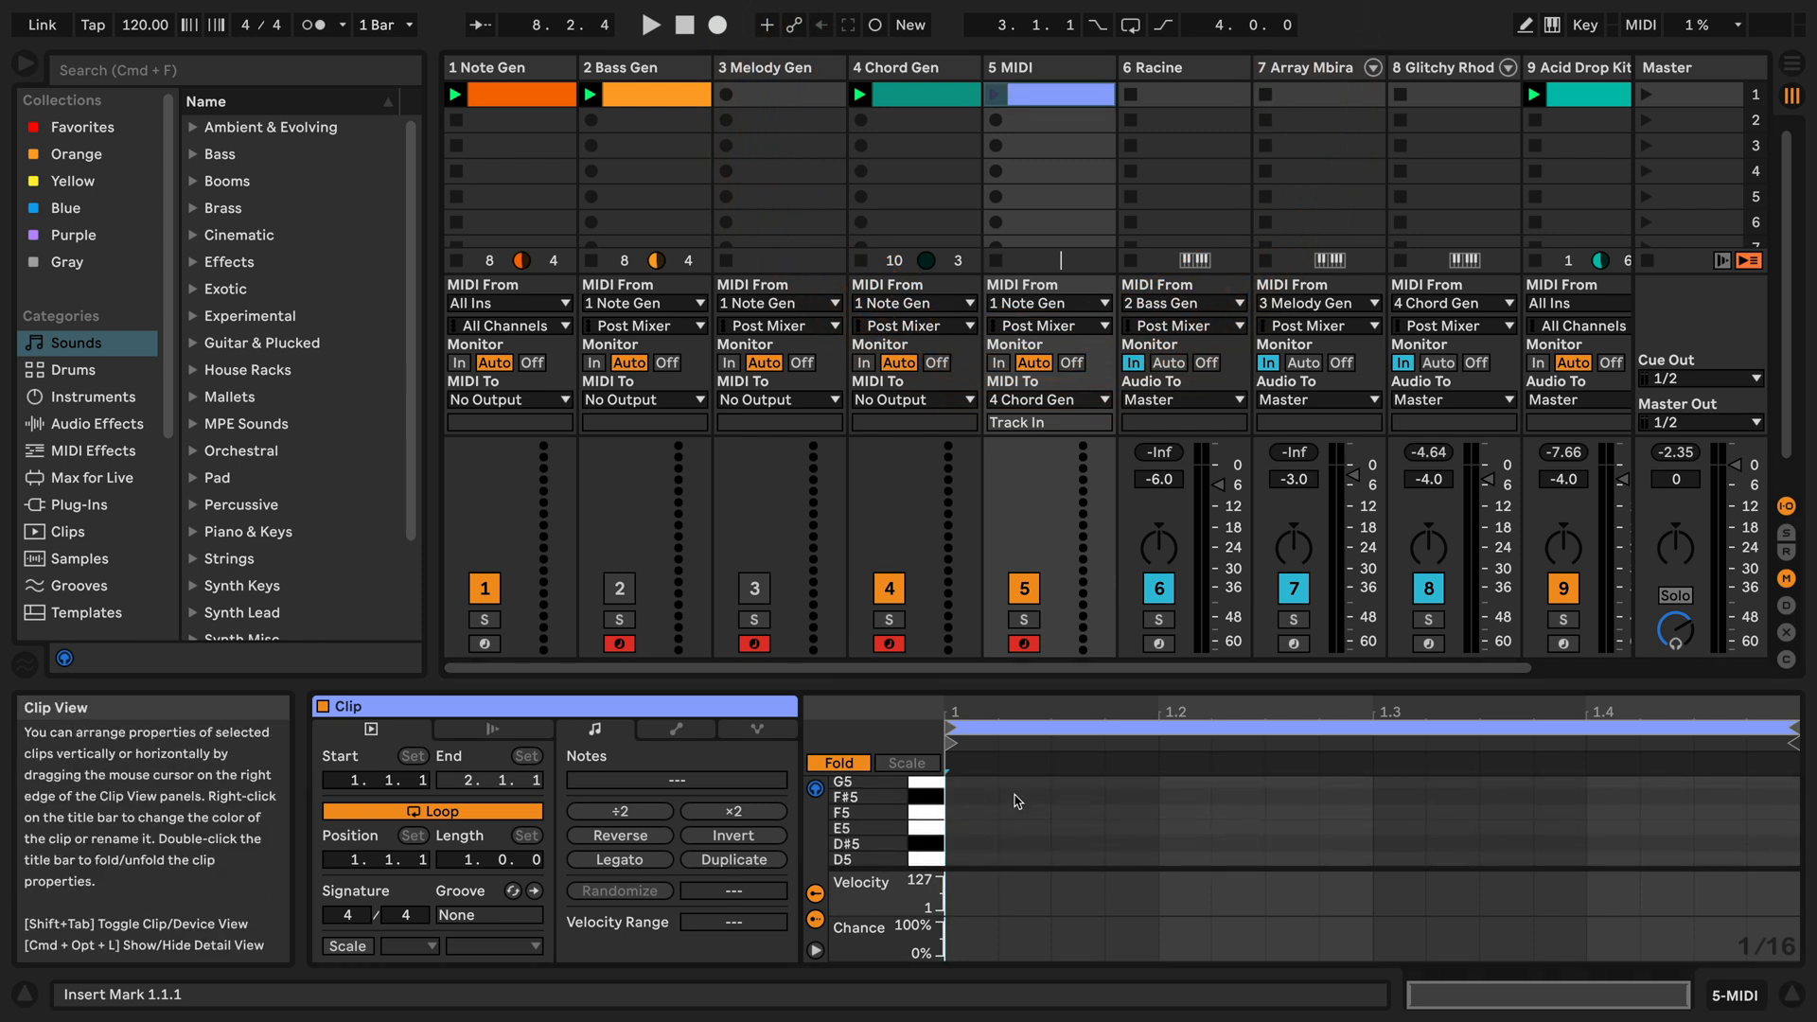
{"action": "scroll", "scroll_direction": "down", "scroll_amount": 3}
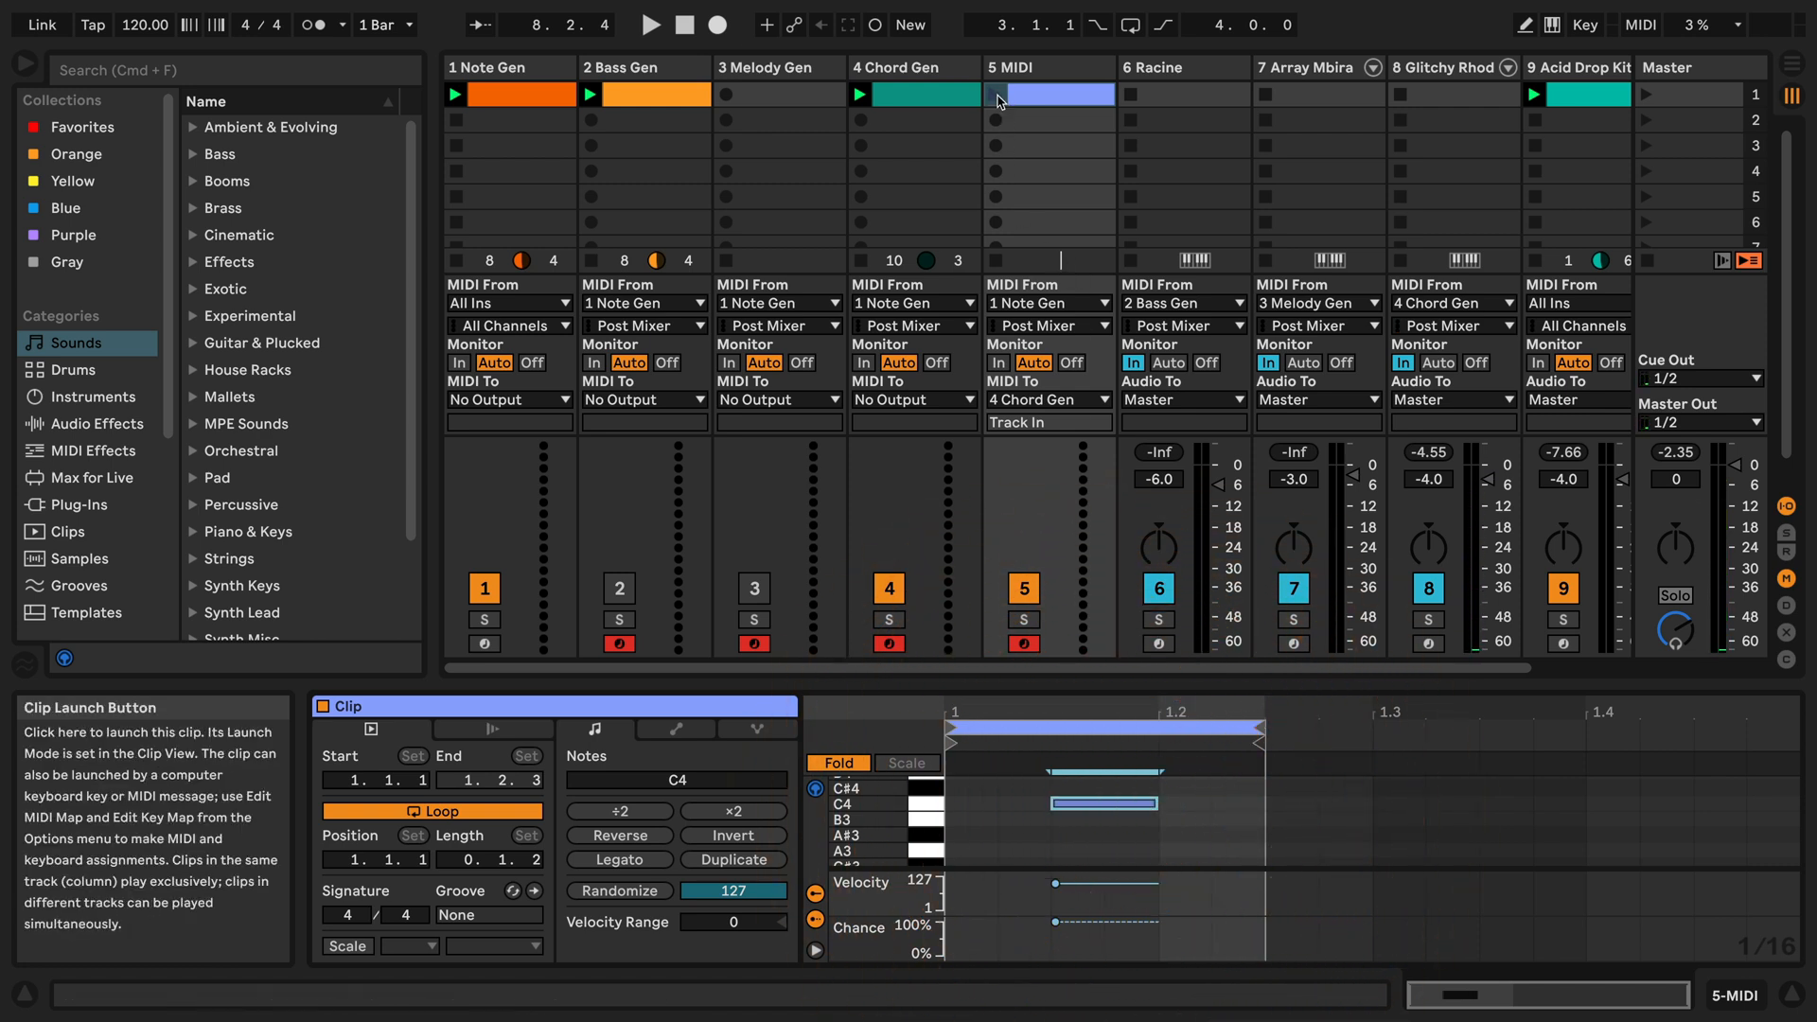
{"action": "left_click", "coordinate": [995, 94]}
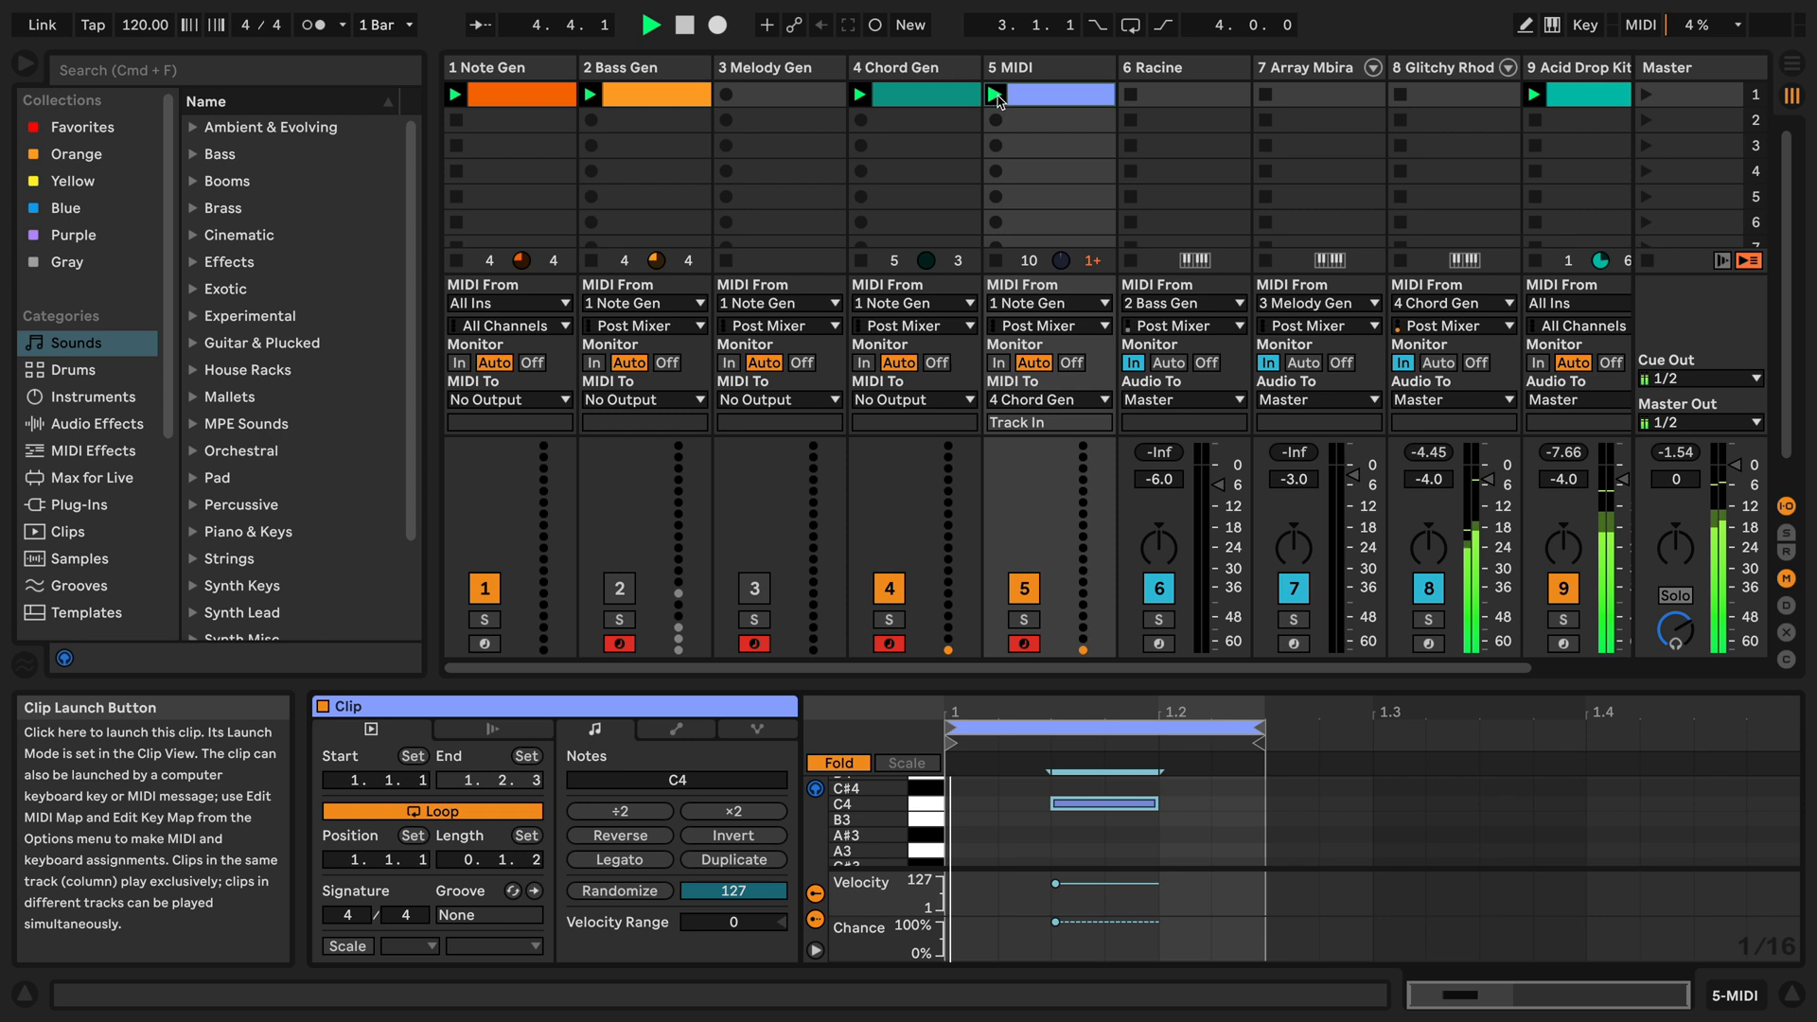
{"action": "left_click", "coordinate": [649, 23]}
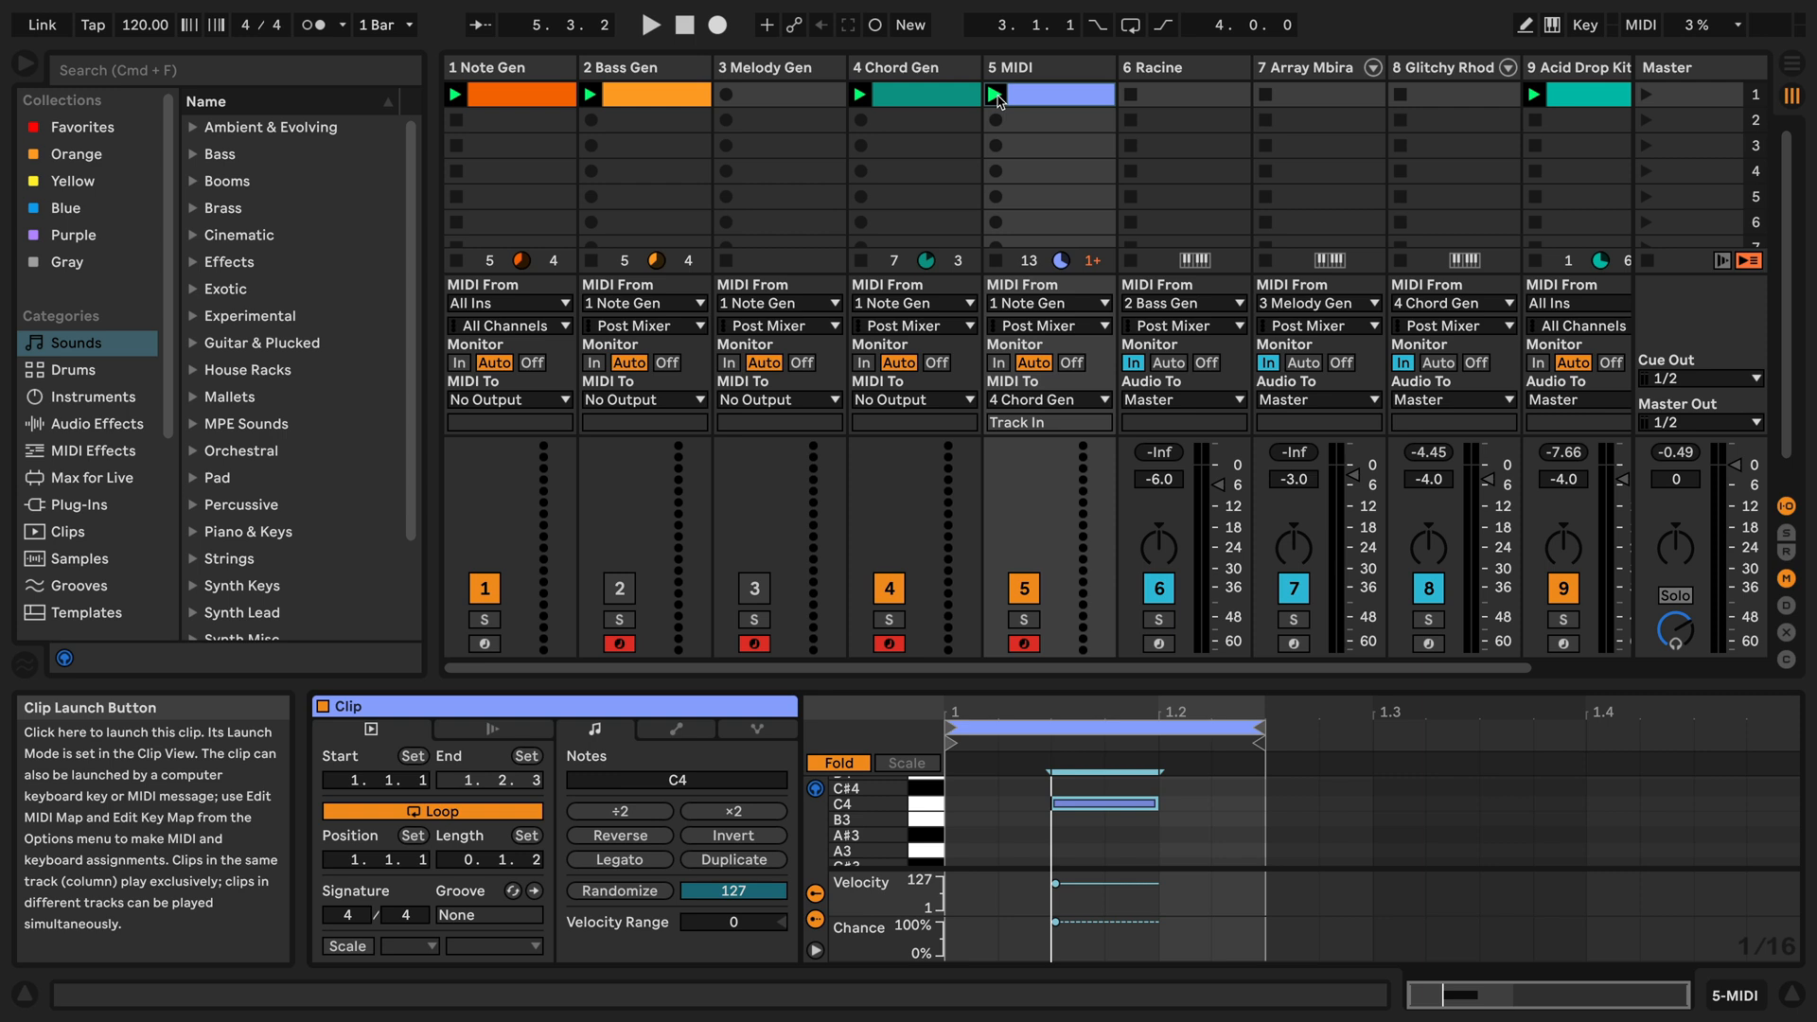
{"action": "left_click", "coordinate": [1024, 94]}
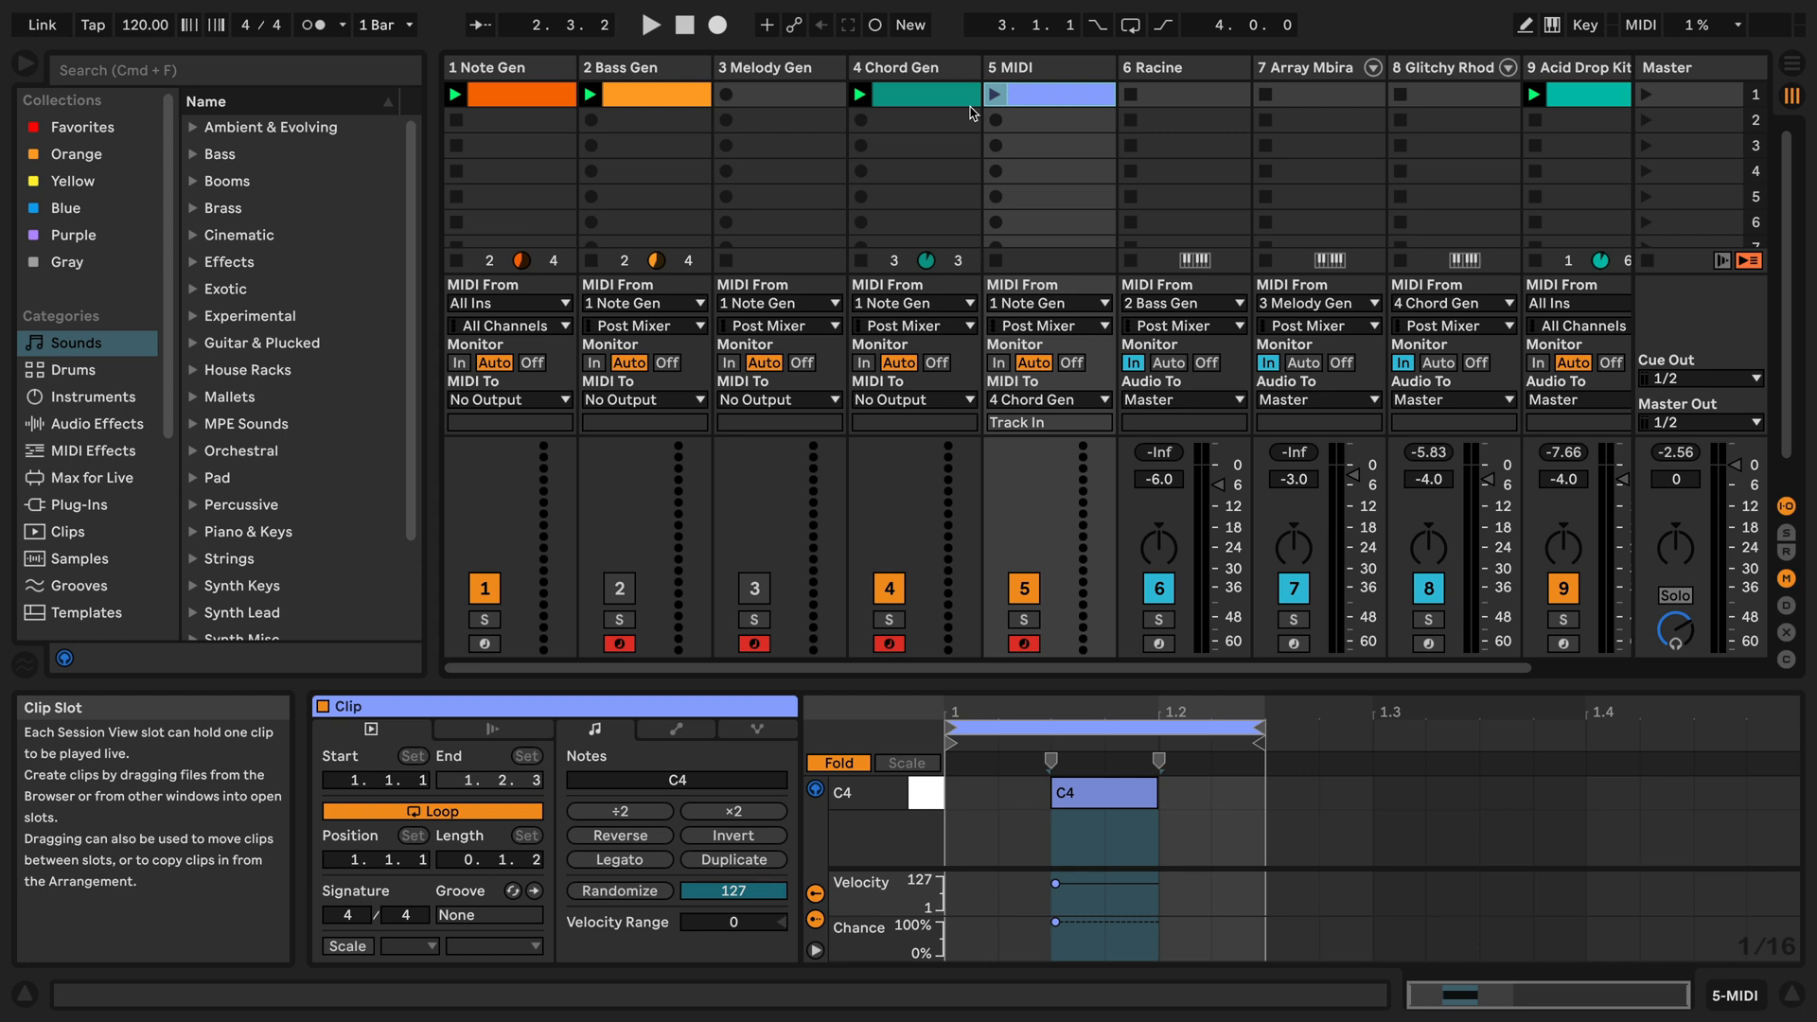
- Create a clip in the empty 4 Chord Gen slot and add a C3 note to it
{"action": "left_click", "coordinate": [913, 119]}
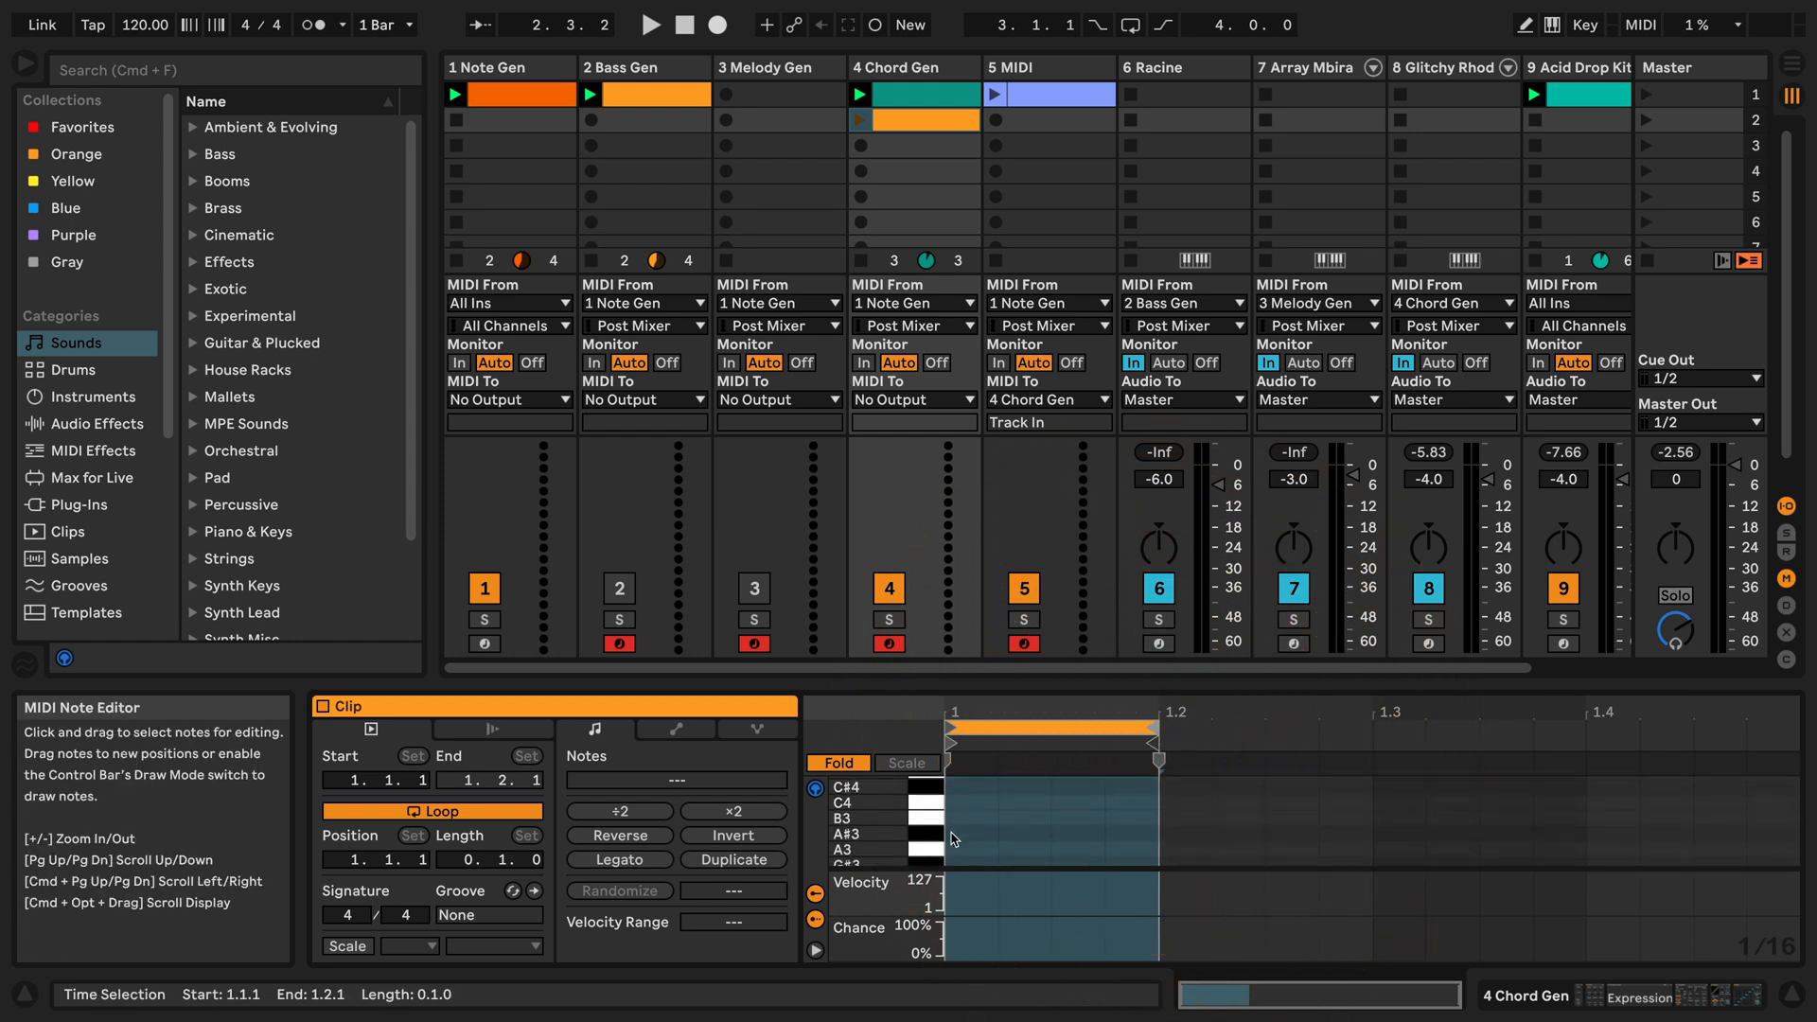
{"action": "scroll", "scroll_direction": "down", "scroll_amount": 3}
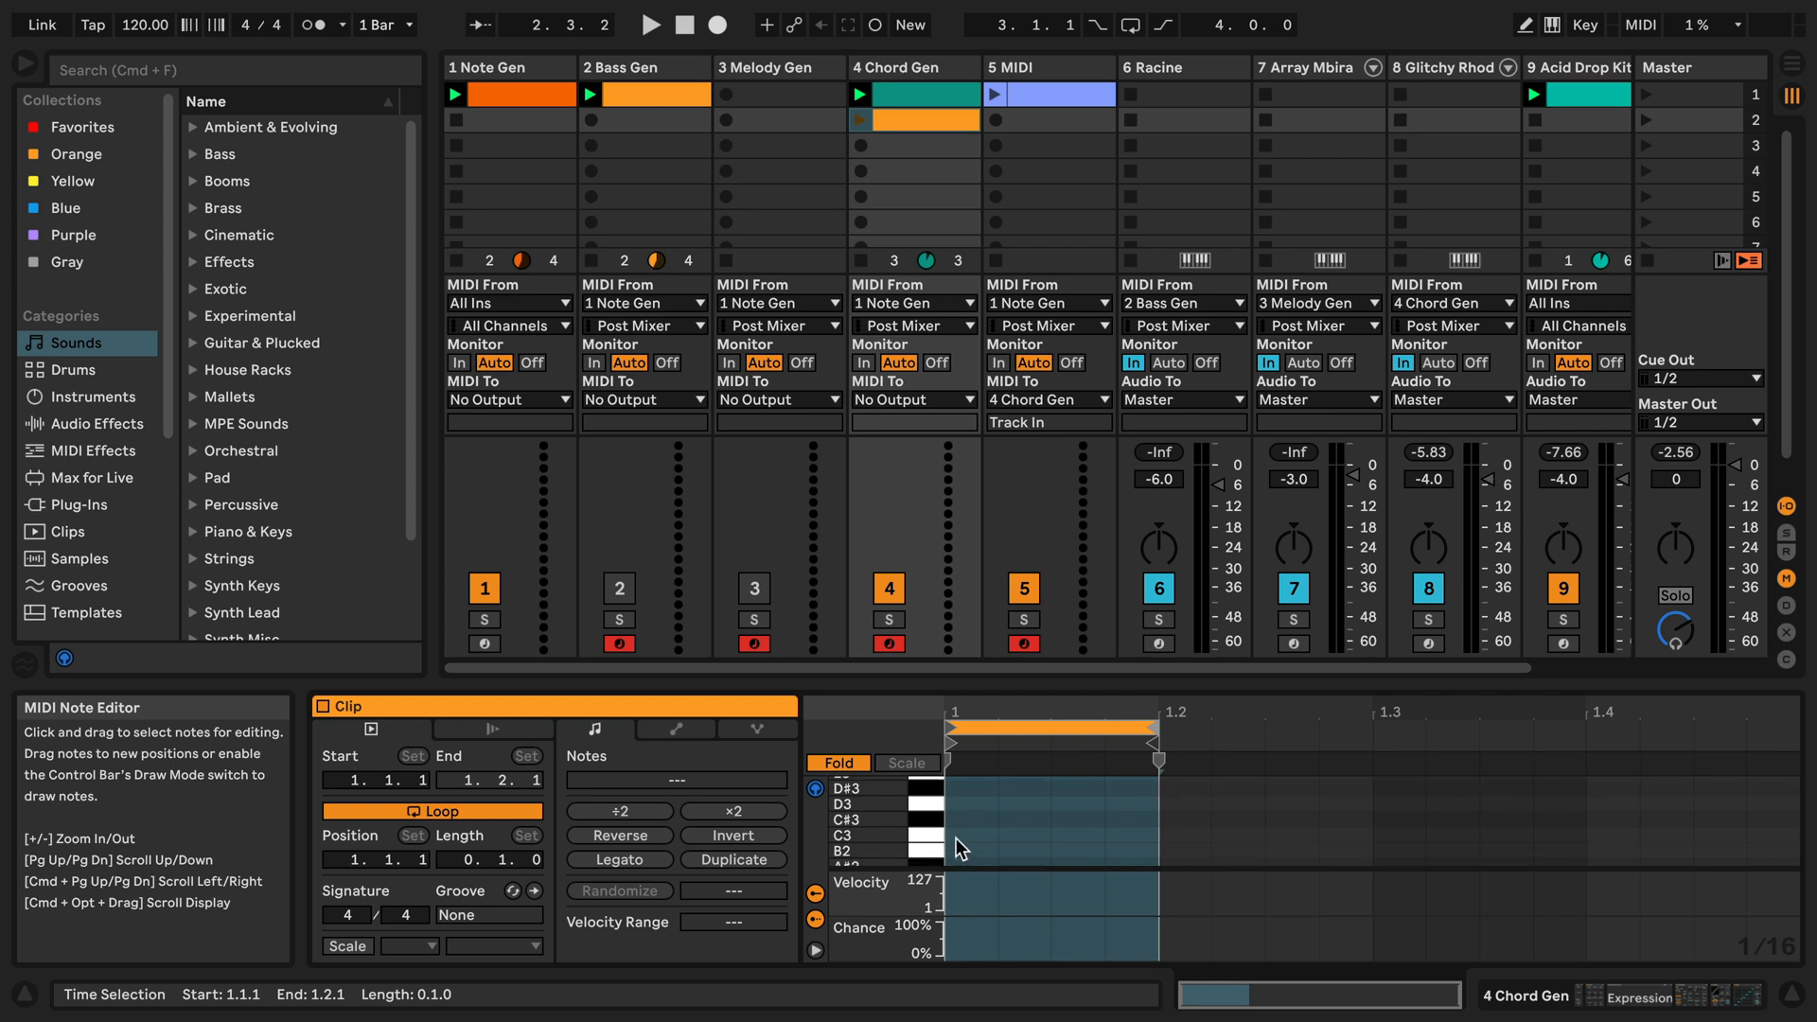
{"action": "left_click", "coordinate": [1009, 833]}
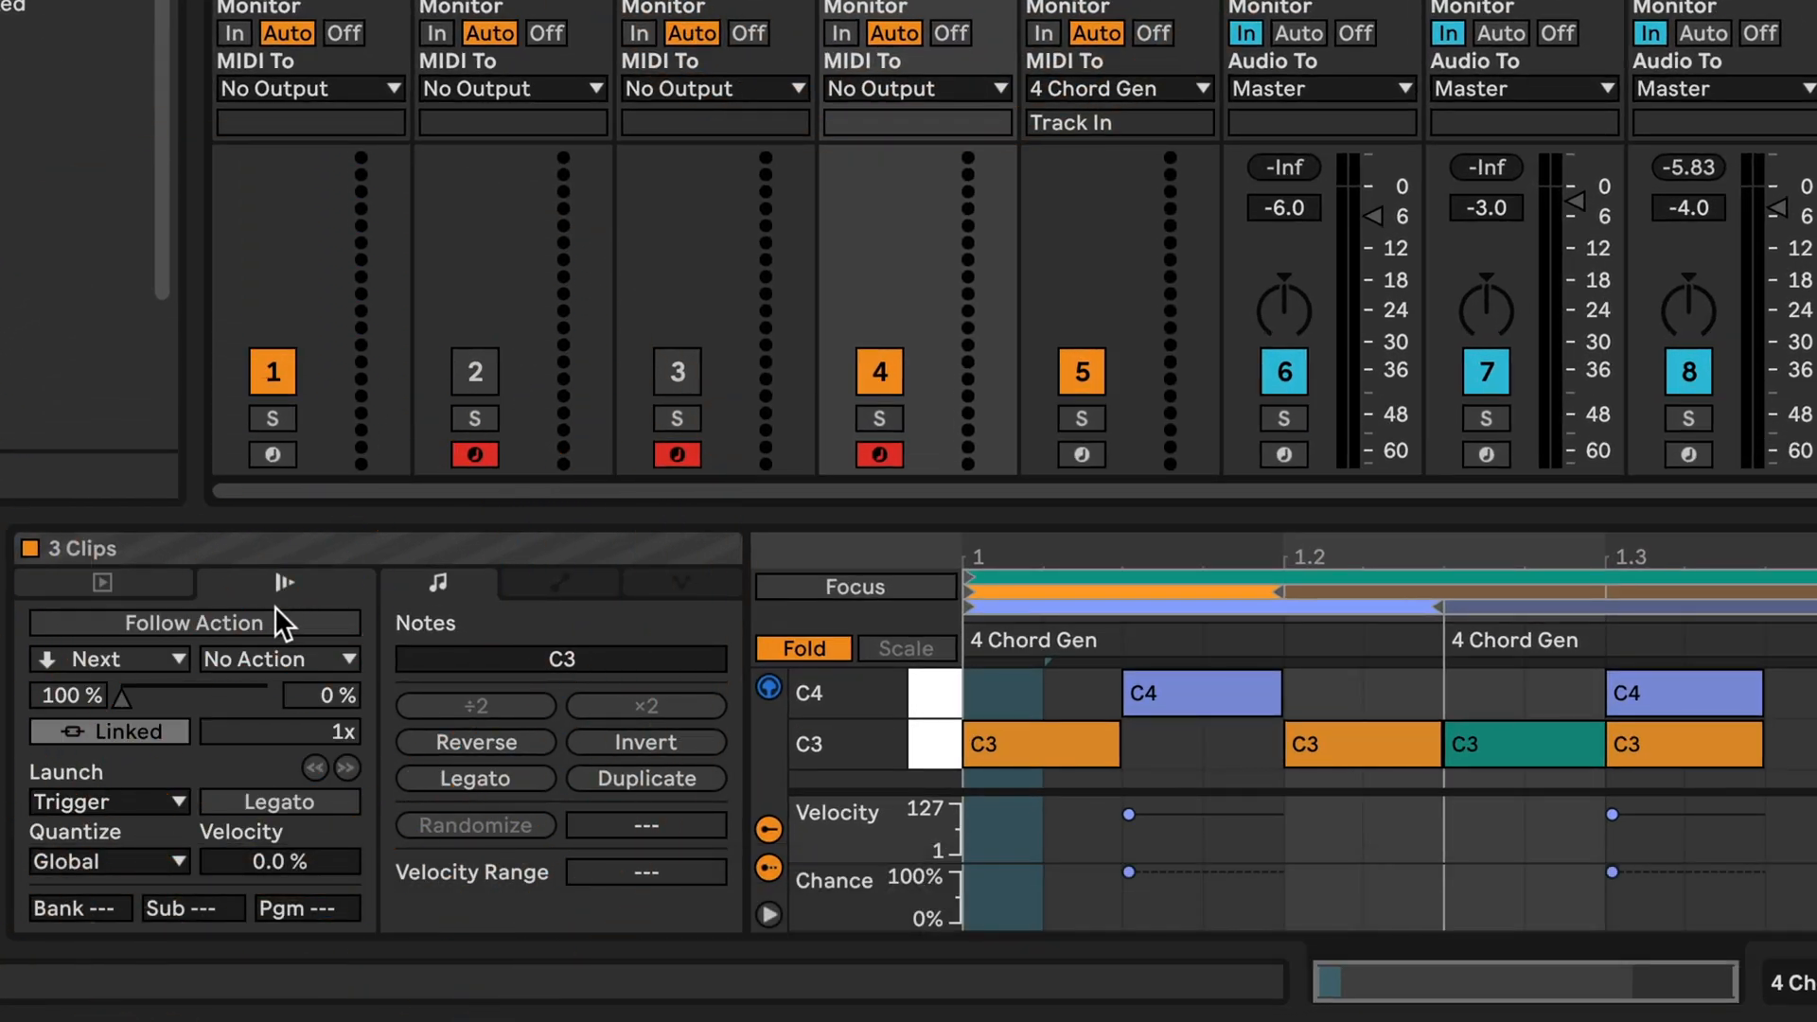
{"action": "mouse_move", "coordinate": [265, 627]}
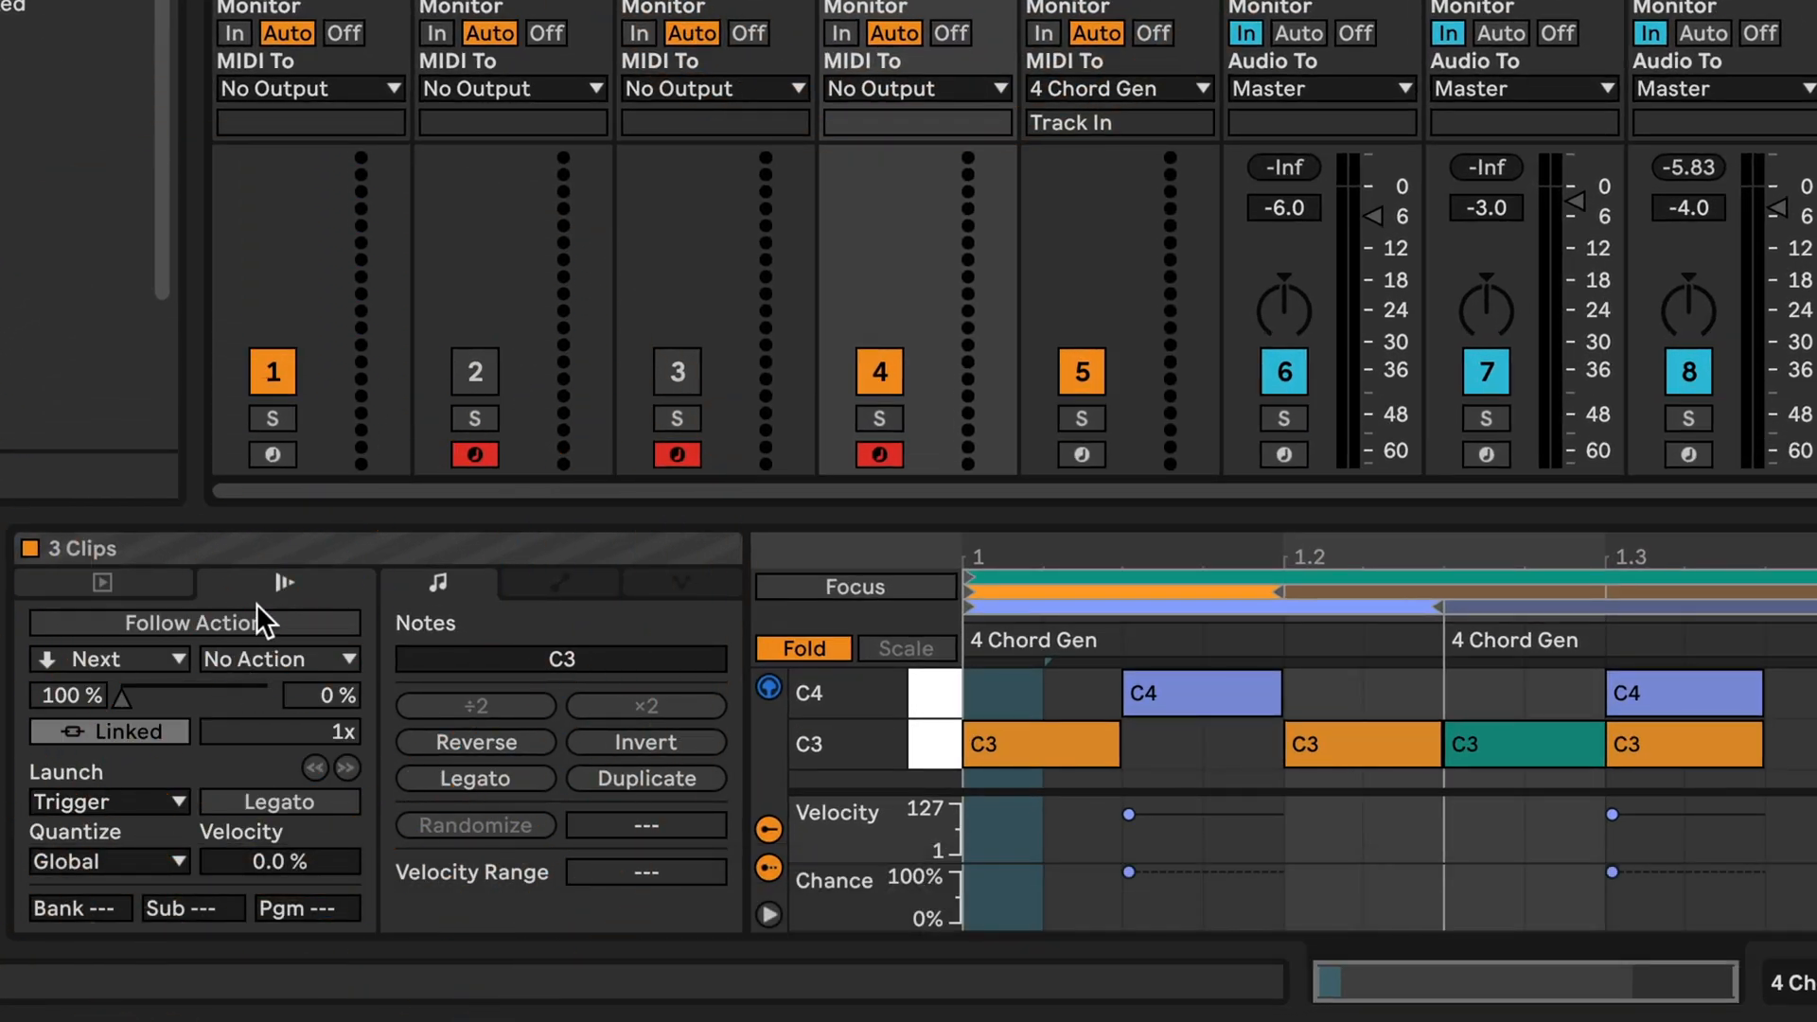
{"action": "mouse_move", "coordinate": [197, 628]}
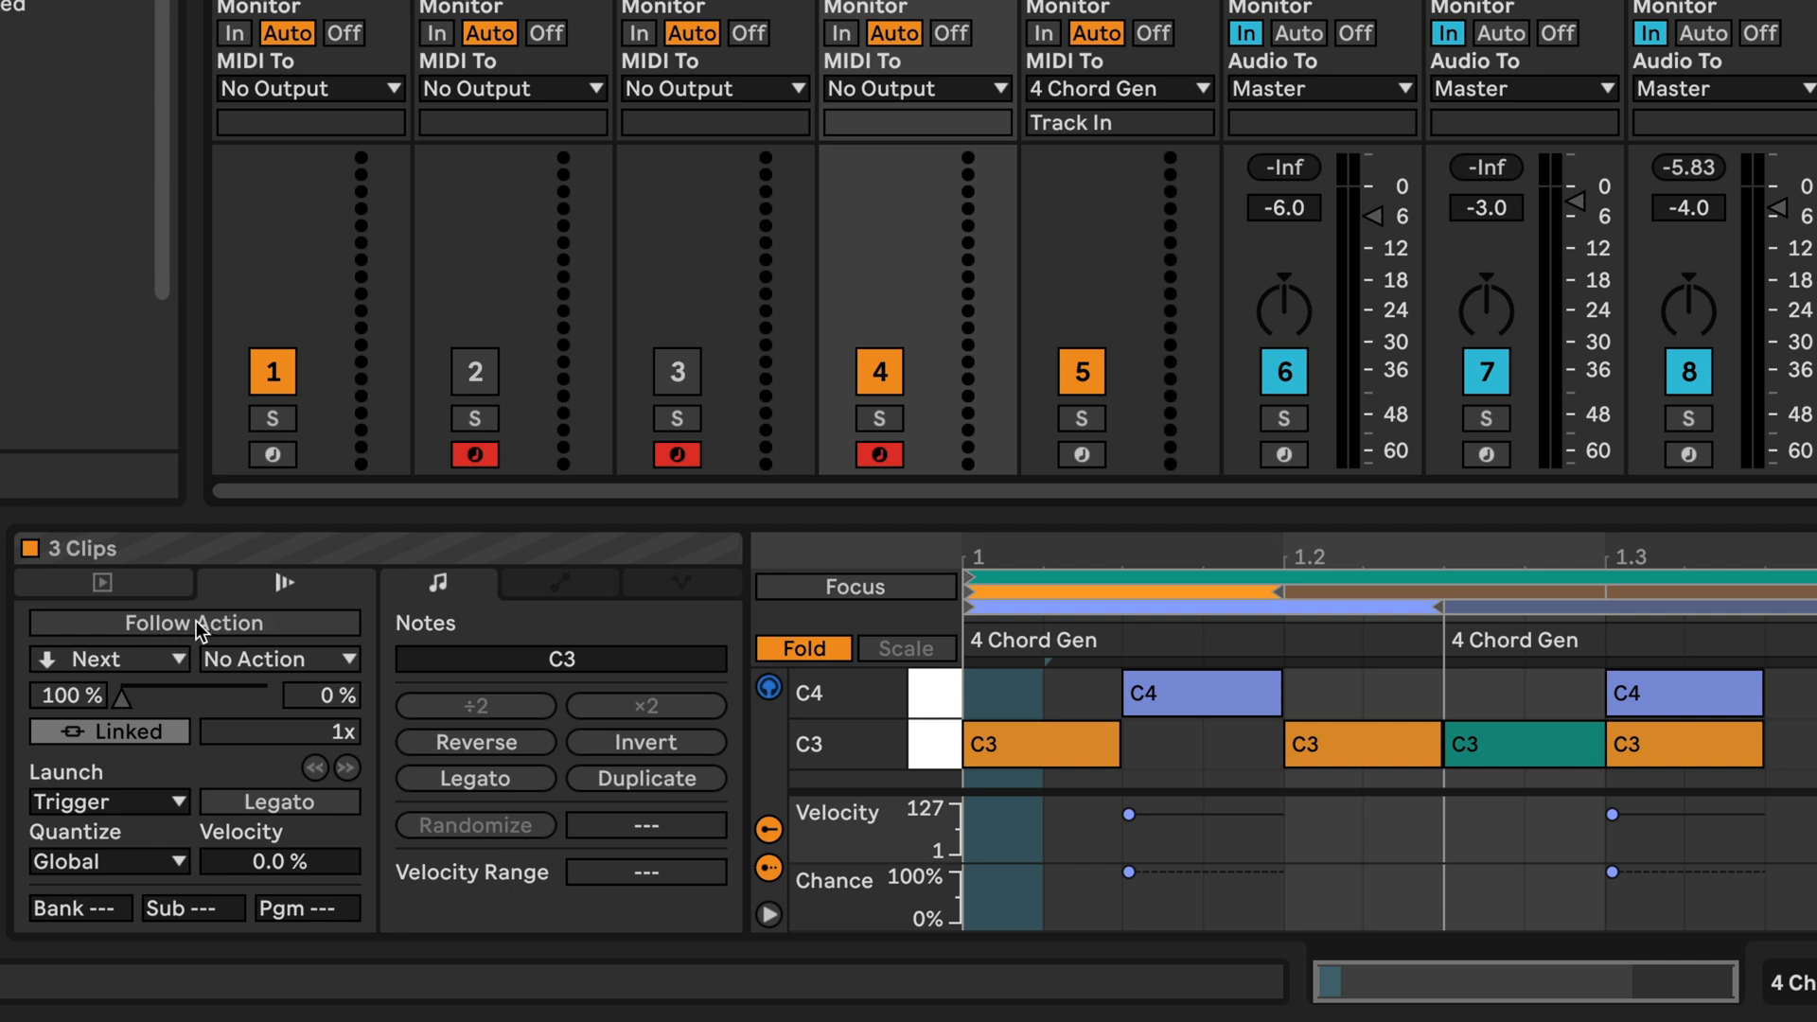
- Enable Follow Action on the three Chord Gen clips, set to Other
{"action": "left_click", "coordinate": [193, 623]}
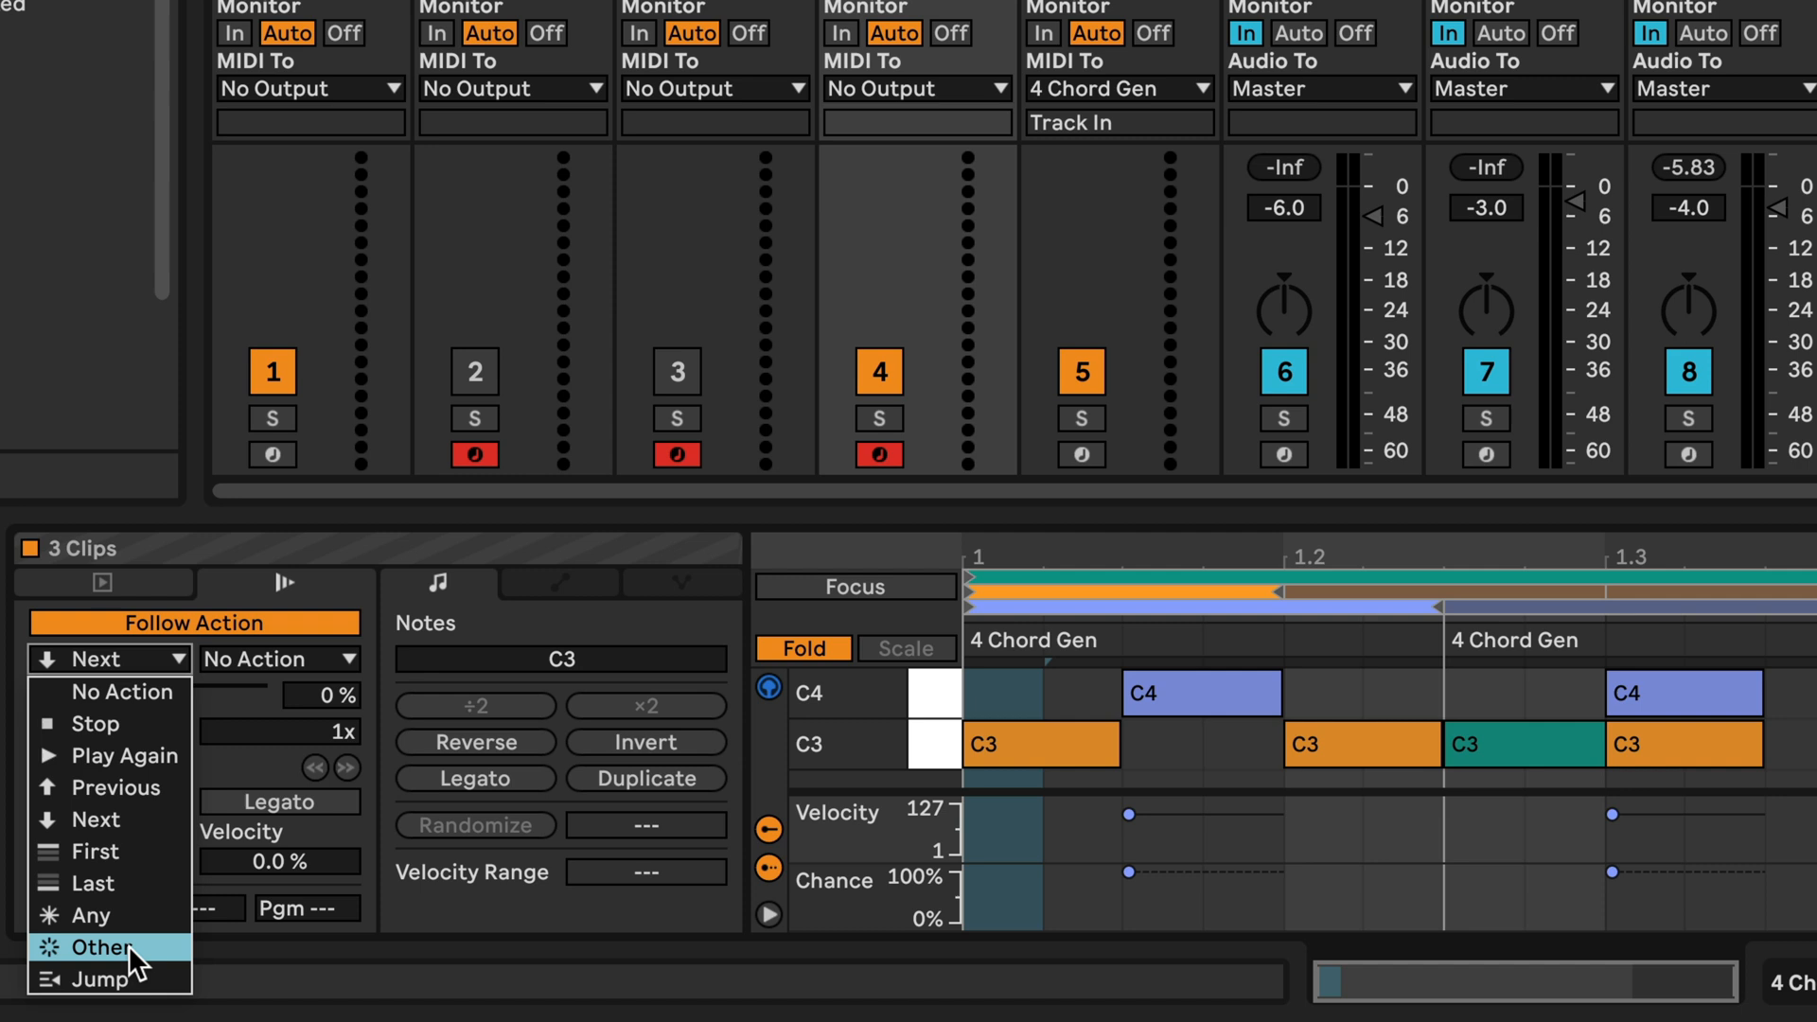
{"action": "mouse_move", "coordinate": [119, 950]}
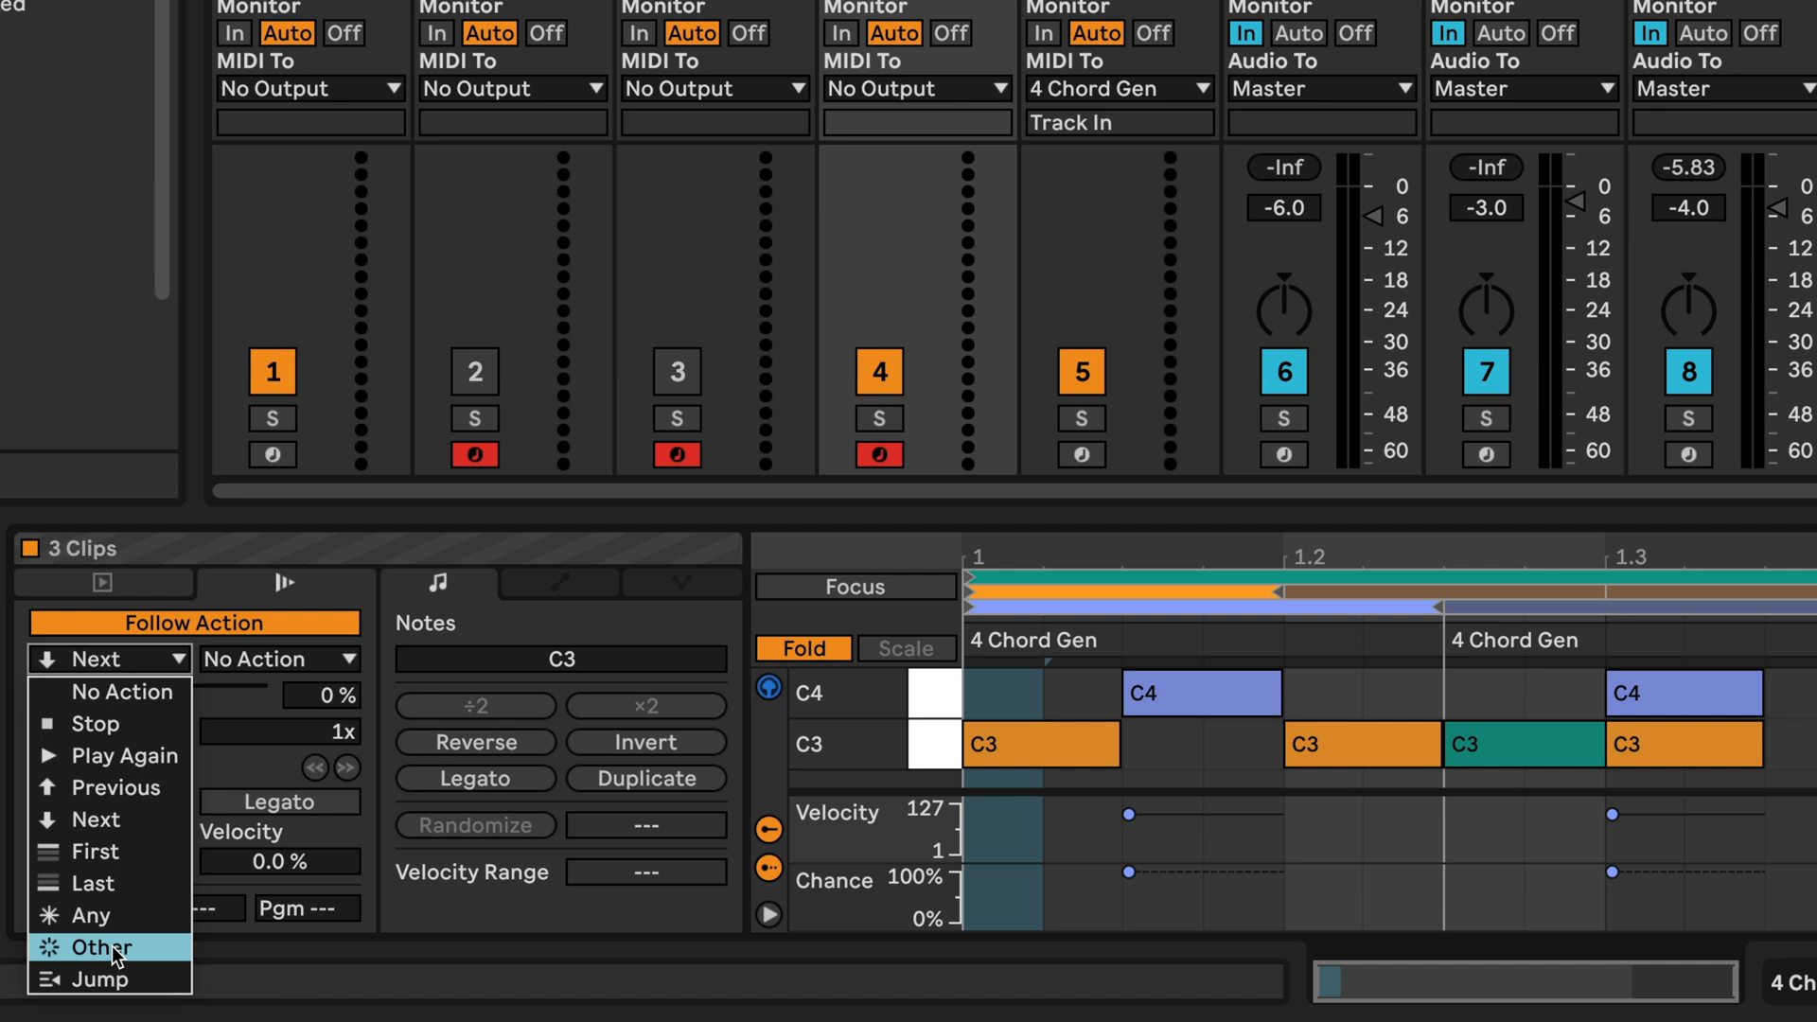
{"action": "left_click", "coordinate": [110, 946]}
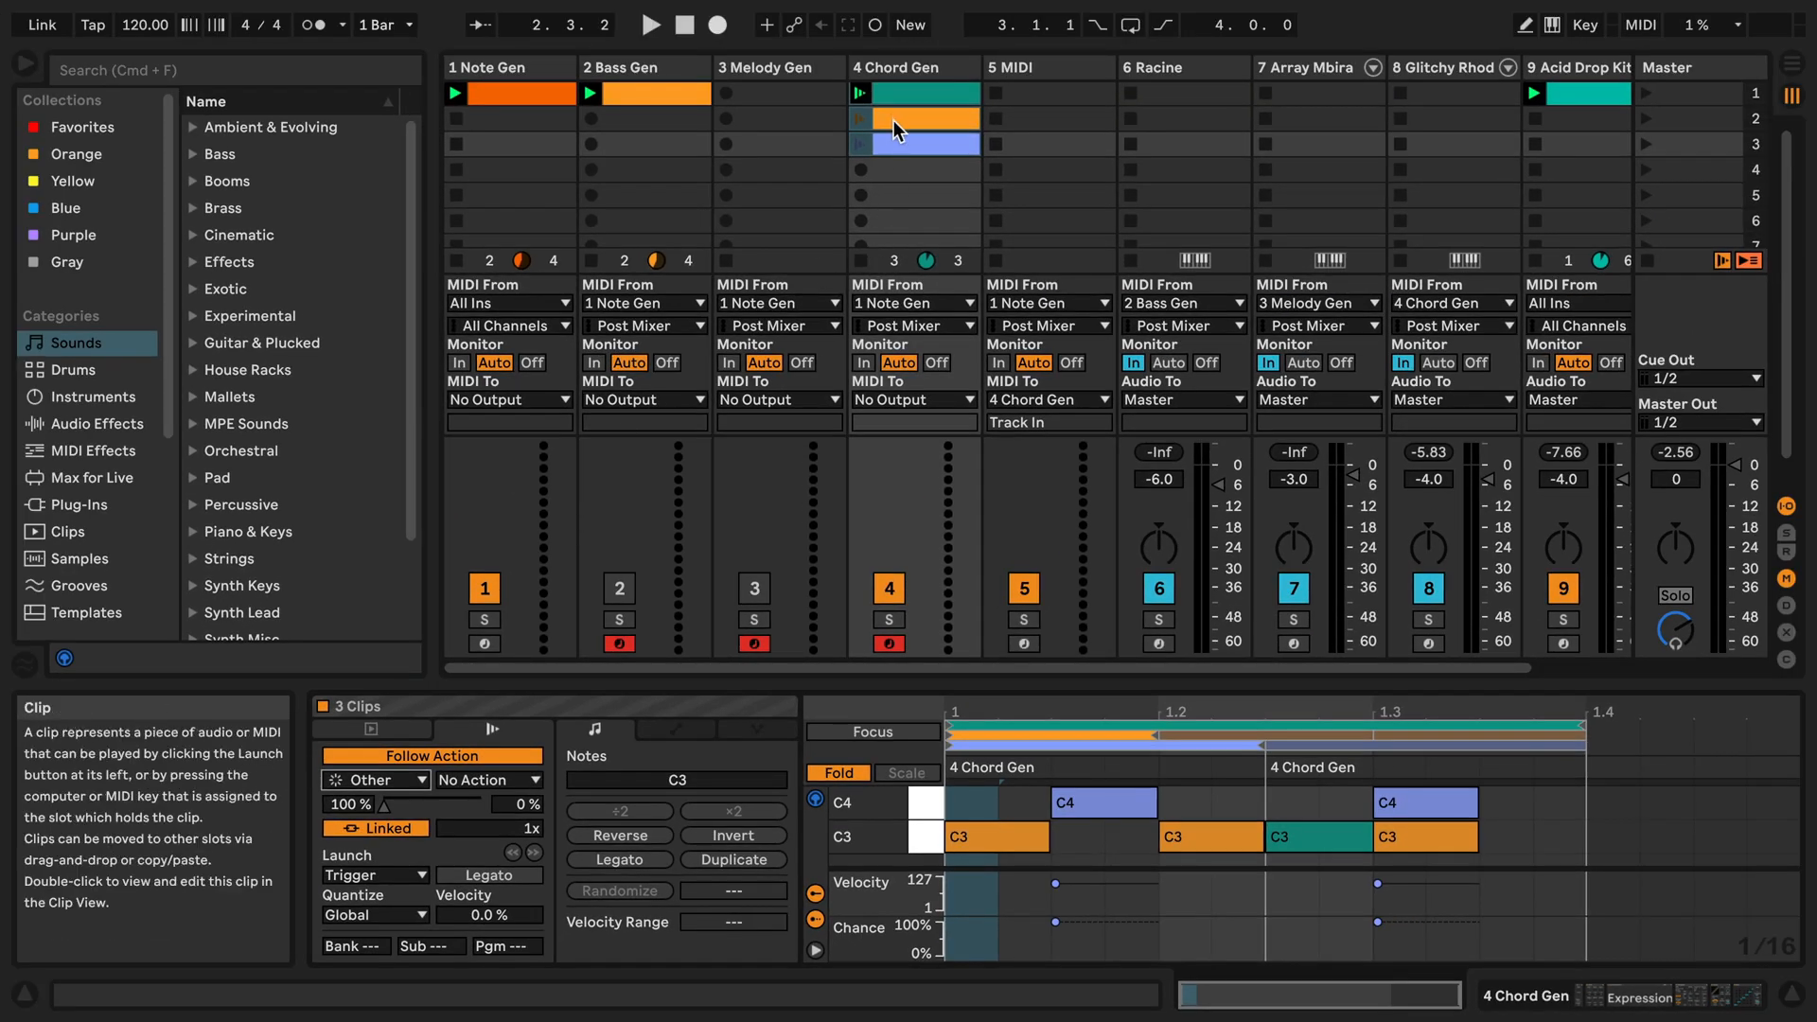
{"action": "left_click", "coordinate": [651, 23]}
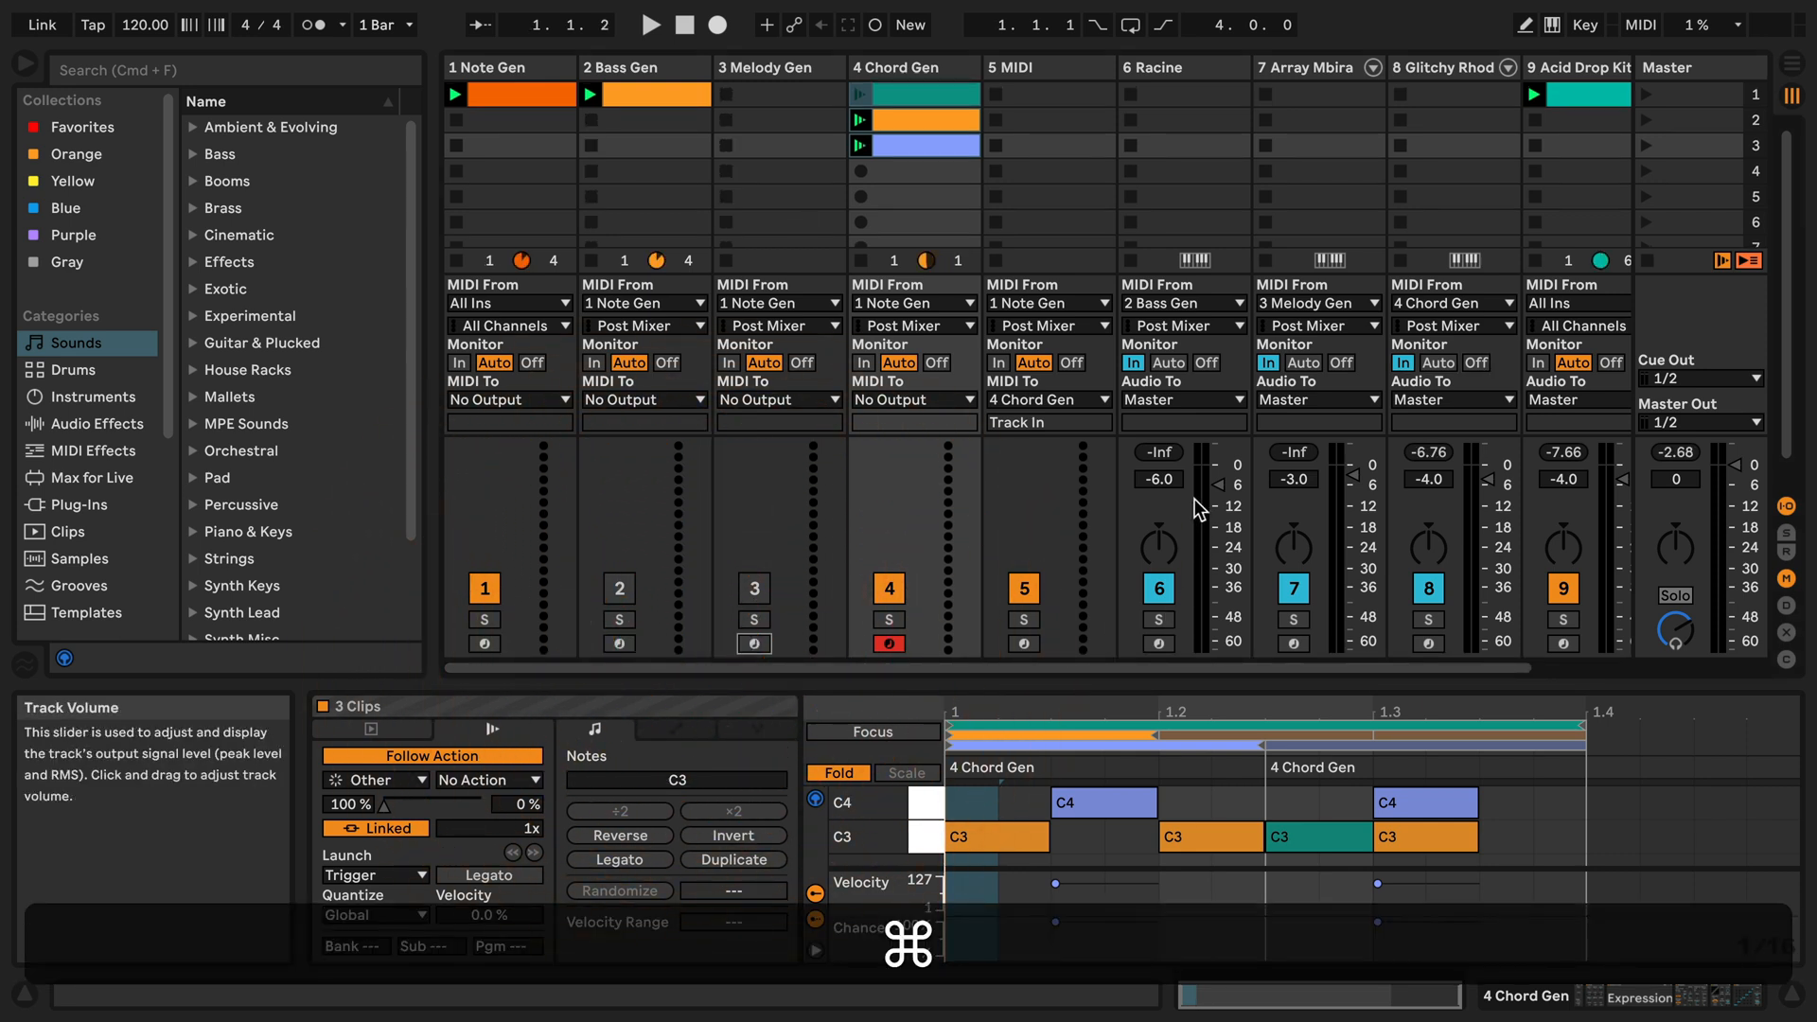
{"action": "mouse_move", "coordinate": [1429, 645]}
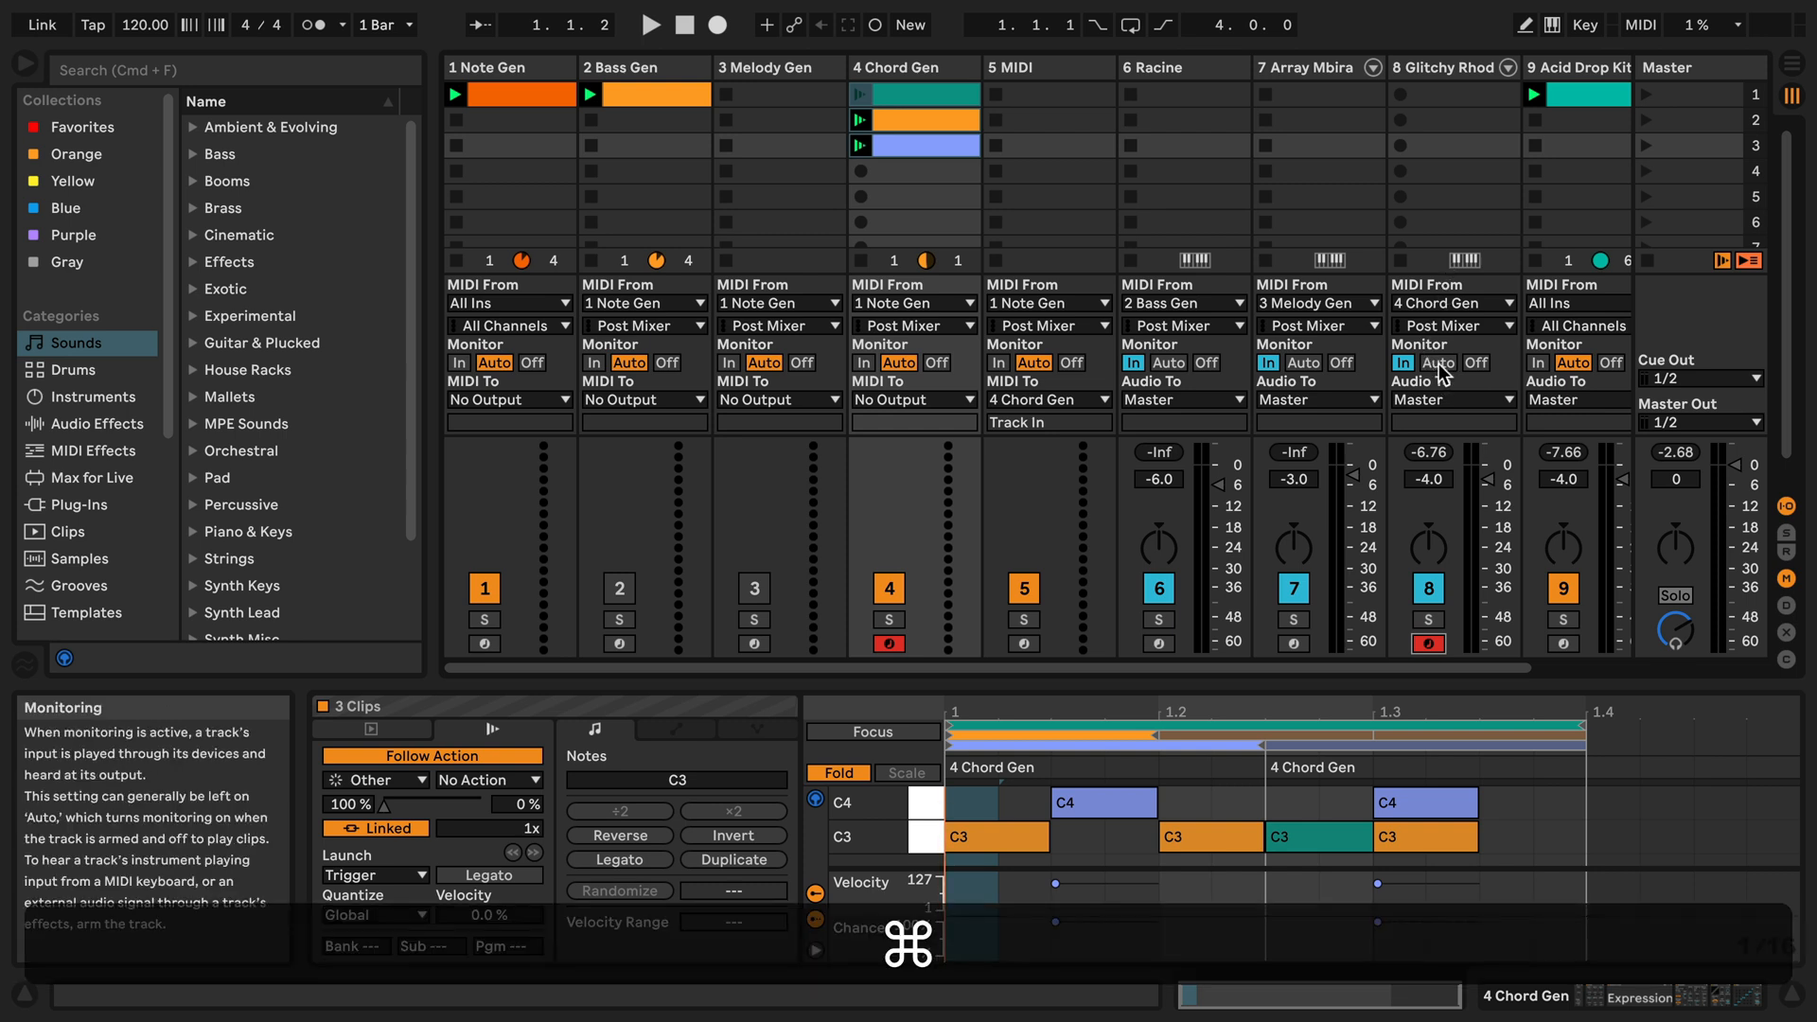
{"action": "mouse_move", "coordinate": [1443, 371]}
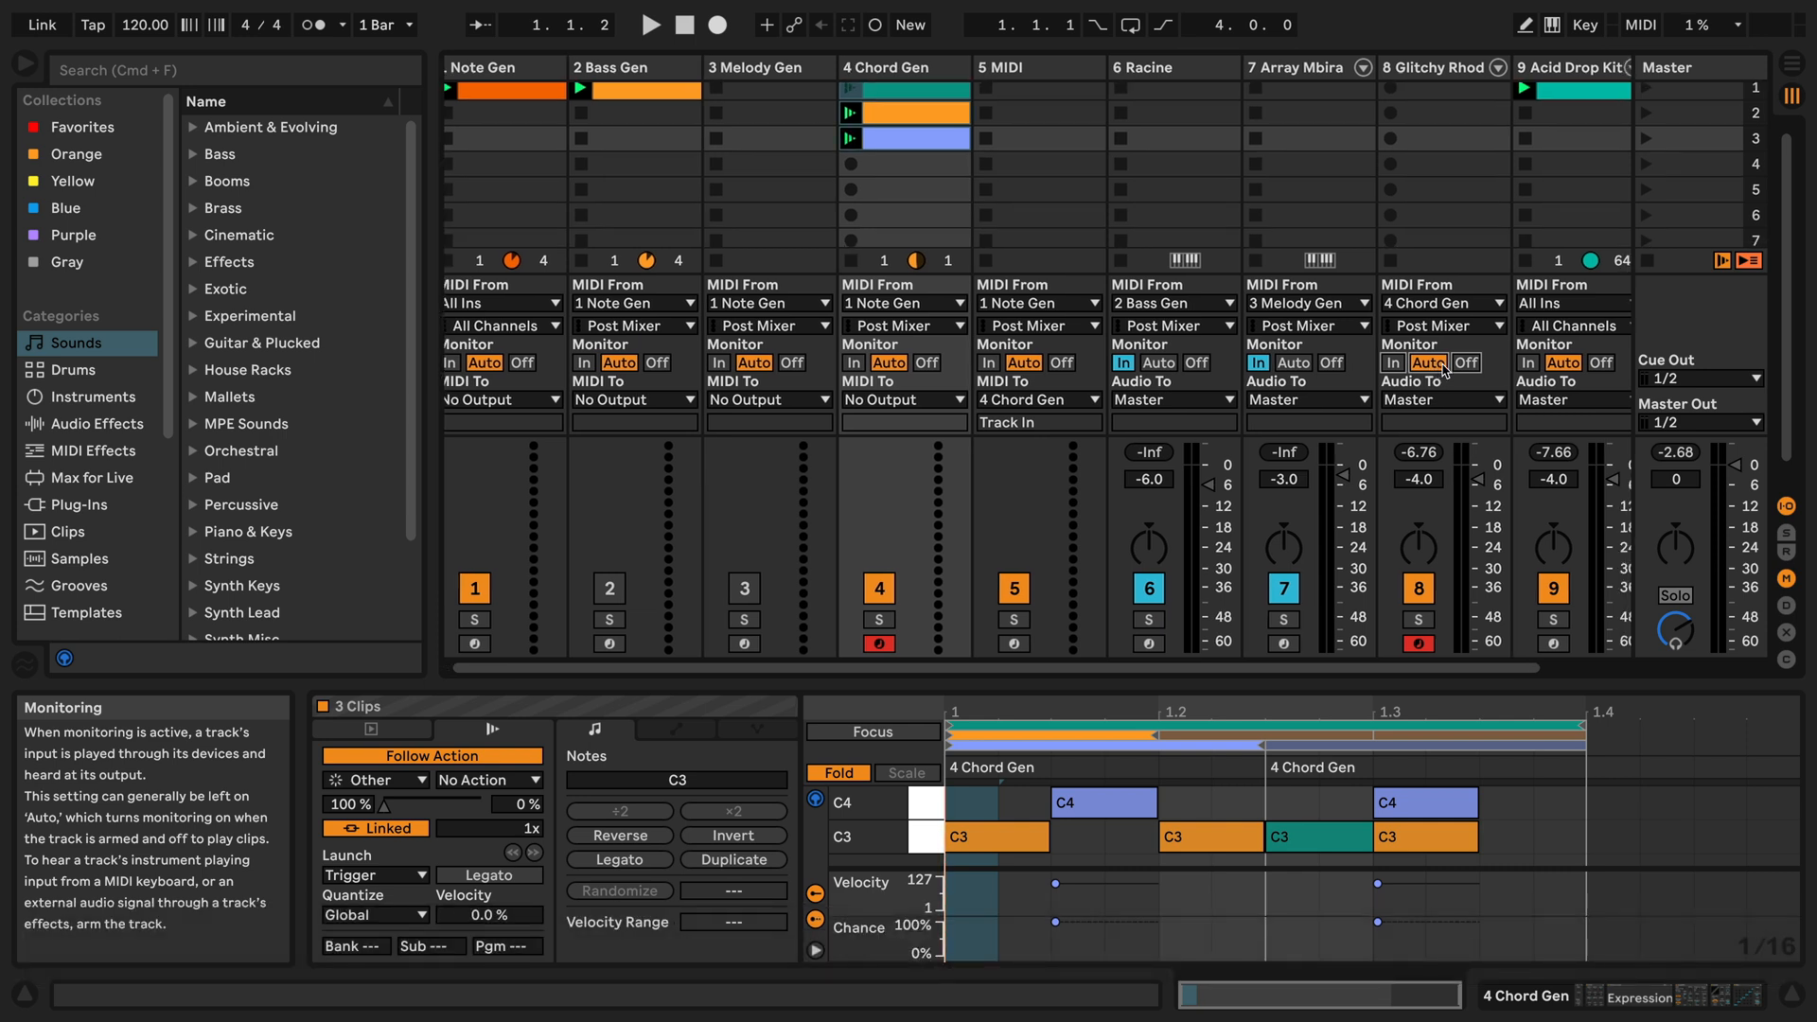
{"action": "mouse_move", "coordinate": [581, 261]}
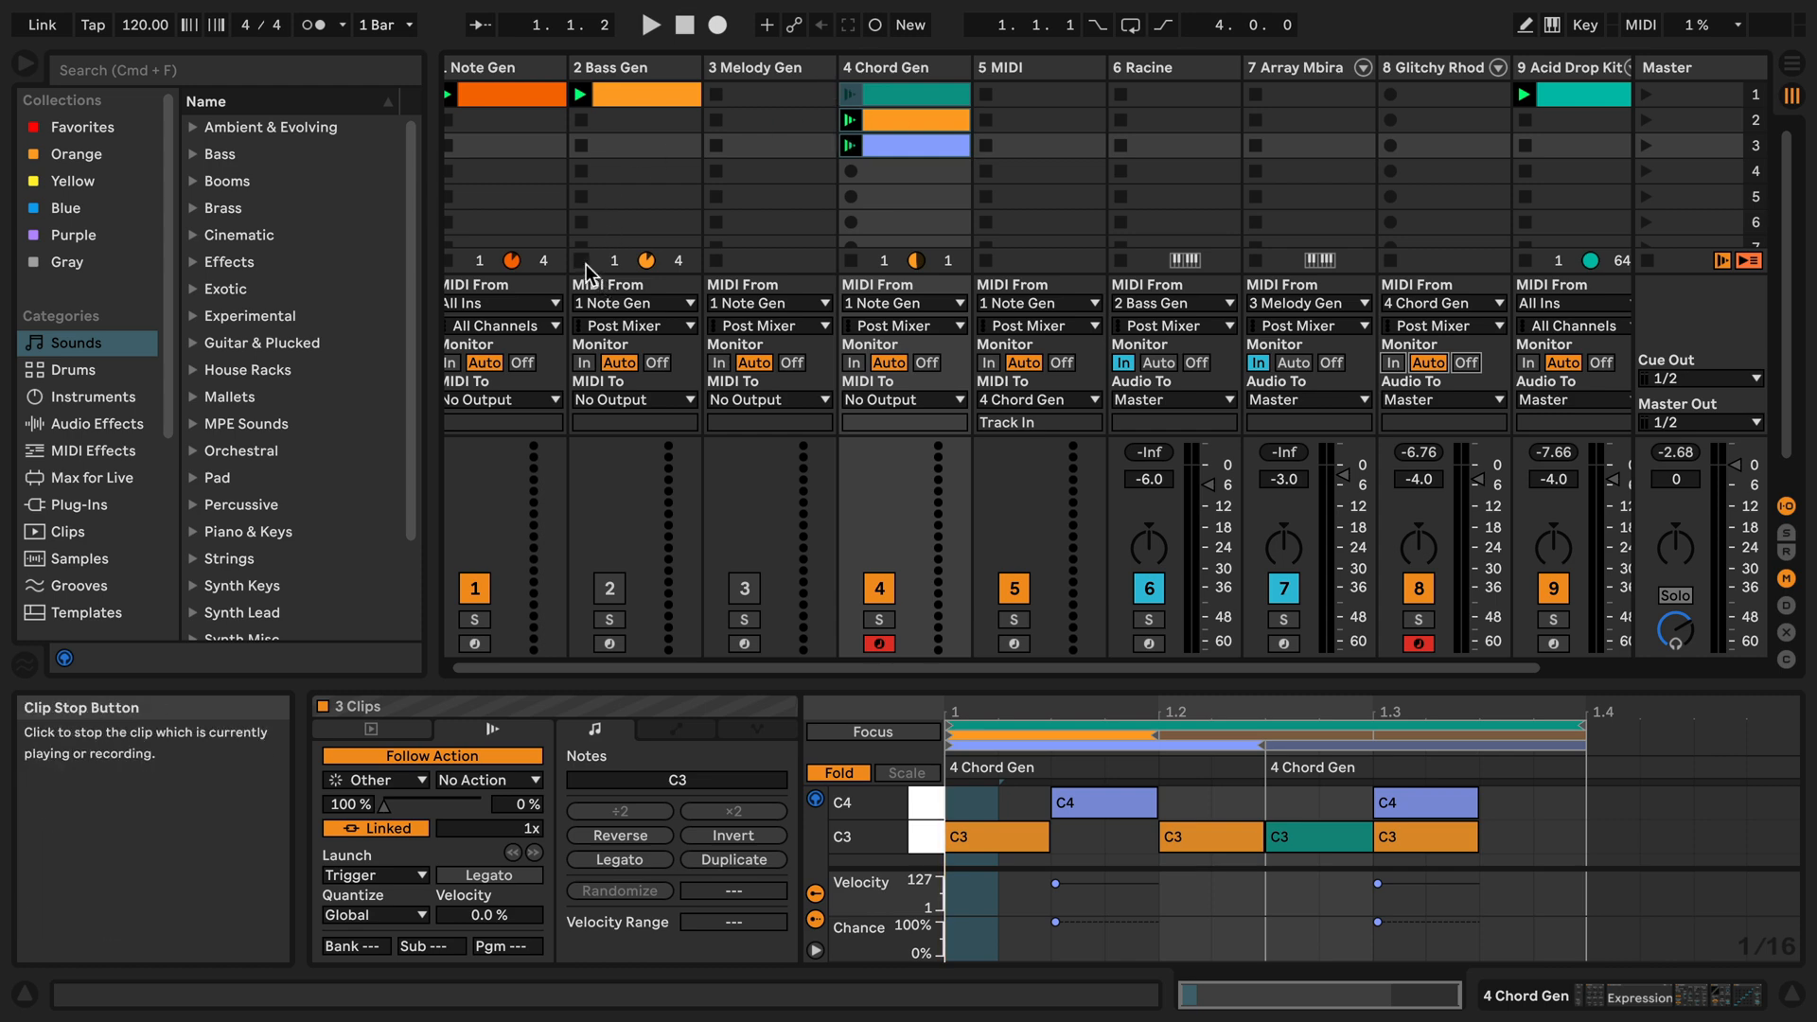
{"action": "mouse_move", "coordinate": [1128, 24]}
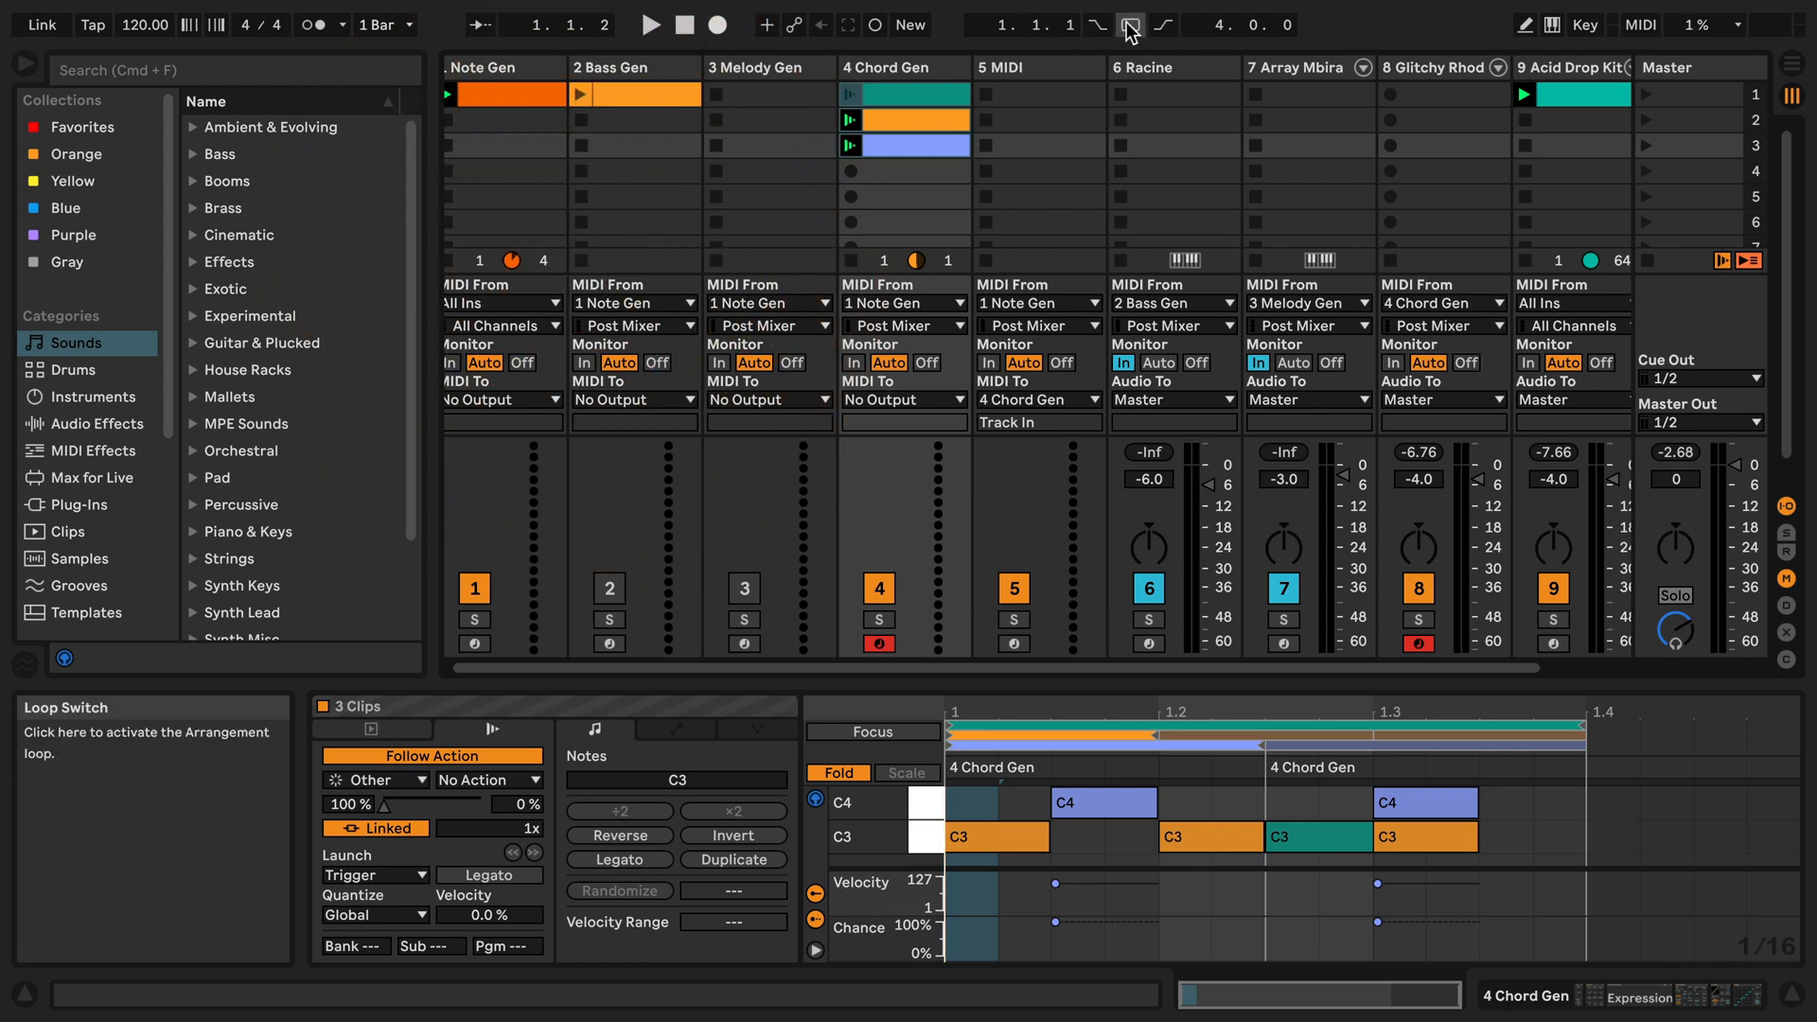
- Select all twelve clips inside the Arrangement loop region via the loop brace
{"action": "left_click", "coordinate": [1128, 24]}
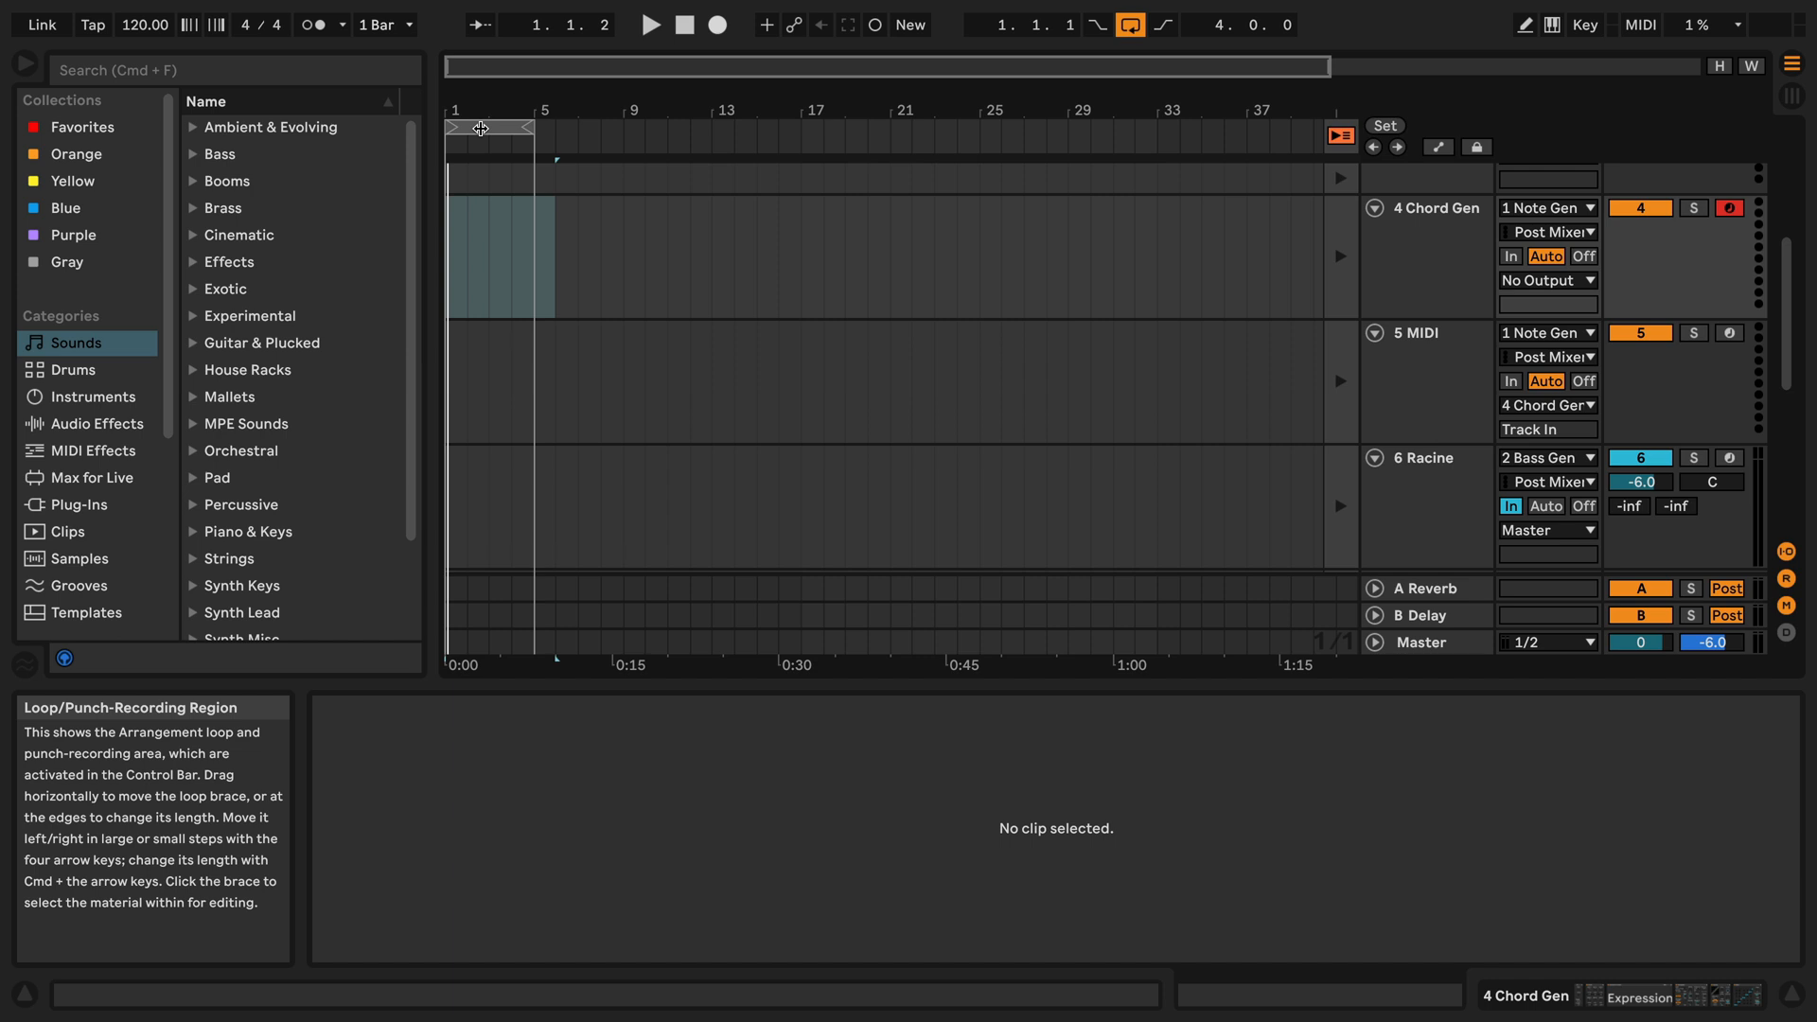
{"action": "mouse_move", "coordinate": [727, 55]}
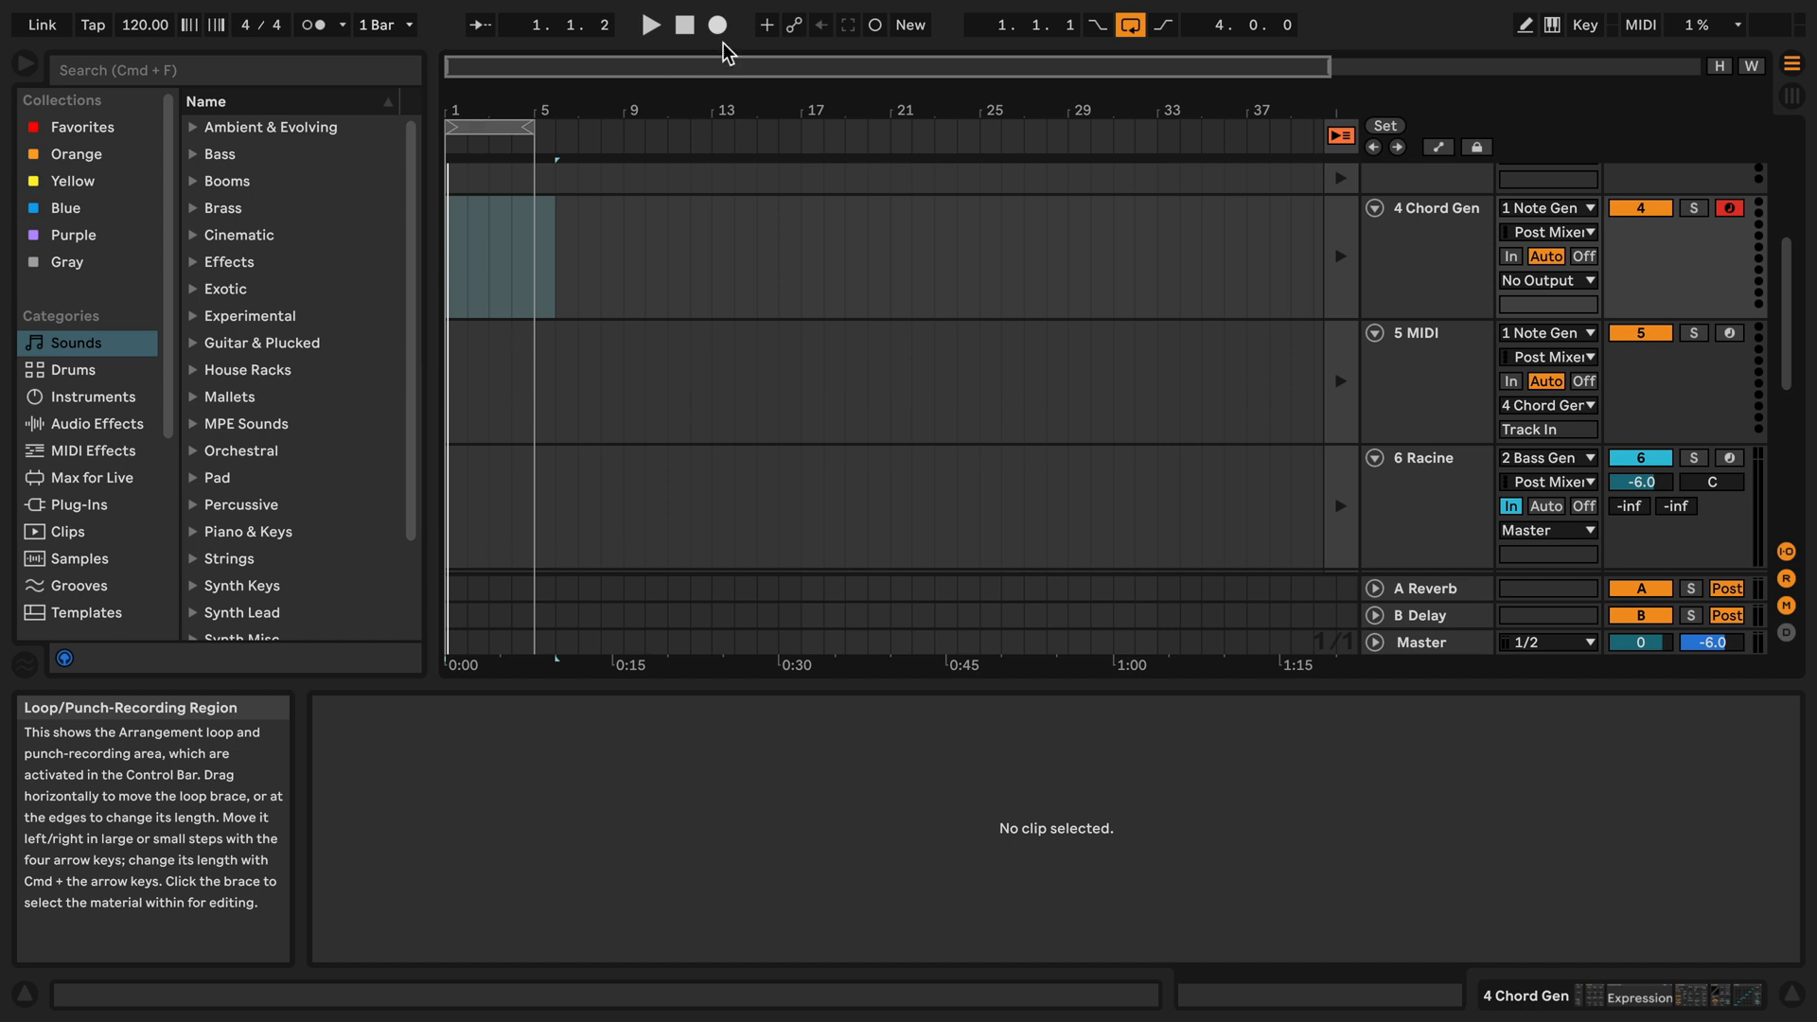
{"action": "left_click", "coordinate": [716, 24]}
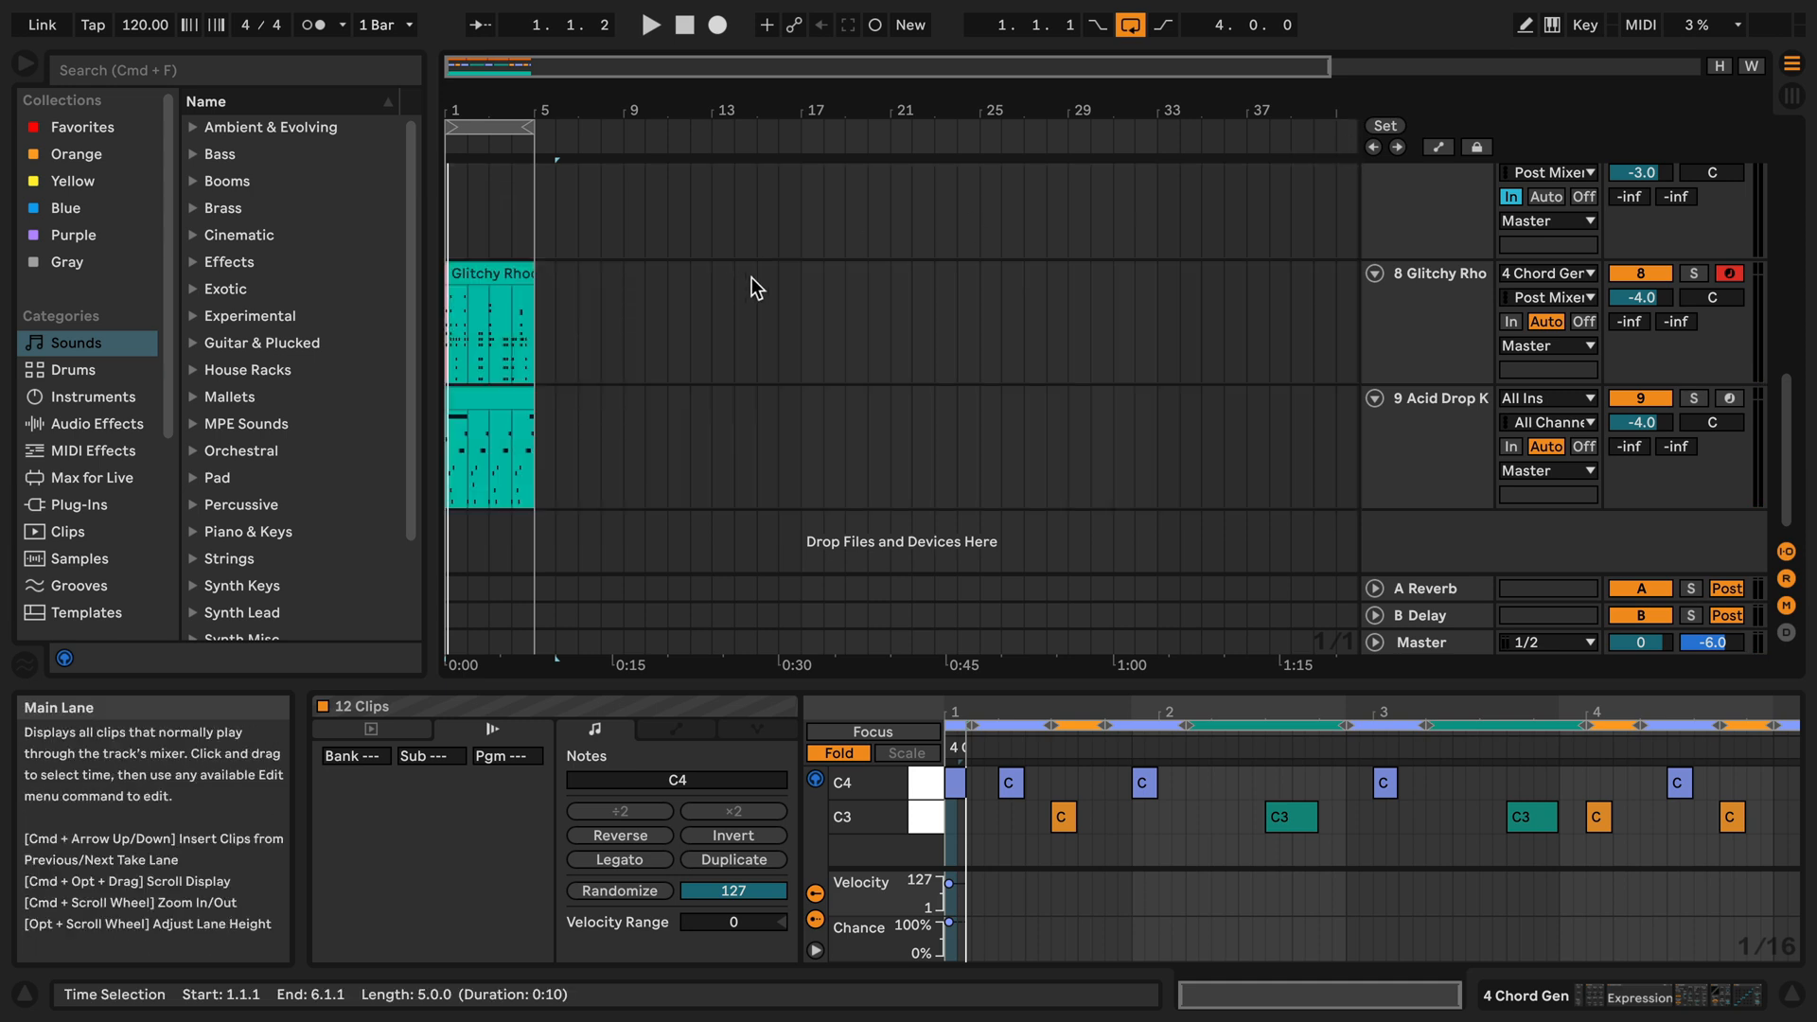
- Reveal the take lanes of the Glitchy Rhodes Synth track from its header menu
{"action": "right_click", "coordinate": [1442, 272]}
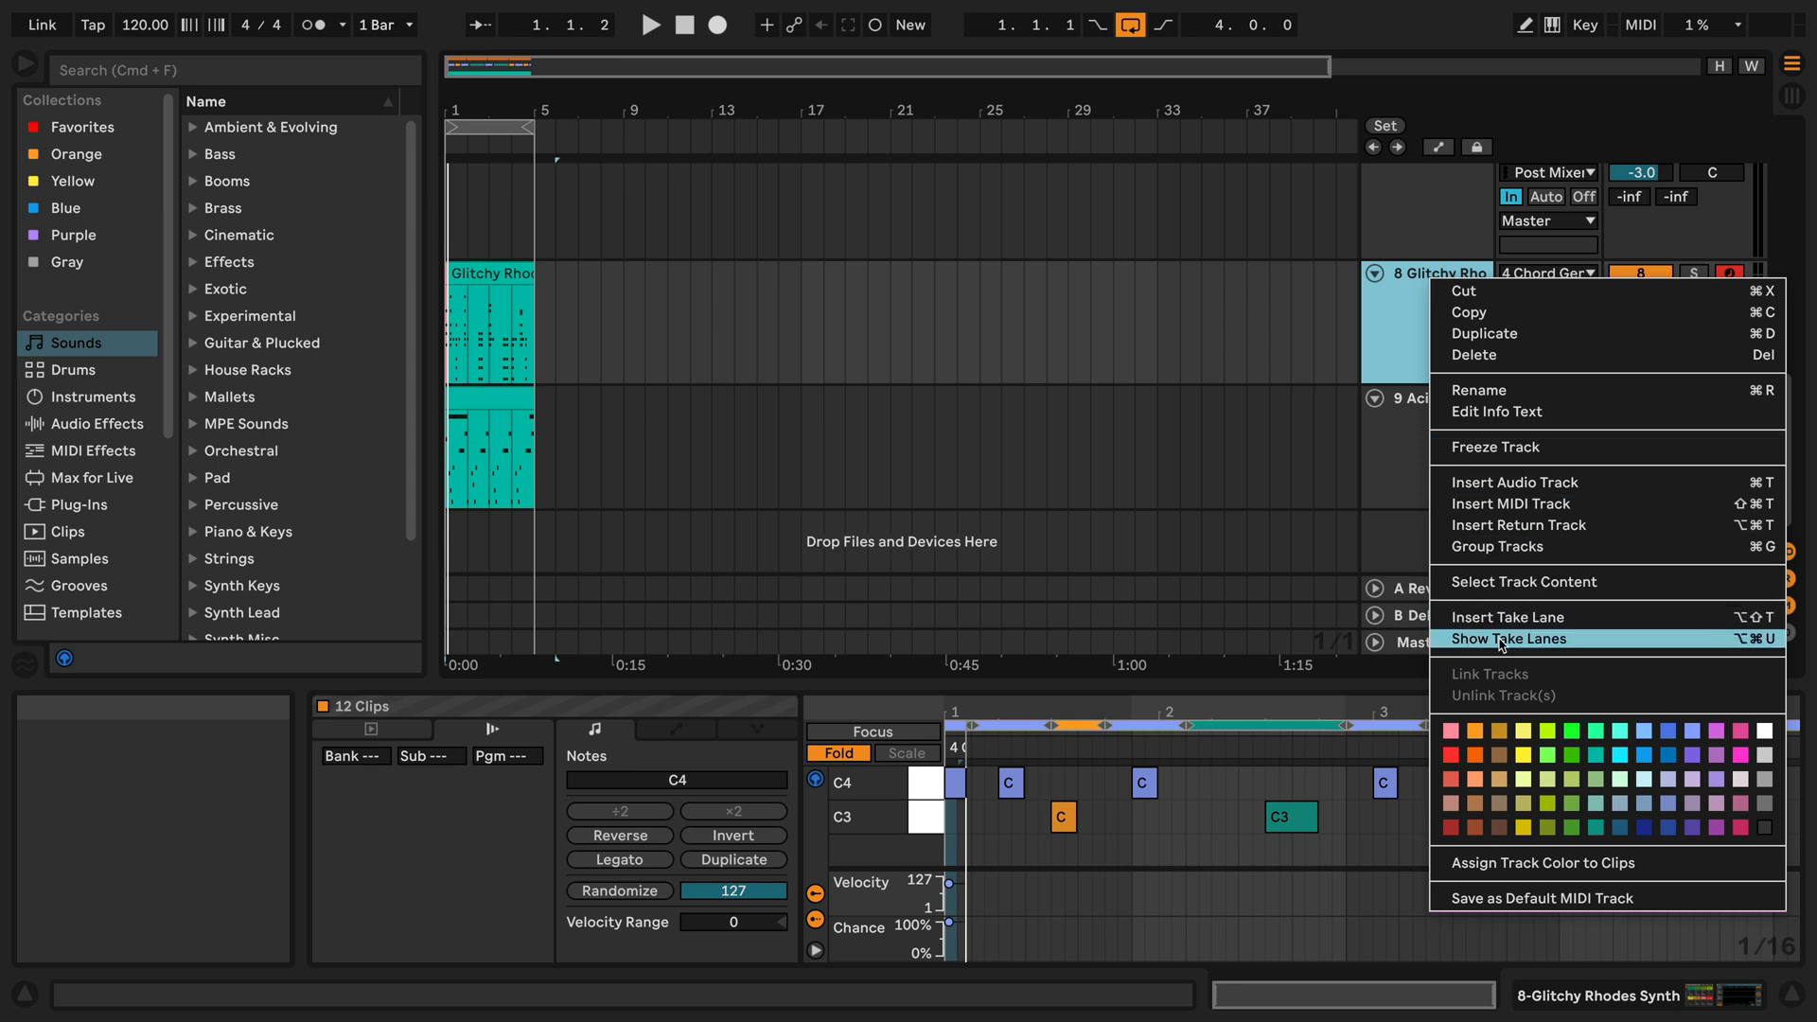
{"action": "left_click", "coordinate": [1508, 638]}
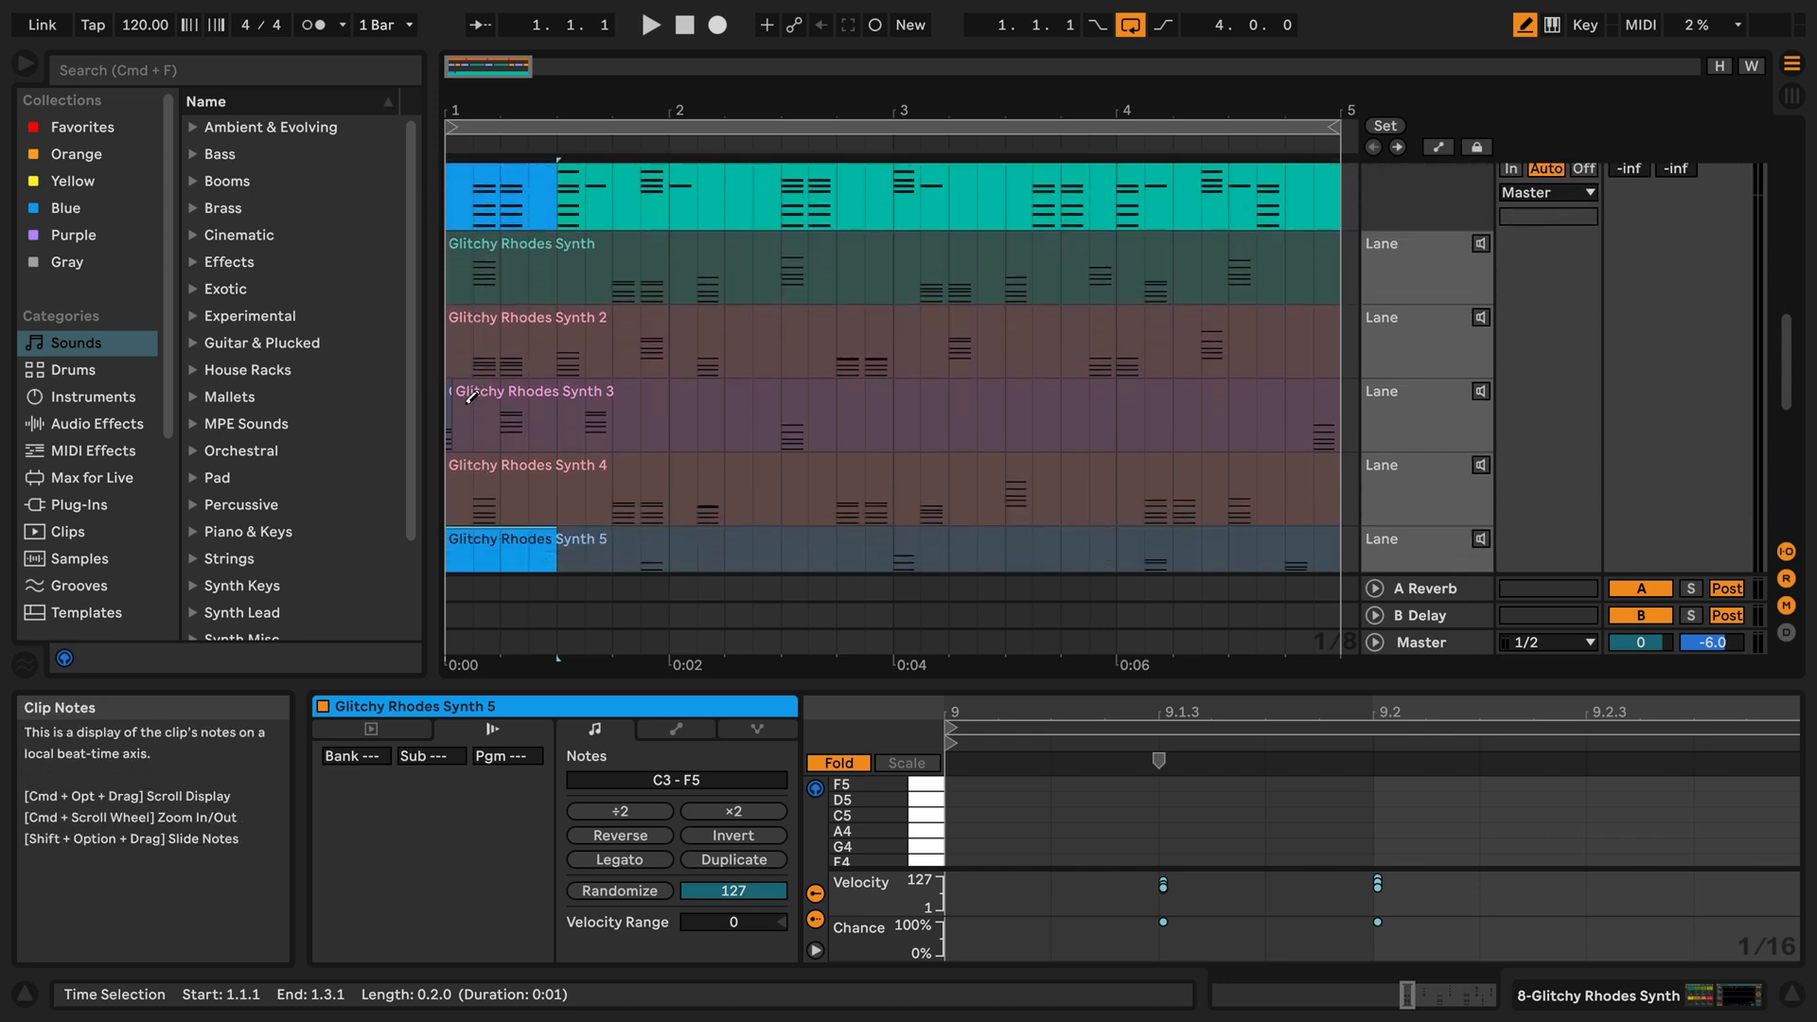
- Add slices of take 2 and take 8 to the Glitchy Rhodes comp in the main lane
{"action": "scroll", "scroll_direction": "down", "scroll_amount": 3}
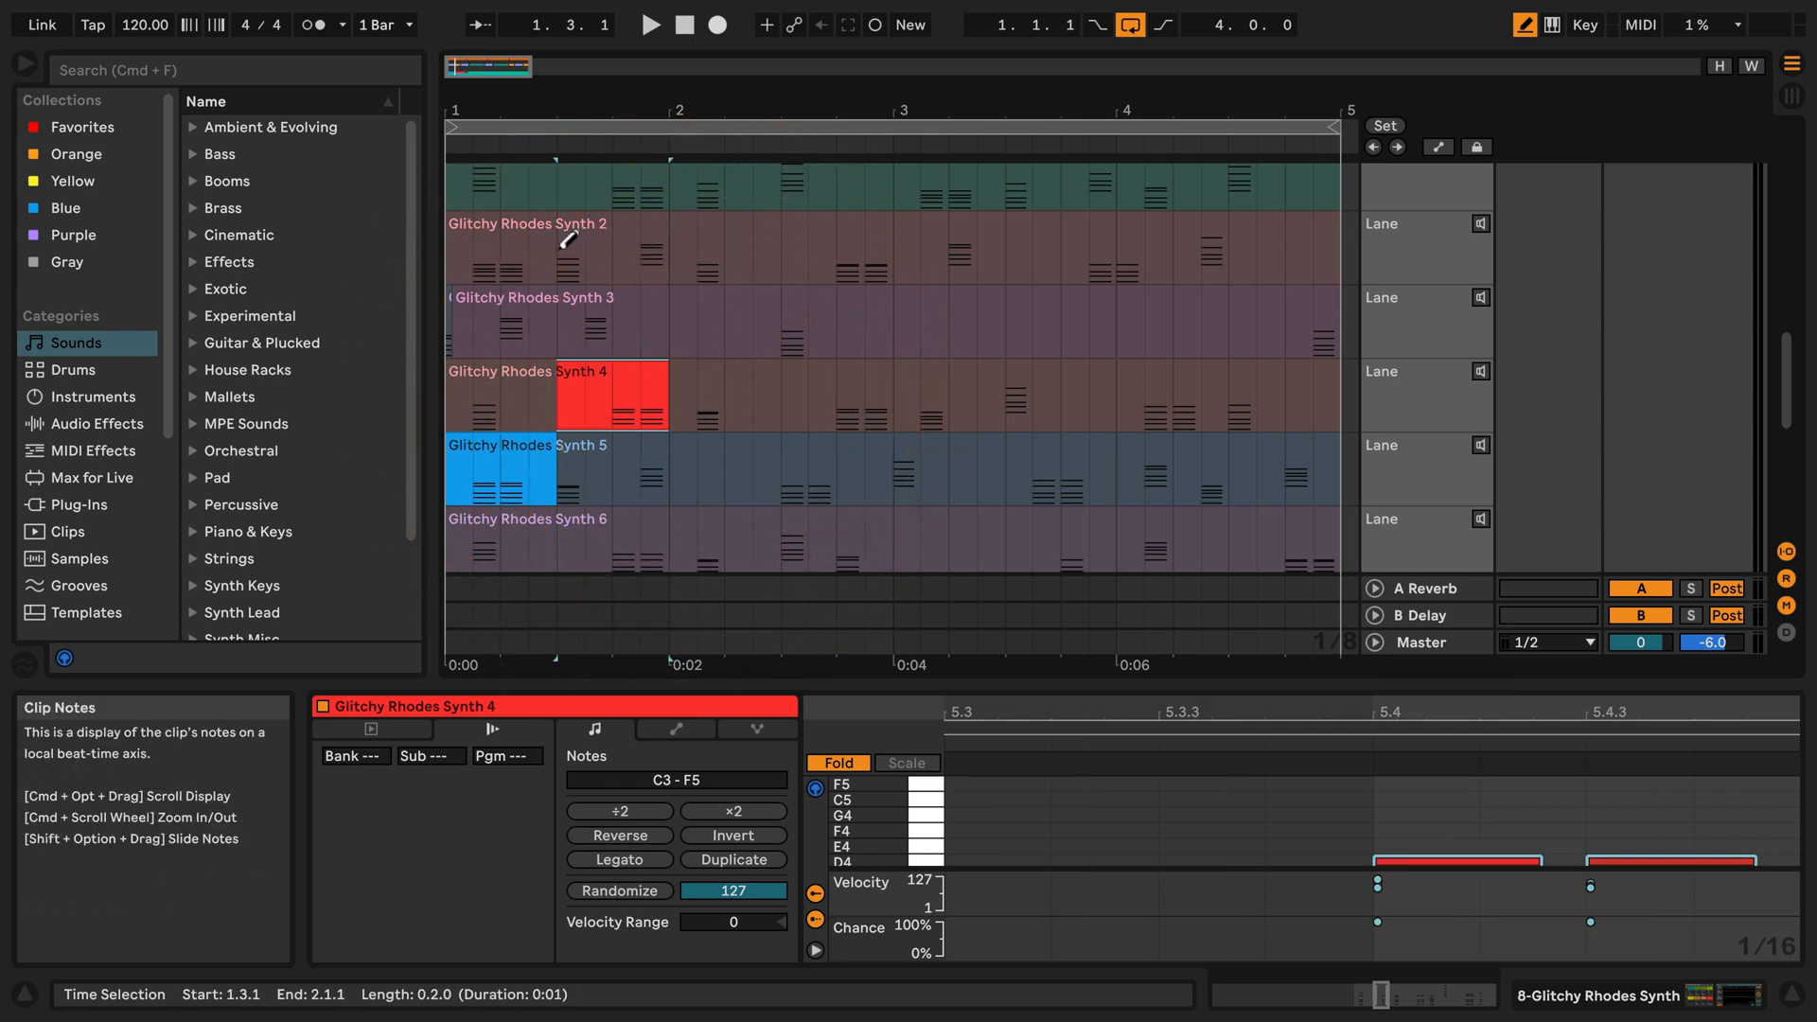
{"action": "left_click", "coordinate": [613, 238]}
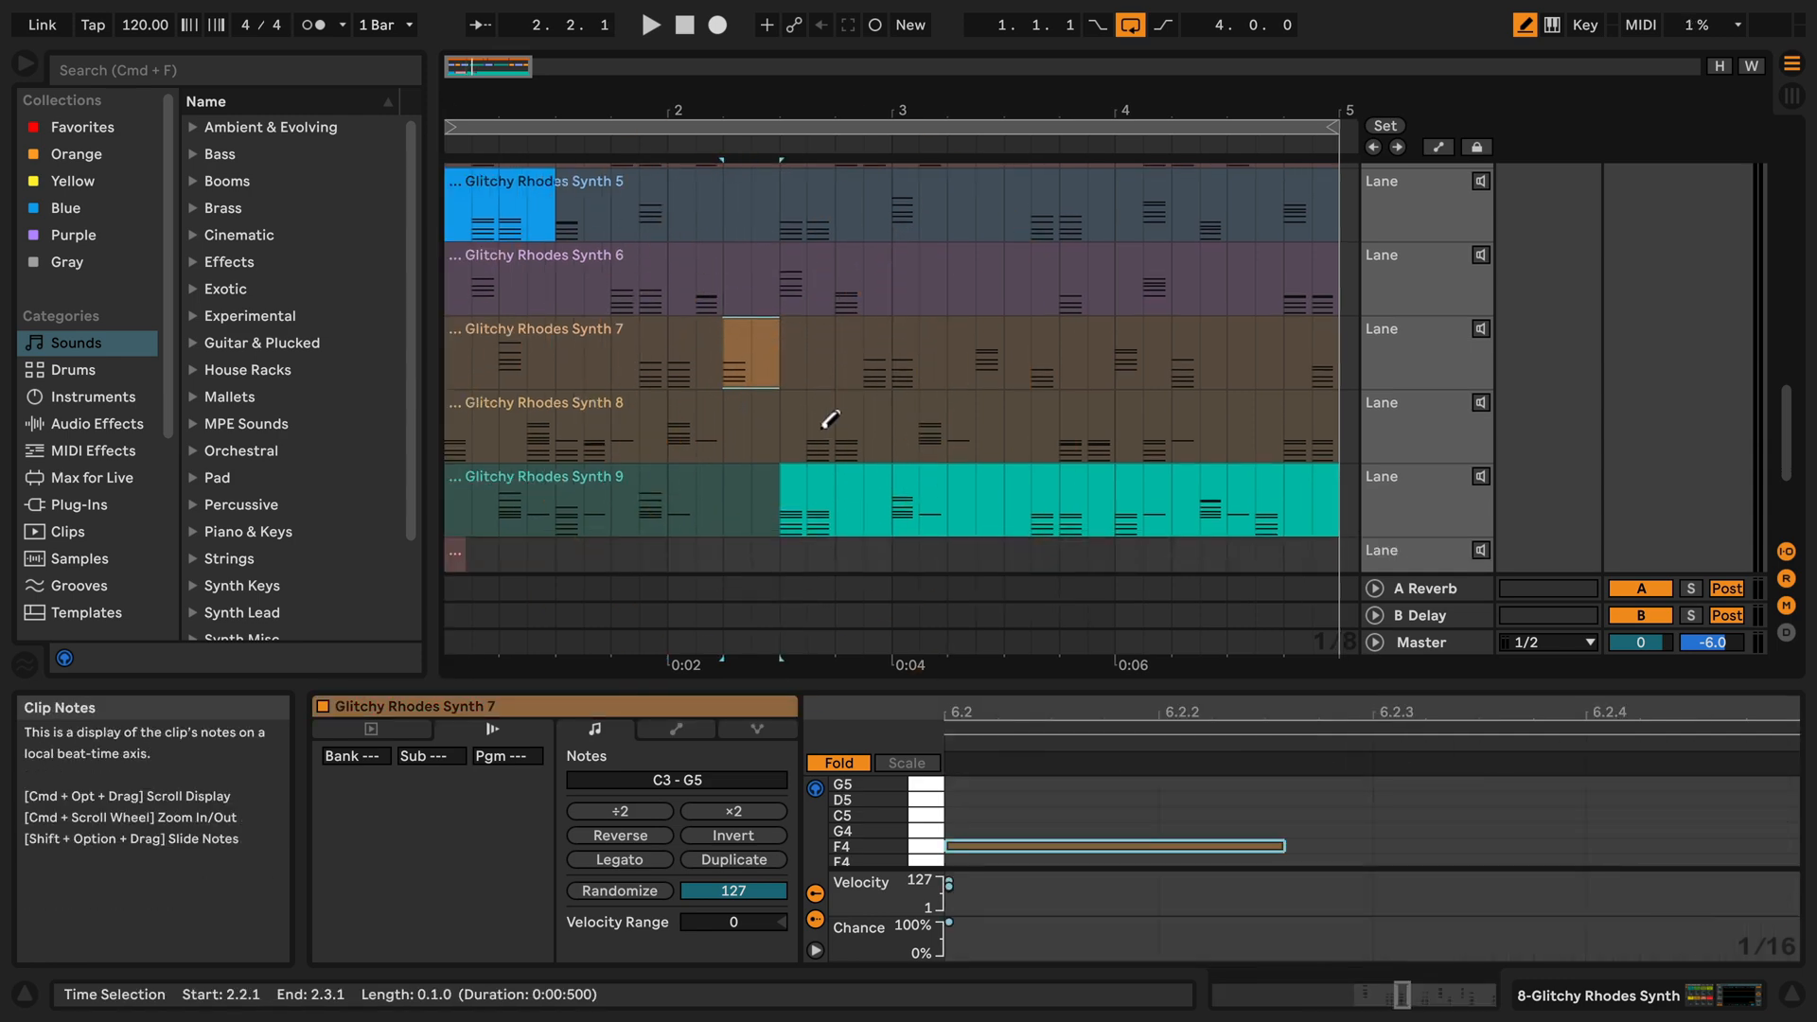
{"action": "left_click", "coordinate": [829, 426]}
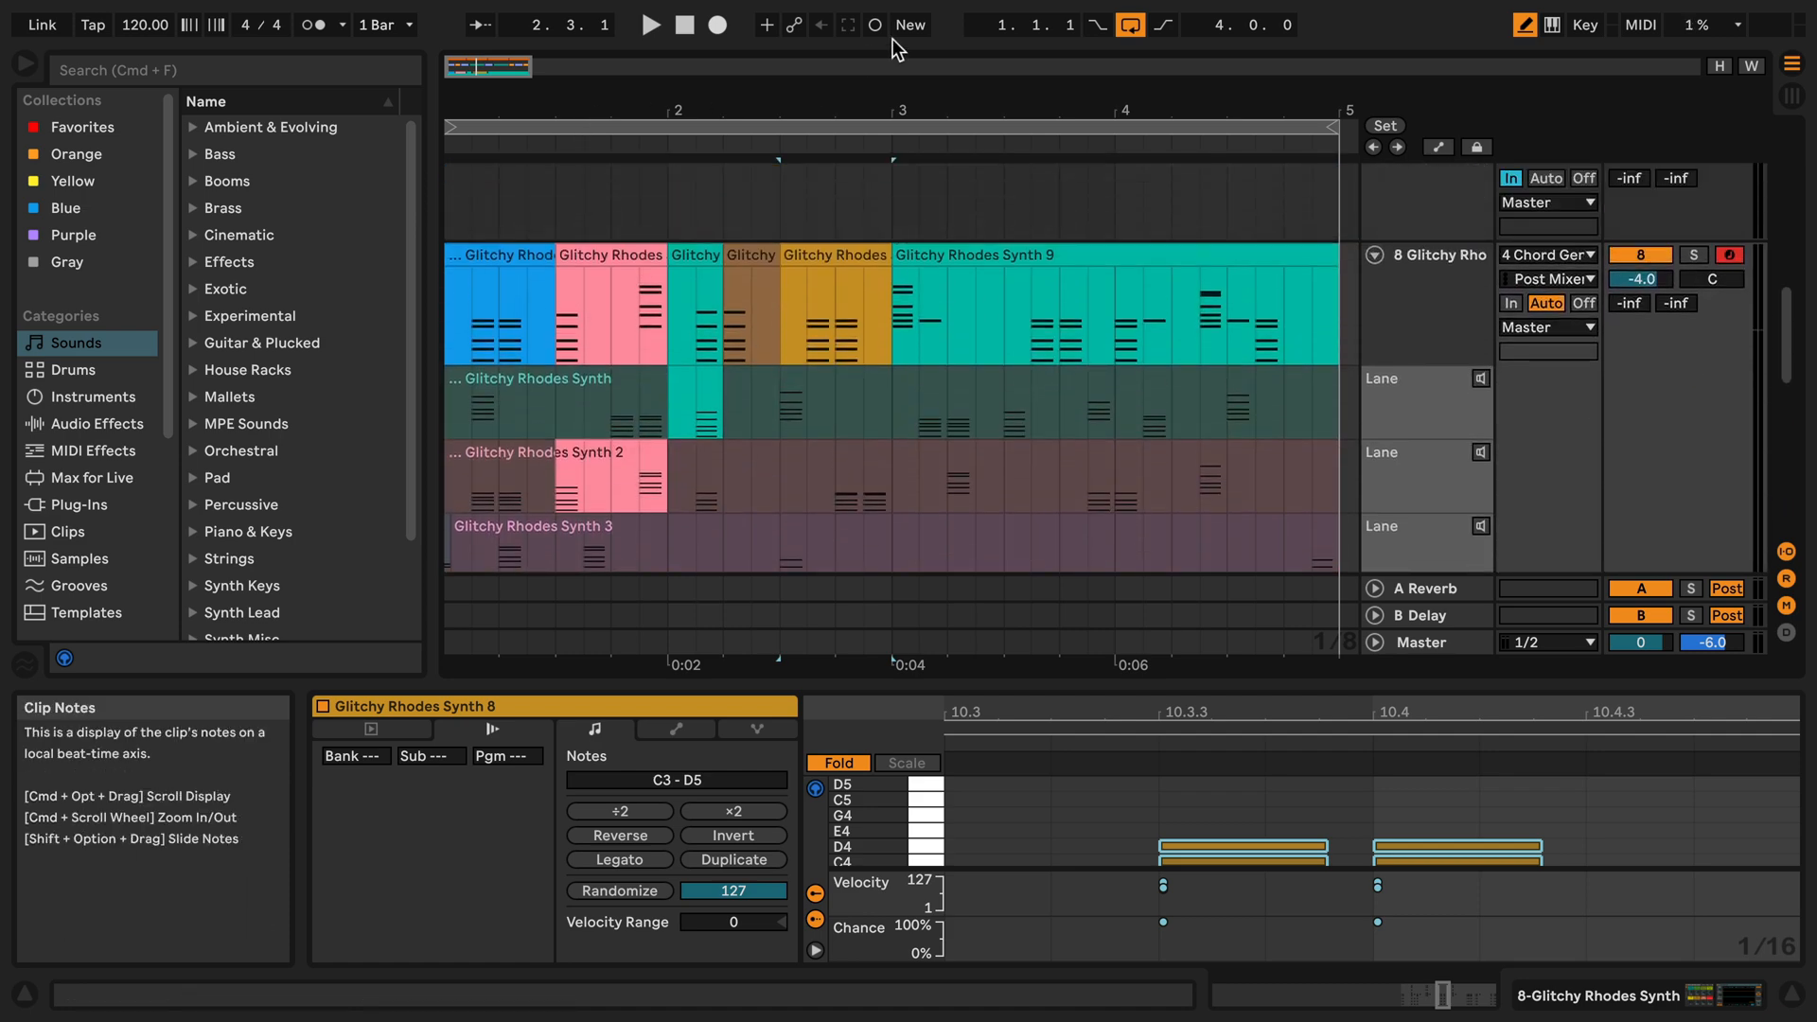
- Audition the comp briefly, then begin selecting the comp clips in the main lane
{"action": "left_click", "coordinate": [649, 25]}
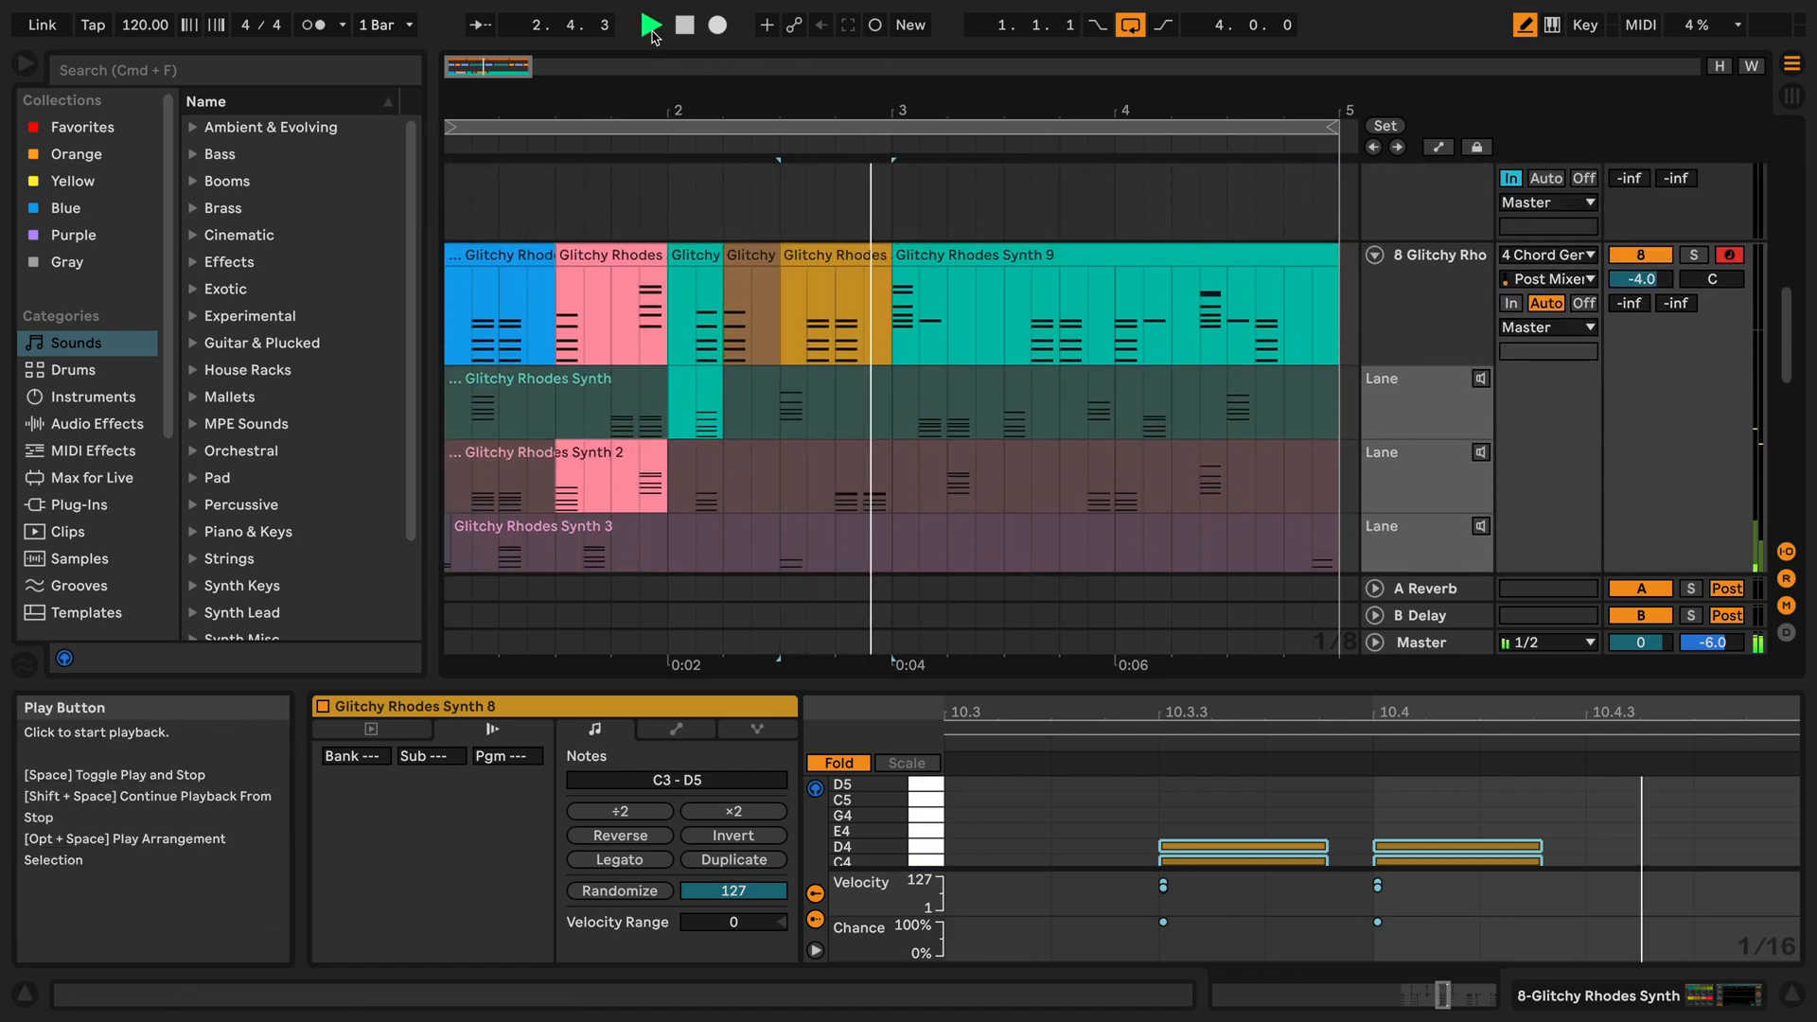
{"action": "left_click", "coordinate": [649, 25]}
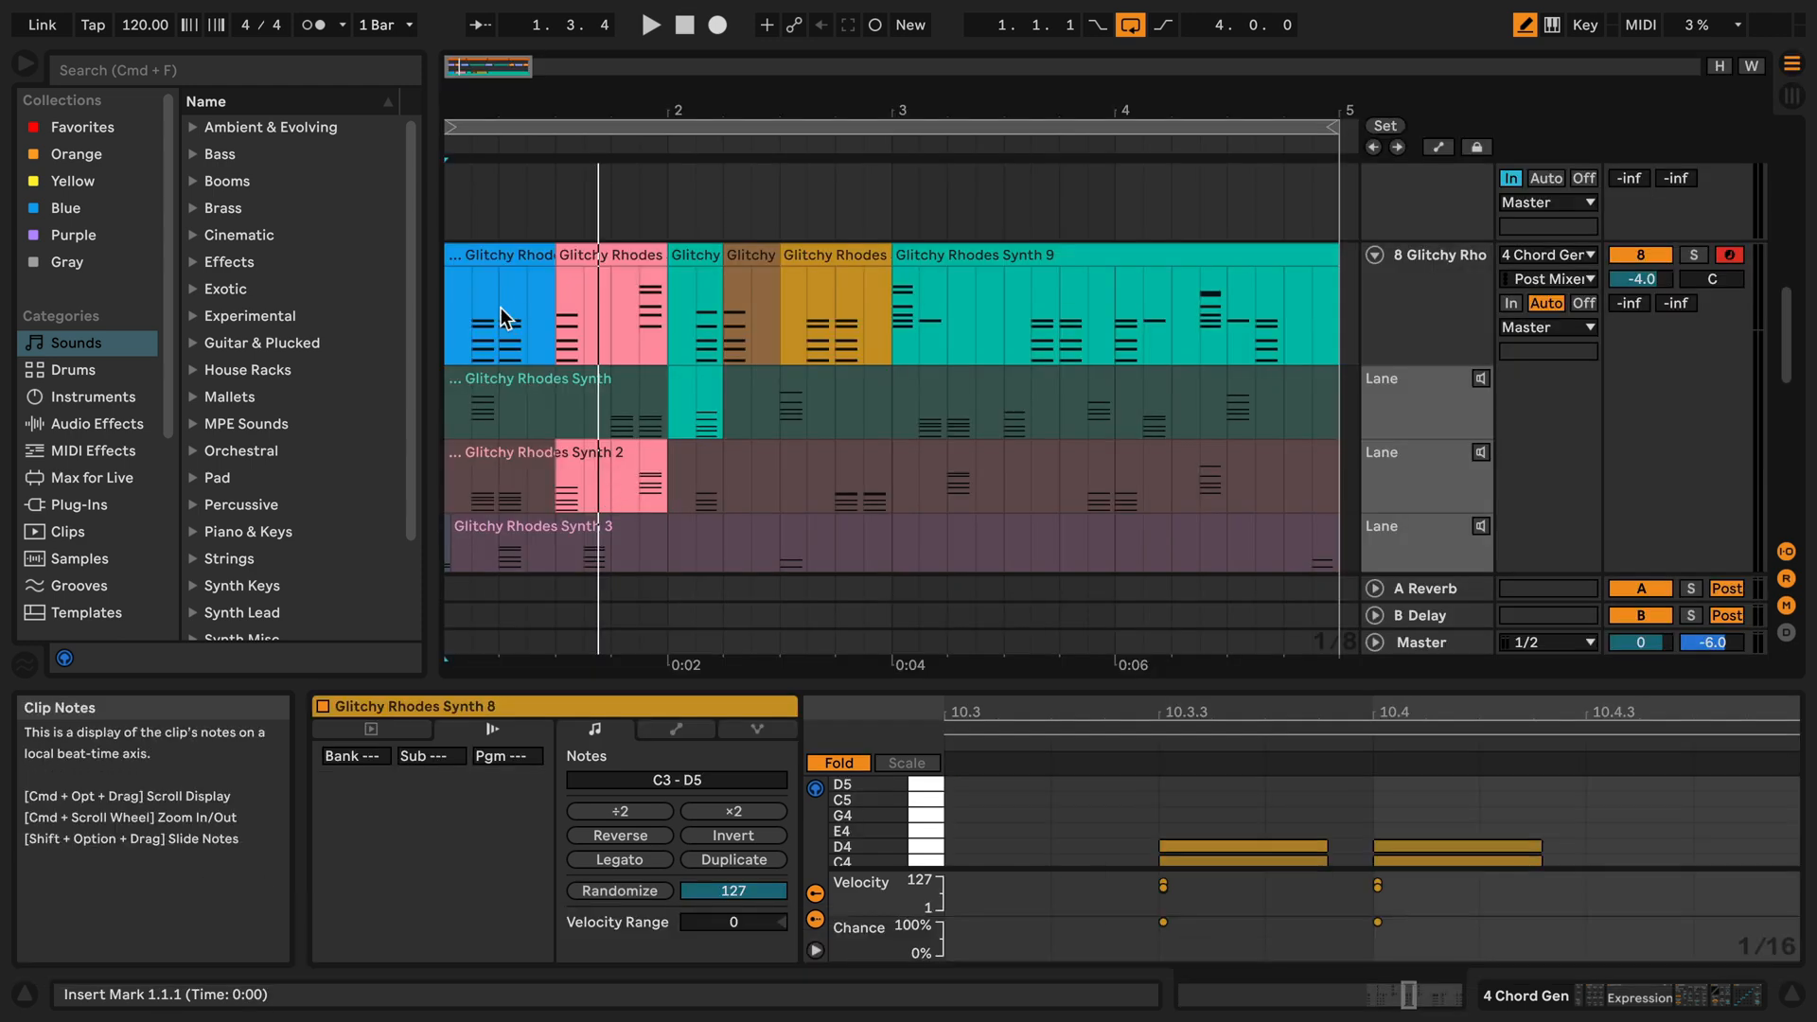
{"action": "left_click", "coordinate": [649, 24]}
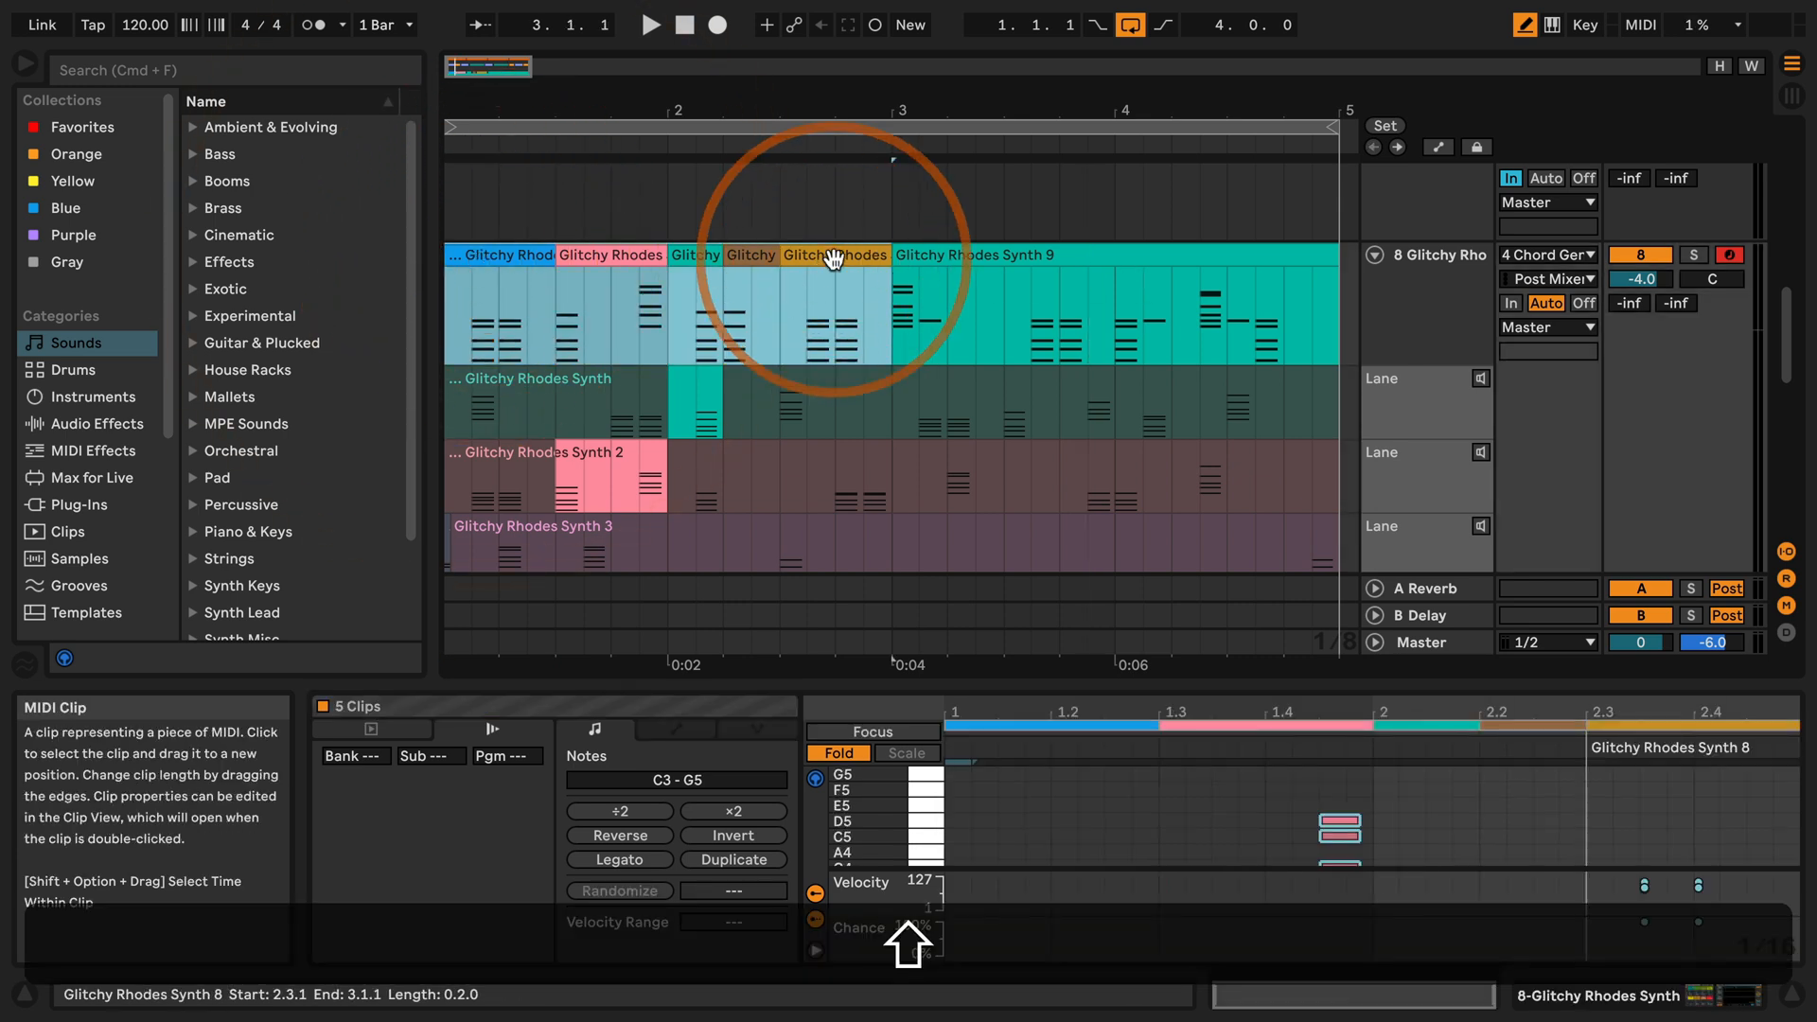
- Consolidate the selected comp clips into one Glitchy Rhodes Synth clip with Cmd+J
{"action": "key", "text": "cmd+j"}
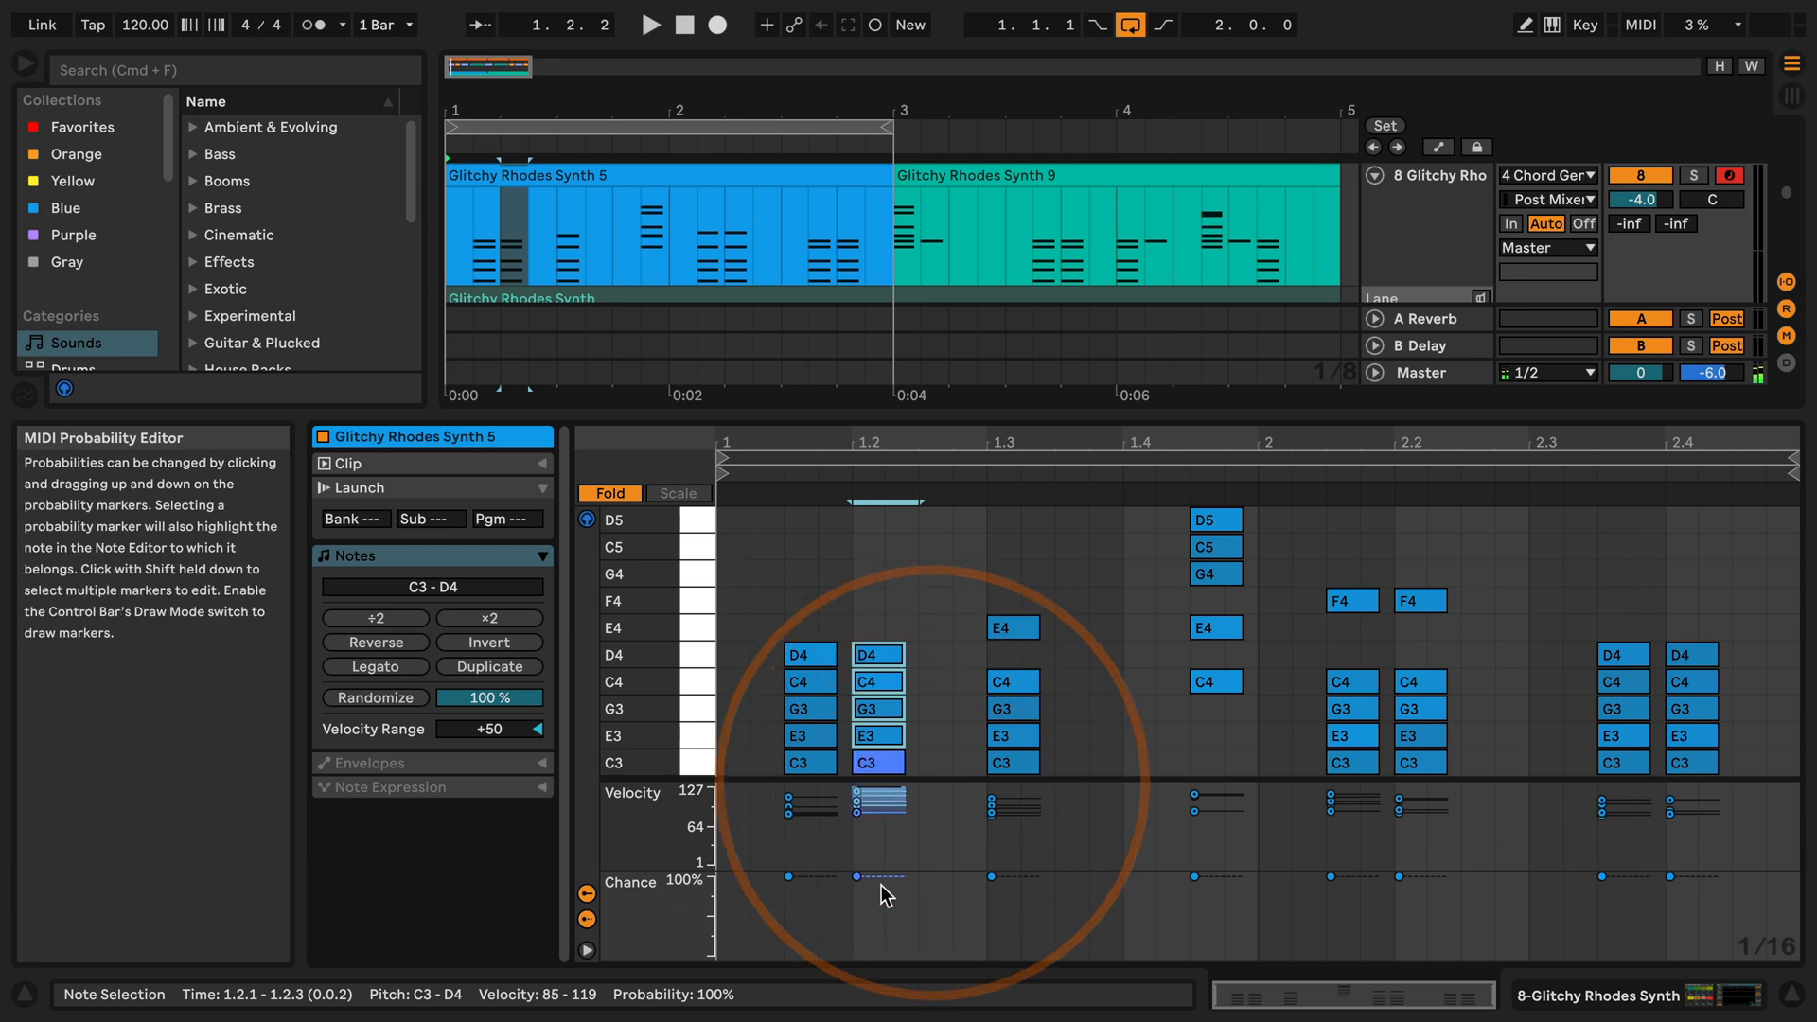
- Marquee-select the notes of the chord at beat 1.2 in the note editor
{"action": "left_click_drag", "start_coordinate": [878, 876], "coordinate": [878, 917]}
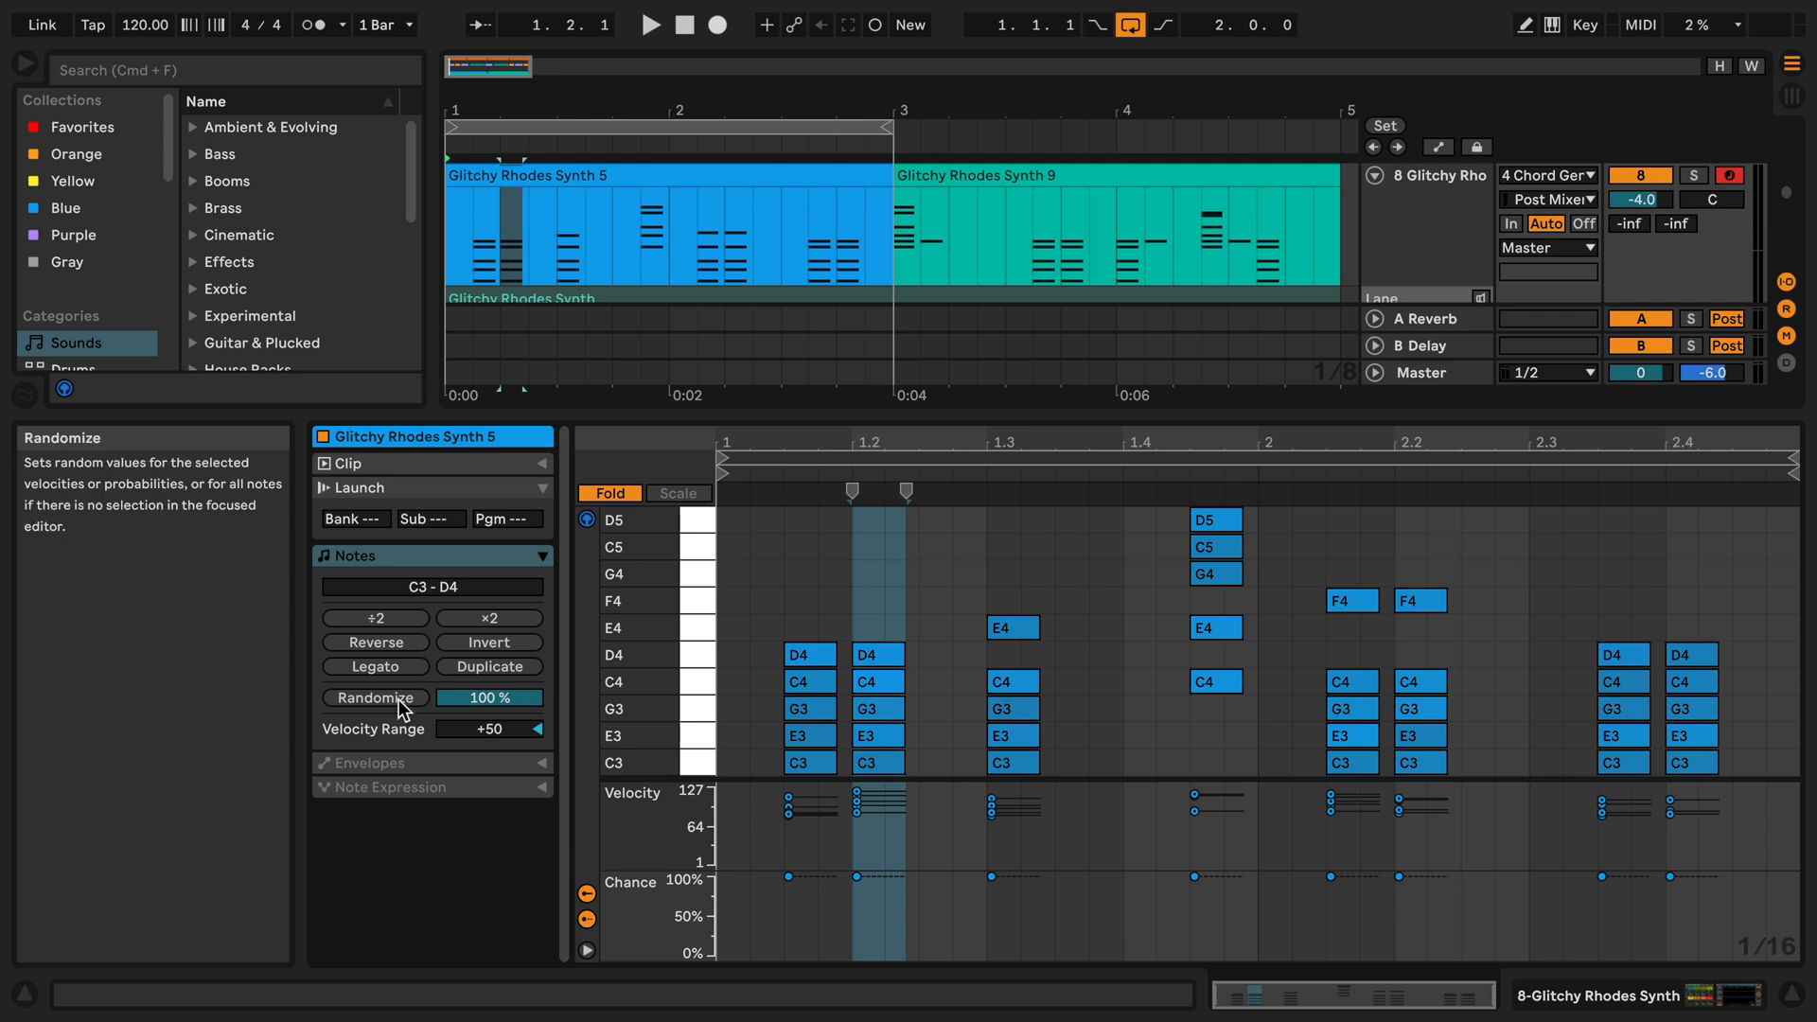
{"action": "mouse_move", "coordinate": [486, 697]}
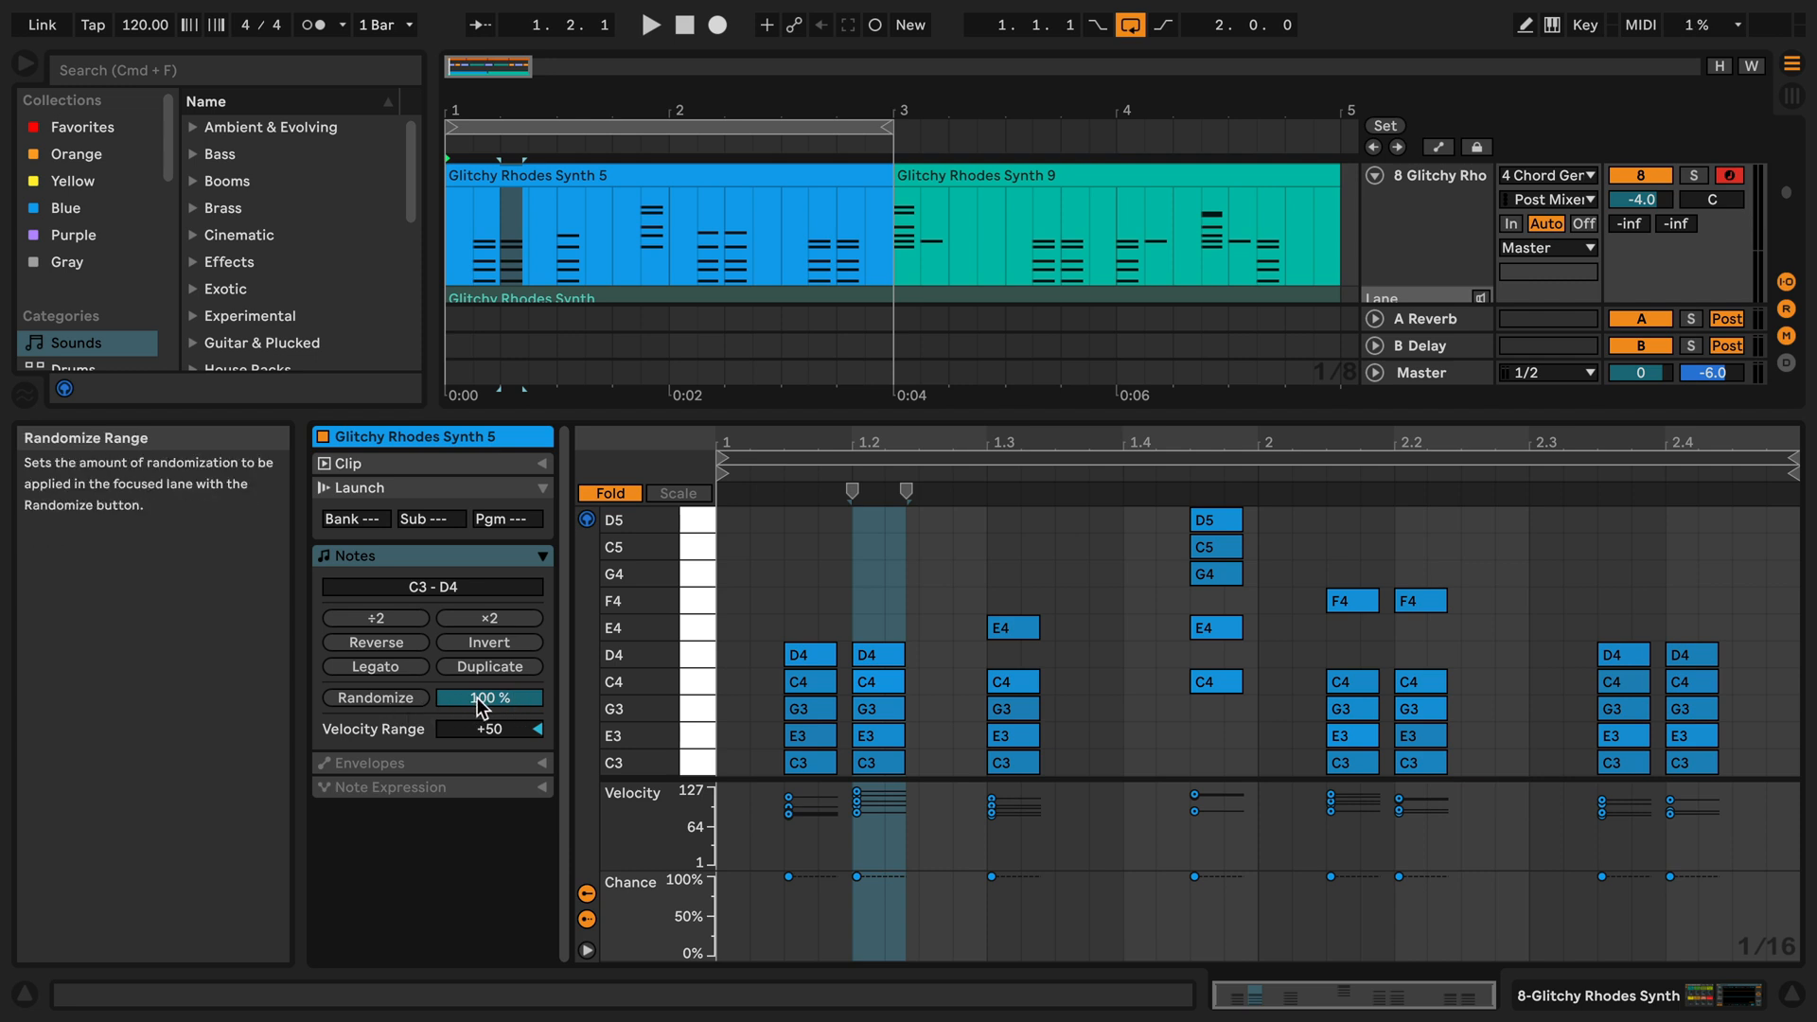
{"action": "mouse_move", "coordinate": [480, 706]}
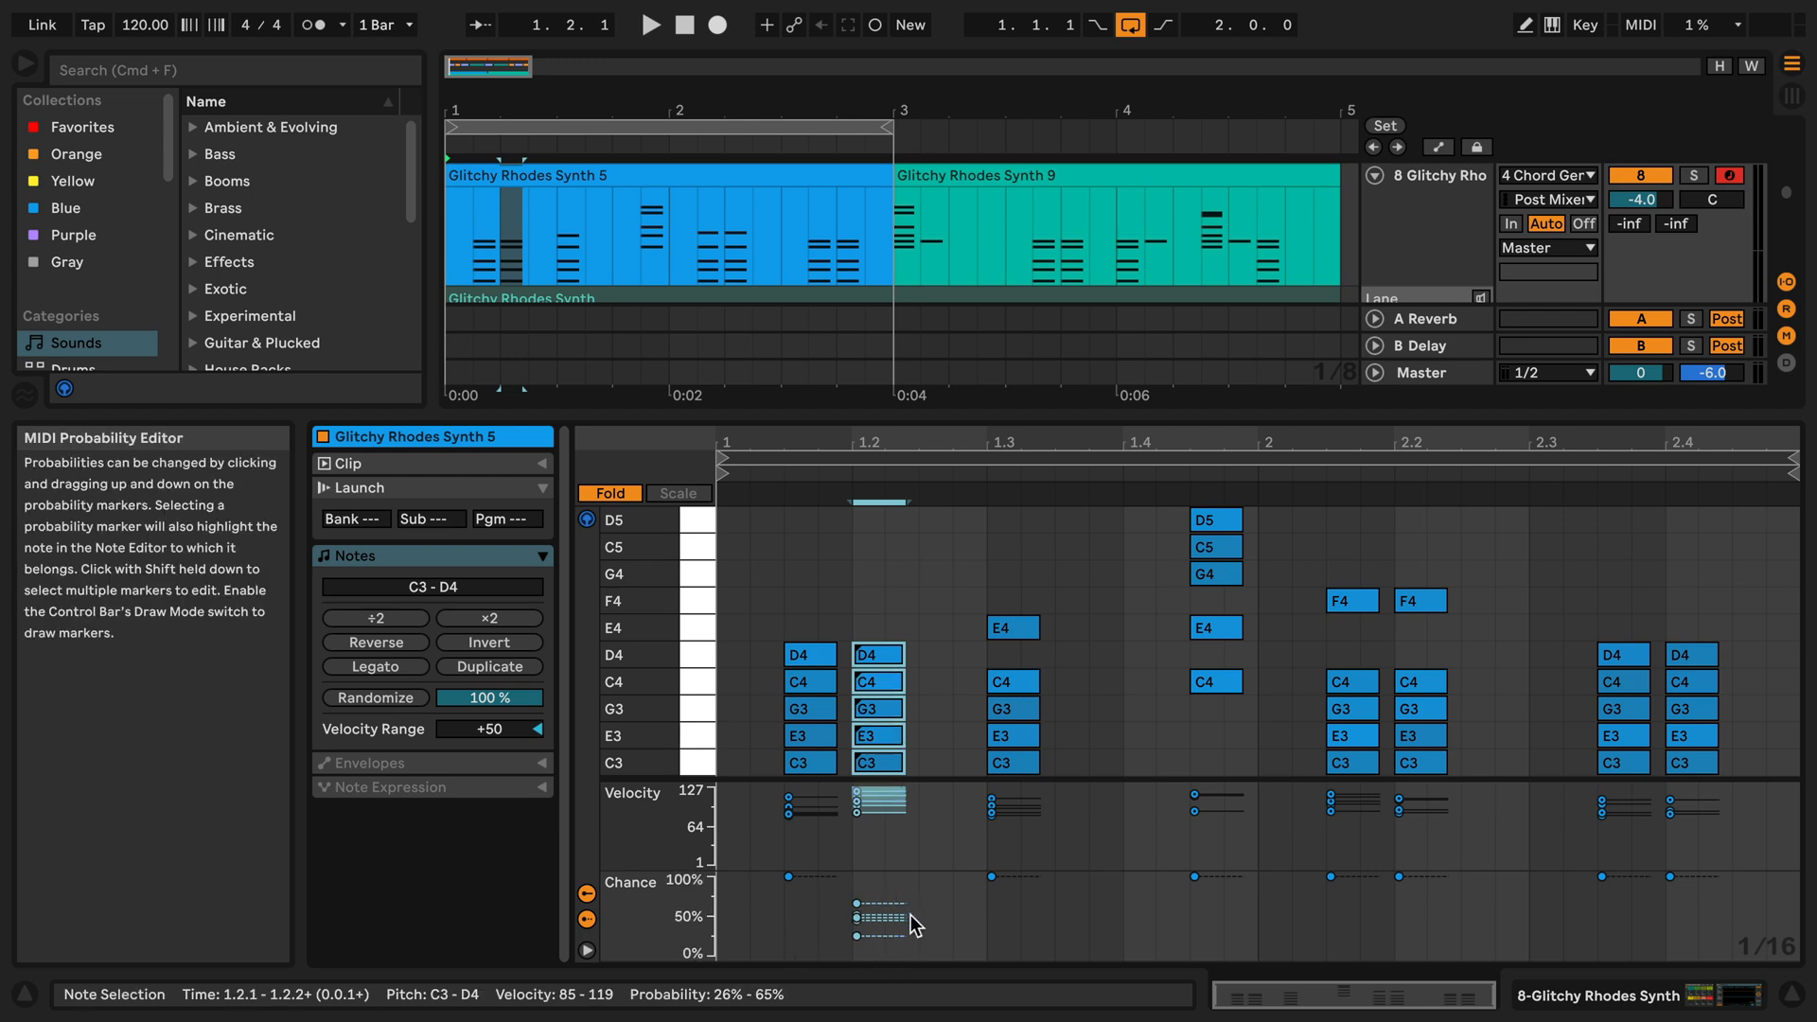
{"action": "mouse_move", "coordinate": [912, 931]}
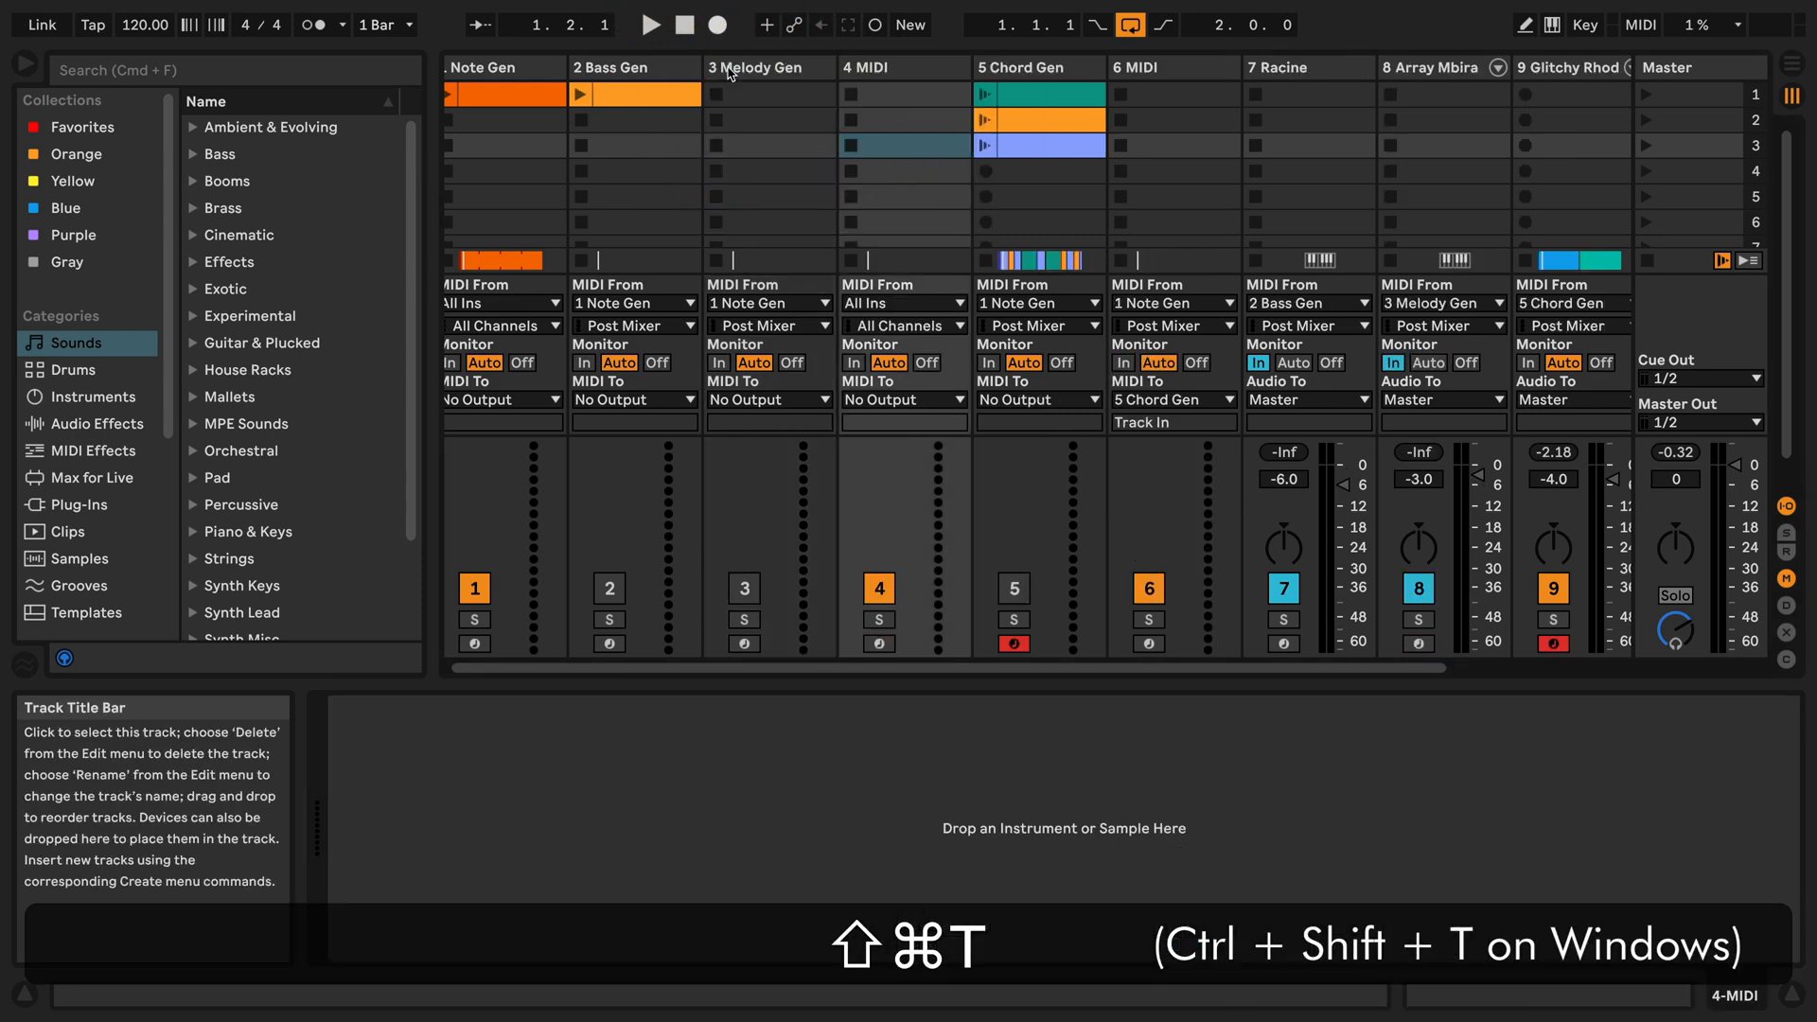
- Search 'melody gen' under MIDI Effects and load the Melody Gen rack onto 4 MIDI
{"action": "type", "text": "melody"}
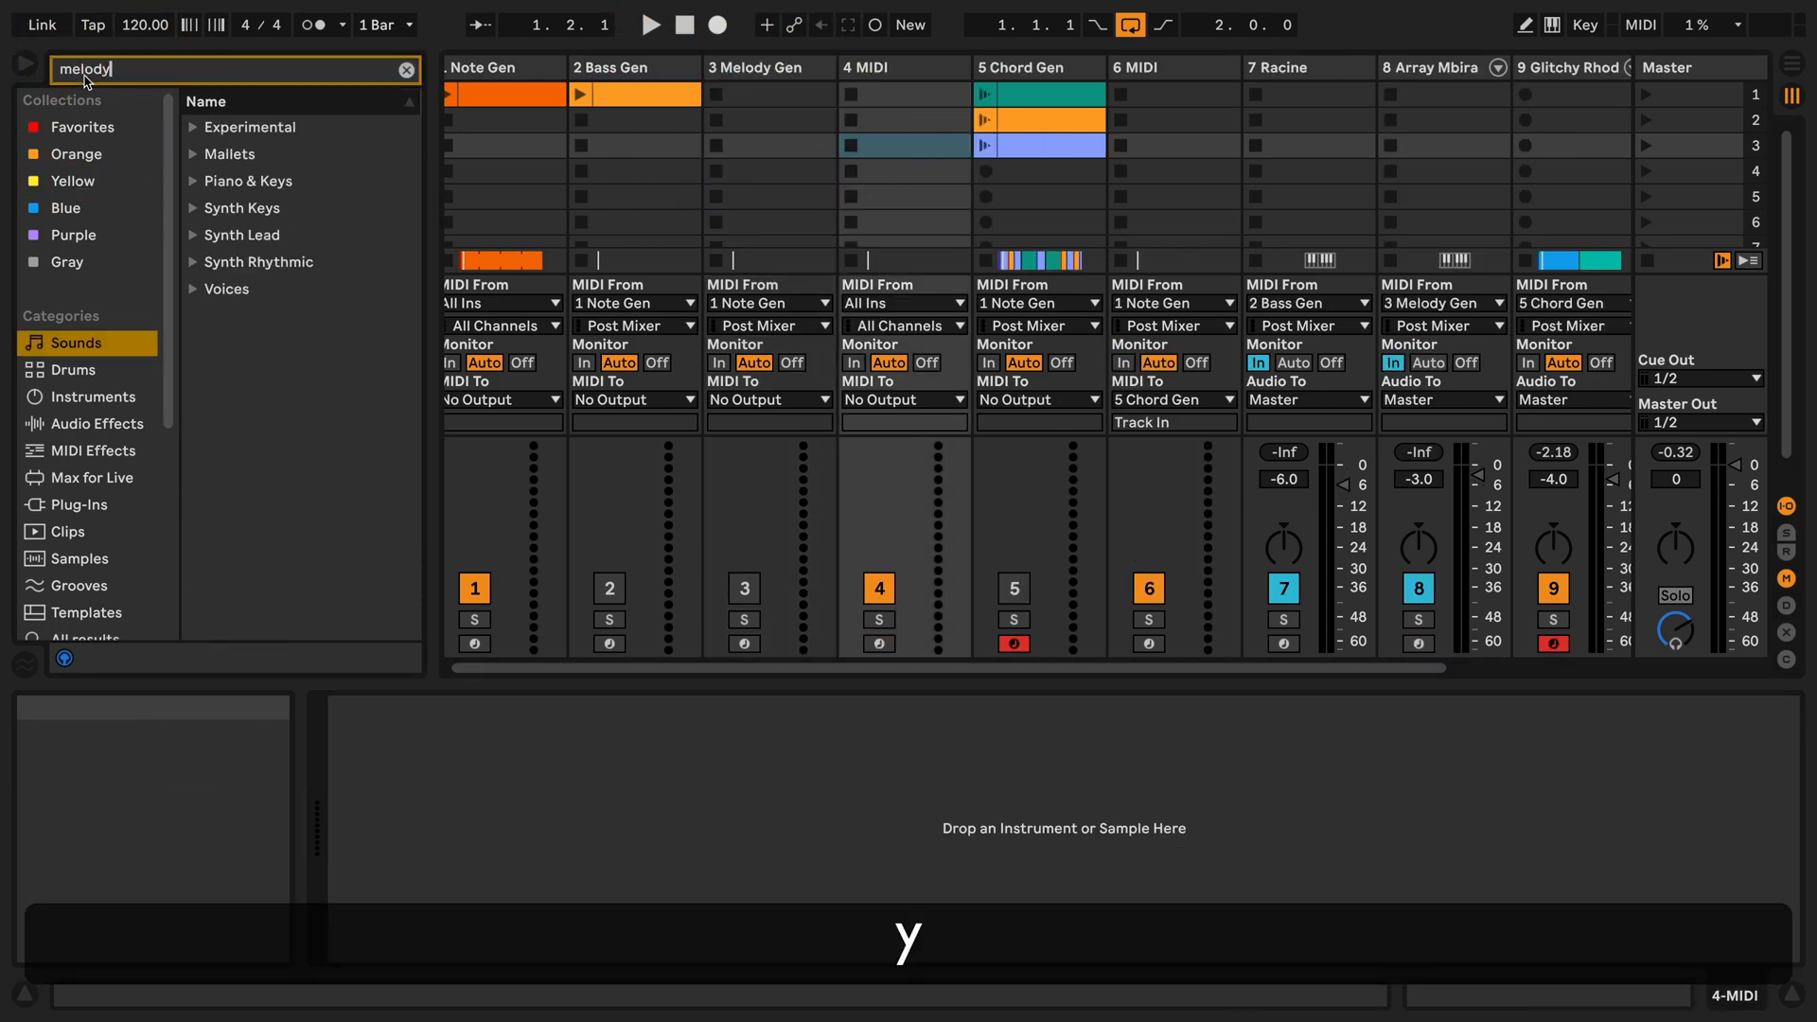
{"action": "type", "text": "gen"}
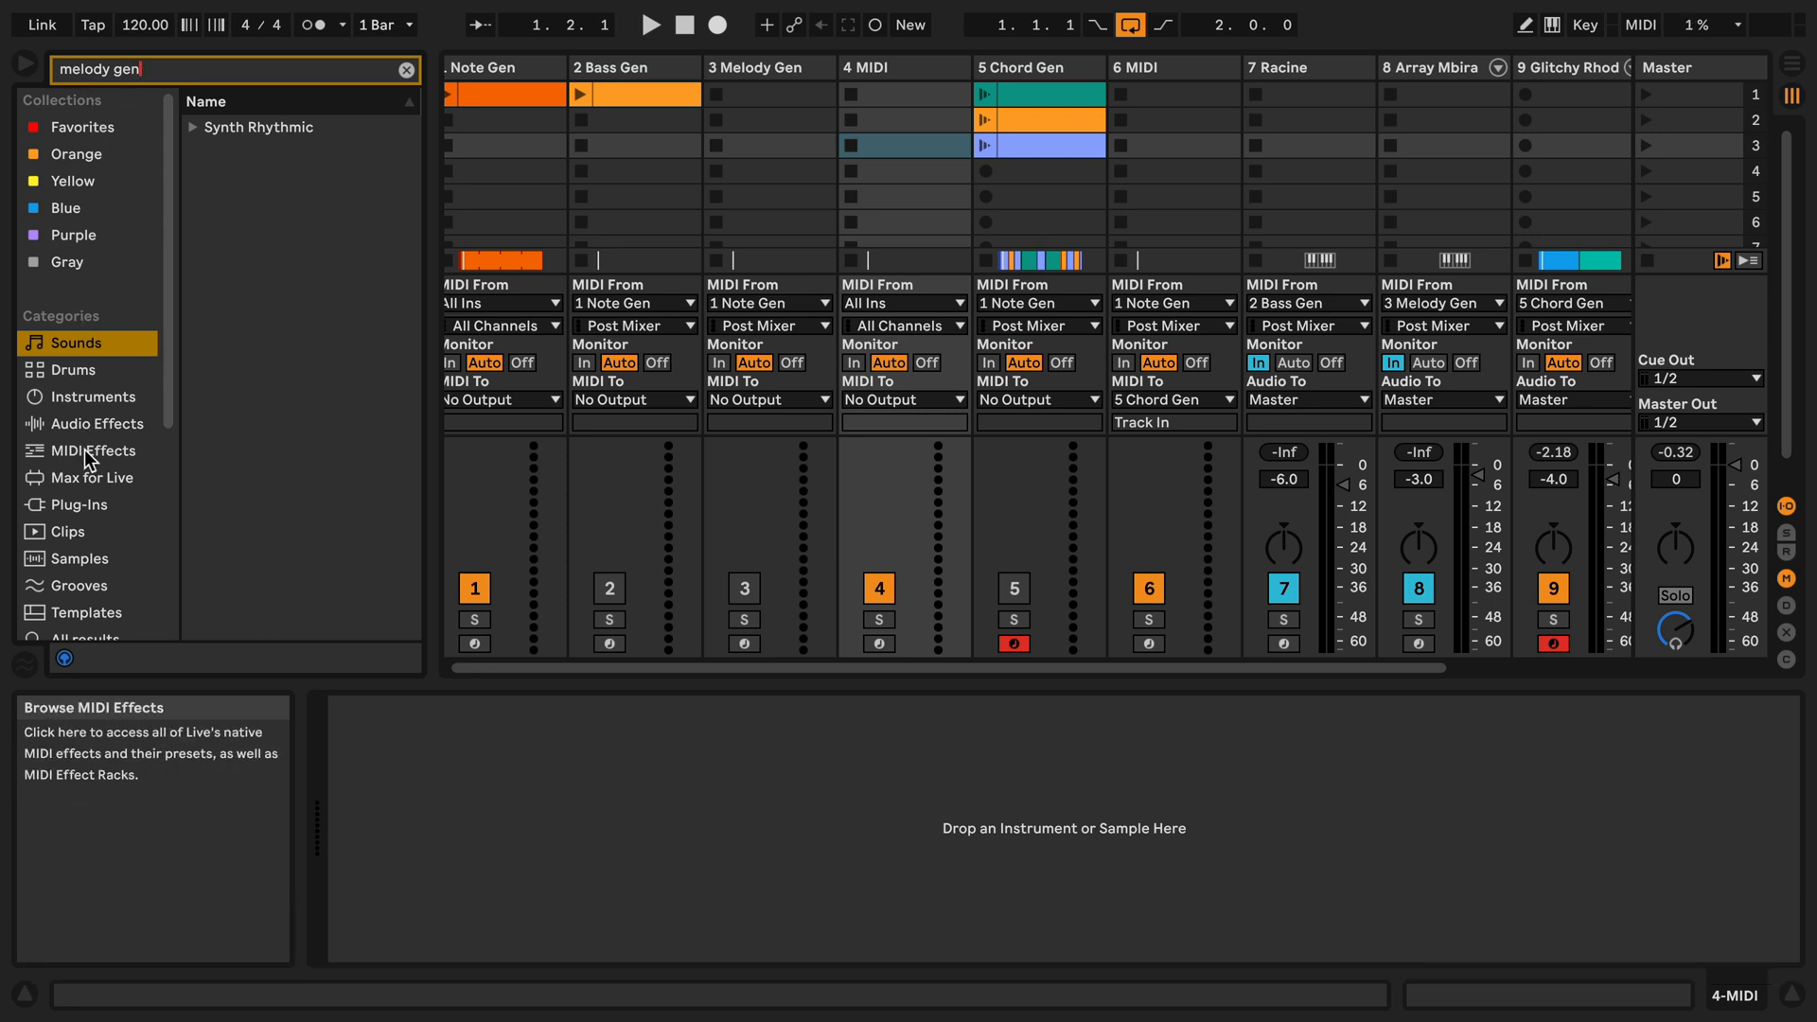
{"action": "left_click", "coordinate": [90, 451]}
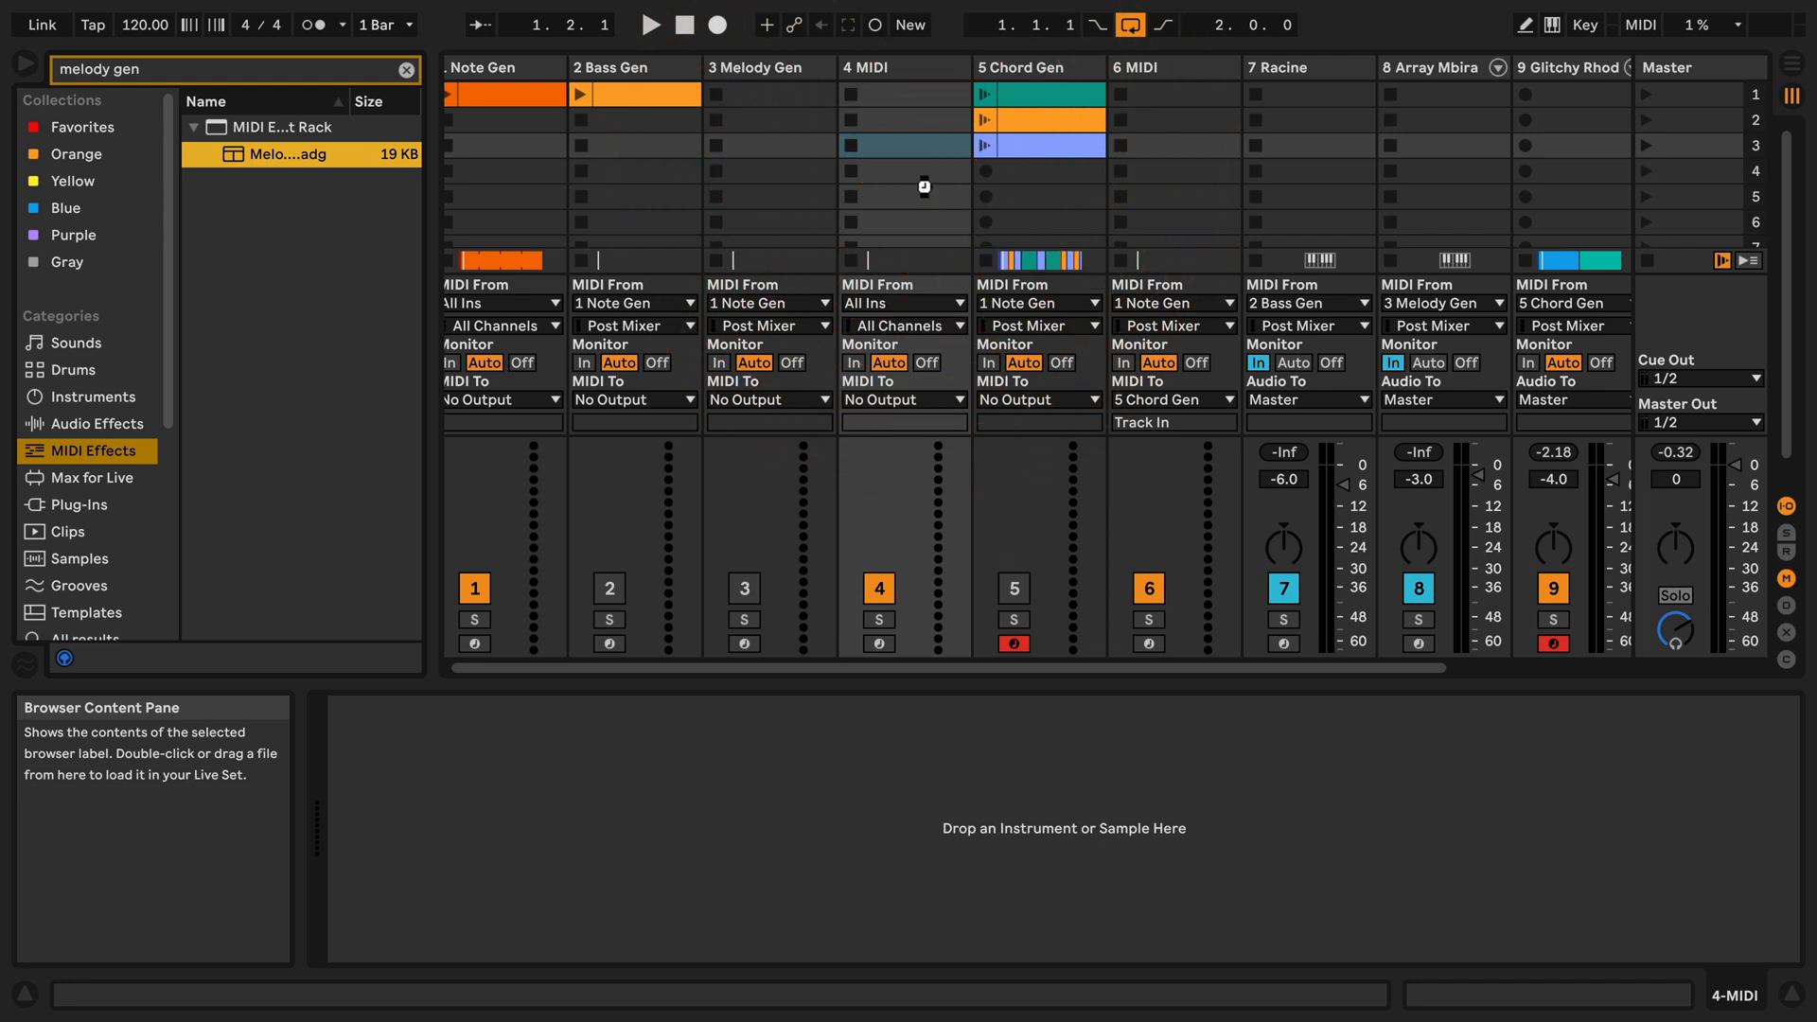
{"action": "left_click", "coordinate": [905, 303]}
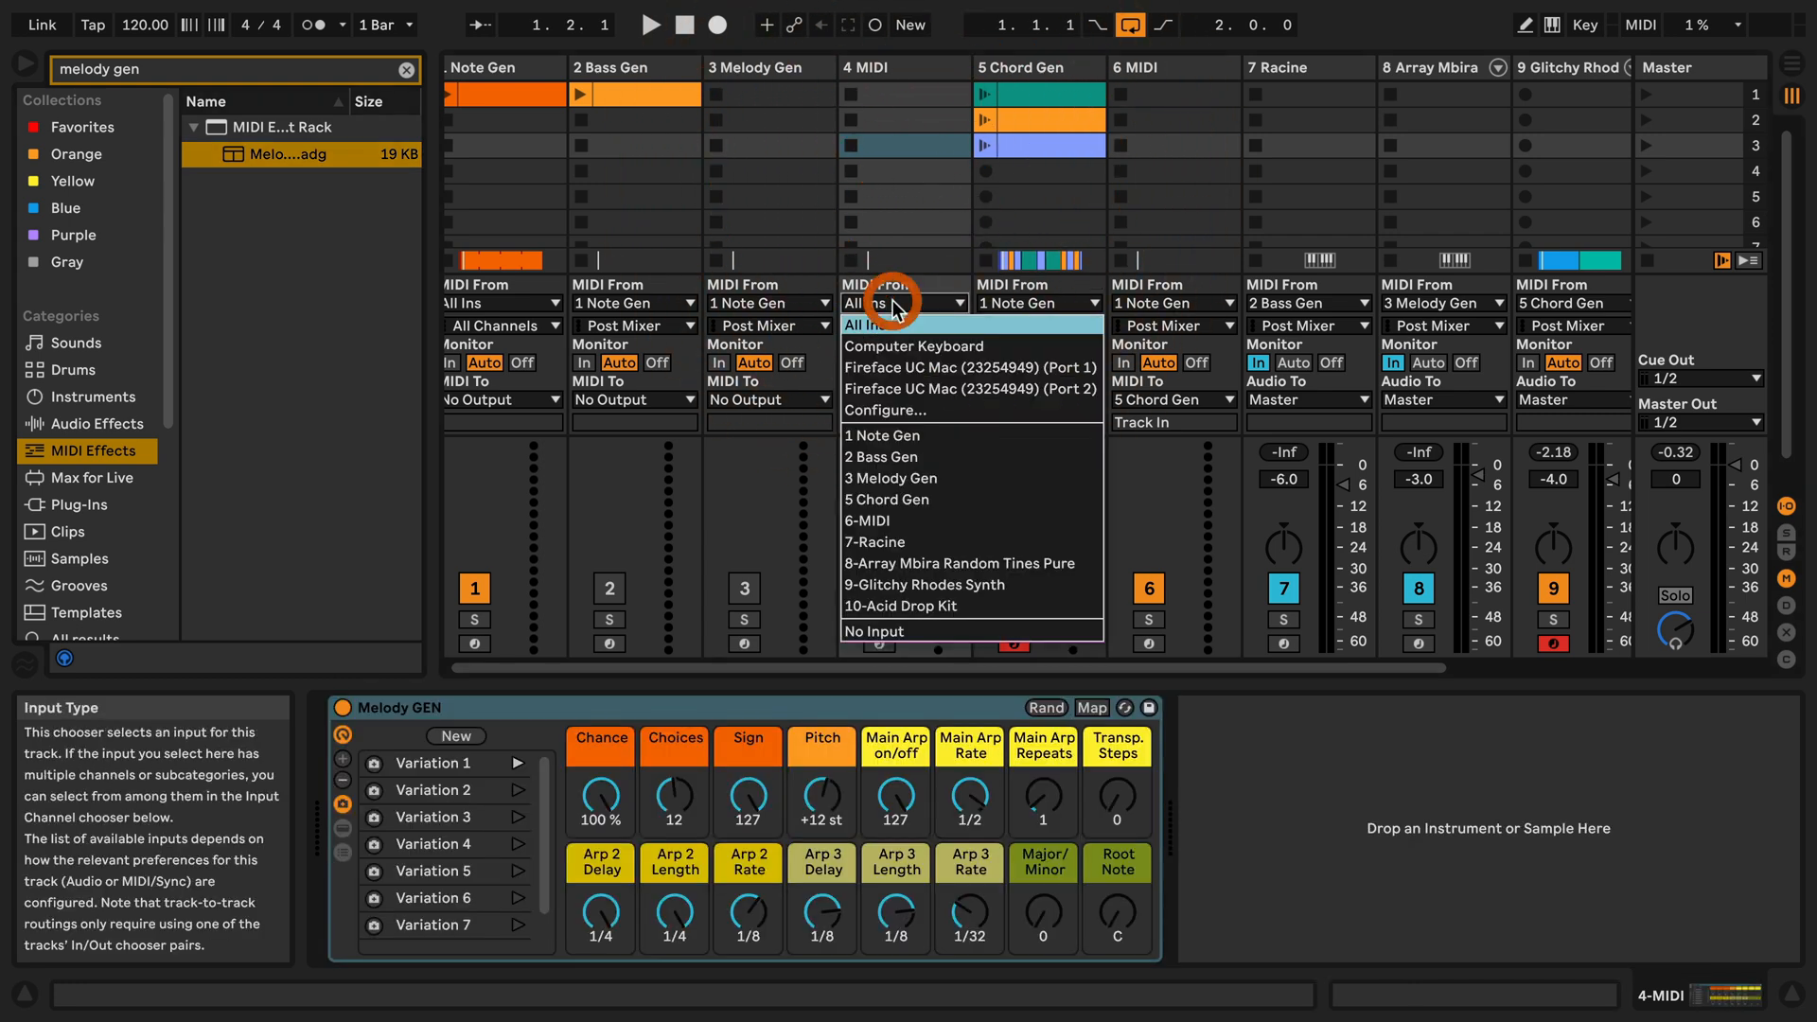
- Route 4 MIDI's input from 1 Note Gen and Array Mbira's MIDI From to 4-MIDI
{"action": "left_click", "coordinate": [878, 436]}
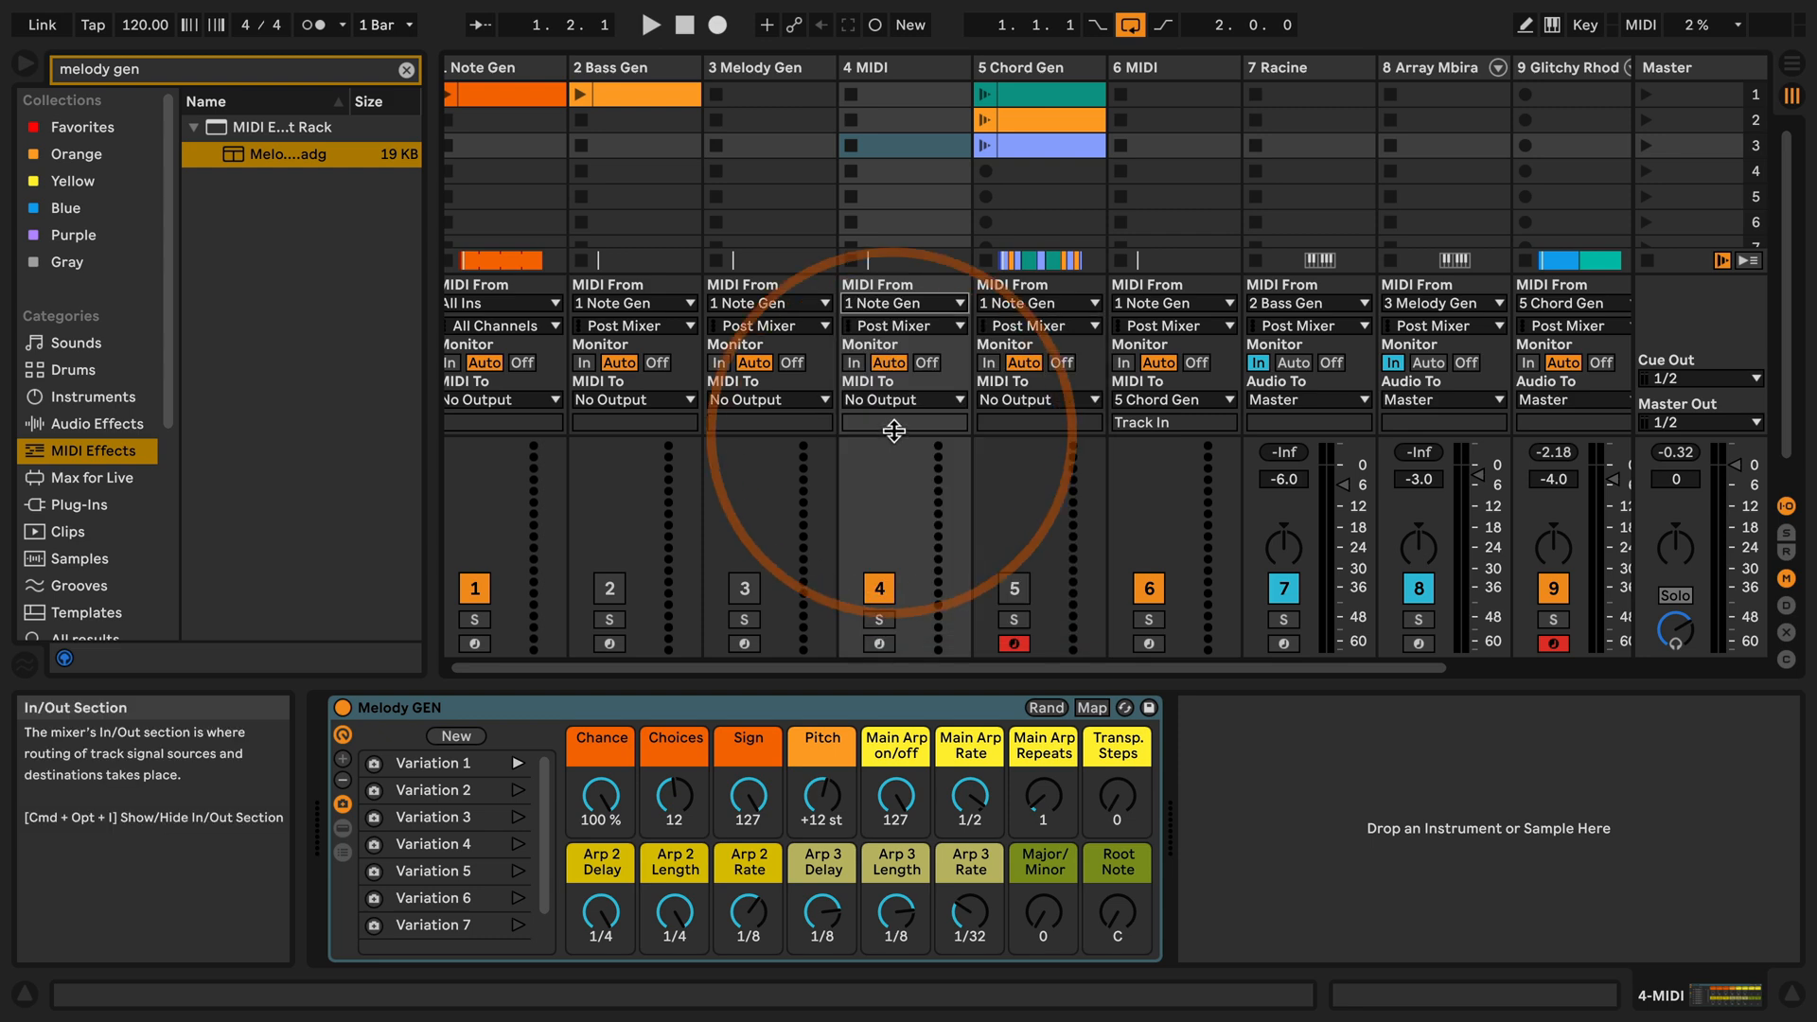
{"action": "left_click", "coordinate": [1442, 302]}
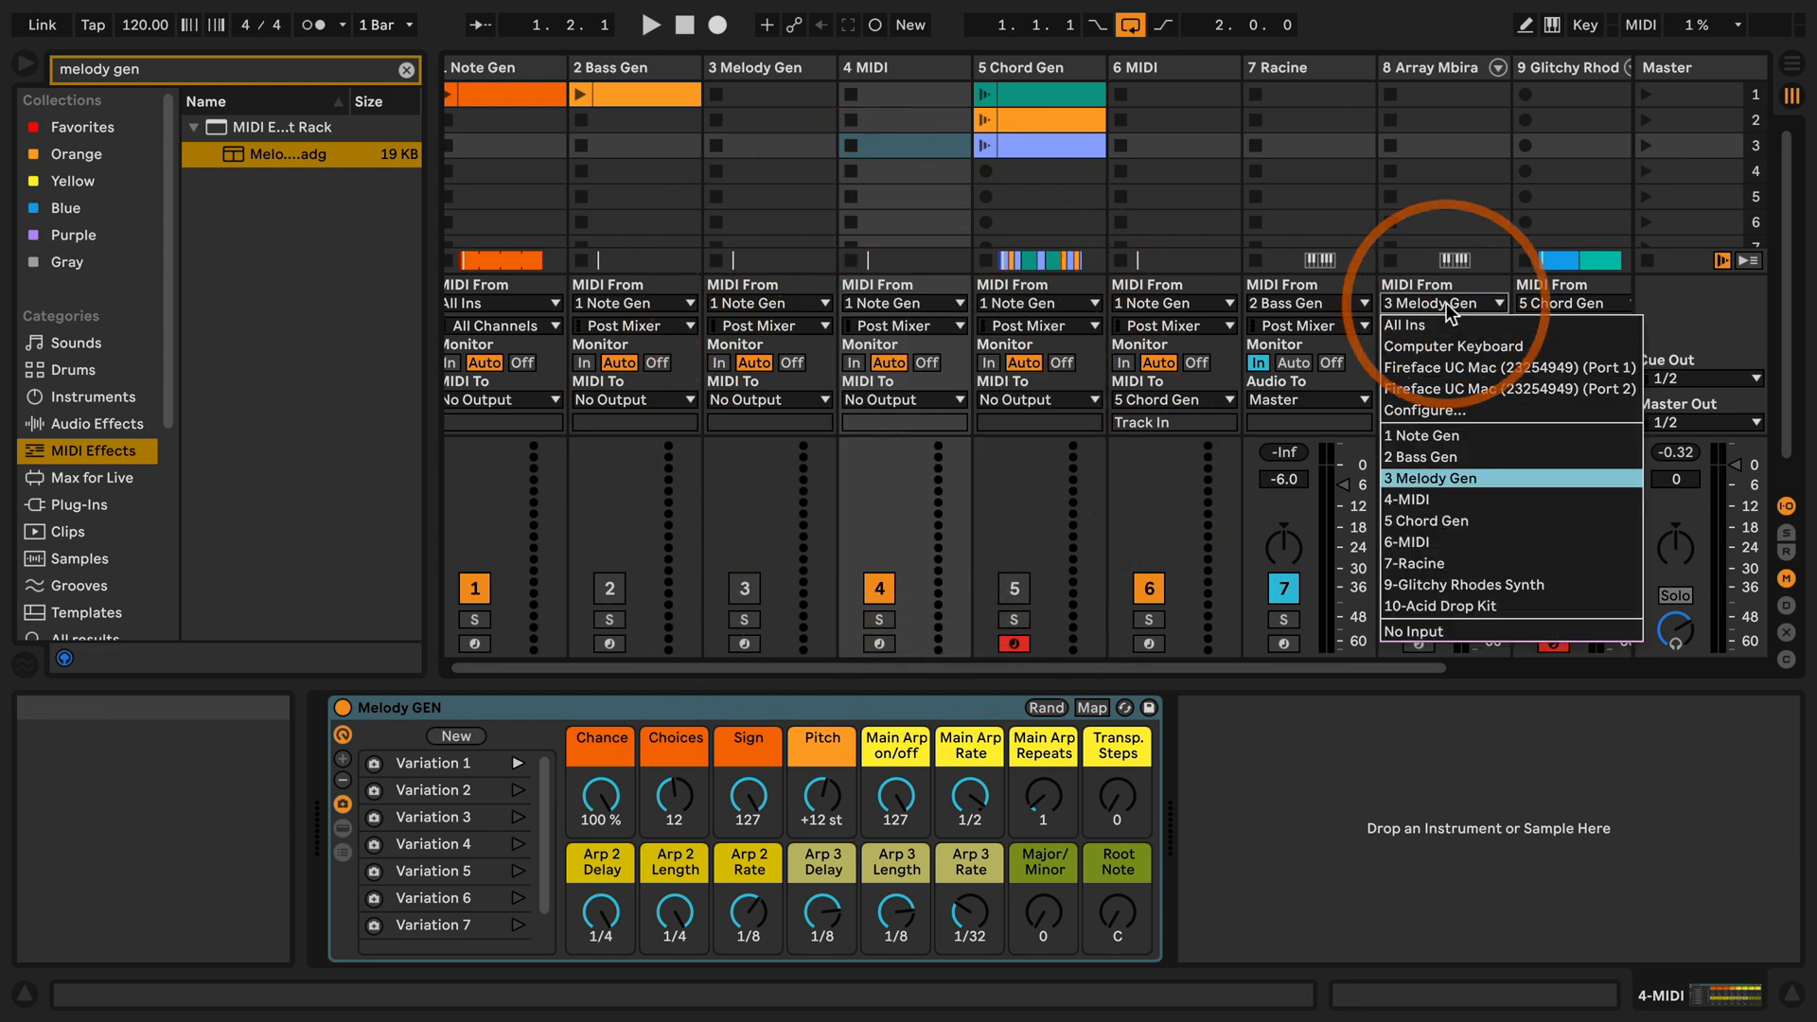
{"action": "left_click", "coordinate": [1421, 500]}
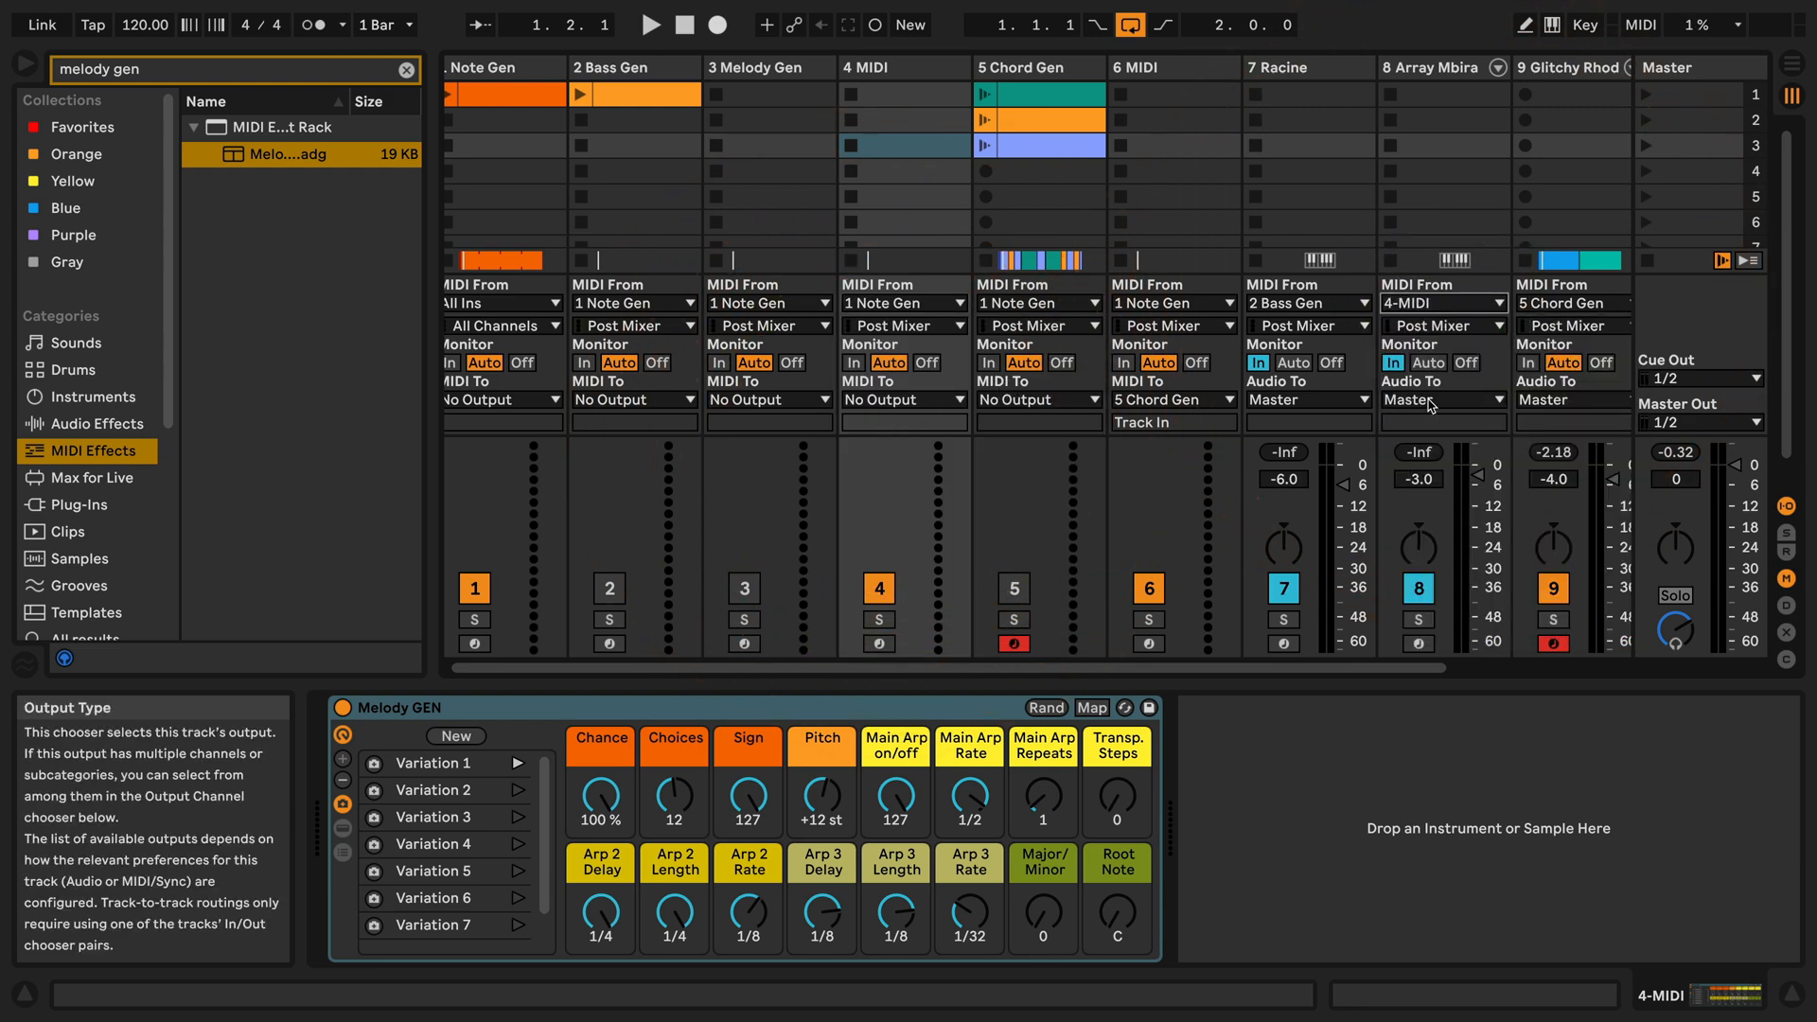
{"action": "mouse_move", "coordinate": [509, 713]}
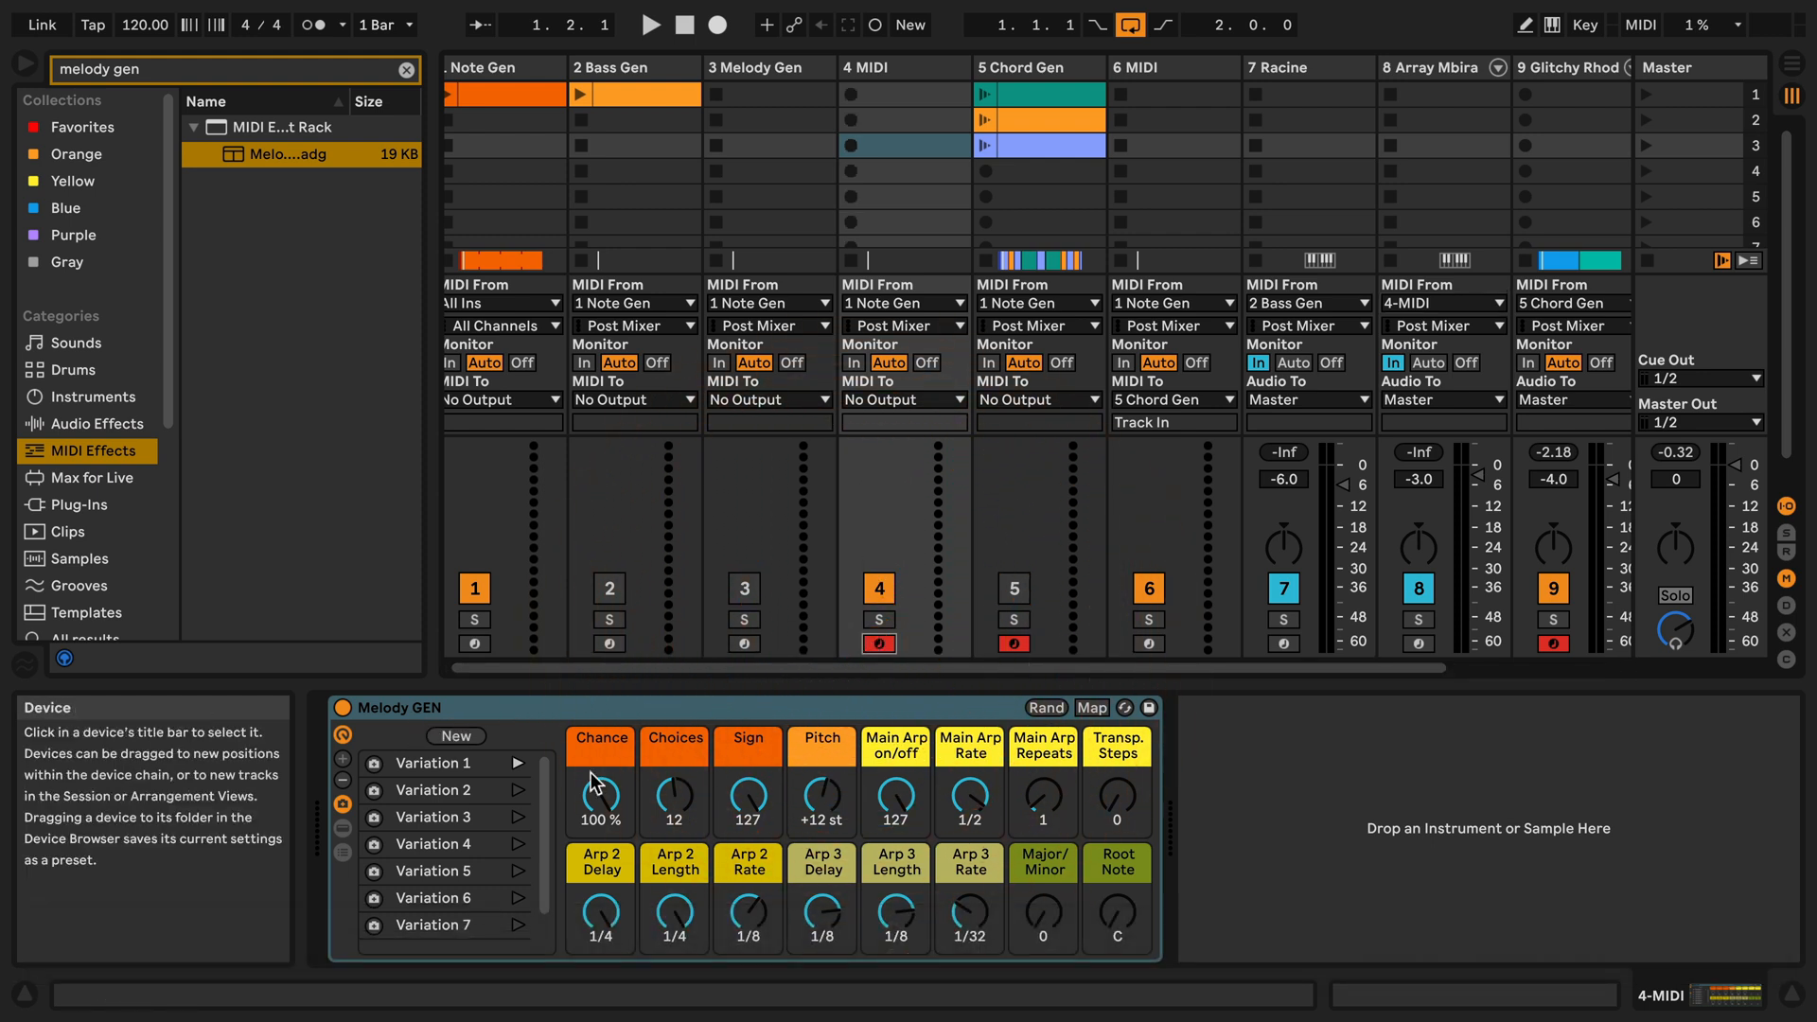
{"action": "mouse_move", "coordinate": [432, 770]}
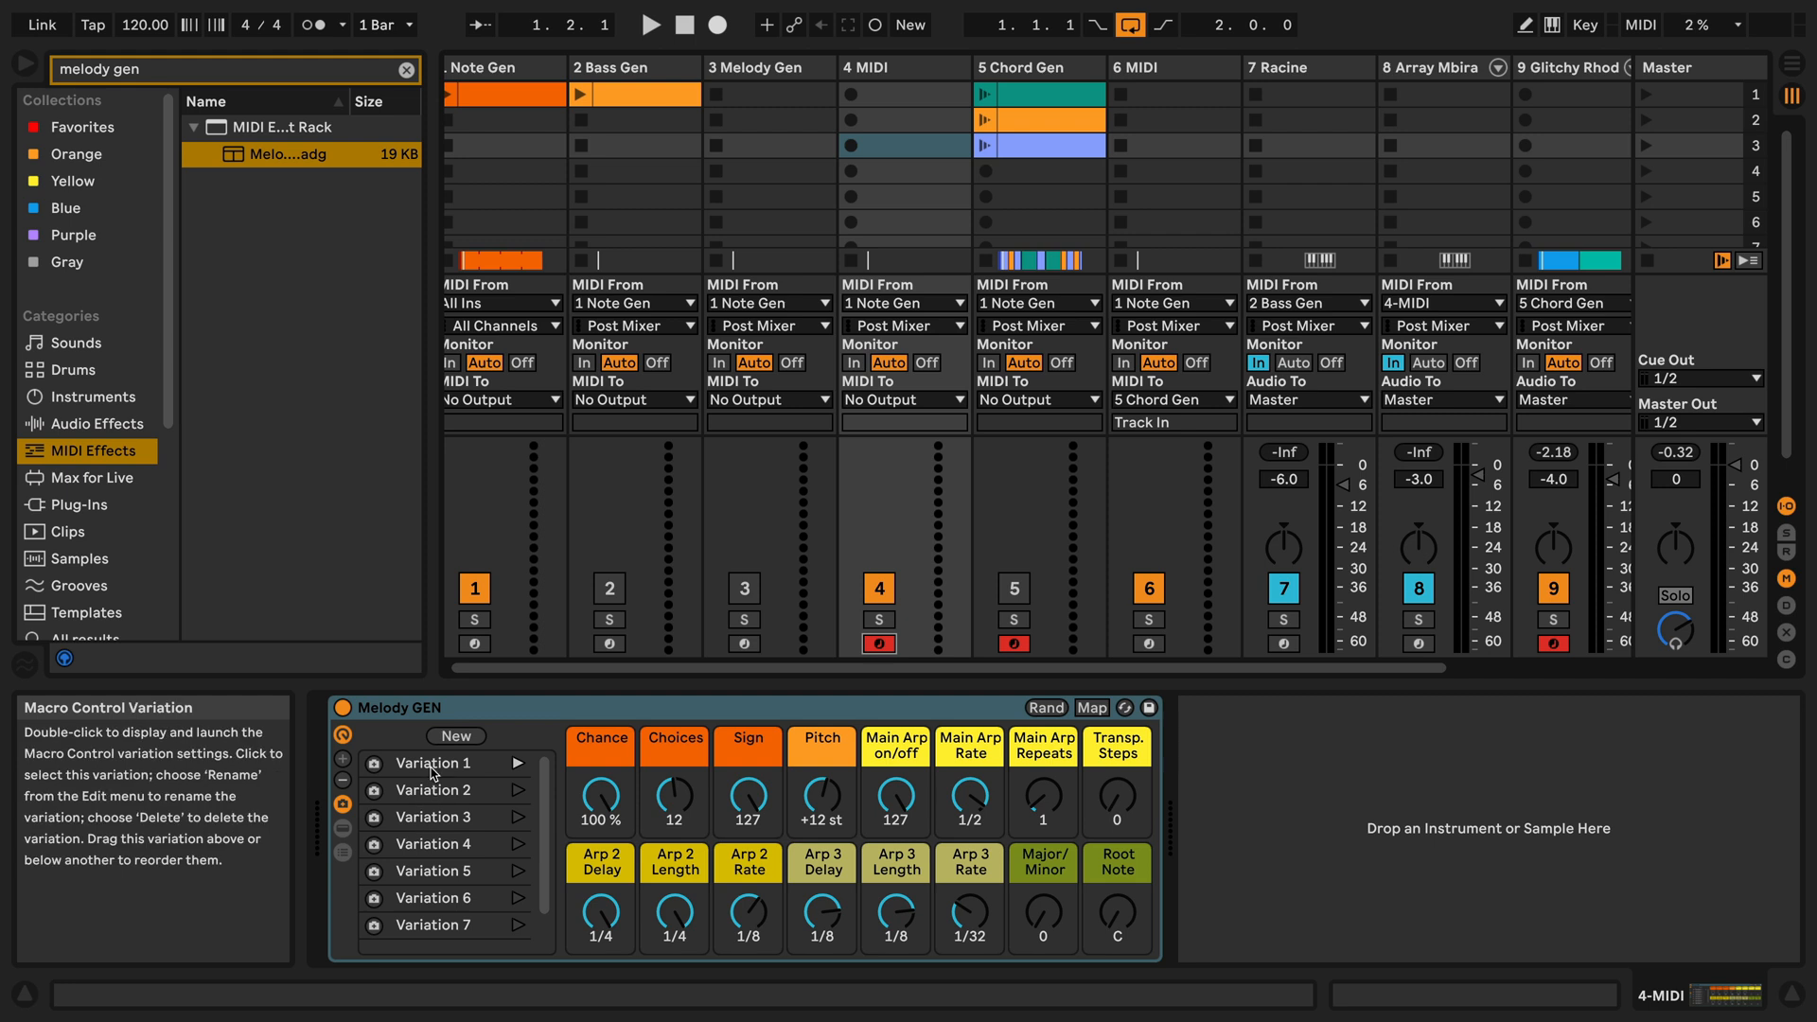
{"action": "mouse_move", "coordinate": [513, 767]}
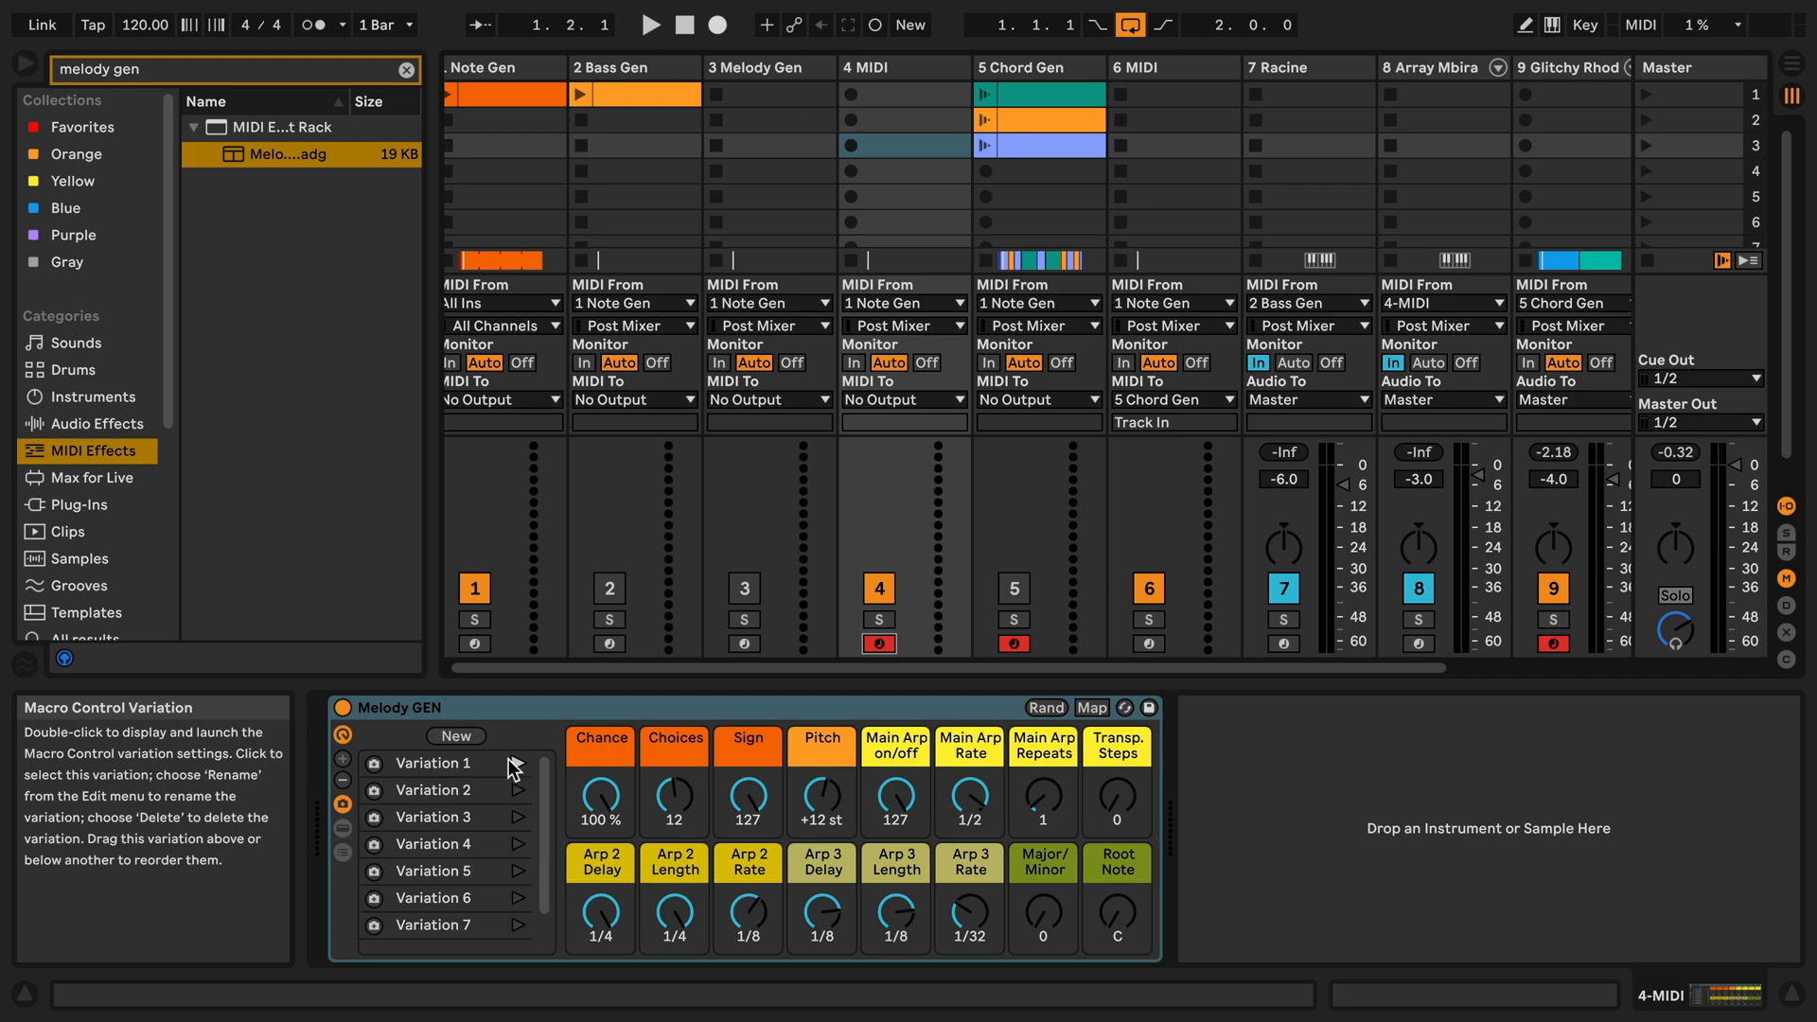
{"action": "mouse_move", "coordinate": [632, 797]}
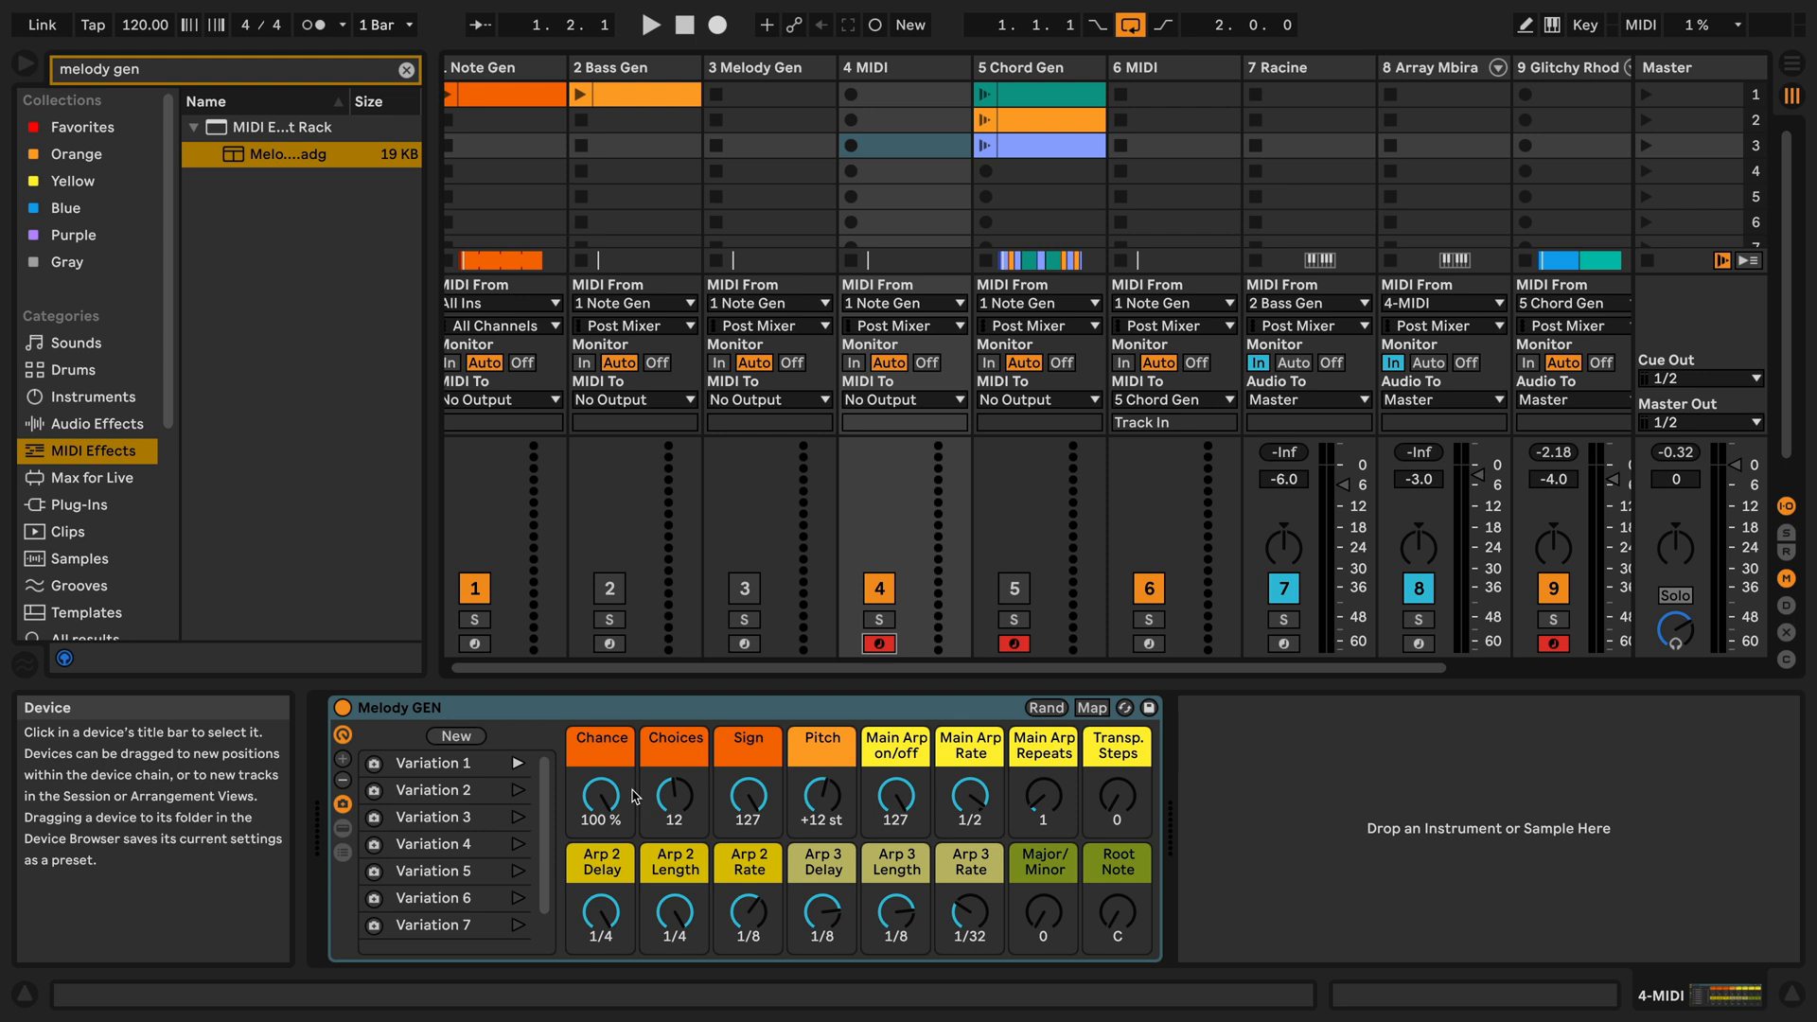
{"action": "mouse_move", "coordinate": [621, 793]}
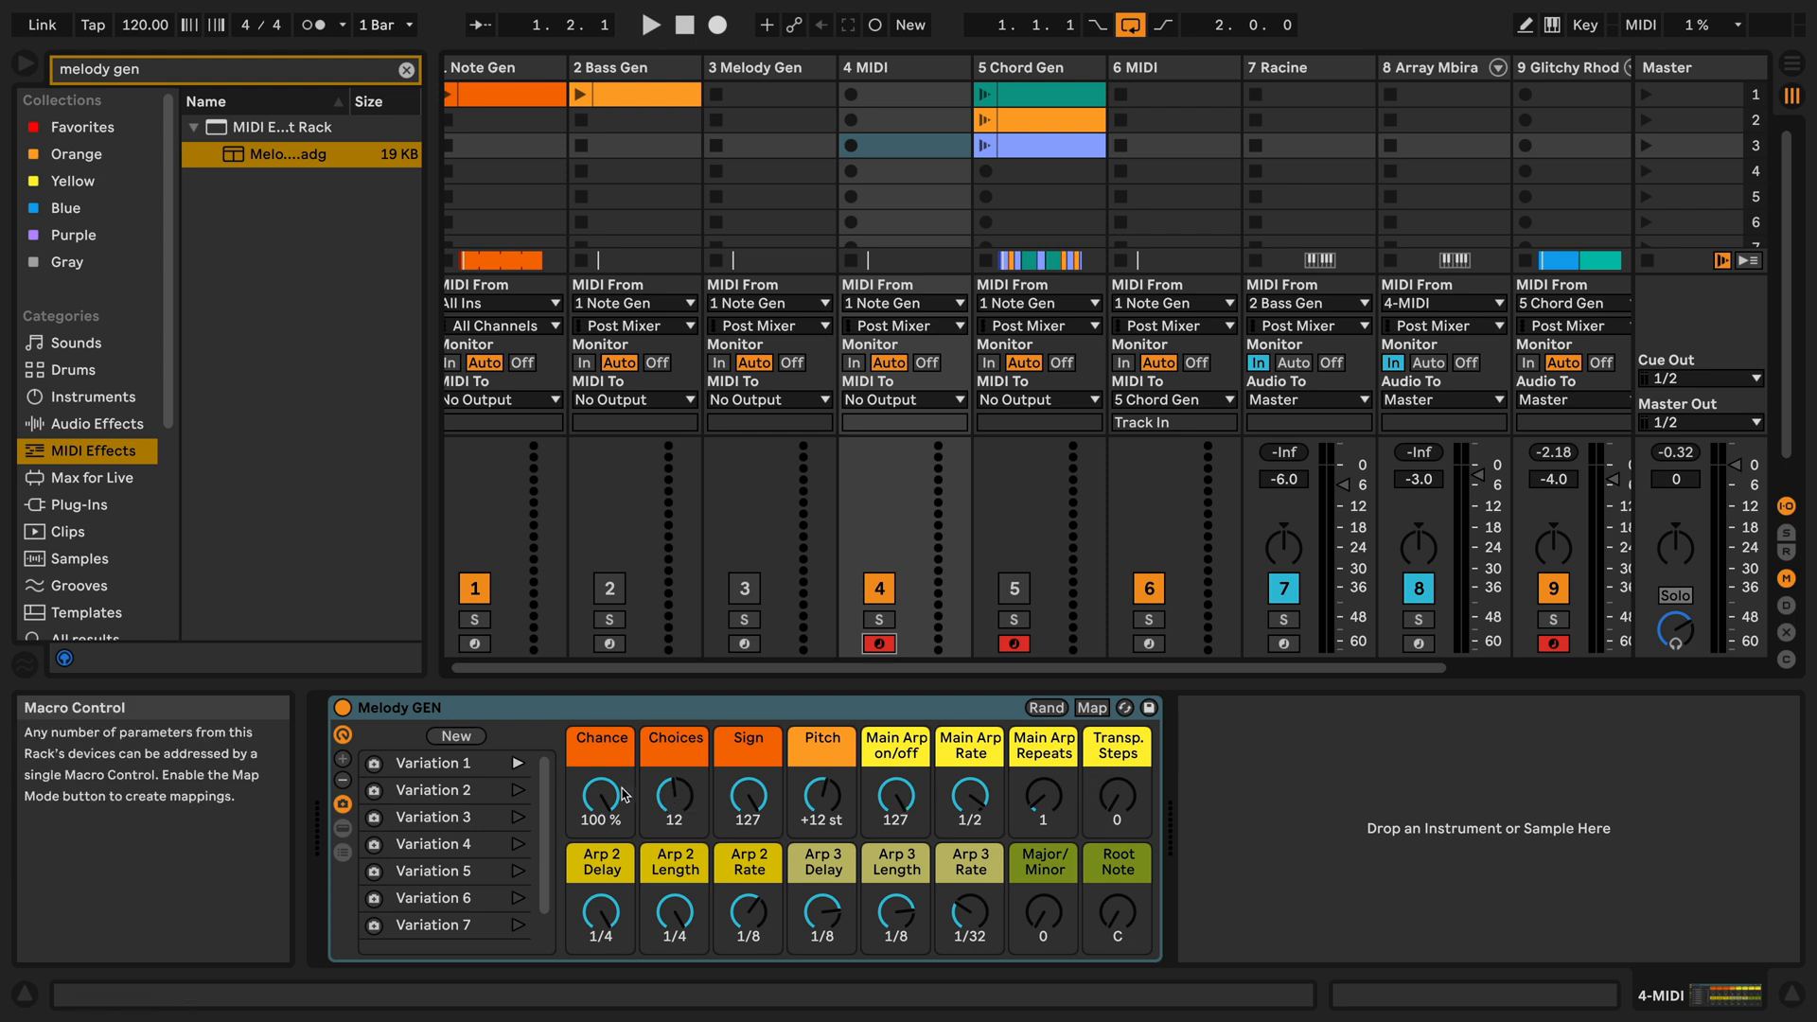